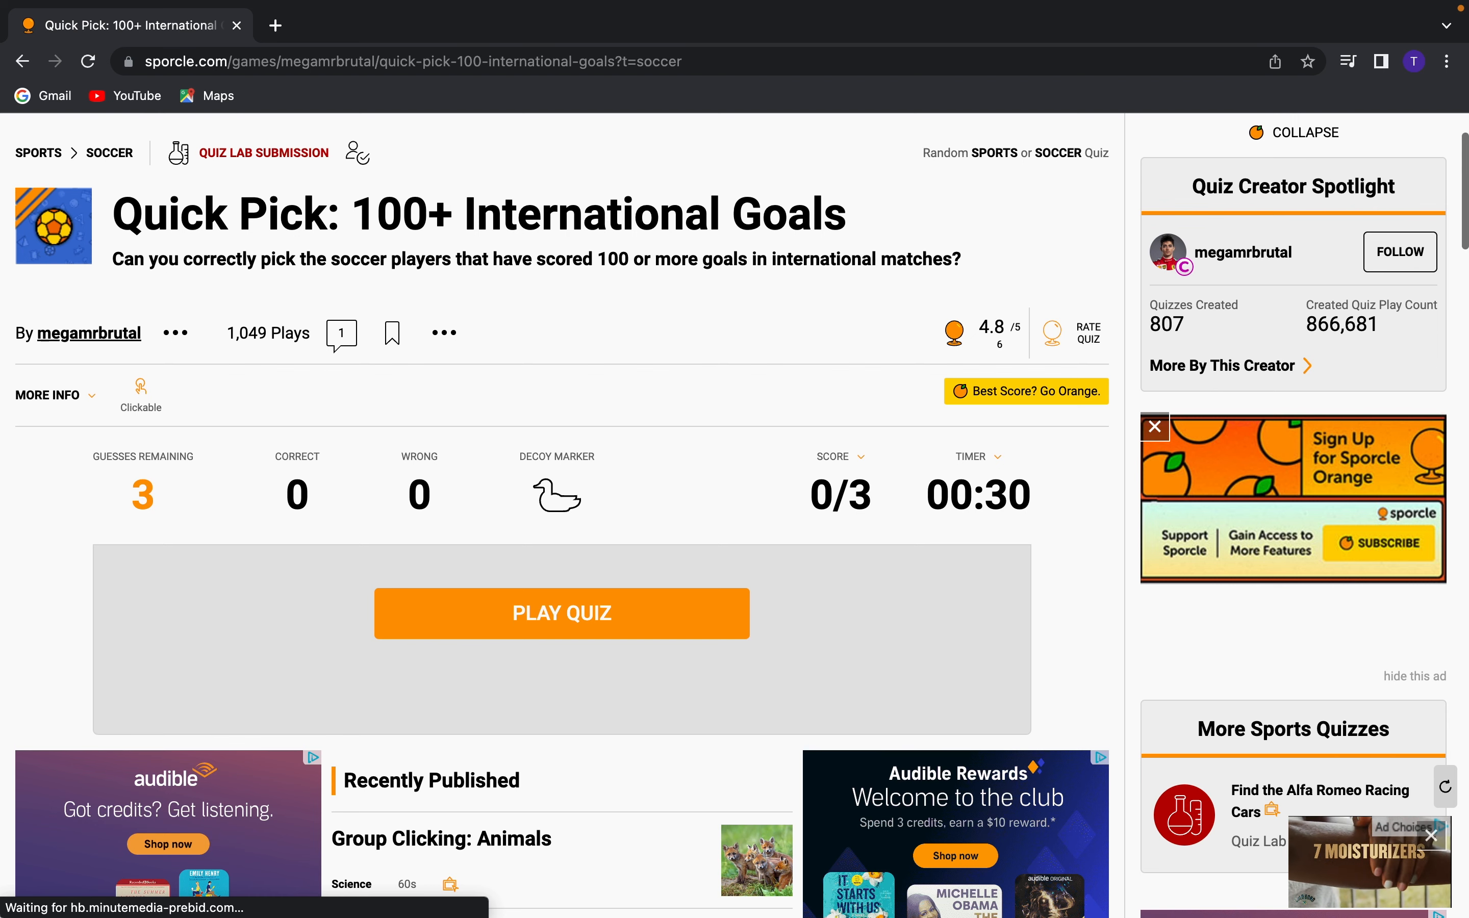
Guess Pelé and Lionel Messi as 100-goal scorers, ending the quick-pick at 2/3
{"action": "scroll", "scroll_direction": "down", "scroll_amount": 3}
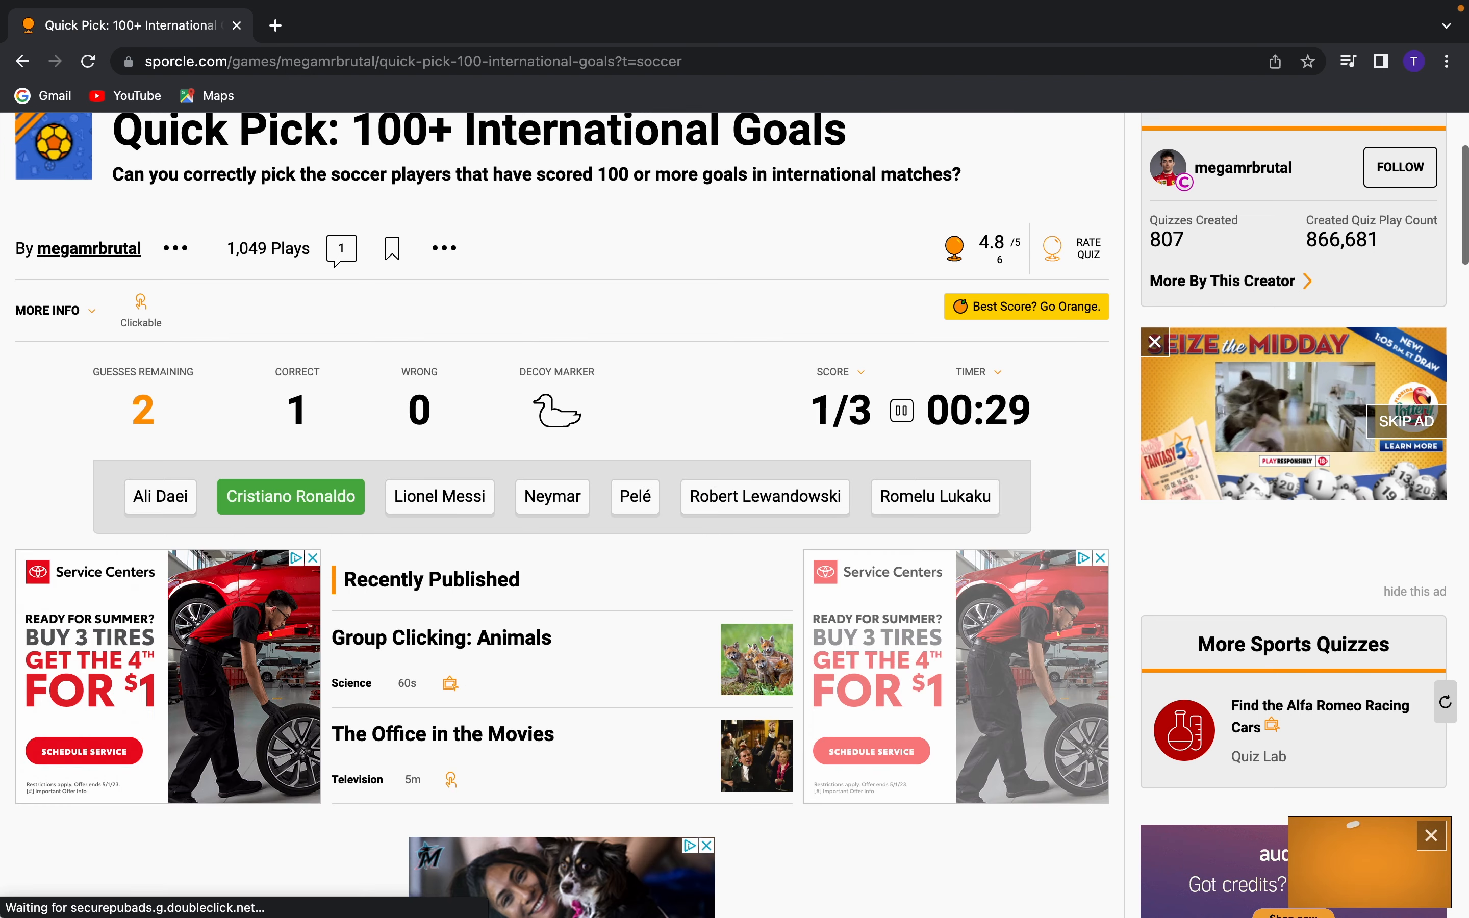
{"action": "left_click", "coordinate": [635, 497]}
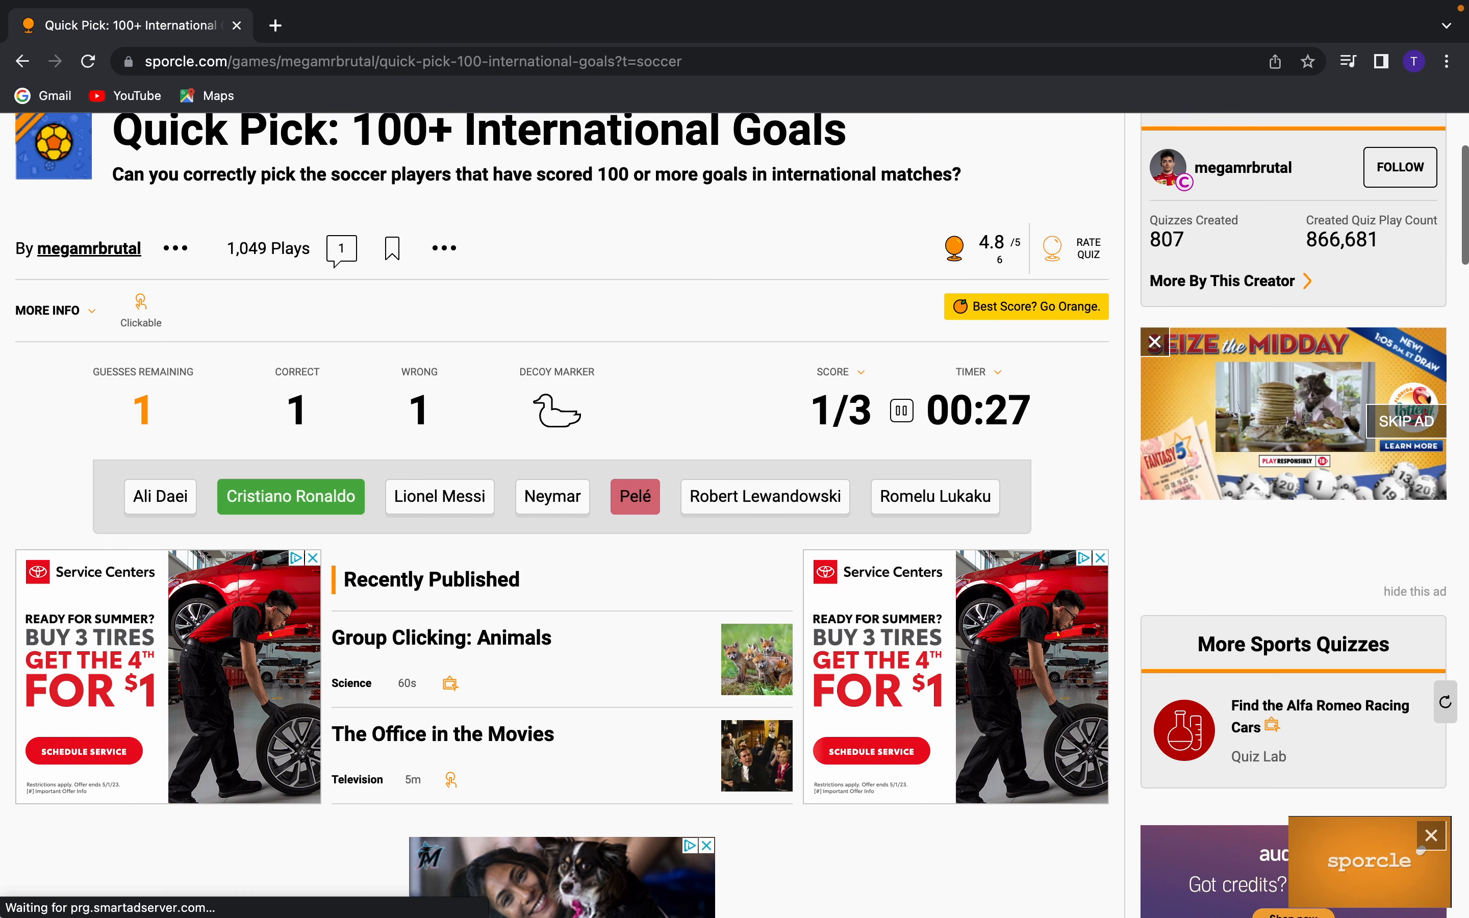
{"action": "left_click", "coordinate": [439, 497]}
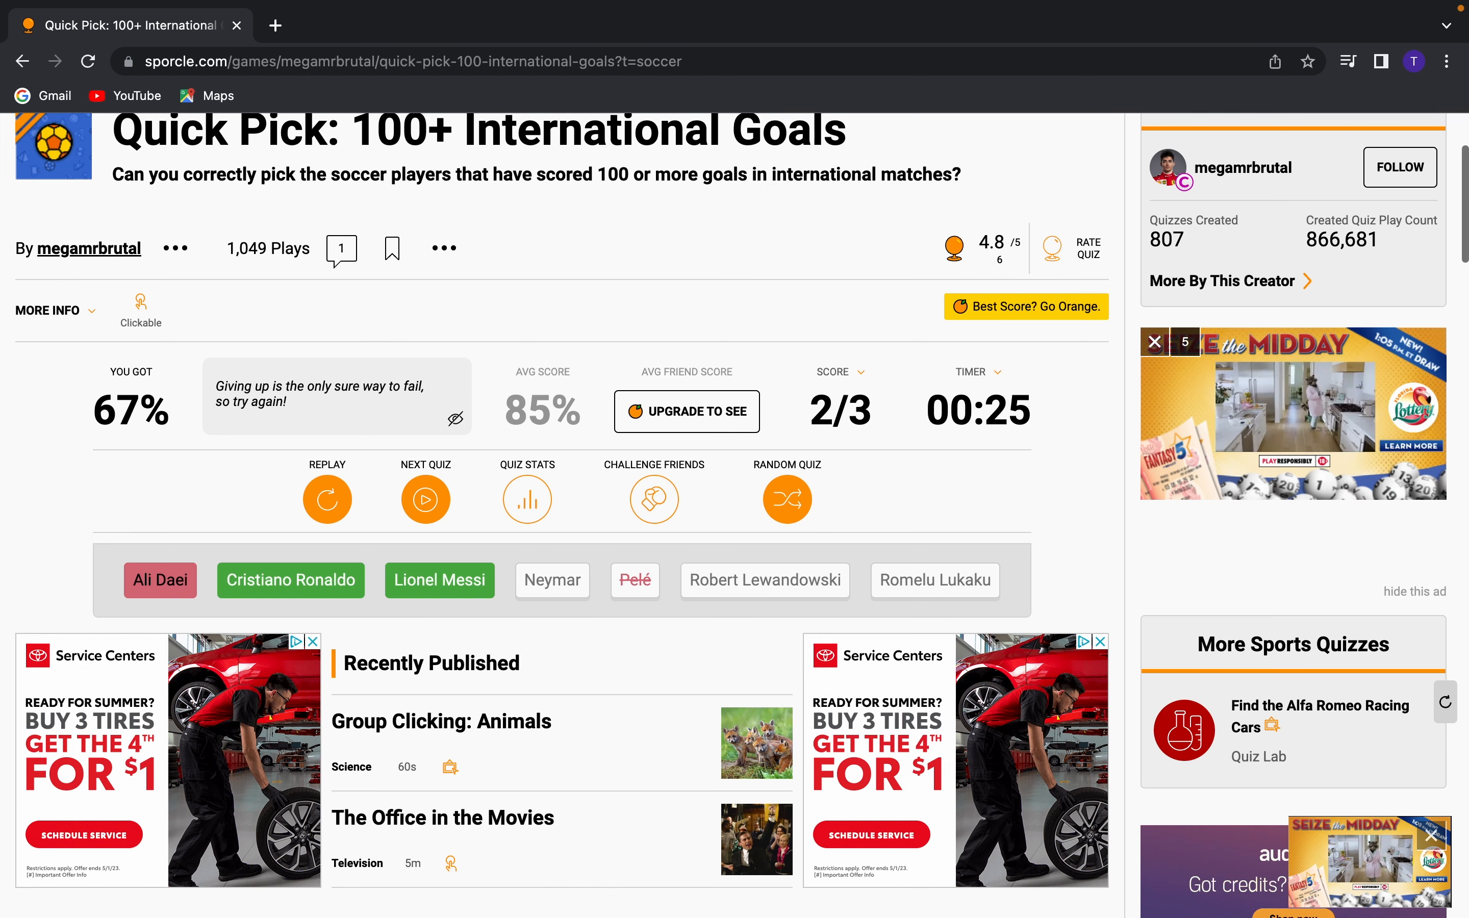
{"action": "scroll", "scroll_direction": "down", "scroll_amount": 3}
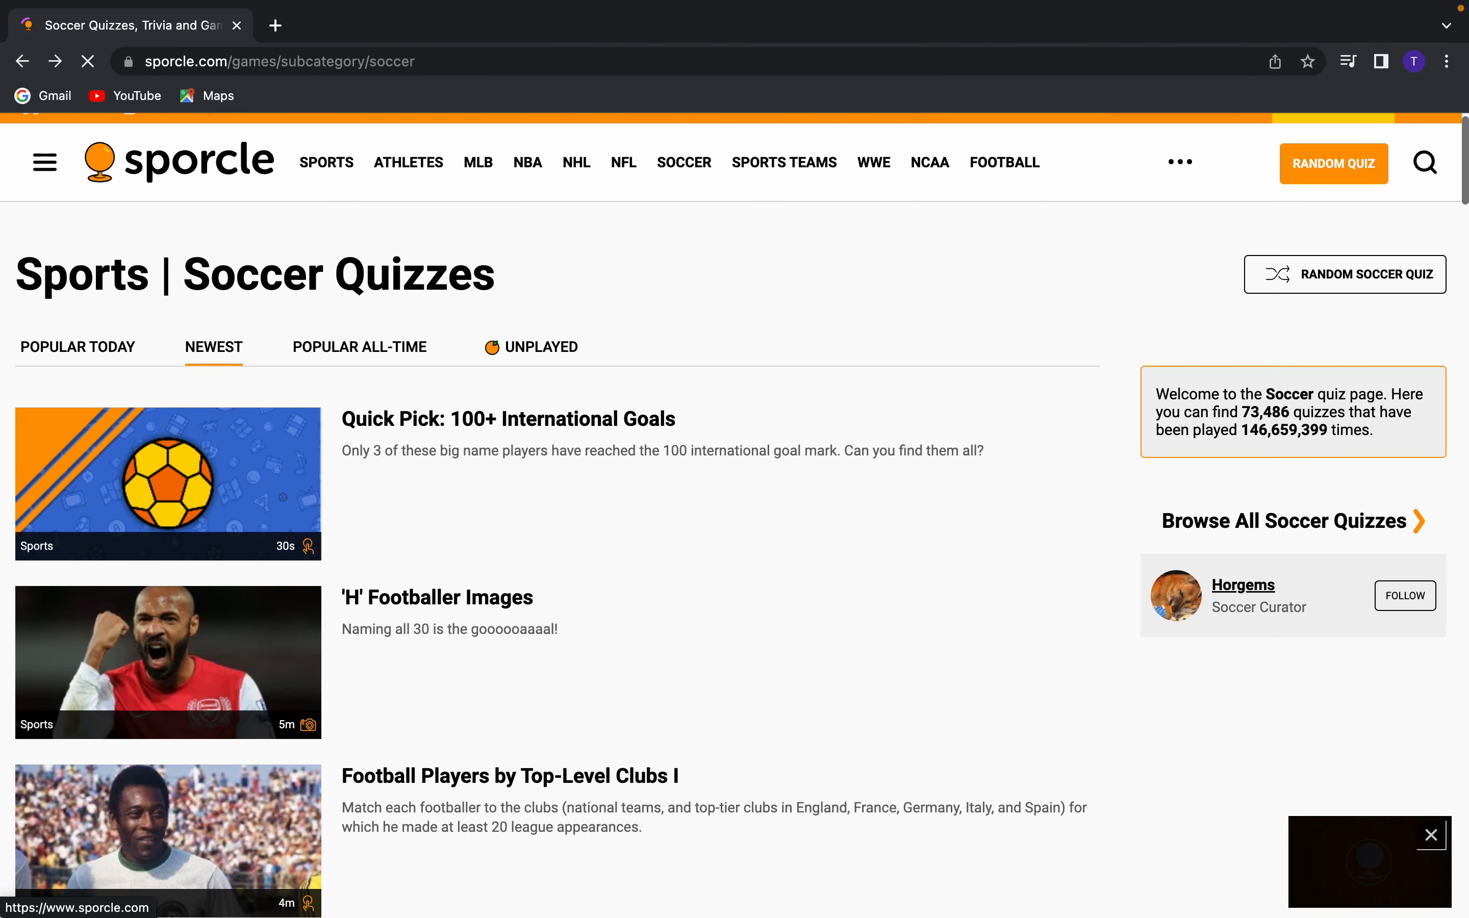
Scroll the Newest soccer quizzes and open 'Last XI: Vieira - Crystal Palace'
{"action": "scroll", "scroll_direction": "down", "scroll_amount": 3}
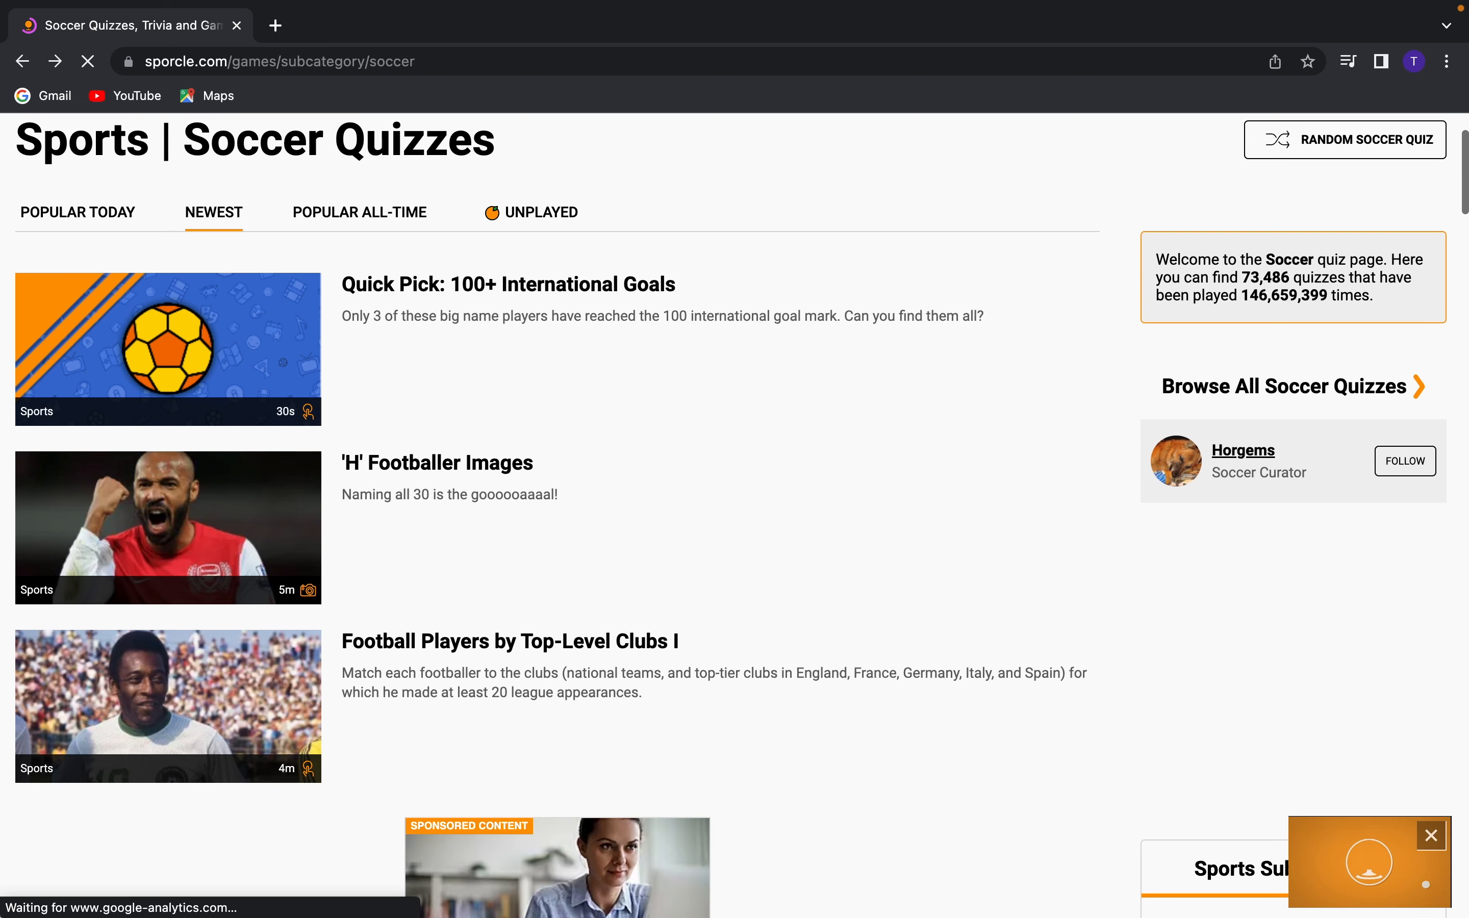
{"action": "scroll", "scroll_direction": "down", "scroll_amount": 3}
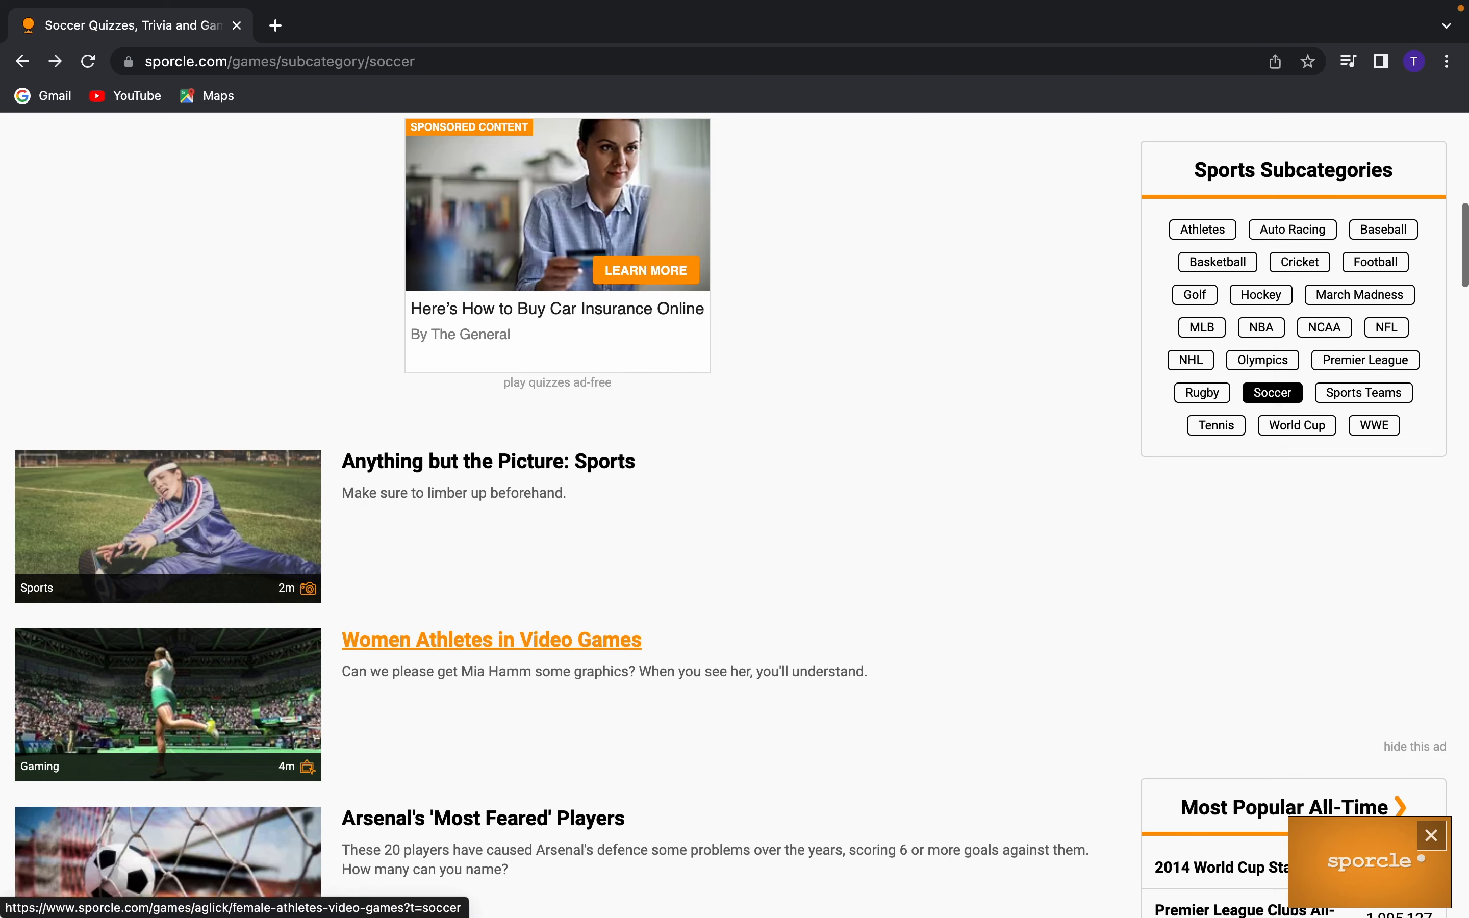
{"action": "scroll", "scroll_direction": "down", "scroll_amount": 3}
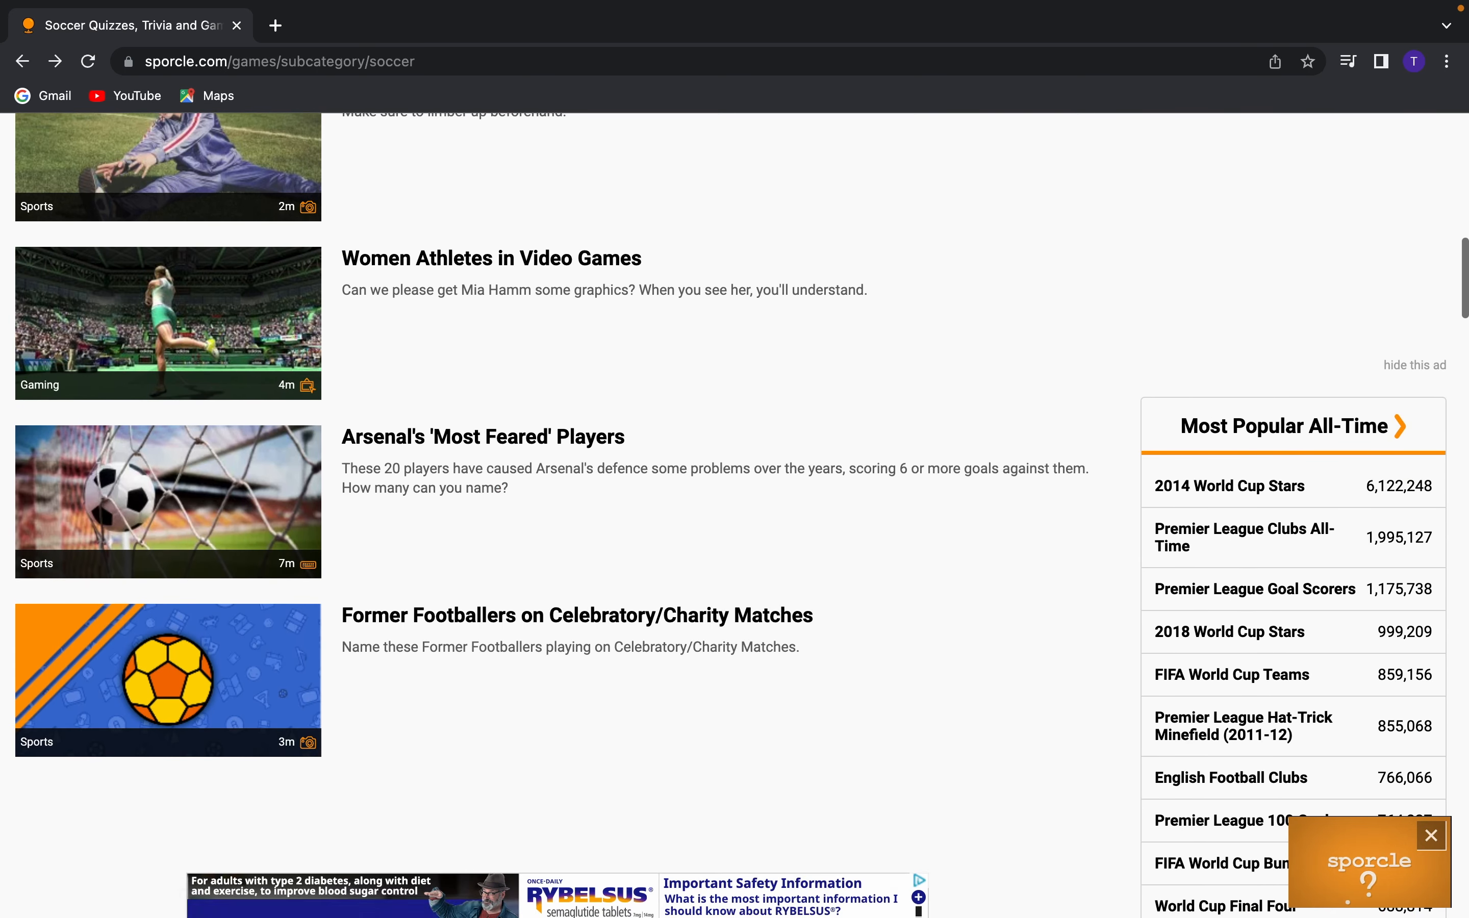
{"action": "scroll", "scroll_direction": "down", "scroll_amount": 3}
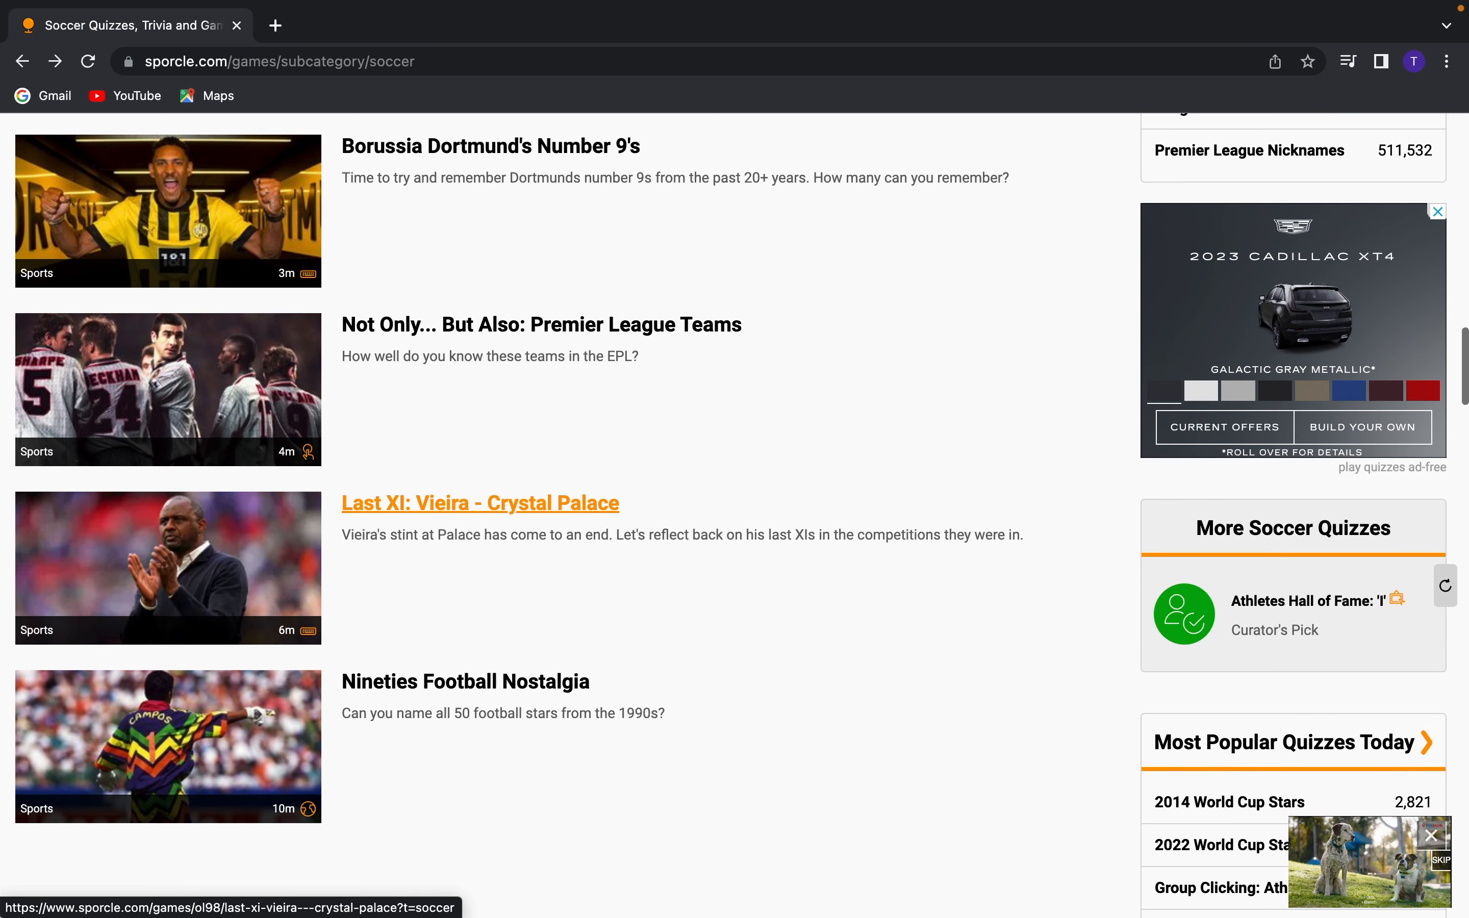
{"action": "left_click", "coordinate": [480, 503]}
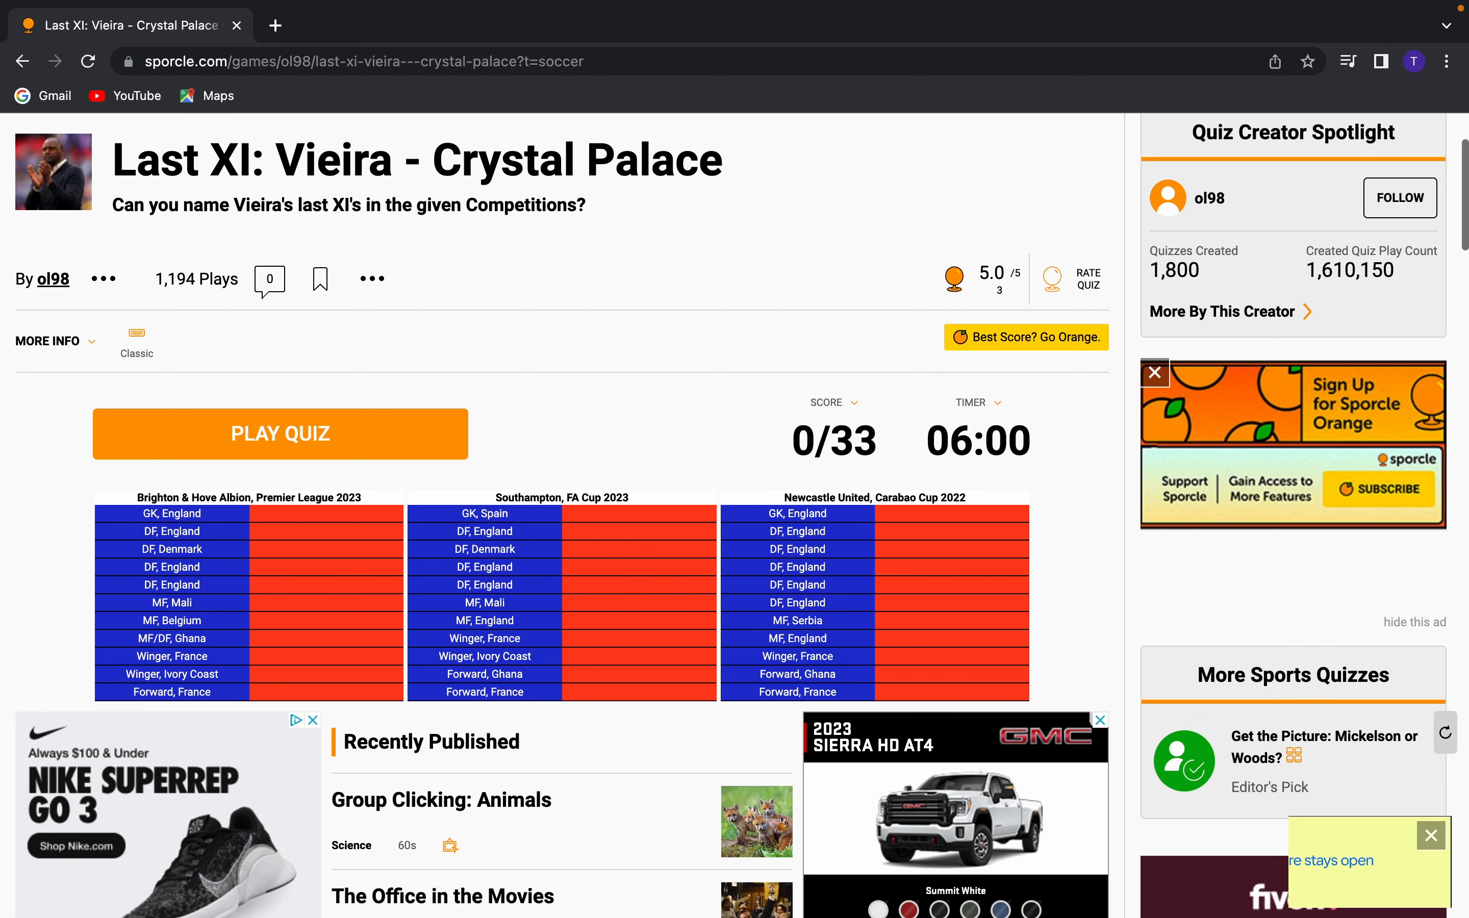
Start the Vieira Last XI quiz and try Butland as a first guess
{"action": "scroll", "scroll_direction": "down", "scroll_amount": 3}
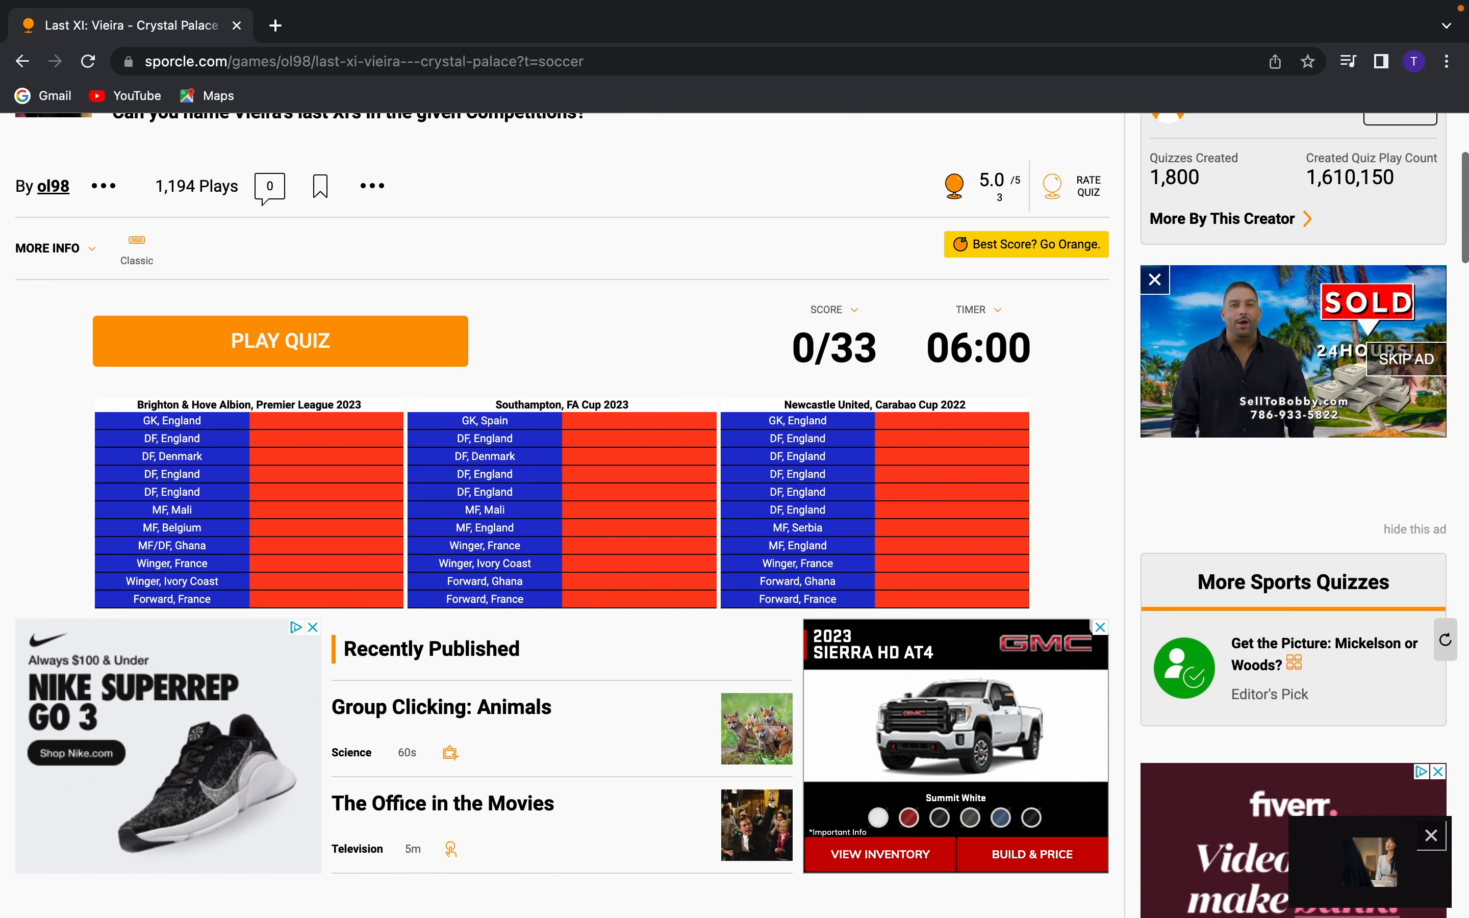
{"action": "scroll", "scroll_direction": "down", "scroll_amount": 3}
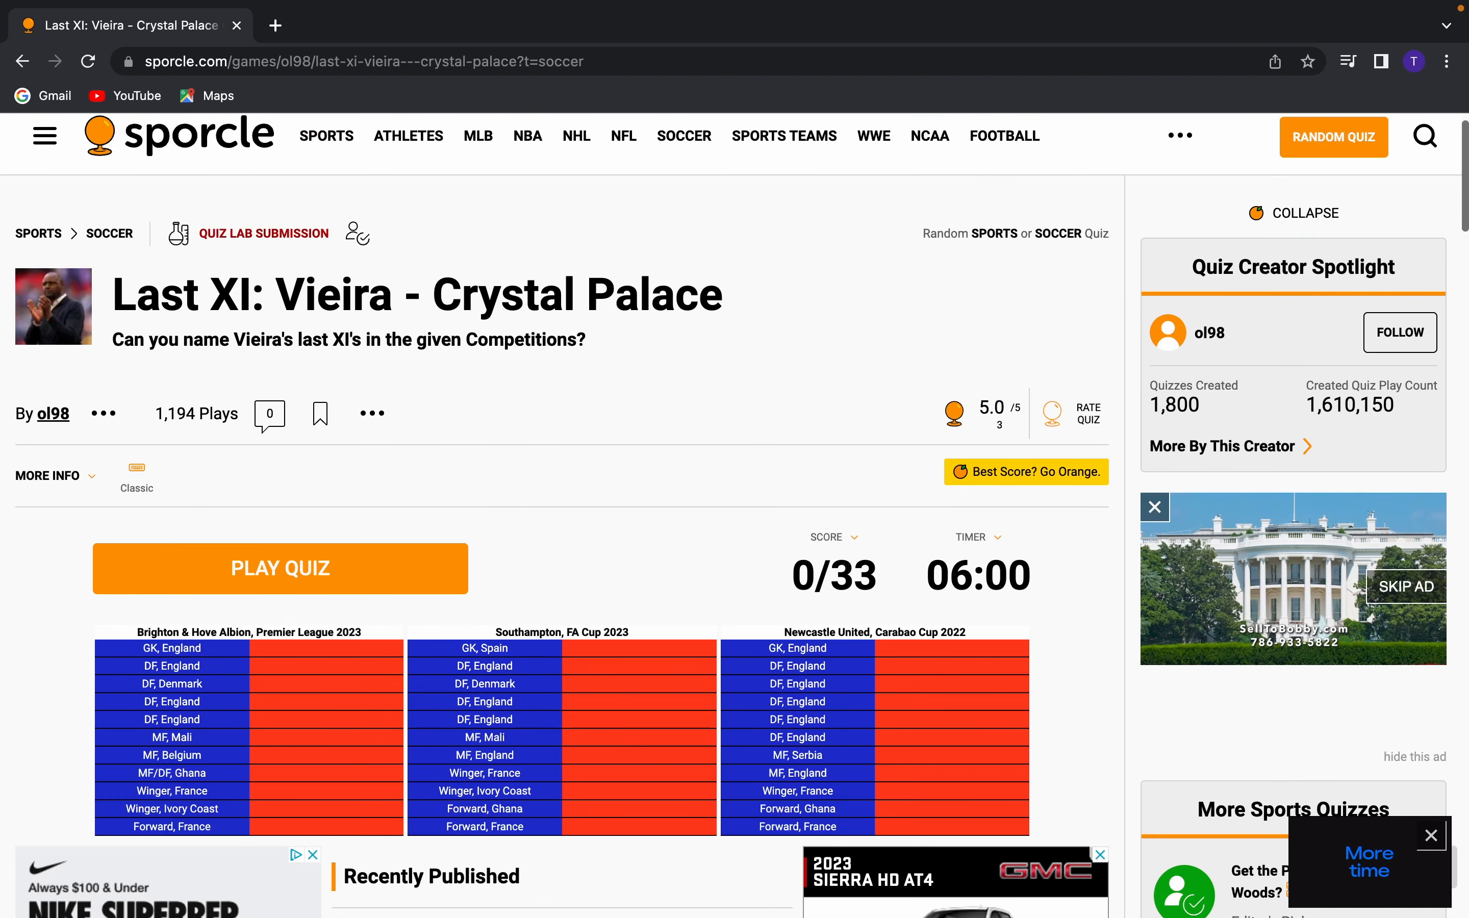
{"action": "left_click", "coordinate": [279, 569]}
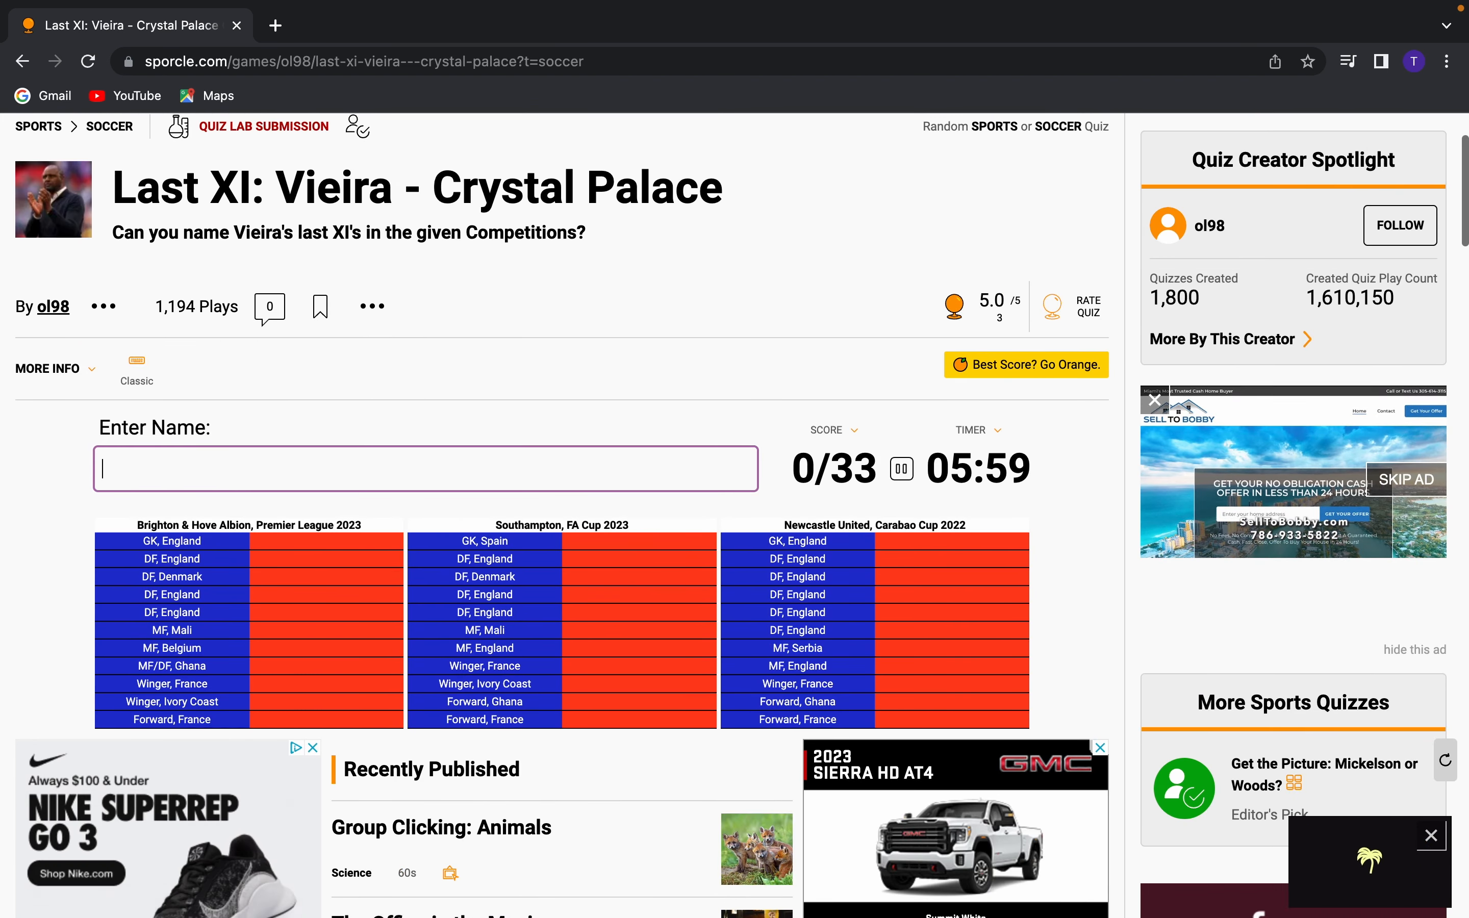
{"action": "type", "text": "butland"}
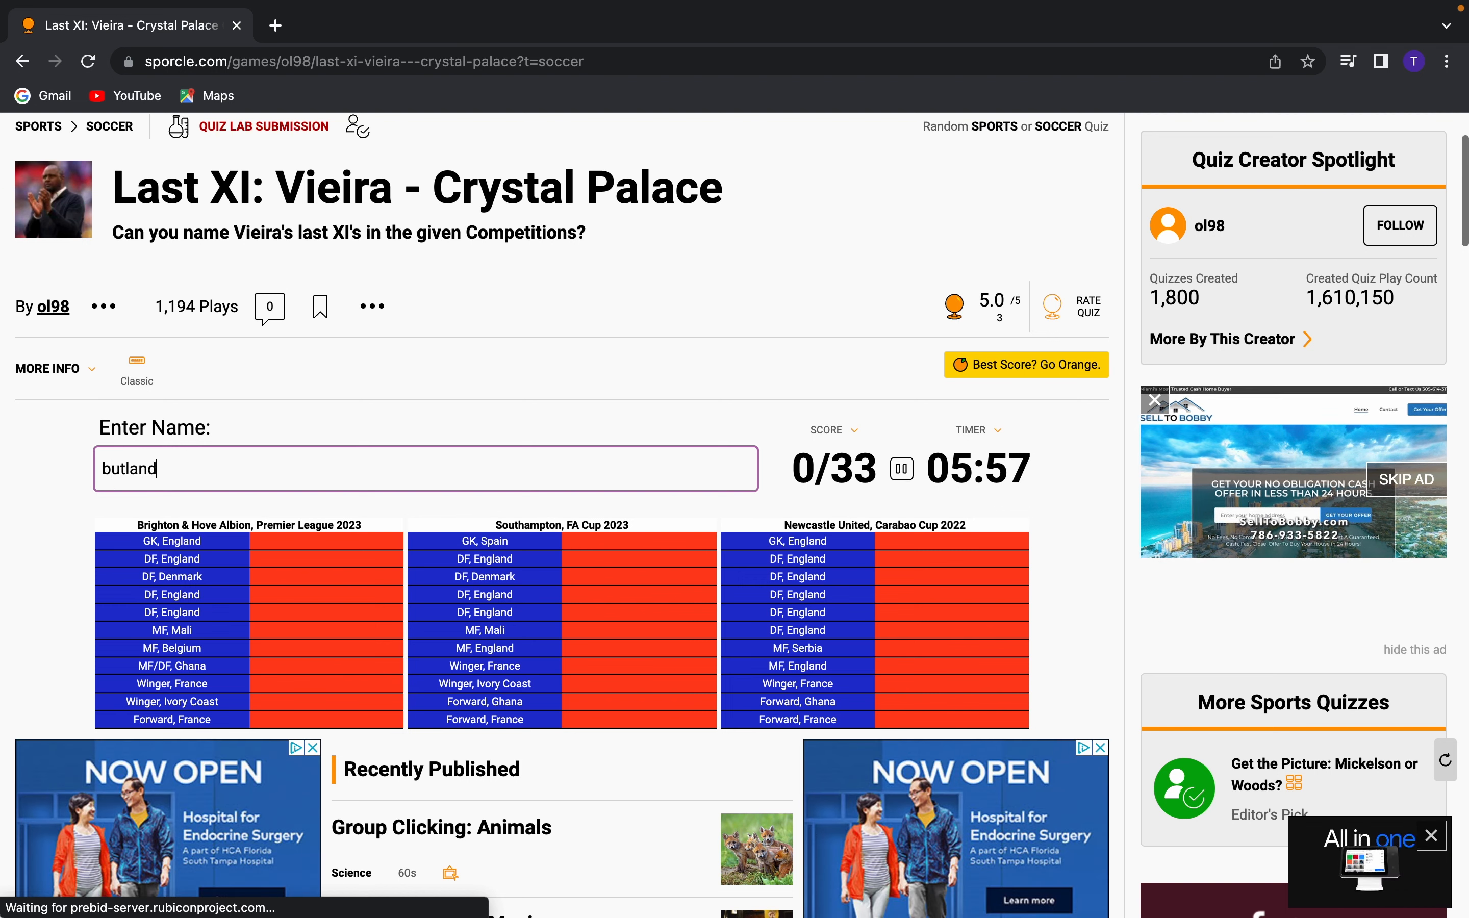
{"action": "key", "text": "Enter"}
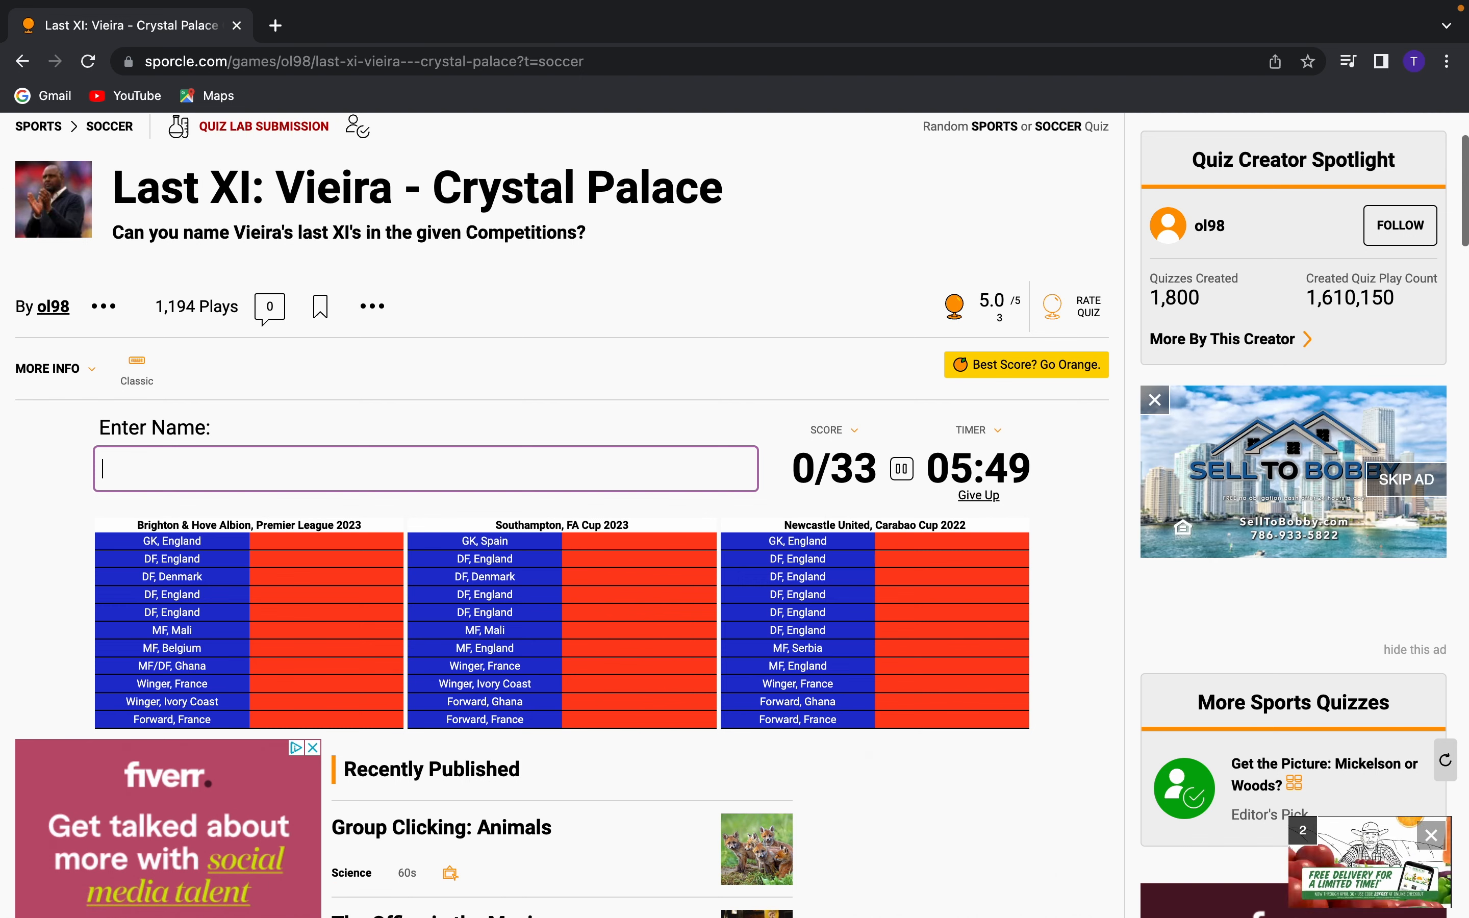
Name Michael Olise, Wilfried Zaha and Odsonne Edouard, letting the quiz end at 11/33
{"action": "type", "text": "tom"}
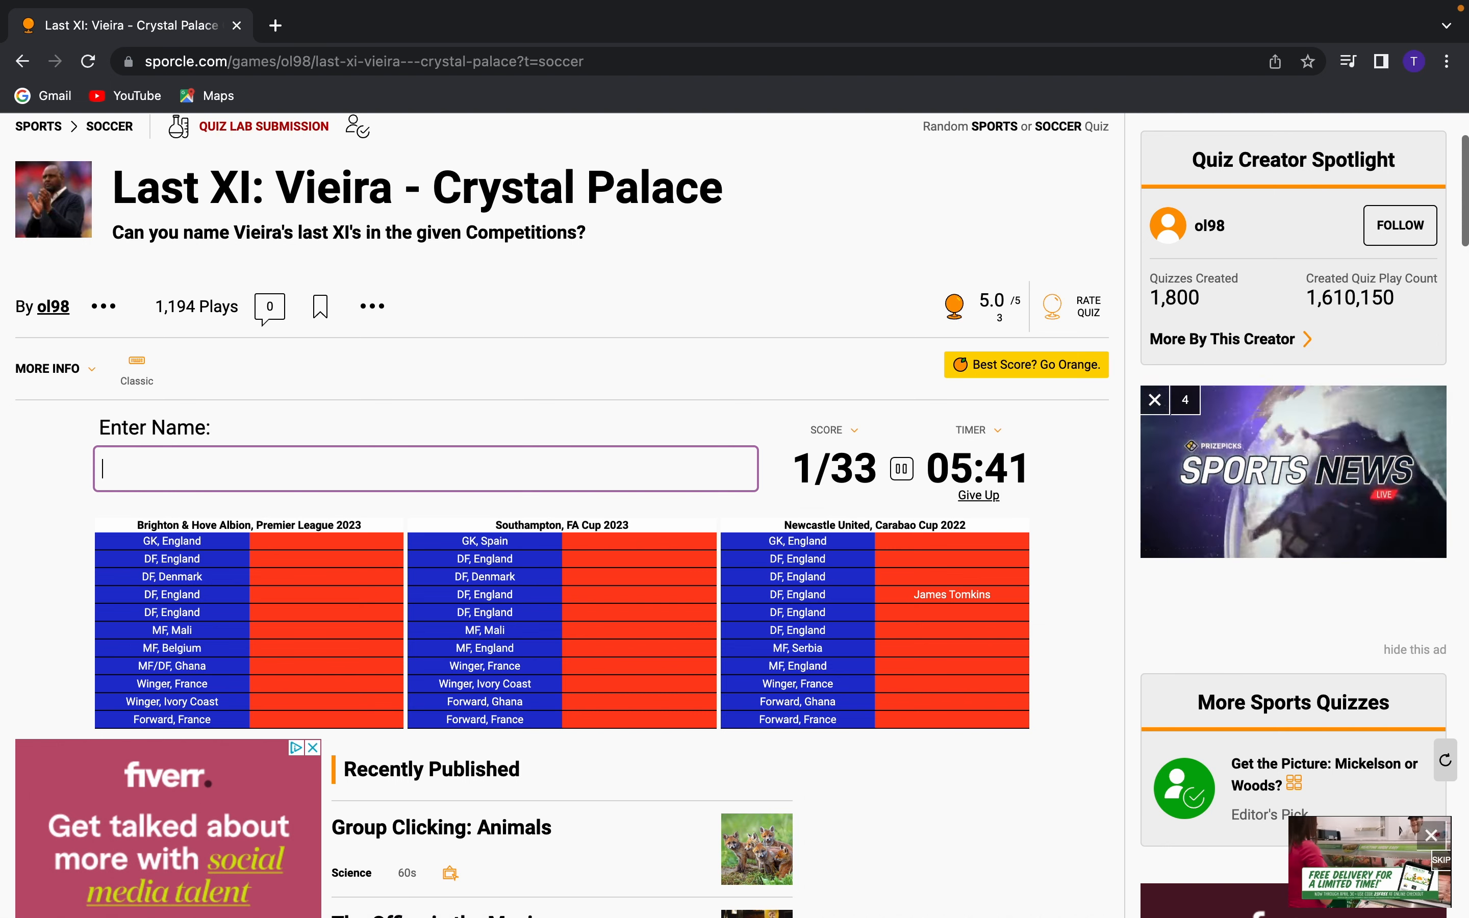
{"action": "type", "text": "Michael Olise"}
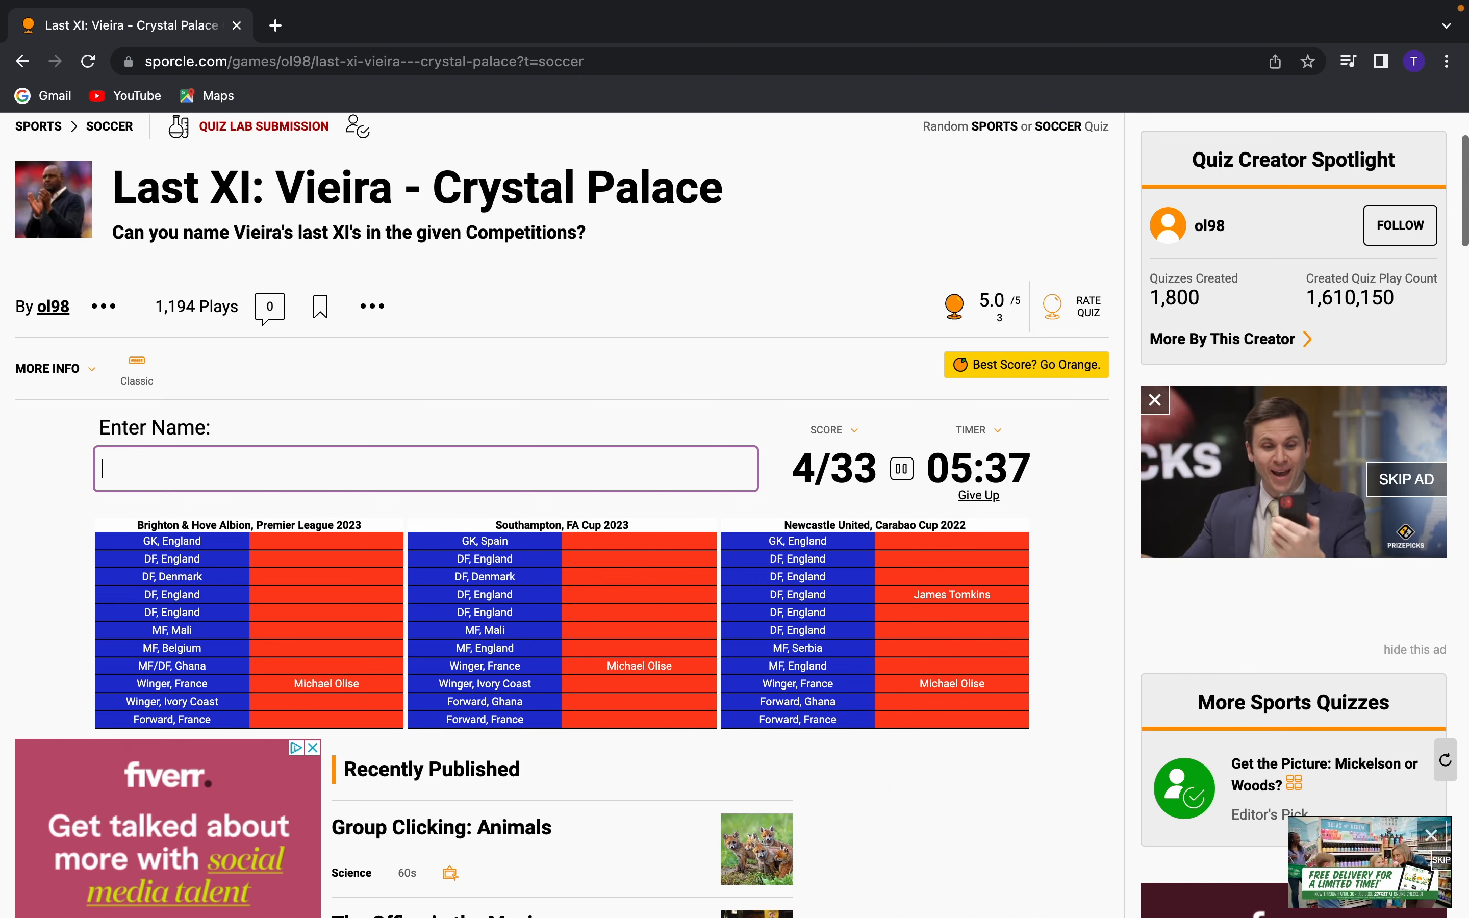
{"action": "type", "text": "a"}
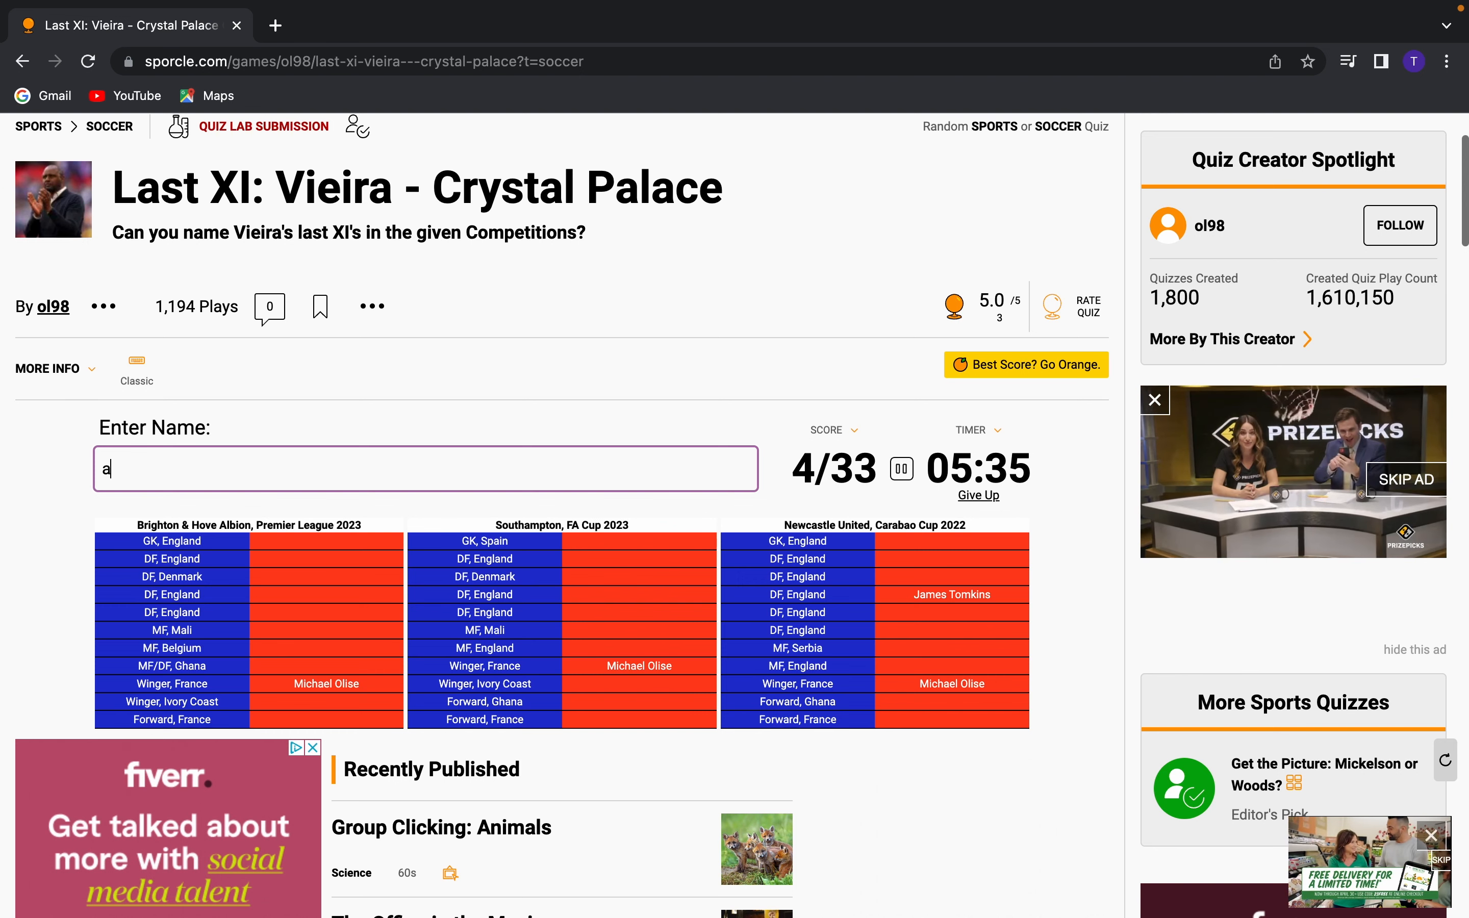
{"action": "type", "text": "Wilfried Zaha"}
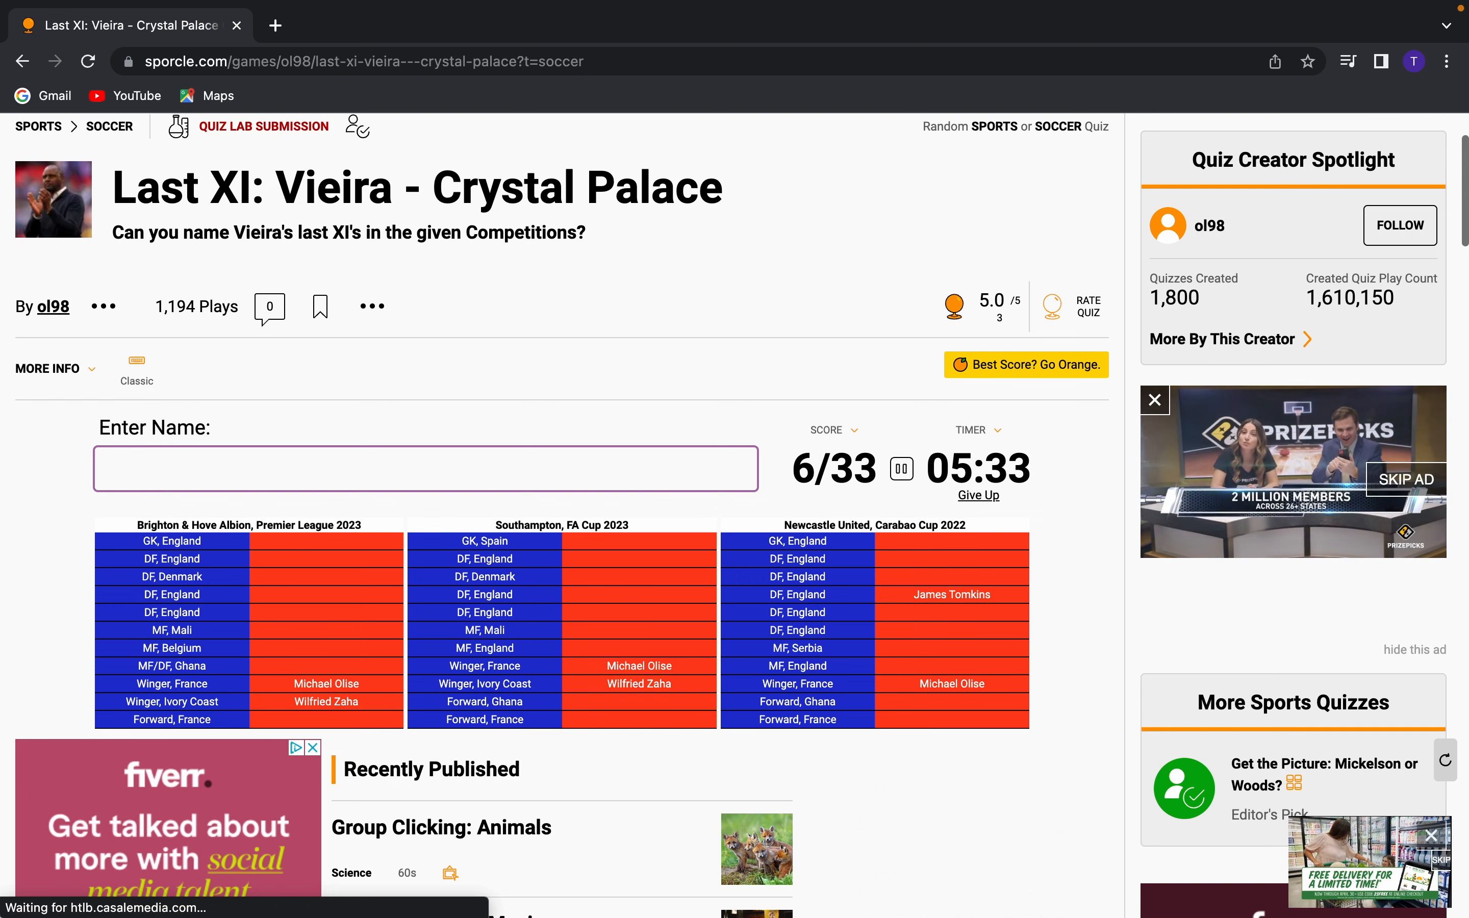
{"action": "type", "text": "ma"}
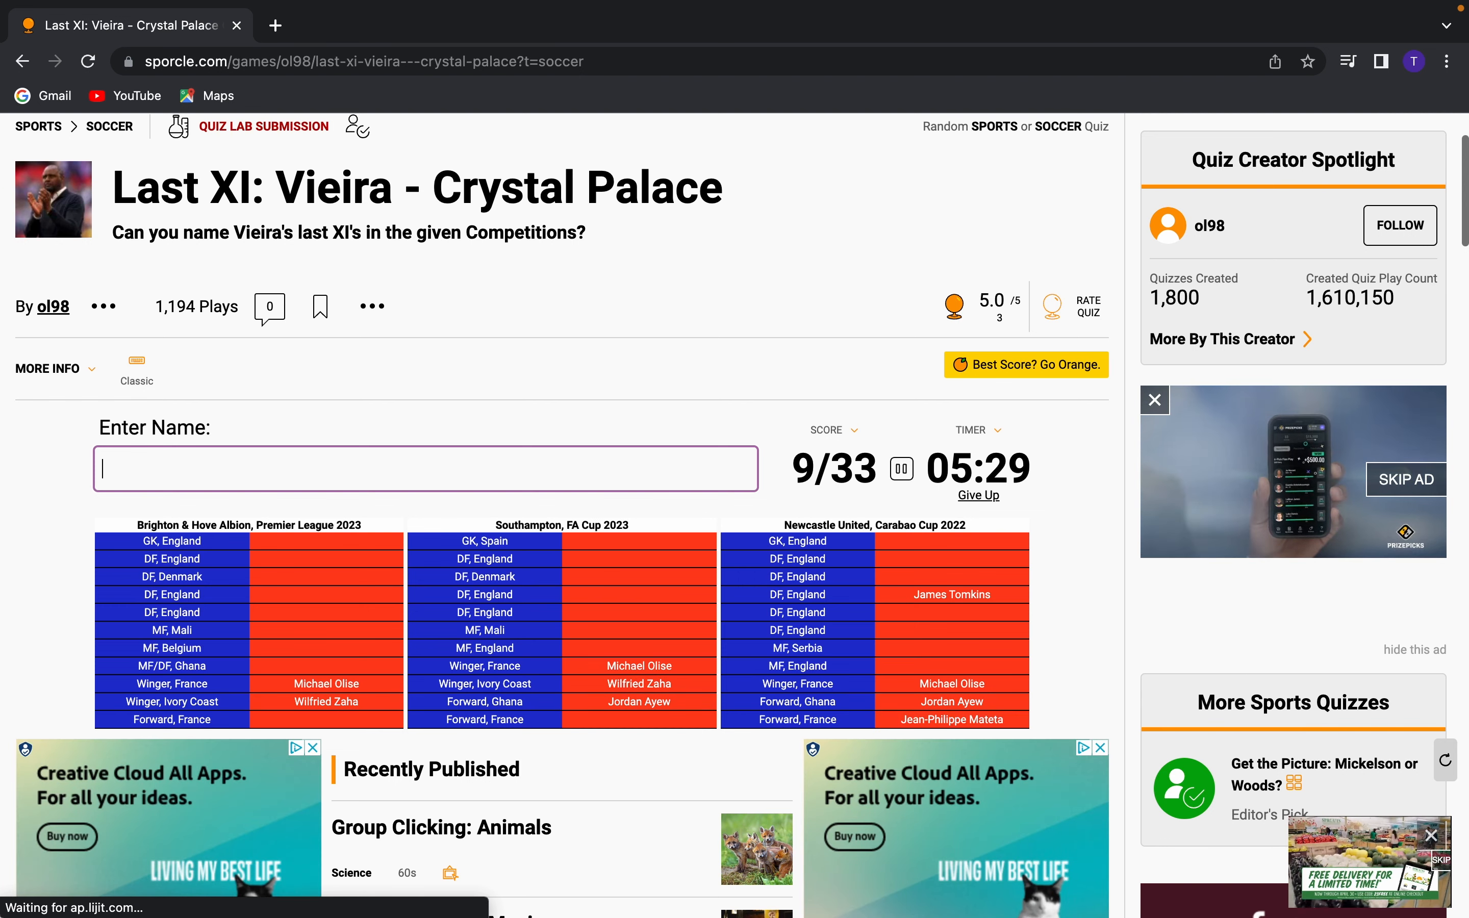
{"action": "type", "text": "Odsonne Edouard"}
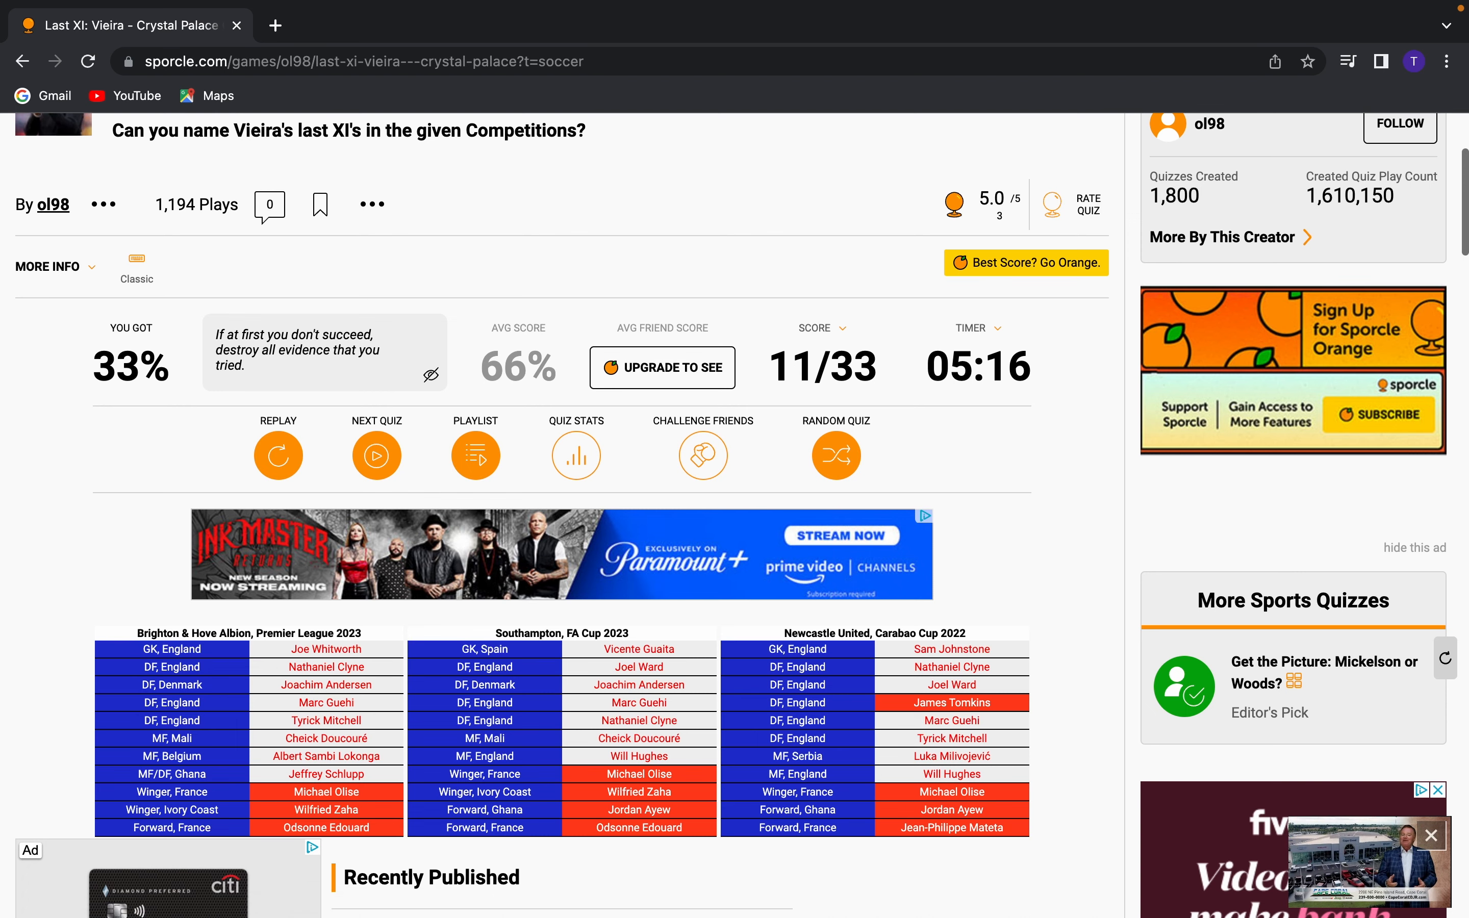
Open 'Europe's Great Players: Acrostic' from the soccer quiz list
{"action": "scroll", "scroll_direction": "down", "scroll_amount": 3}
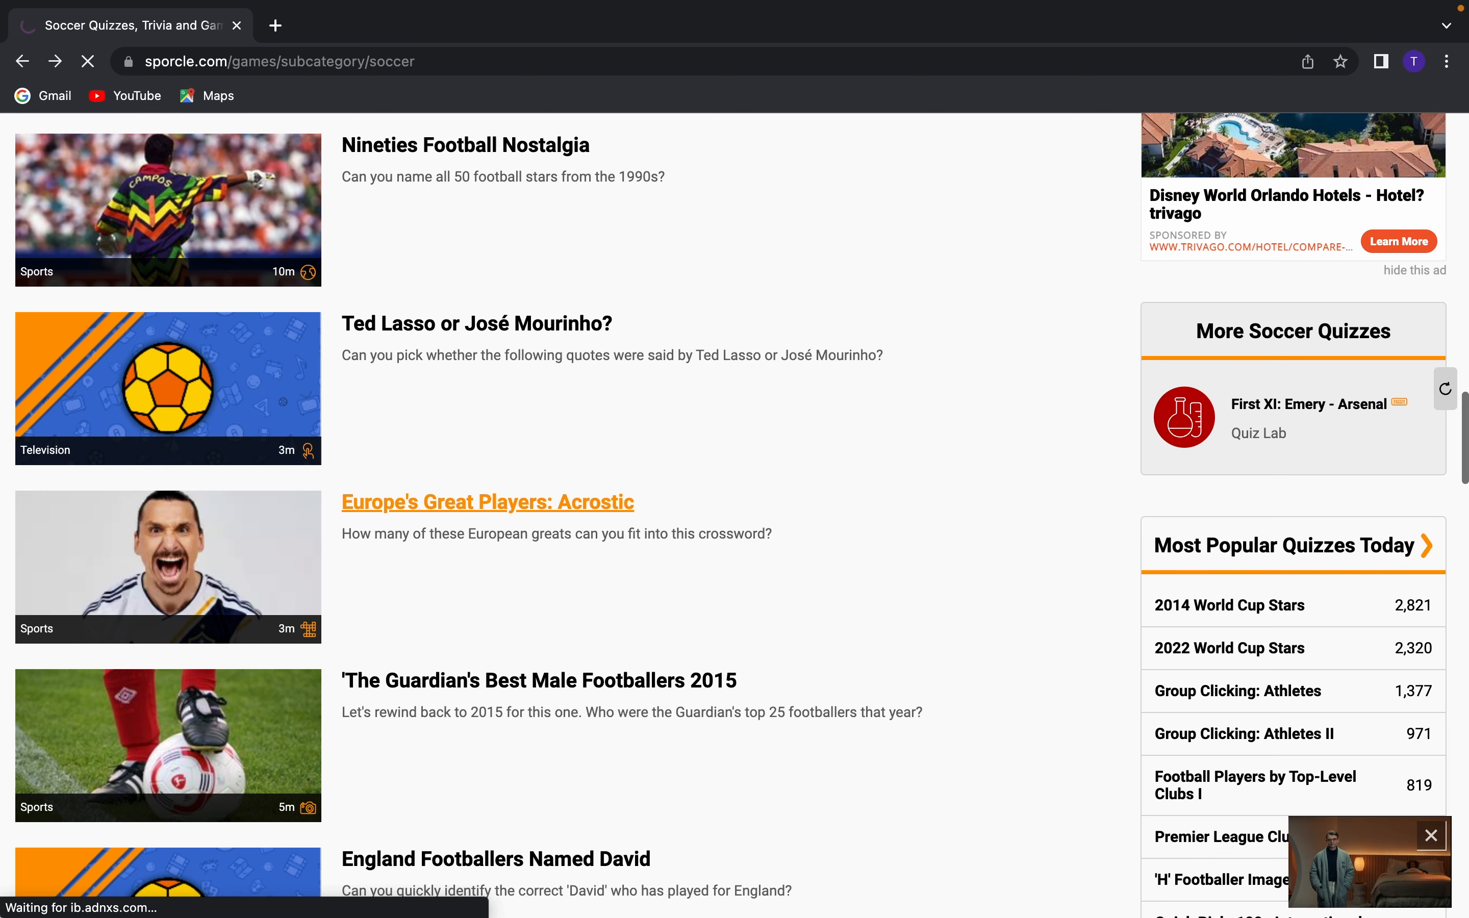
{"action": "left_click", "coordinate": [488, 502]}
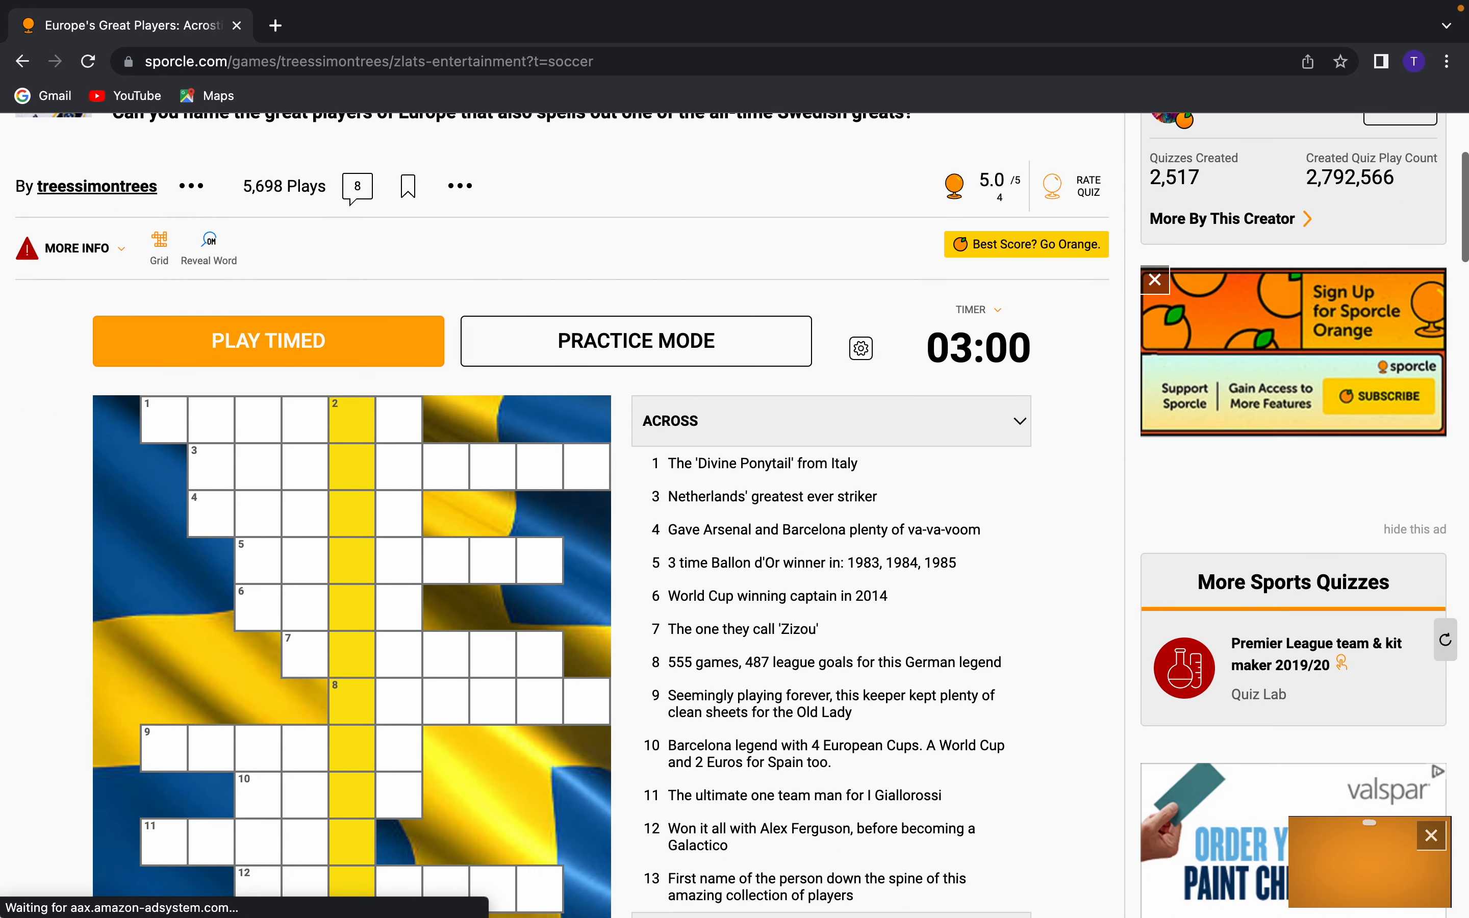
Start the crossword in timed mode and enter BAGGIO at 1 across
{"action": "left_click", "coordinate": [268, 340]}
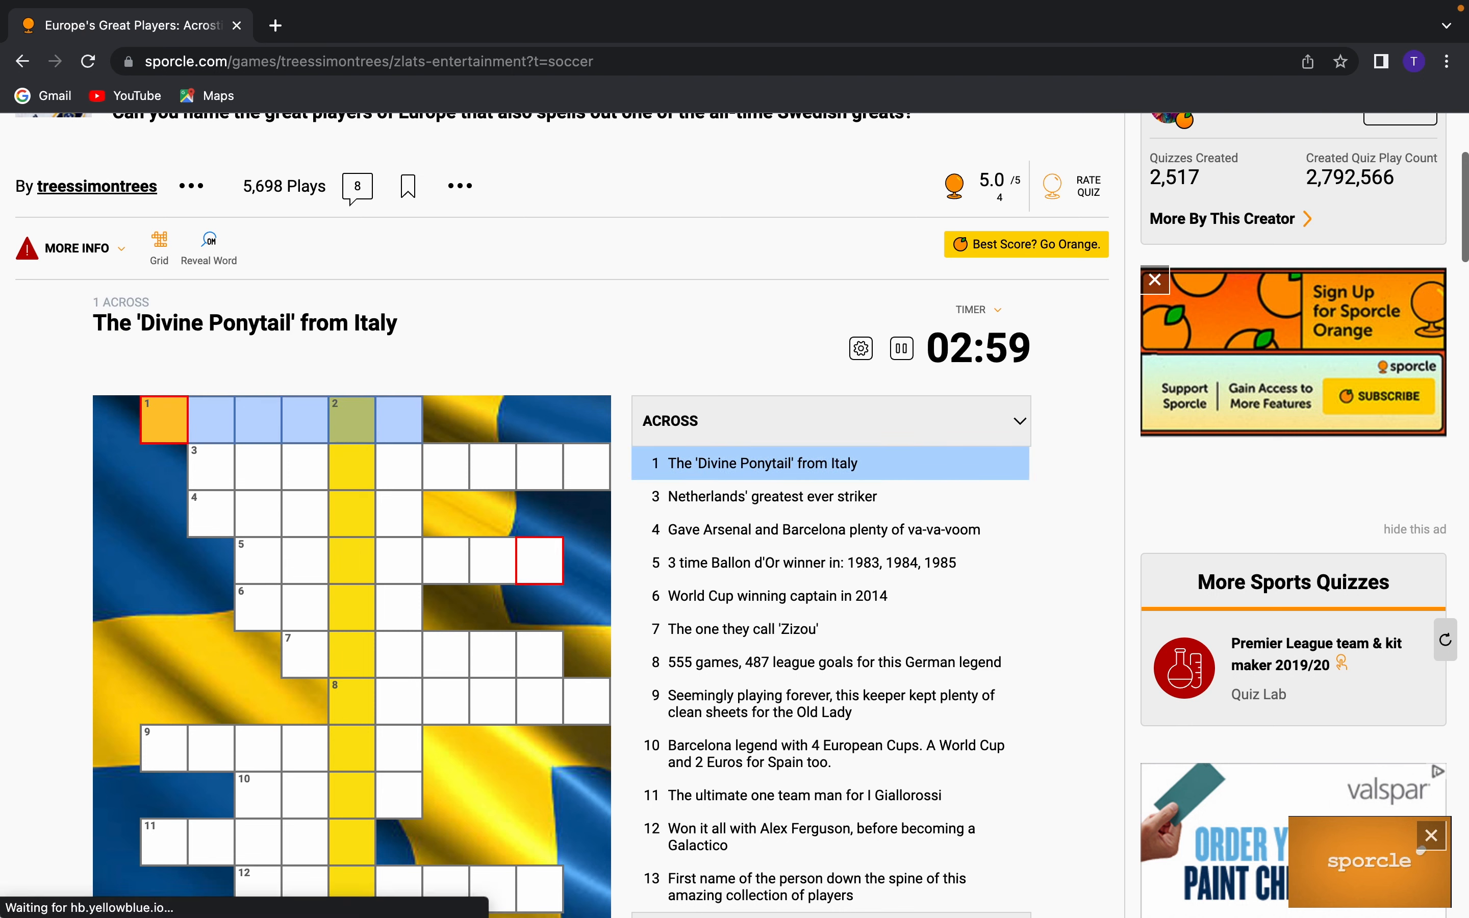
{"action": "left_click", "coordinate": [398, 561]}
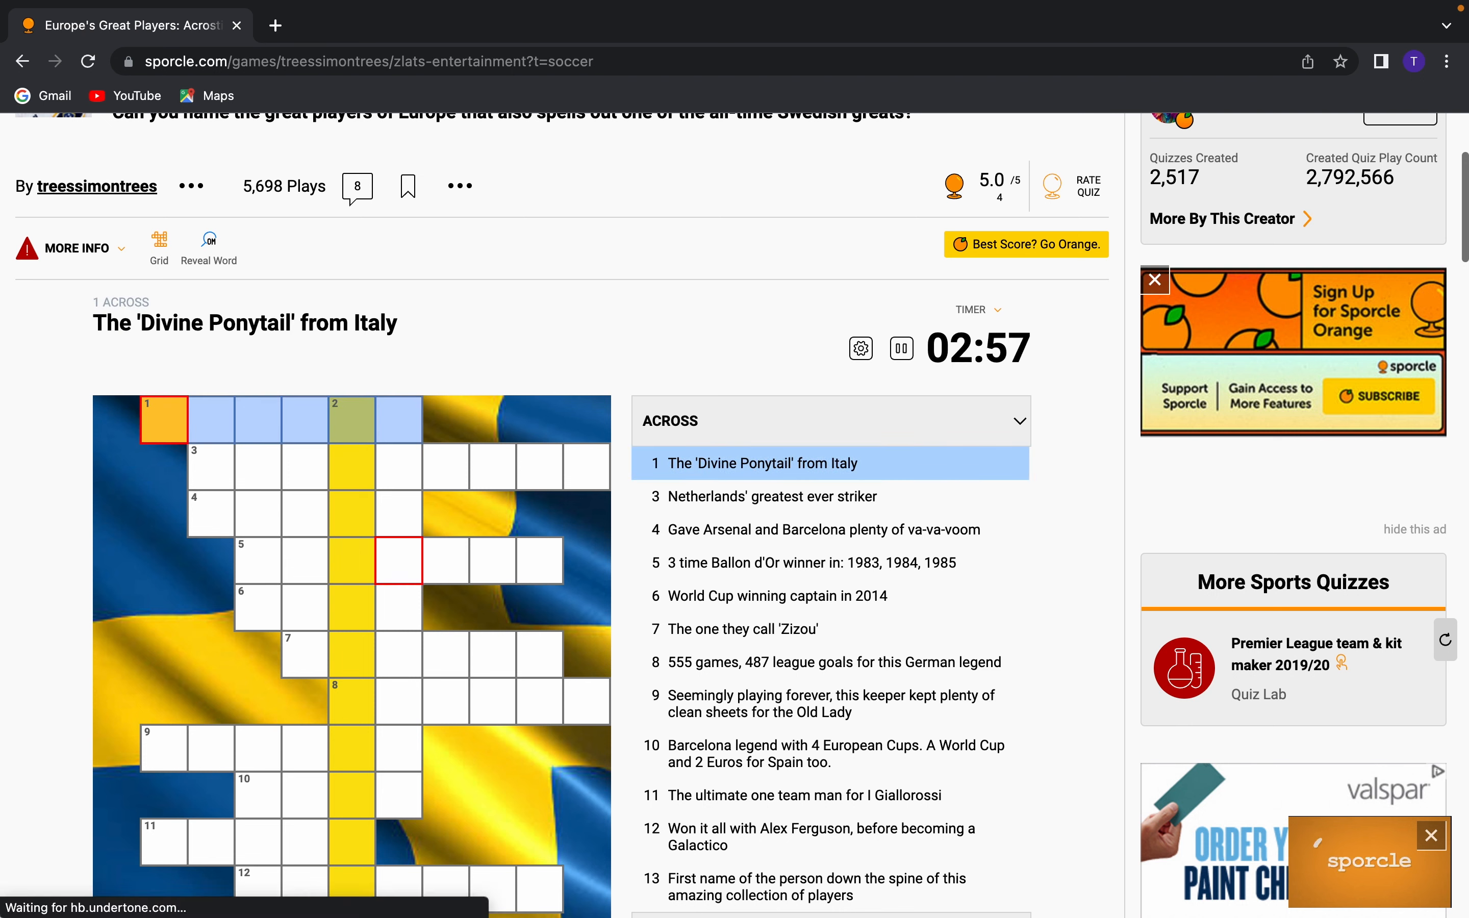
{"action": "type", "text": "BAGGIO"}
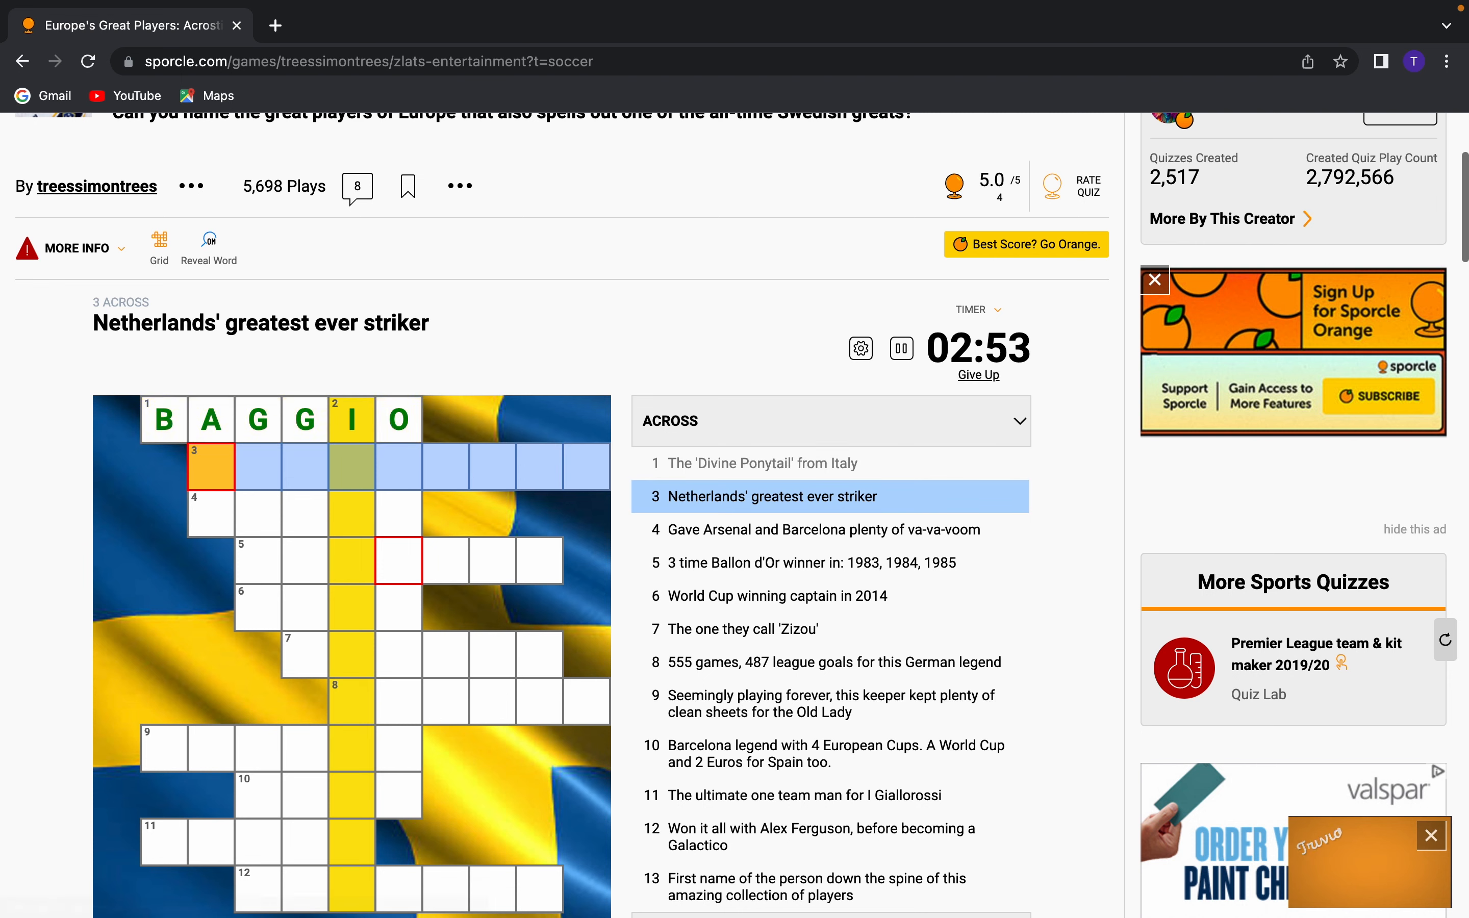
Fill Van Basten and Henry in the next across entries, skipping to the World Cup captain clue
{"action": "type", "text": "VANBASTEN"}
{"action": "left_click", "coordinate": [305, 515]}
{"action": "type", "text": "HENRY"}
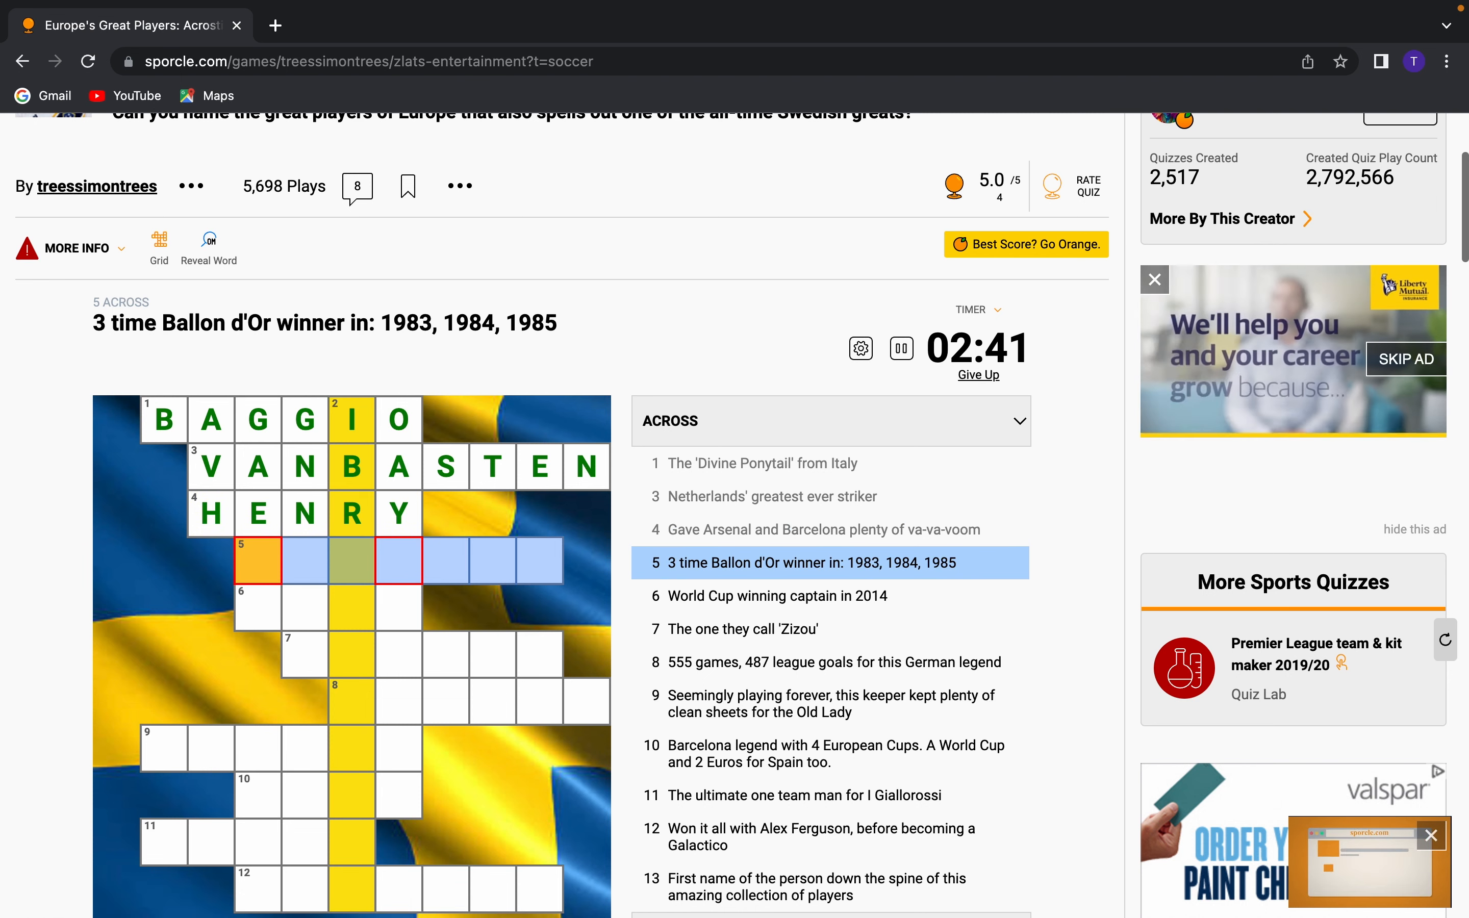
{"action": "type", "text": "C"}
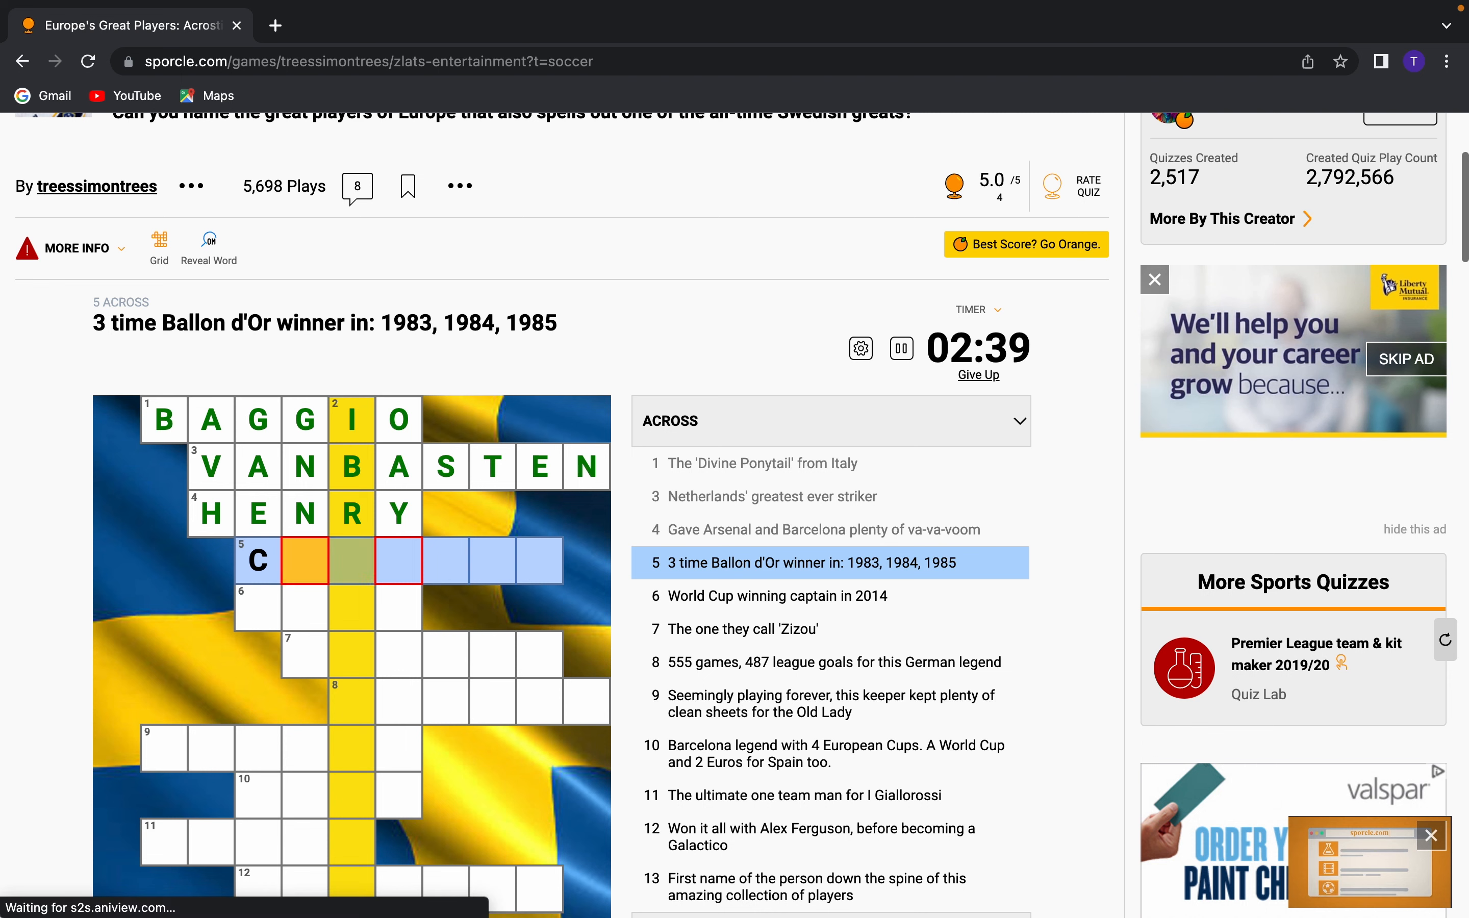
{"action": "type", "text": "RUY"}
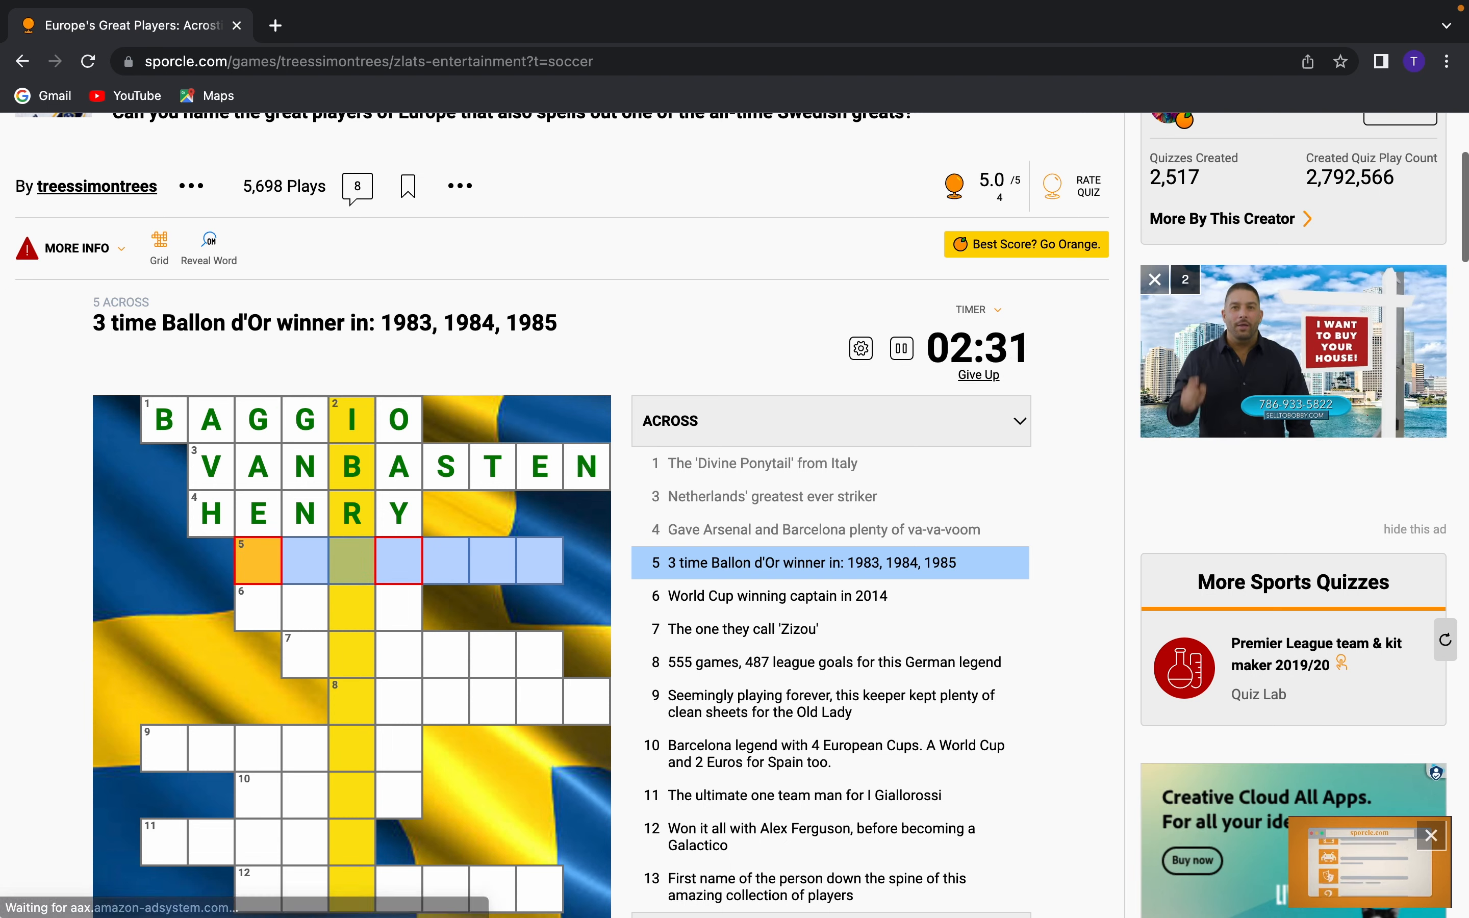
{"action": "type", "text": "MARADO"}
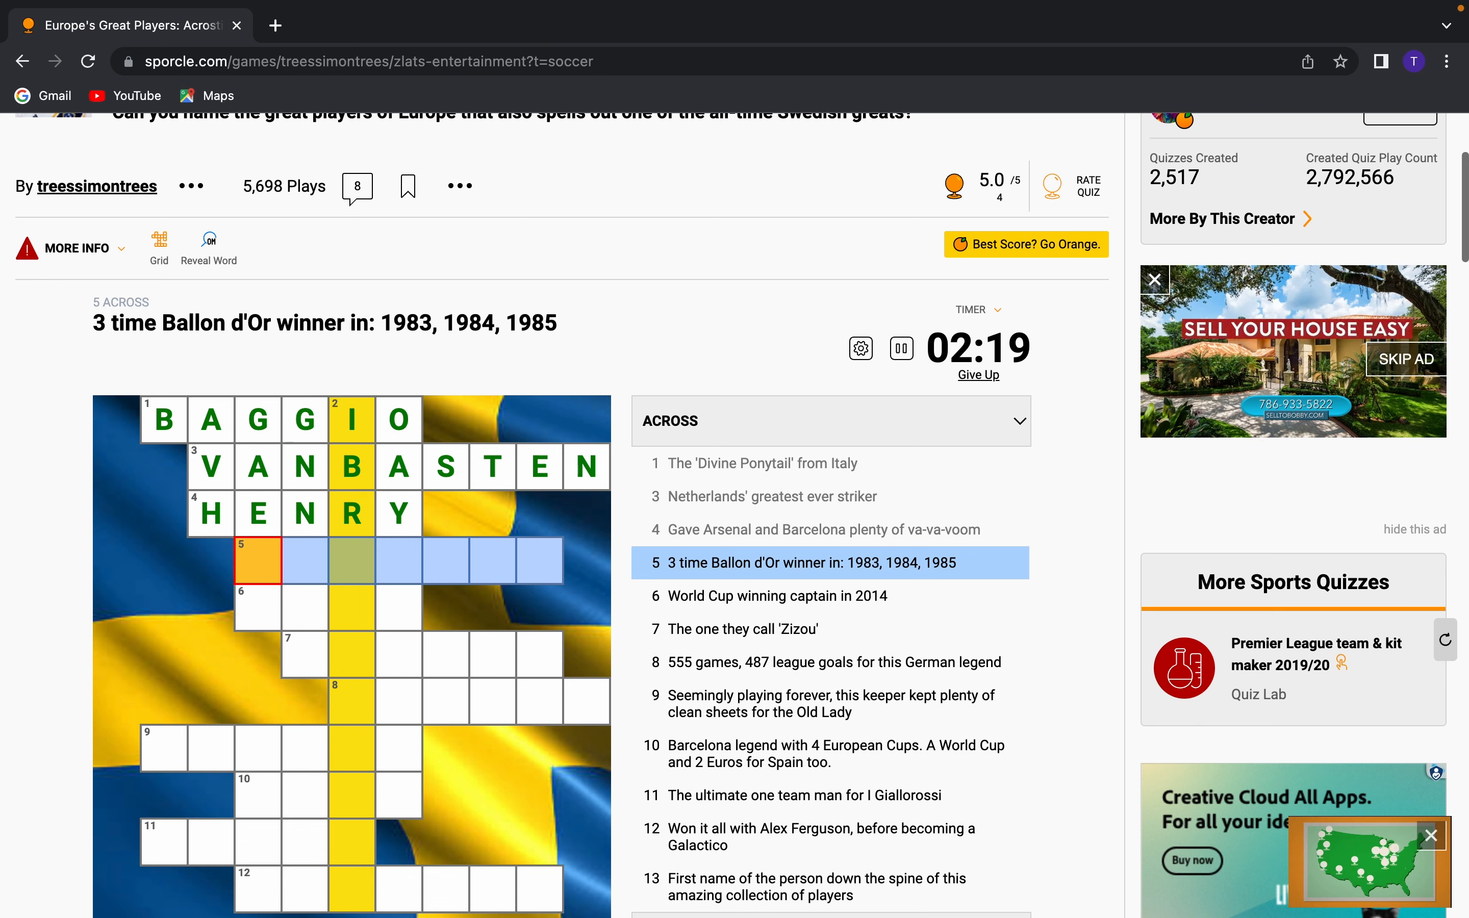
{"action": "left_click", "coordinate": [258, 607]}
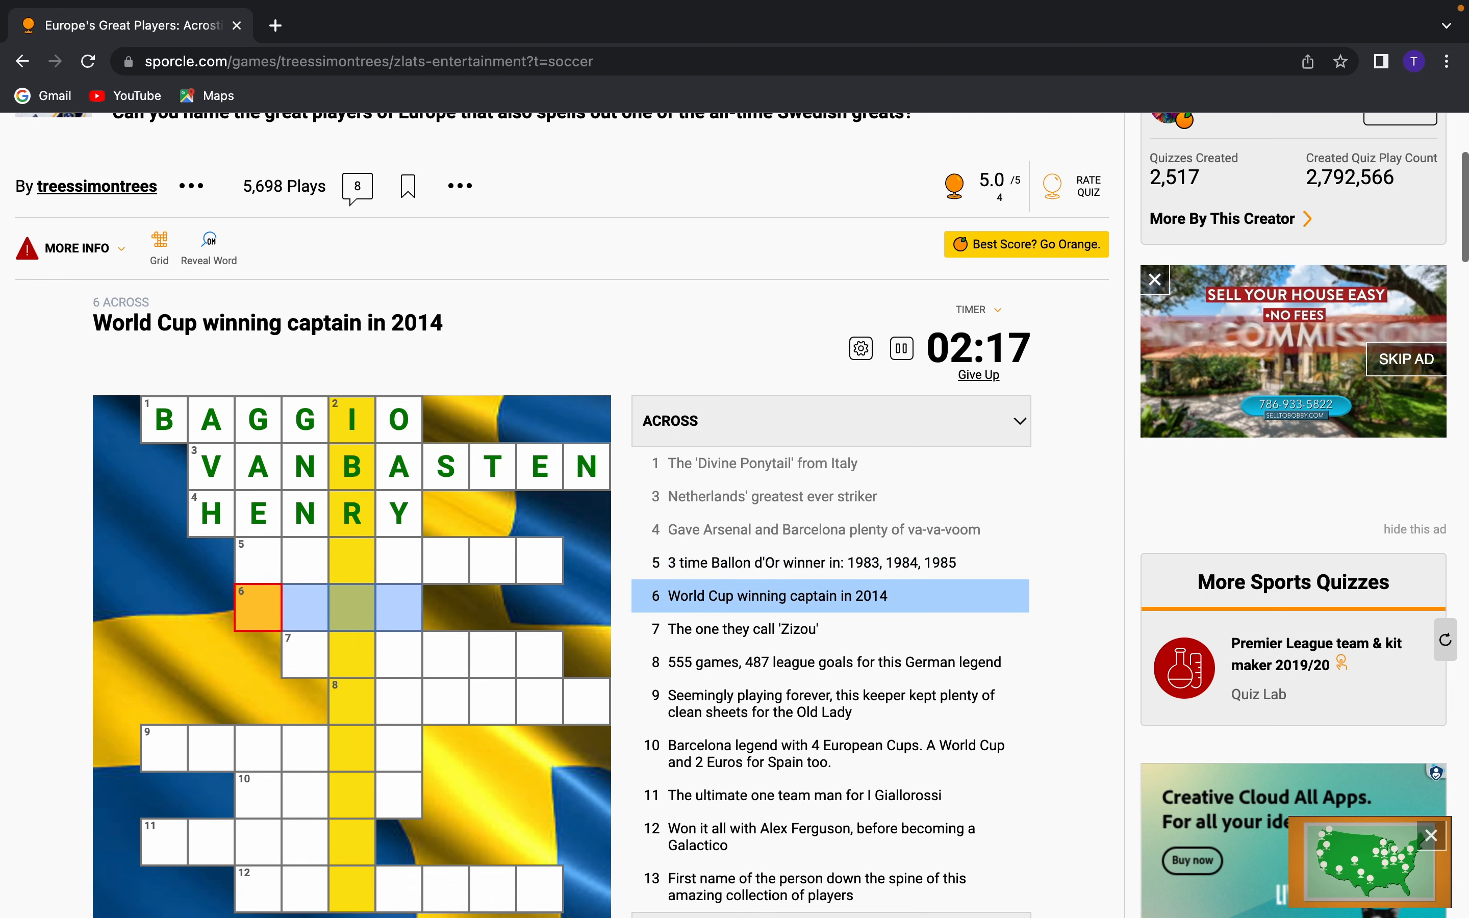
Fill Lahm, Zidane, Muller, Buffon and Xavi into clues 6–10 across
{"action": "left_click", "coordinate": [539, 654]}
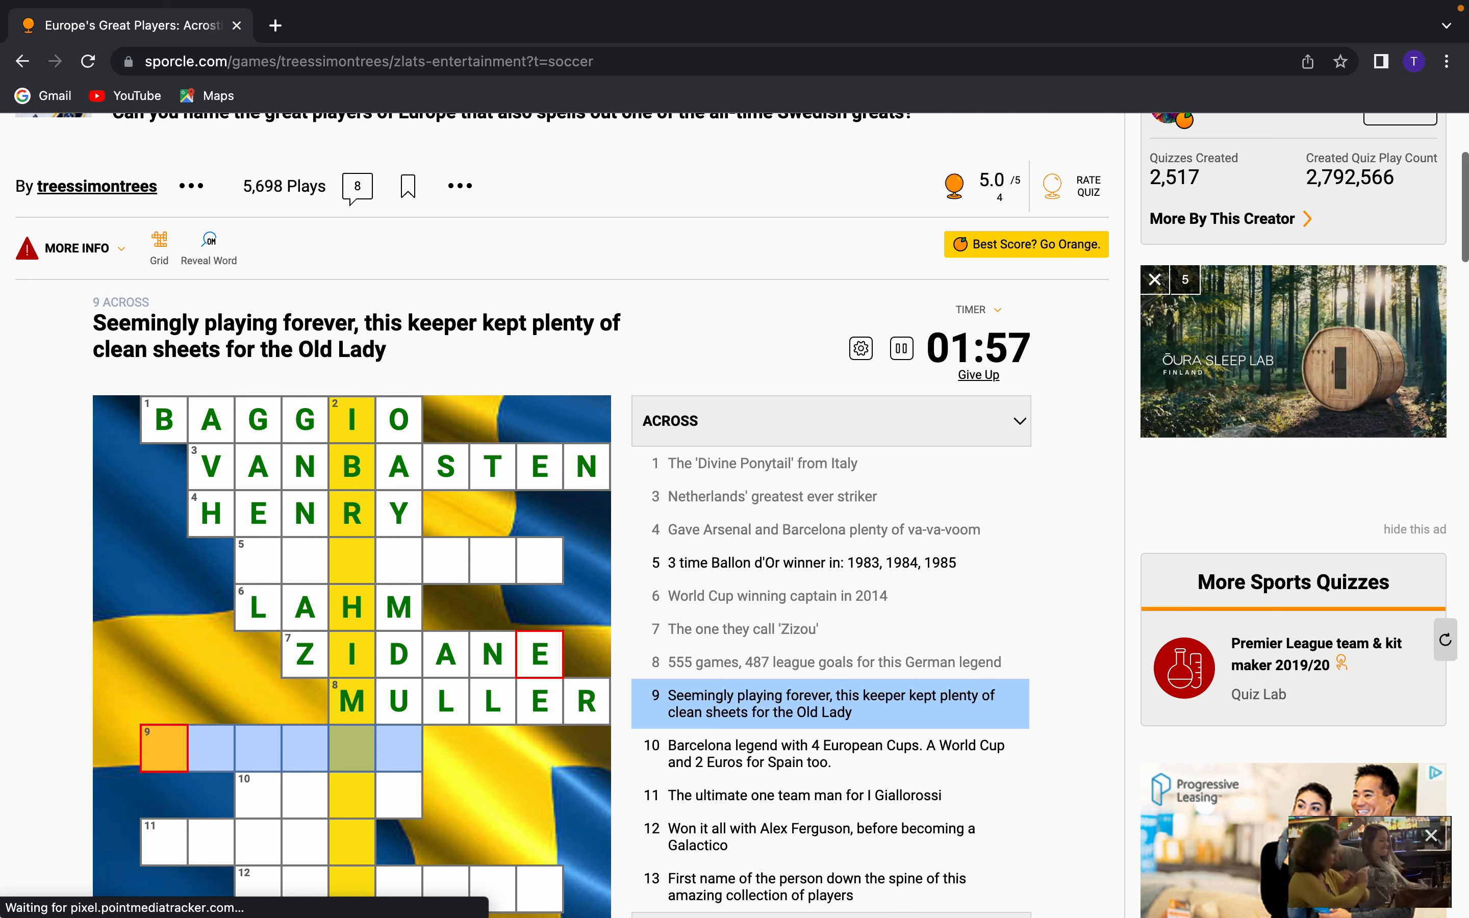
{"action": "type", "text": "BUFFON"}
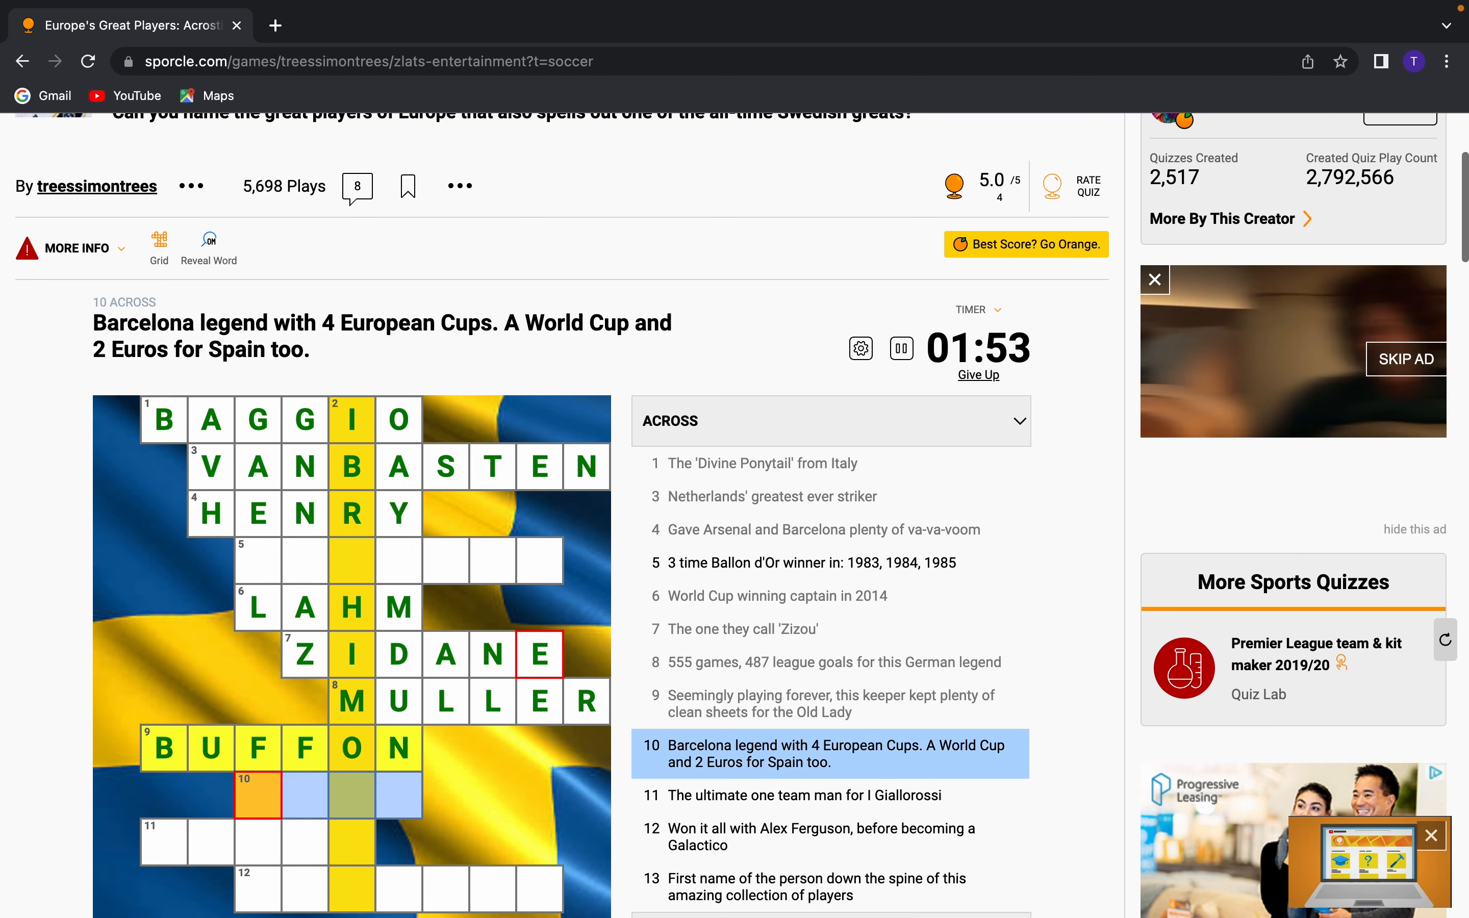
{"action": "scroll", "scroll_direction": "down", "scroll_amount": 3}
{"action": "type", "text": "XAVI"}
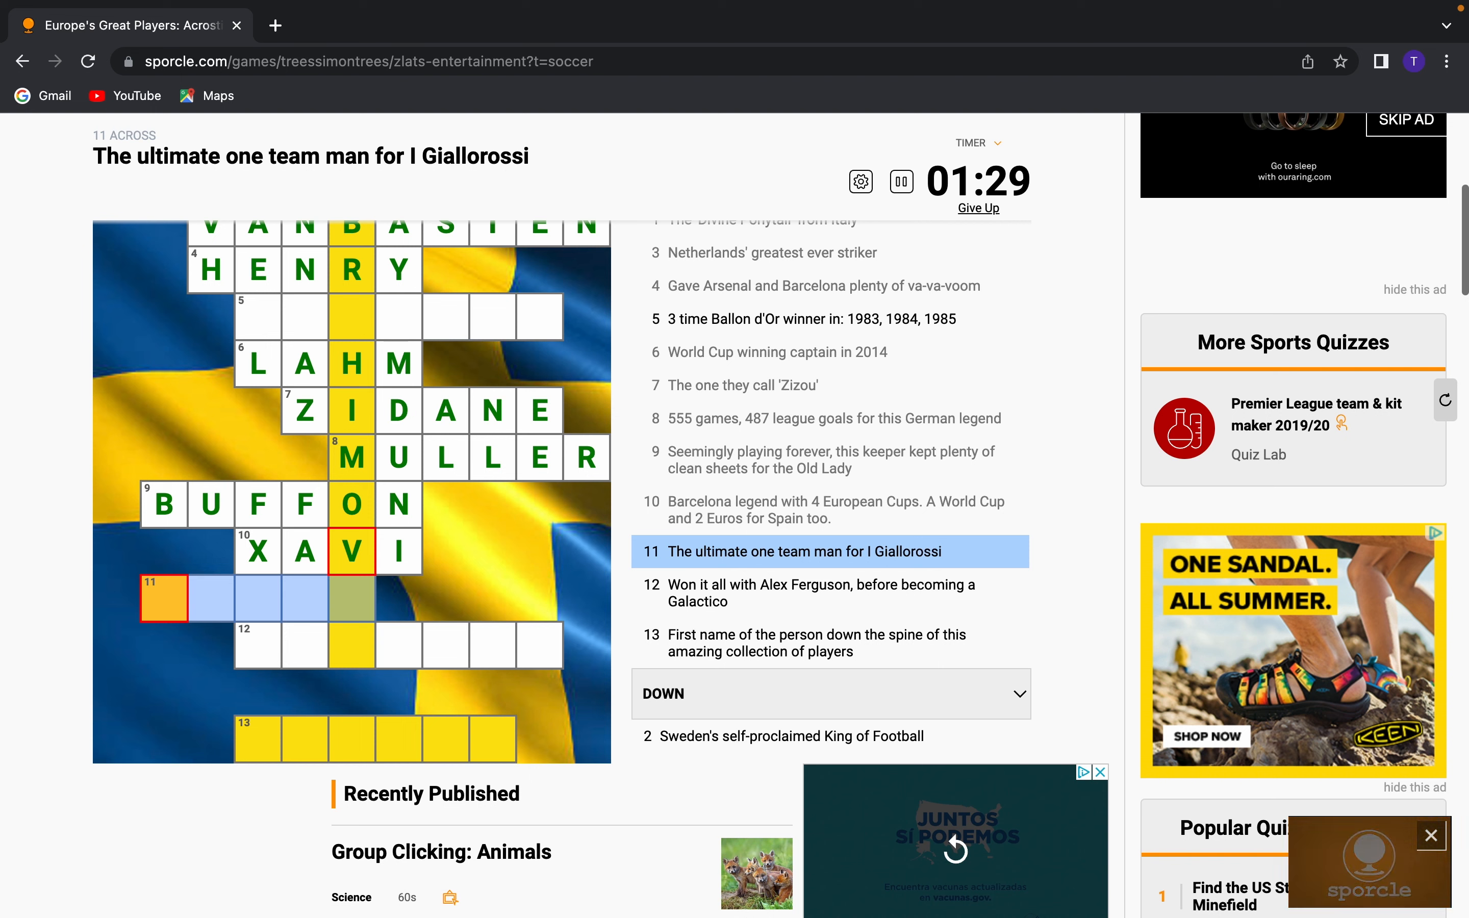
{"action": "type", "text": "PIRLO"}
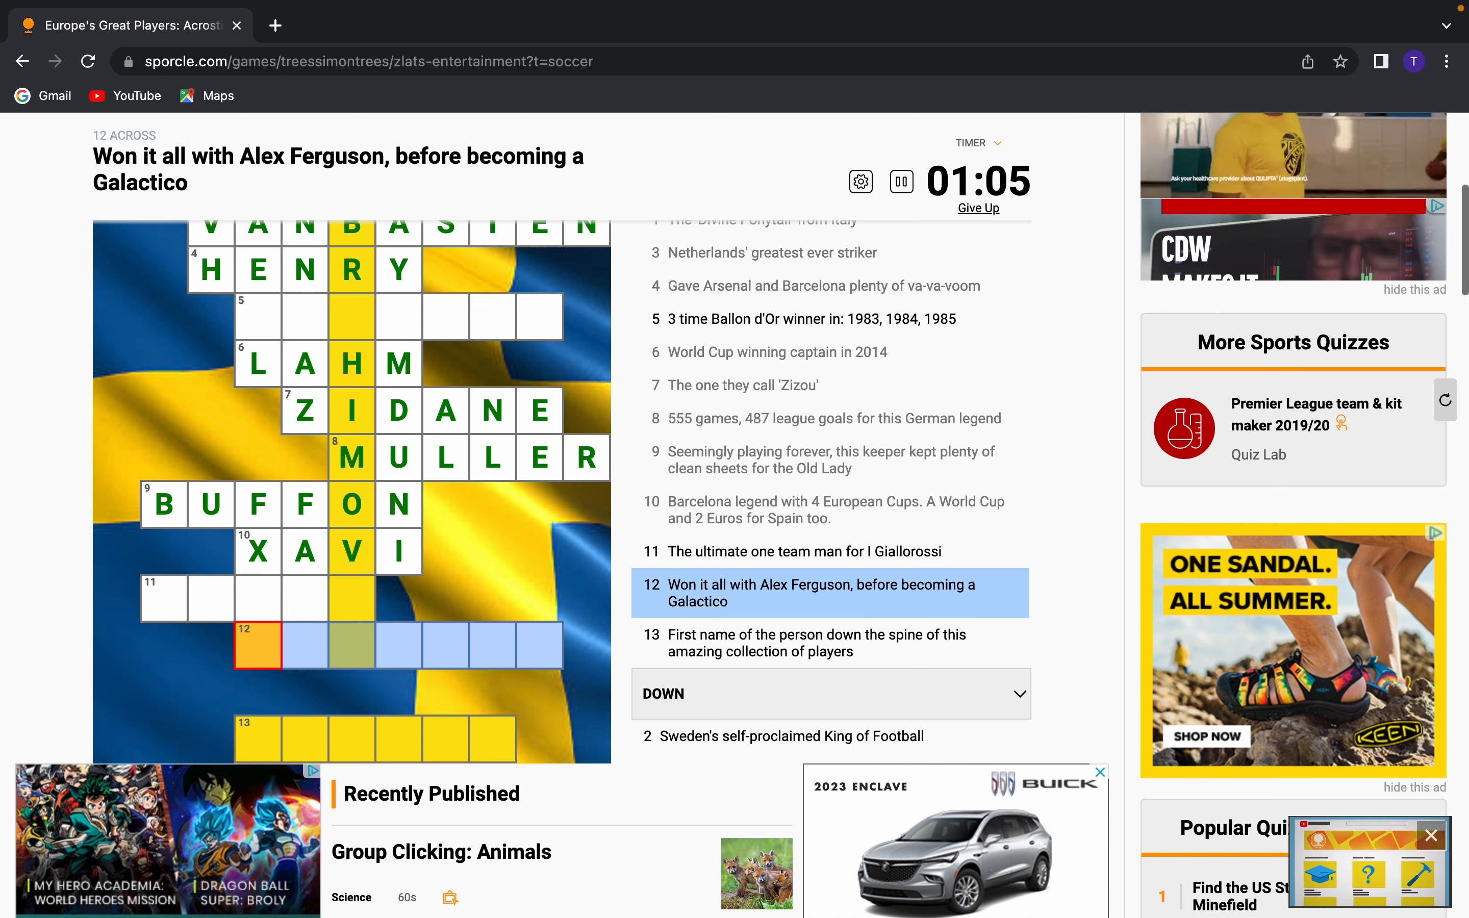
Redo the Ferguson clue and enter BECKHAM for 12 across
{"action": "type", "text": "RONAL"}
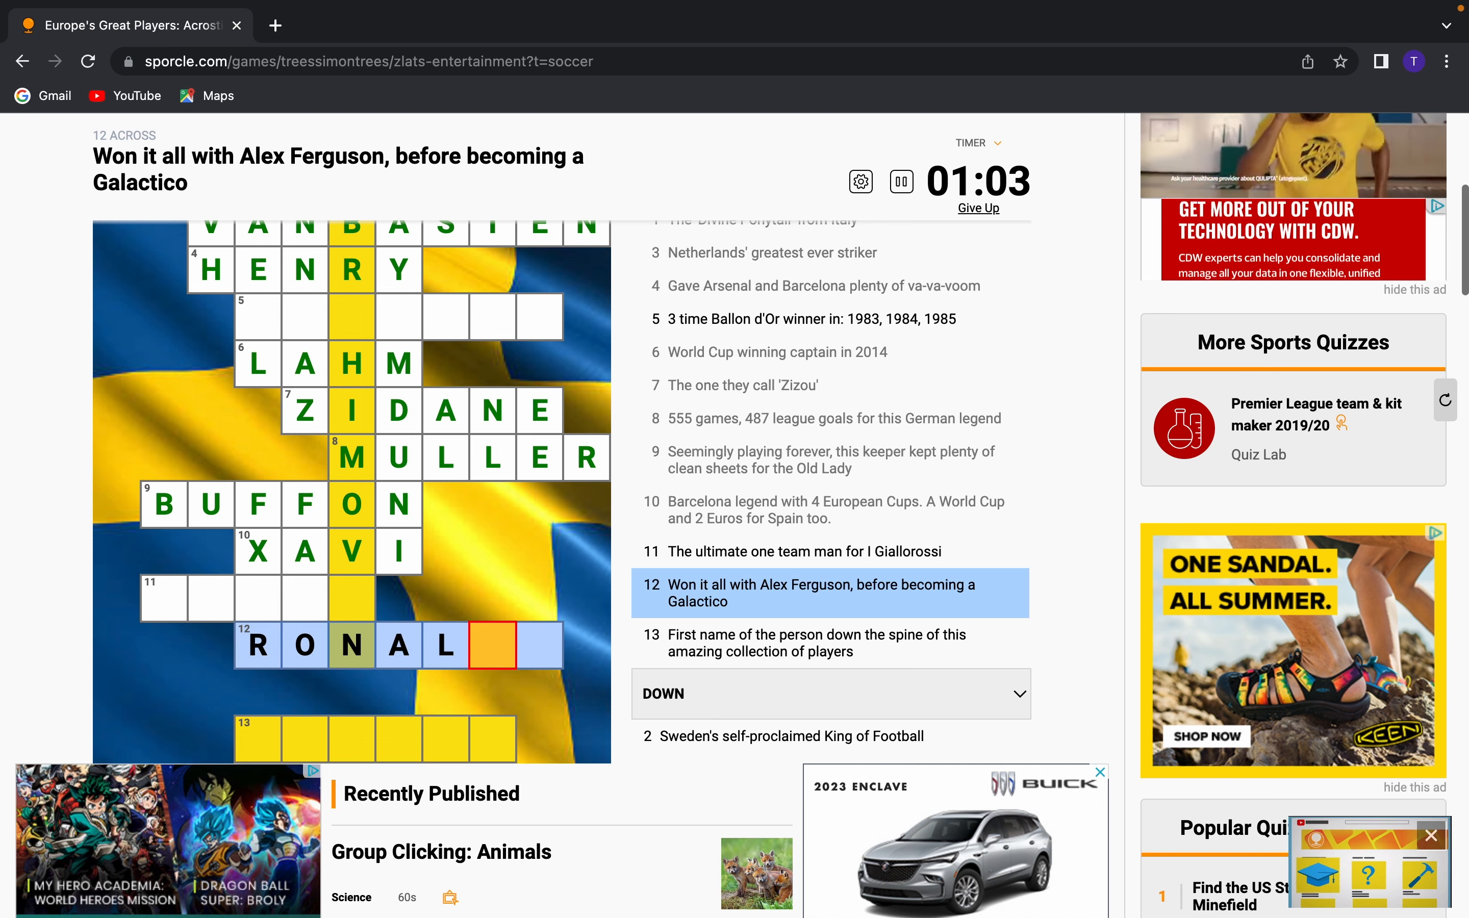
{"action": "type", "text": "DO"}
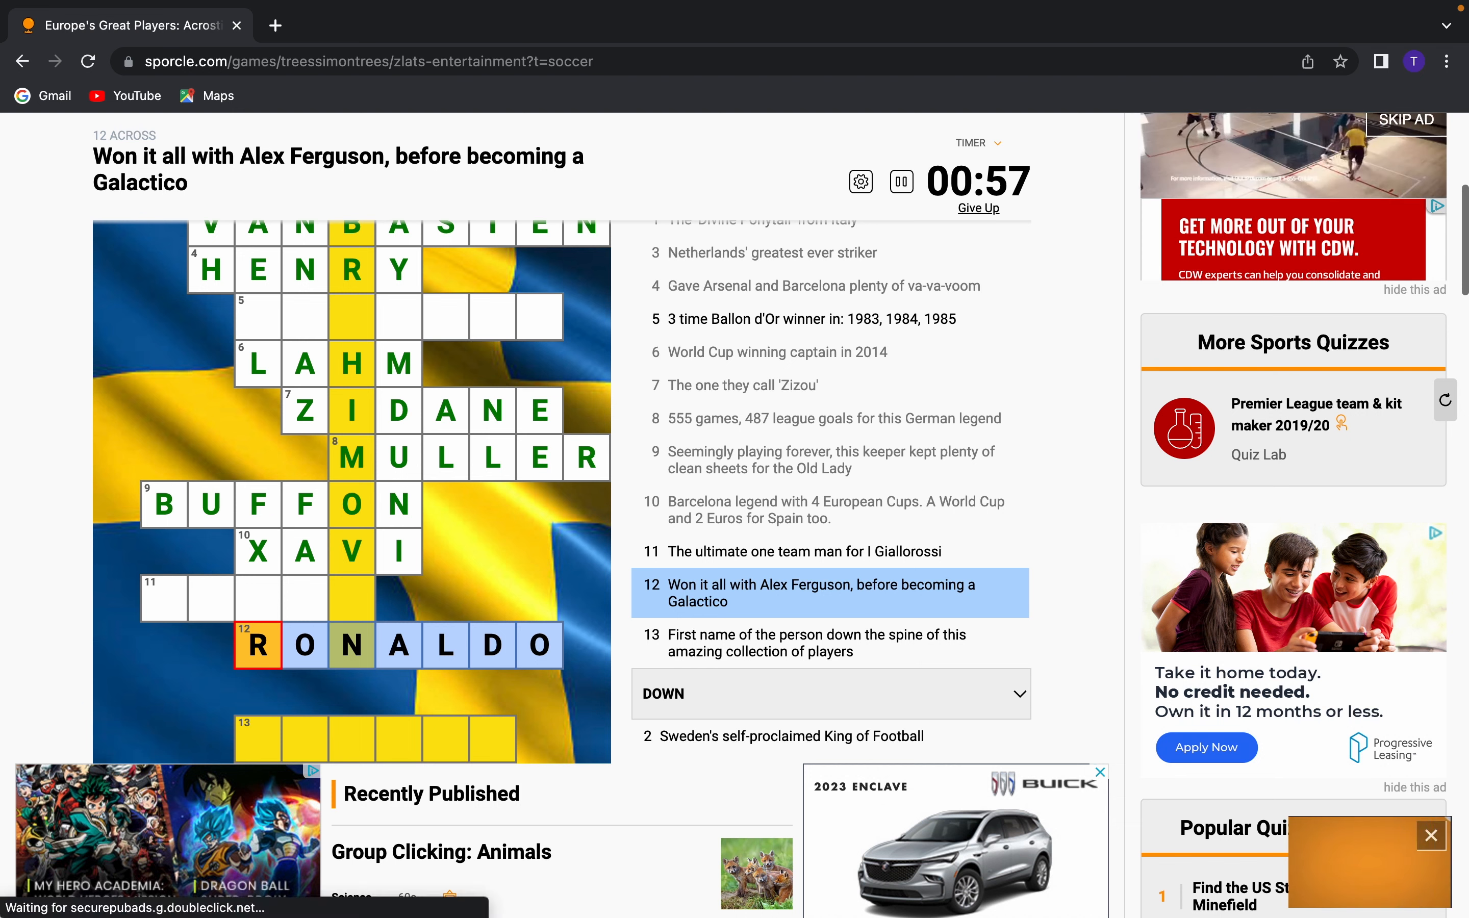
{"action": "left_click", "coordinate": [538, 646]}
{"action": "type", "text": "EC"}
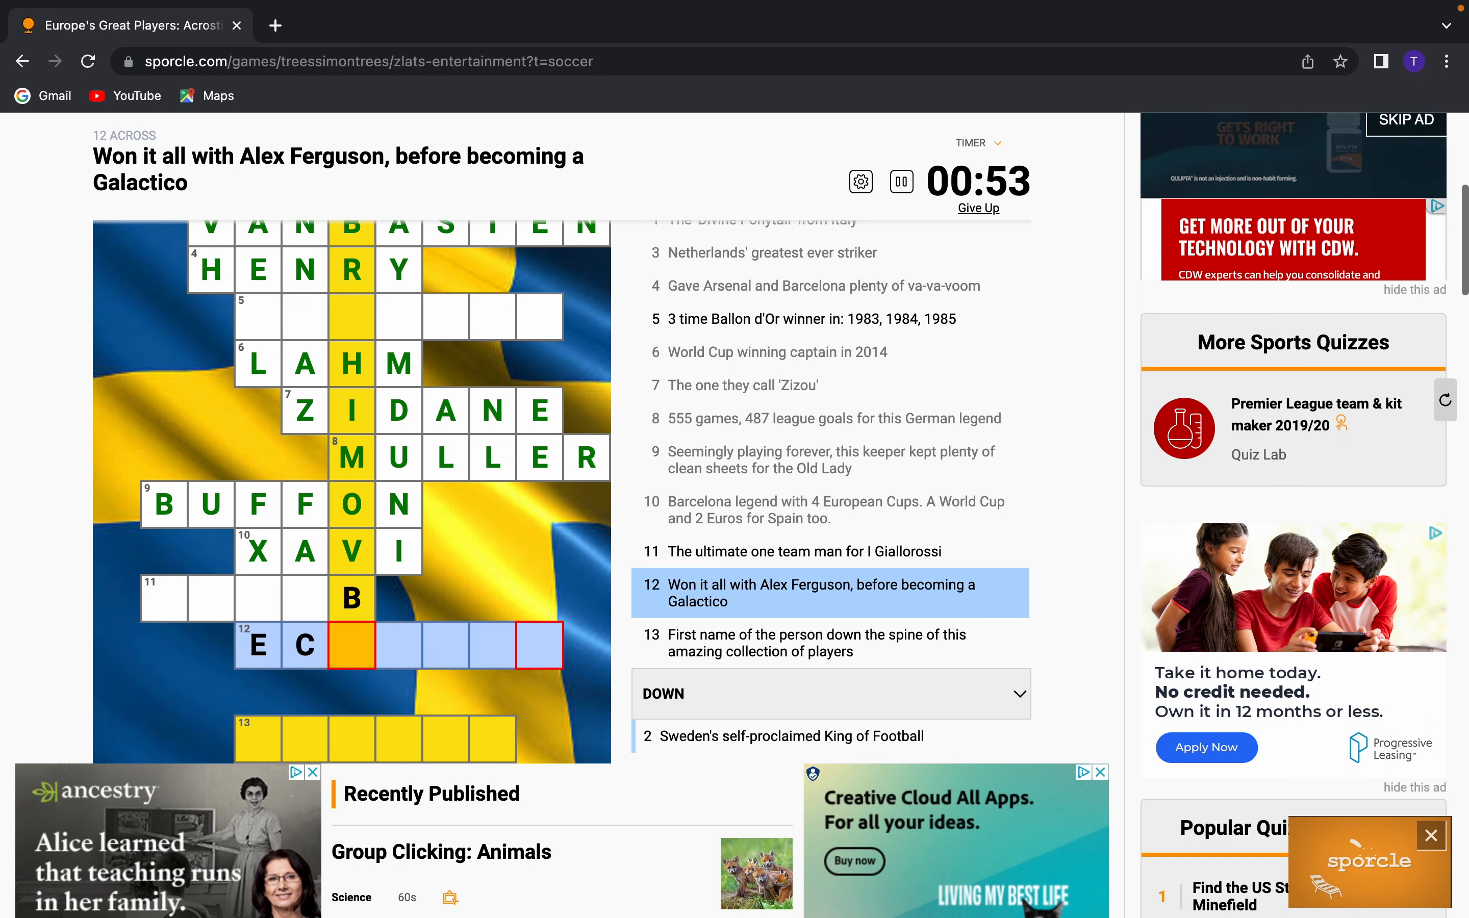
{"action": "type", "text": "K"}
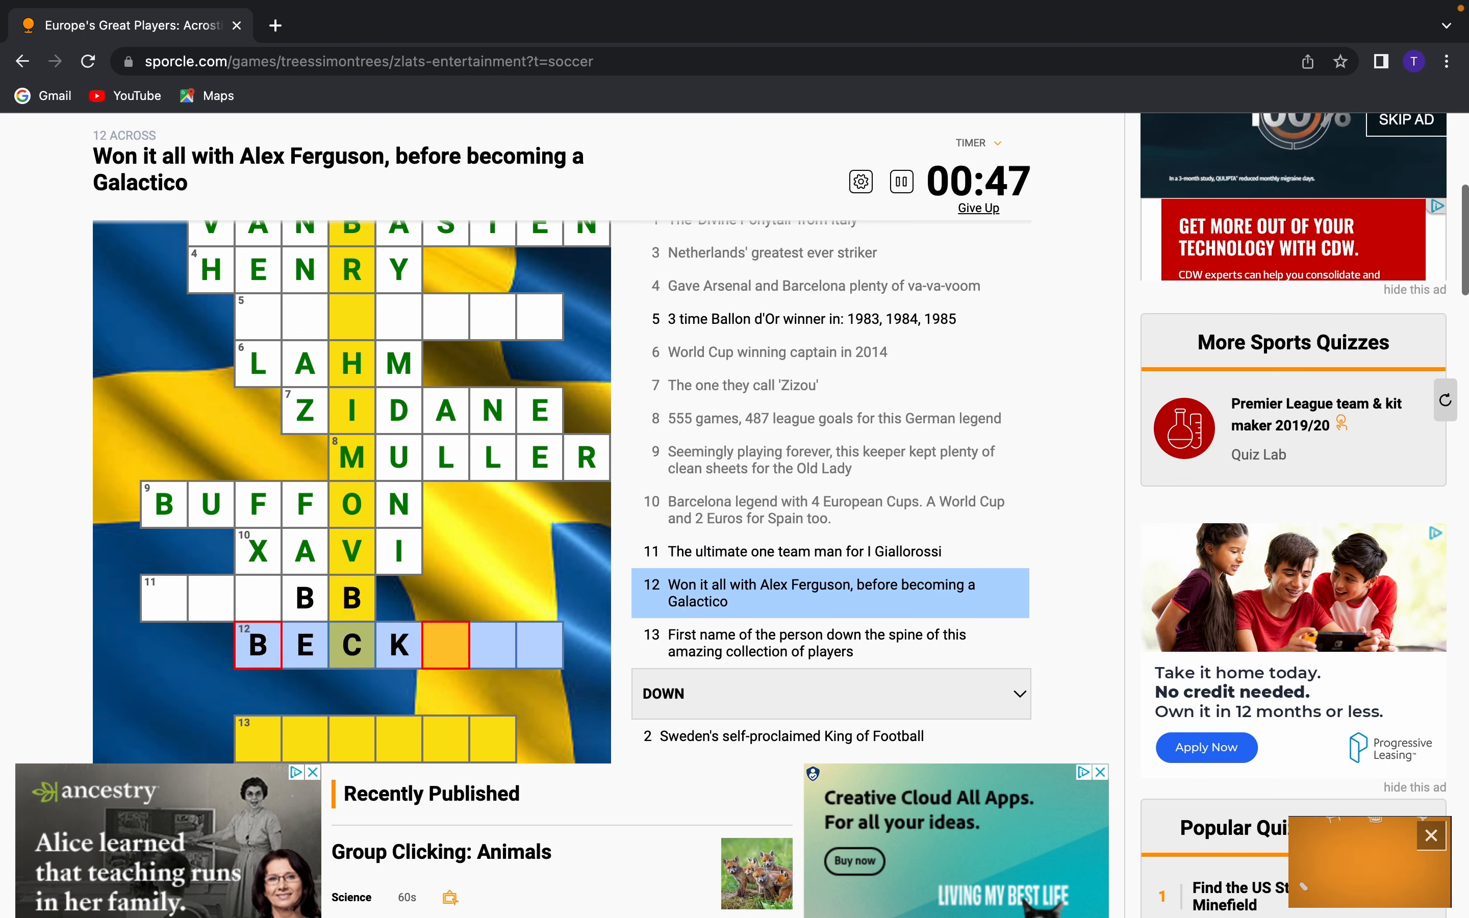
{"action": "type", "text": "HAM"}
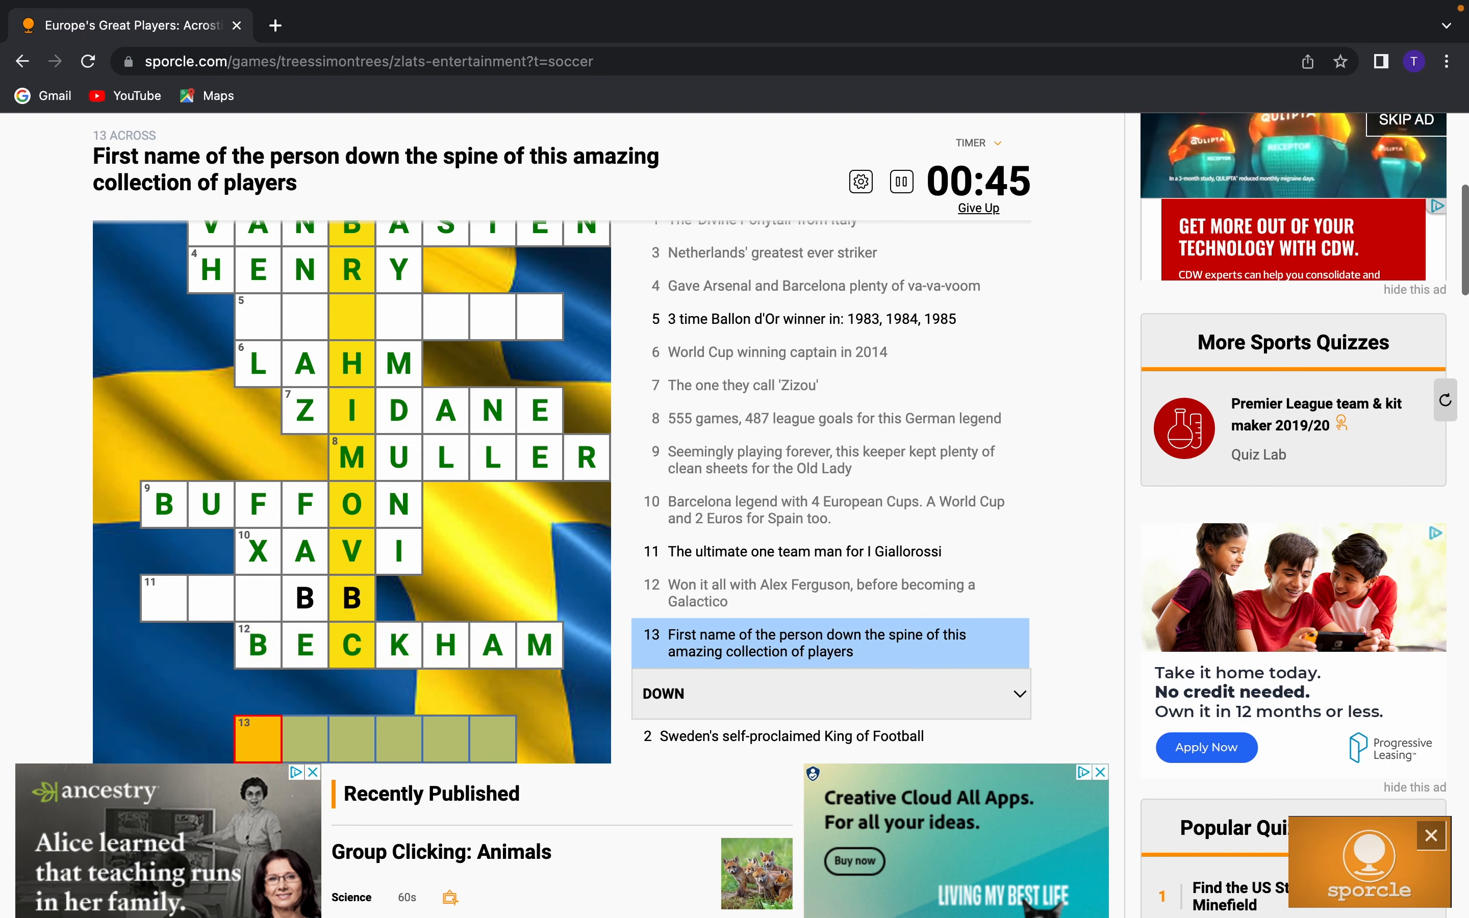
Enter ZLATAN for the first-name-down-the-spine 13 across clue
{"action": "left_click", "coordinate": [351, 316]}
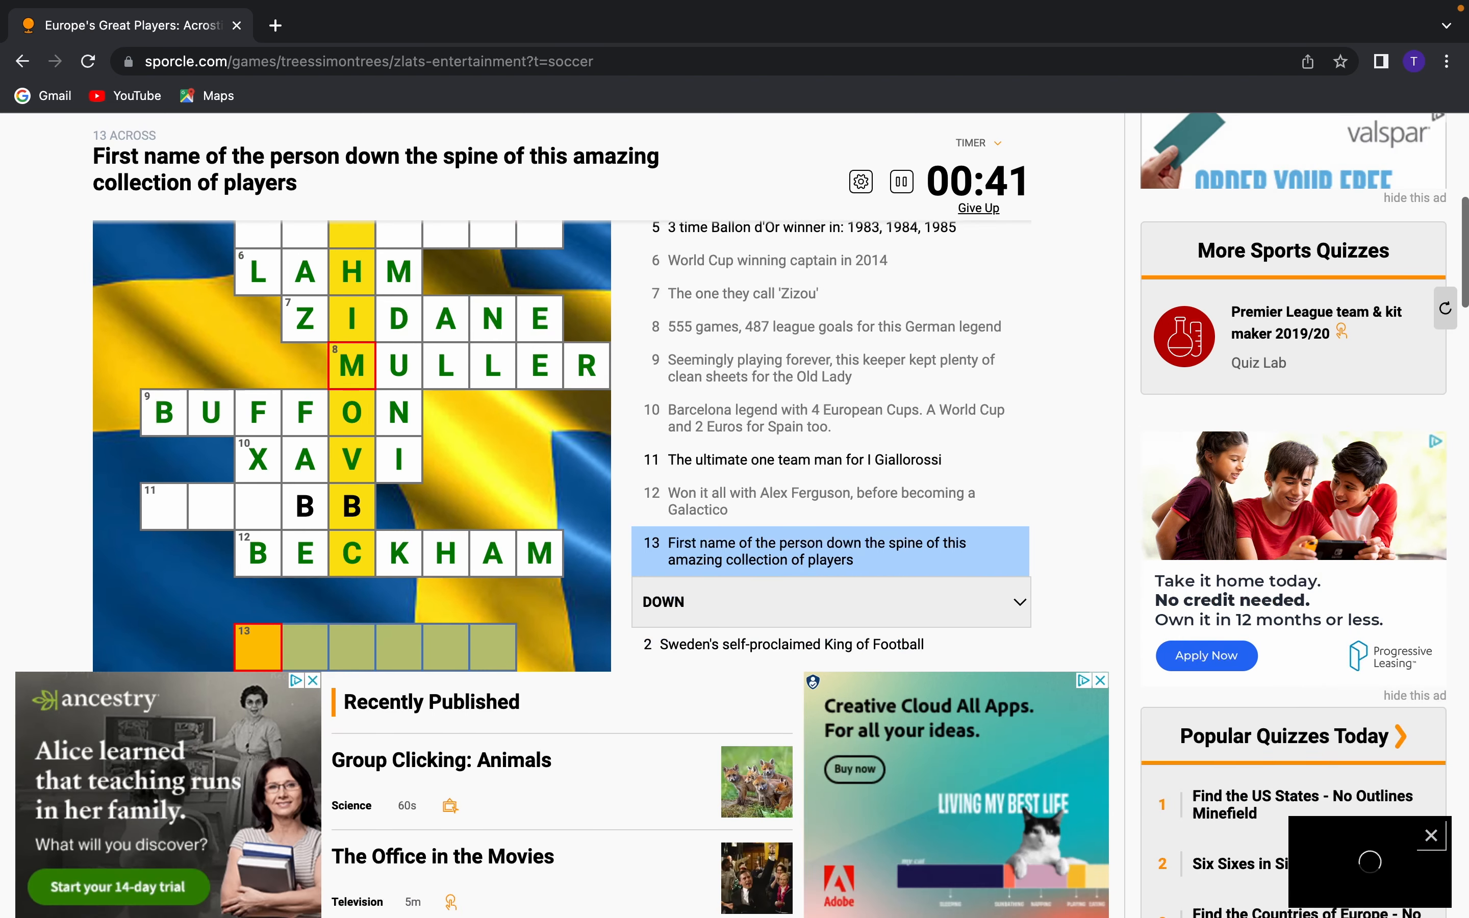
{"action": "type", "text": "ZLATA"}
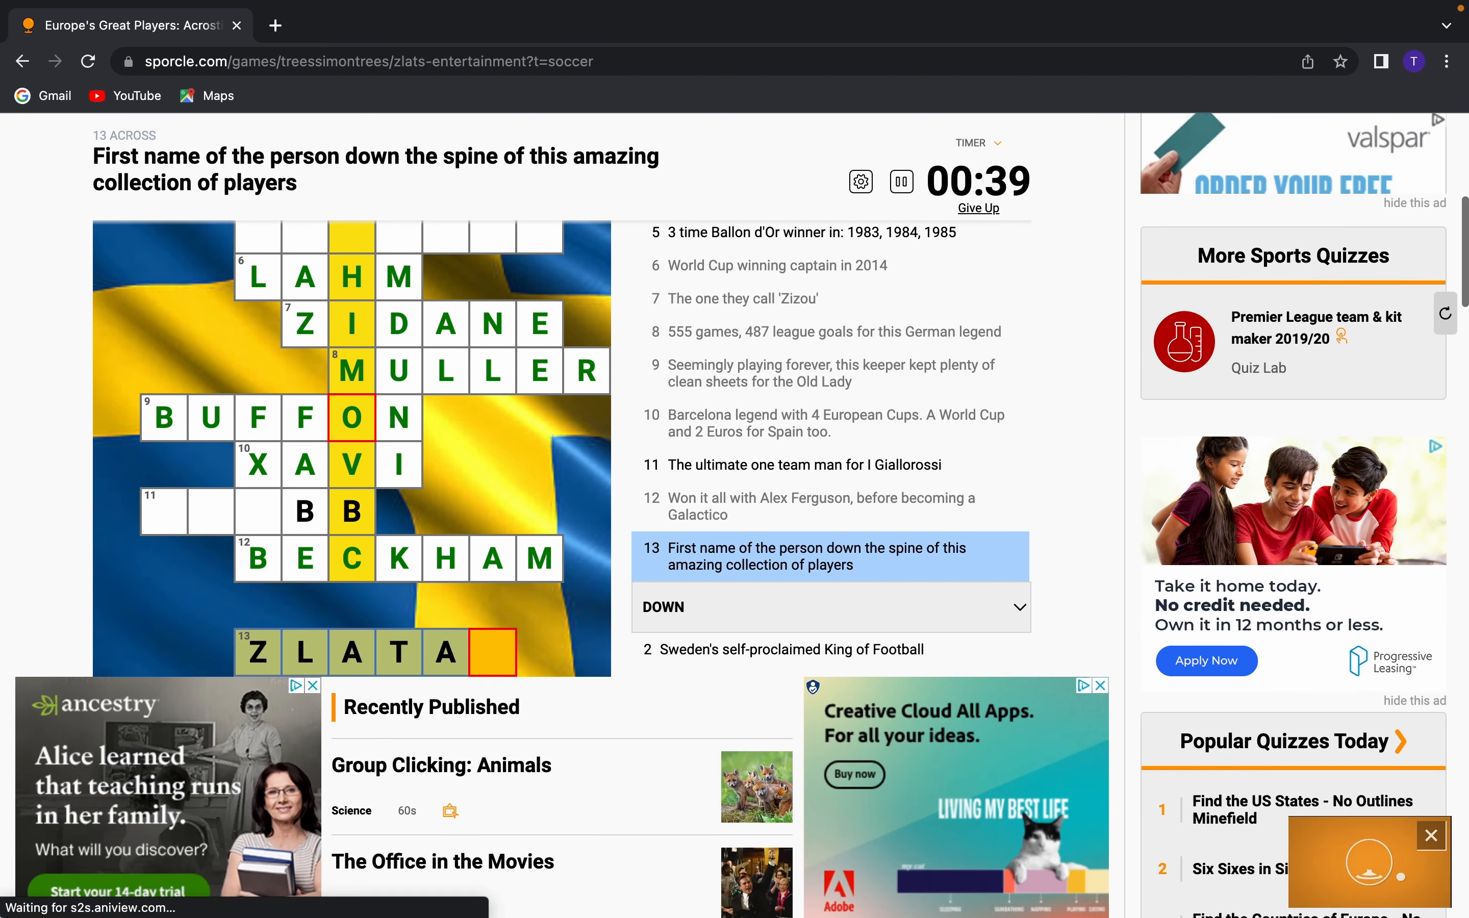
{"action": "type", "text": "N"}
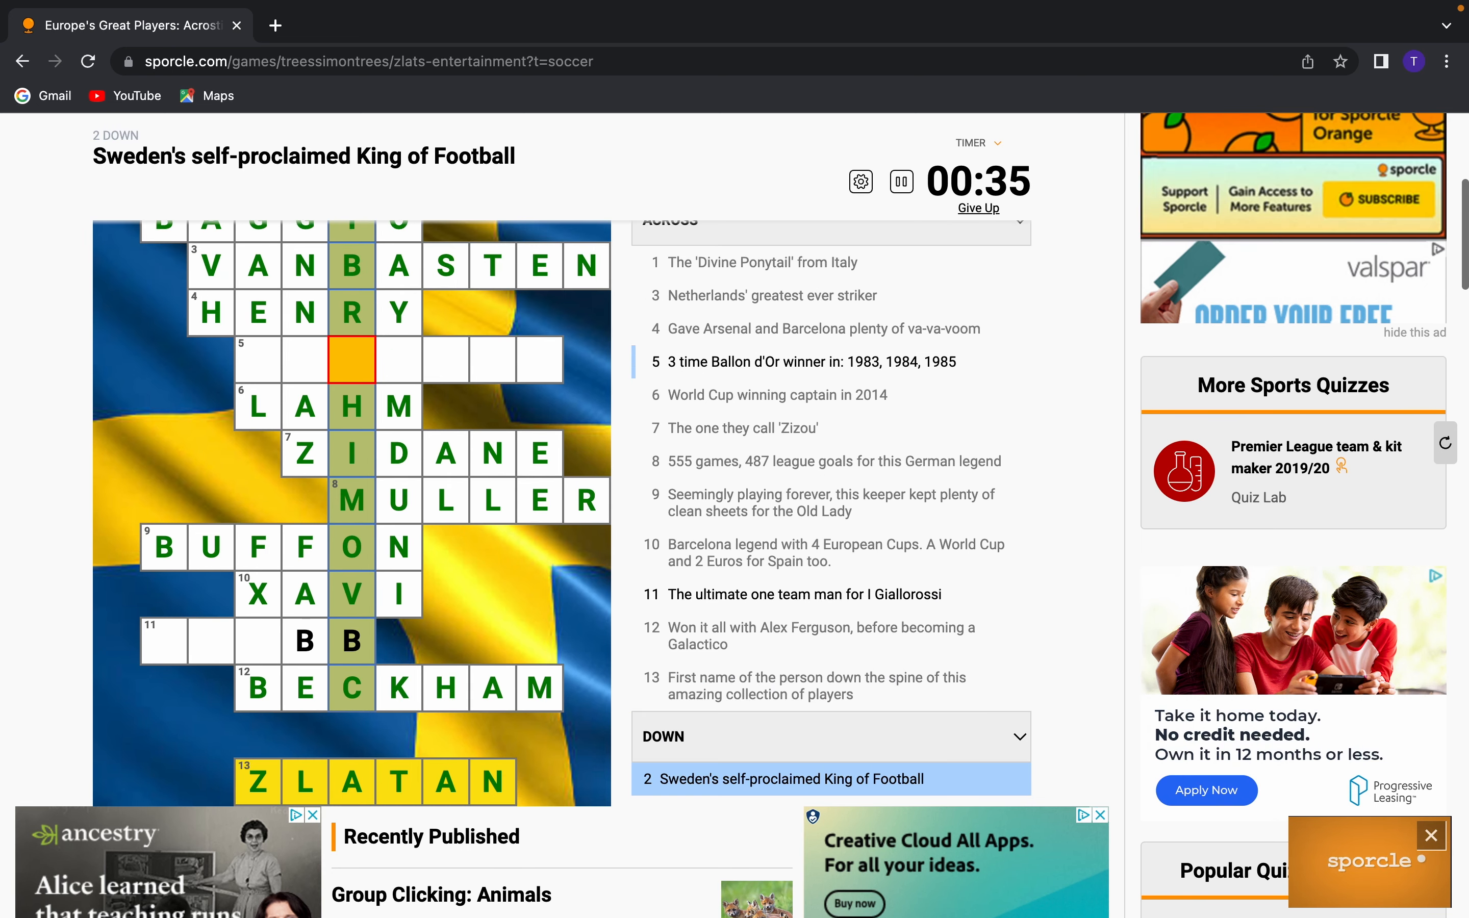
Fill TOTTI for the Giallorossi one-team man clue at 11 across
{"action": "left_click", "coordinate": [166, 642]}
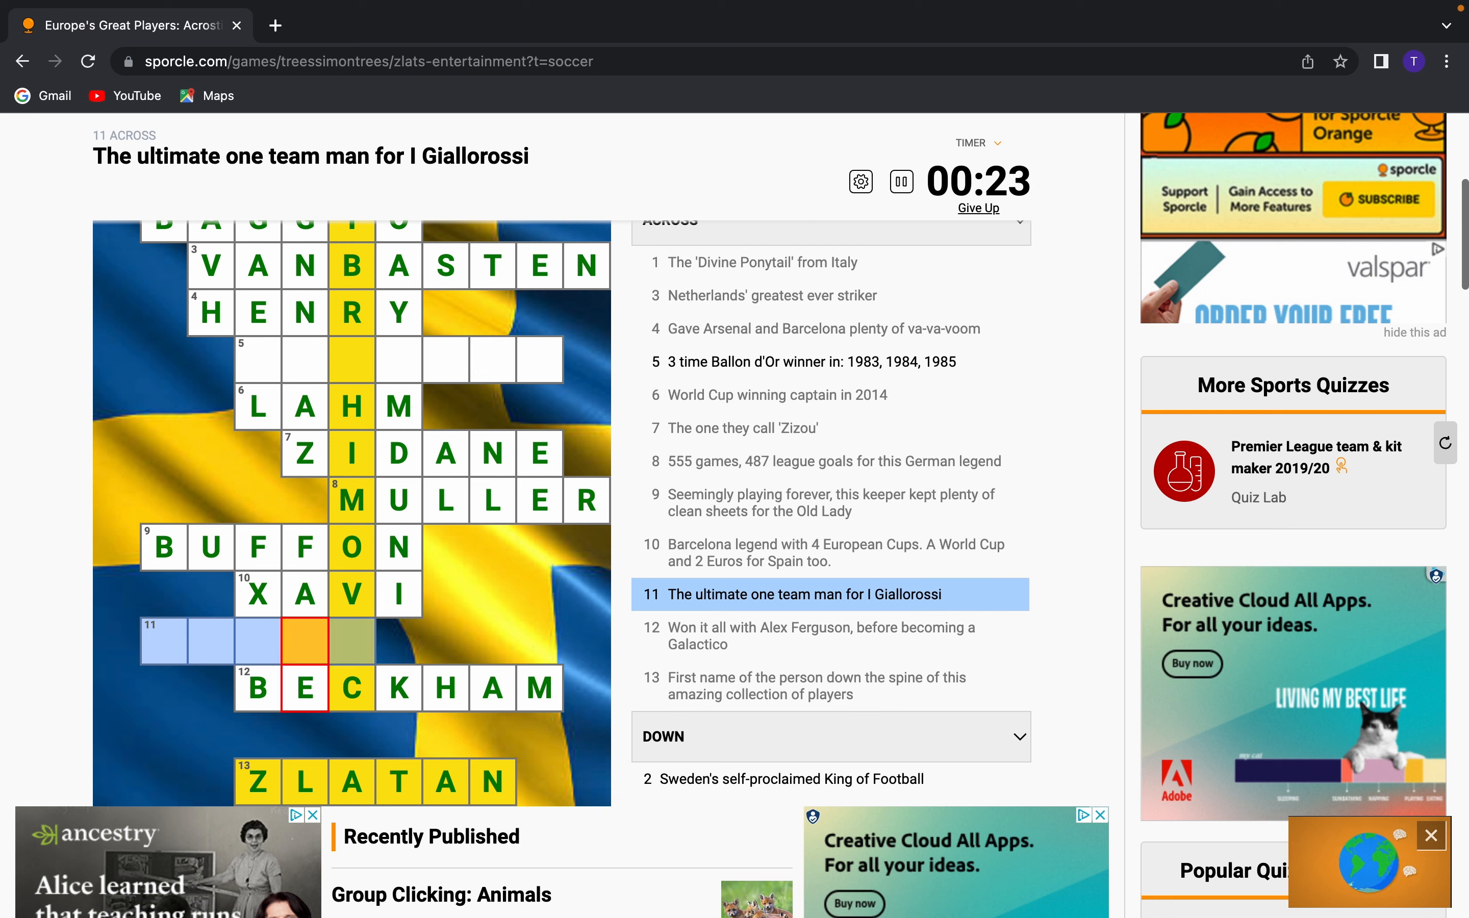
{"action": "left_click", "coordinate": [351, 642]}
{"action": "type", "text": "I"}
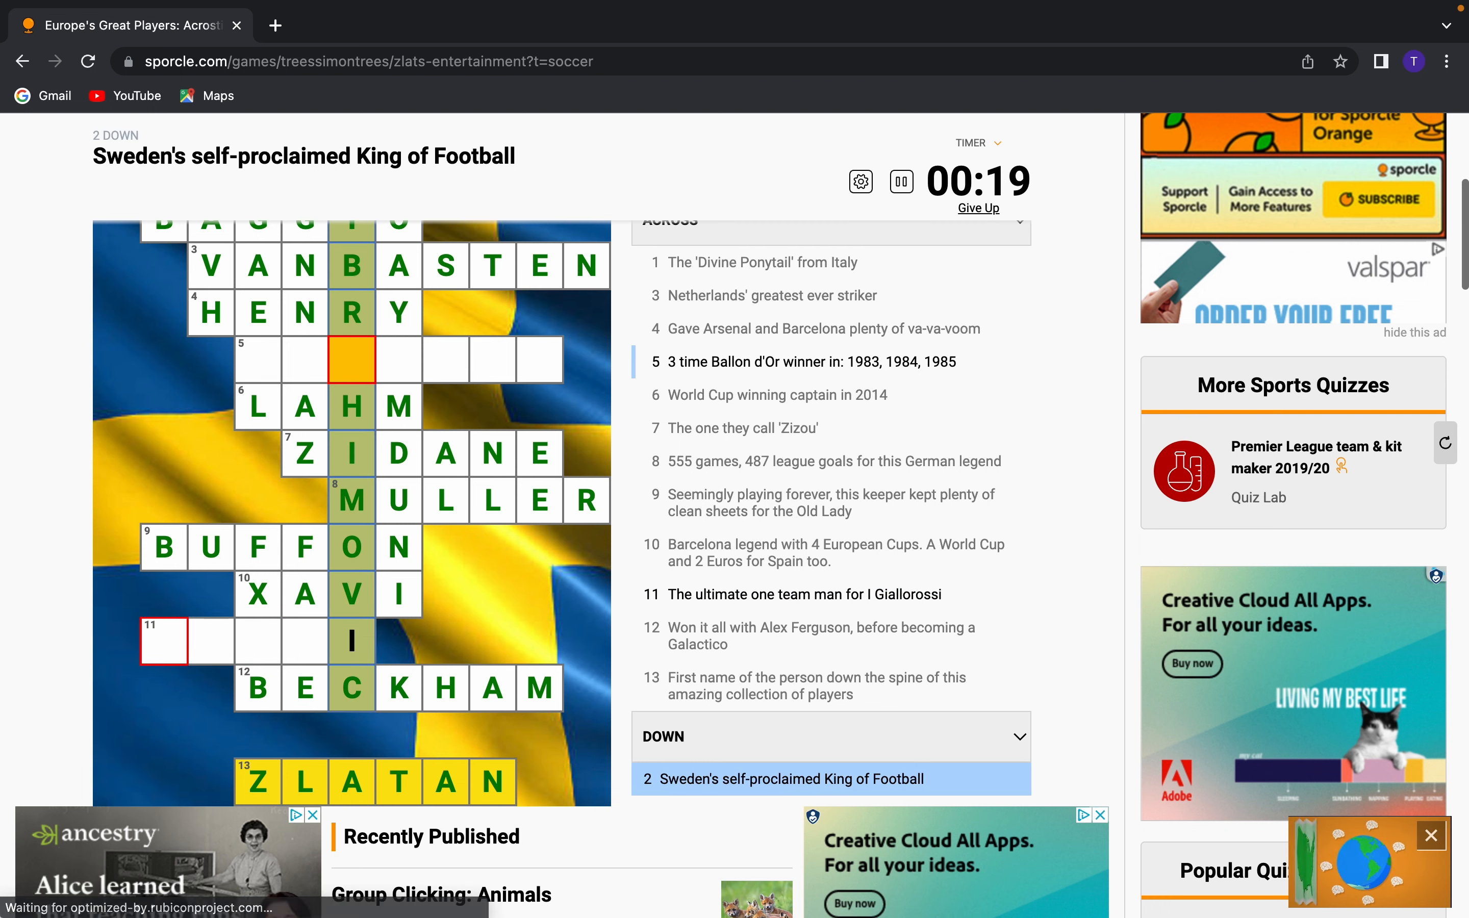
{"action": "left_click", "coordinate": [165, 641]}
{"action": "type", "text": "TOTT"}
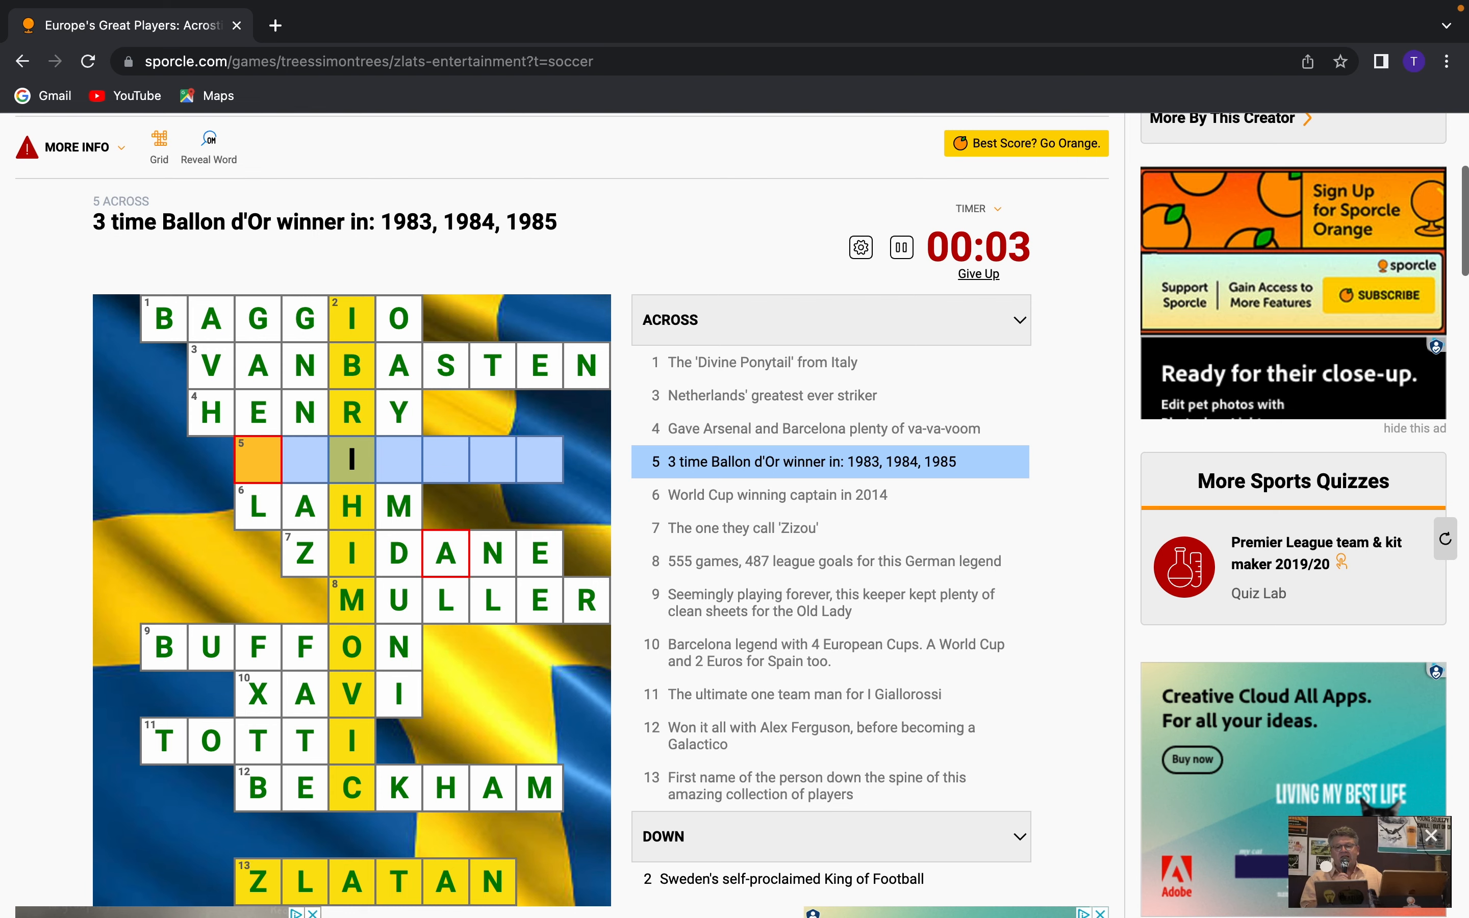
{"action": "type", "text": "PLATINI"}
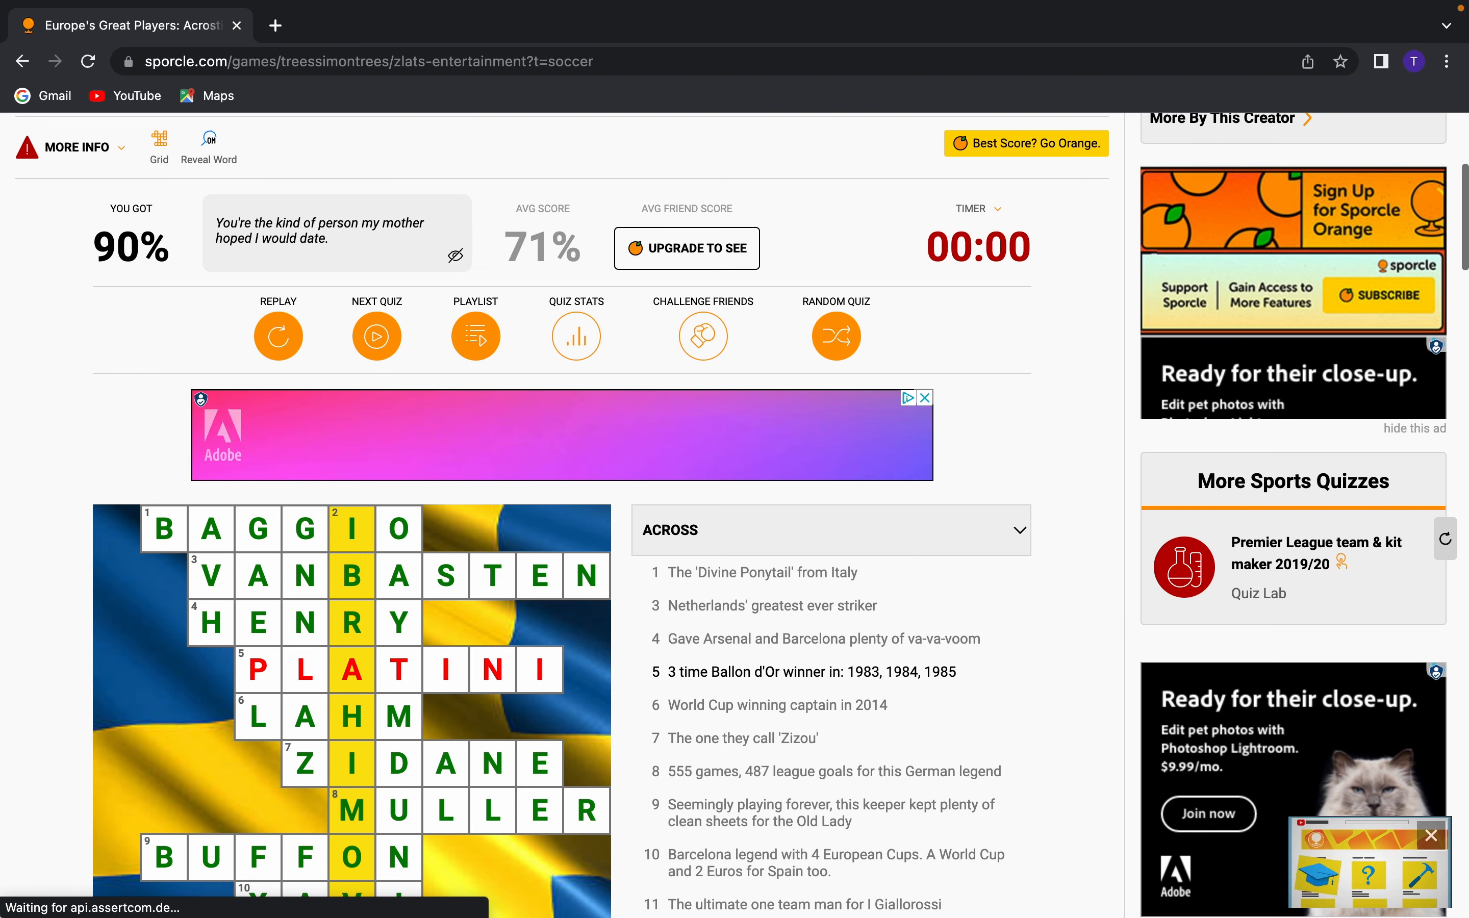
Scroll the results page down to the European Football quiz playlist
{"action": "scroll", "scroll_direction": "down", "scroll_amount": 3}
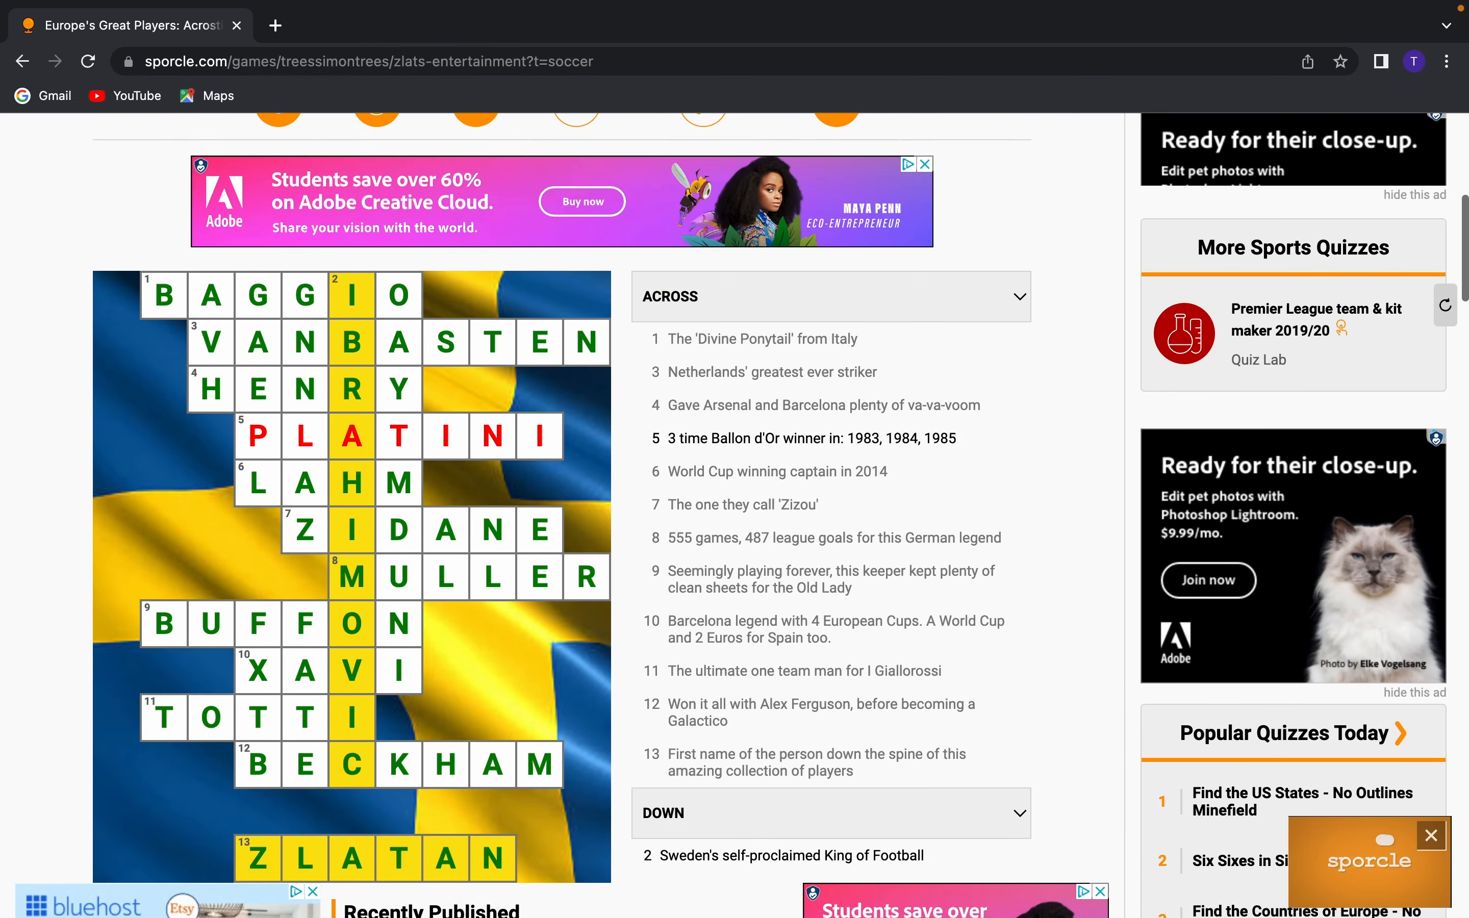
{"action": "scroll", "scroll_direction": "down", "scroll_amount": 3}
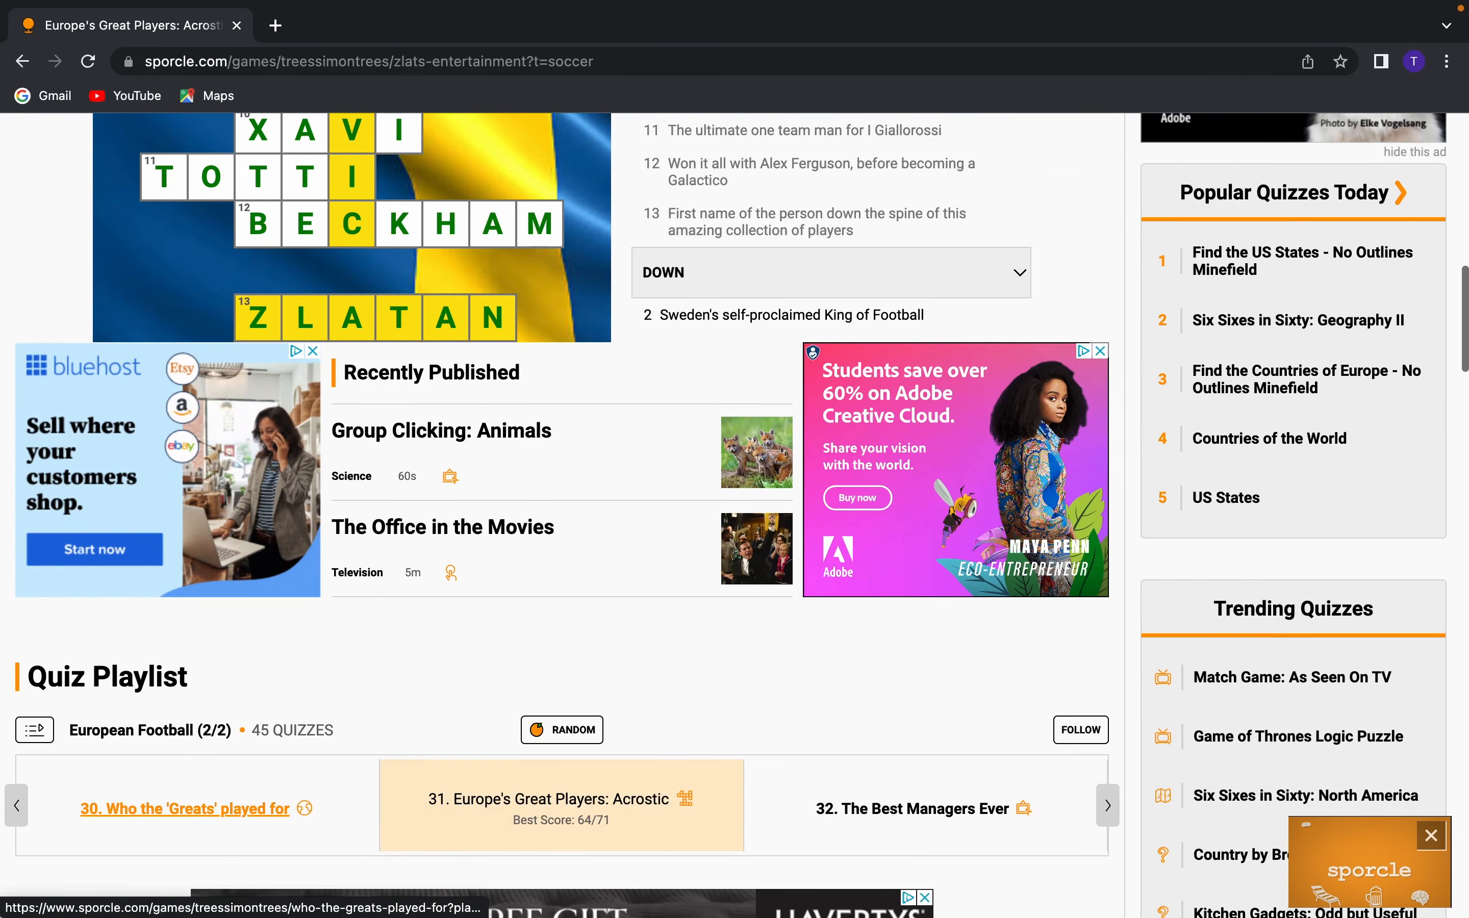
Start the Who the 'Greats' played for quiz and enter Real Madrid, Barcelona and River Plate
{"action": "left_click", "coordinate": [187, 808]}
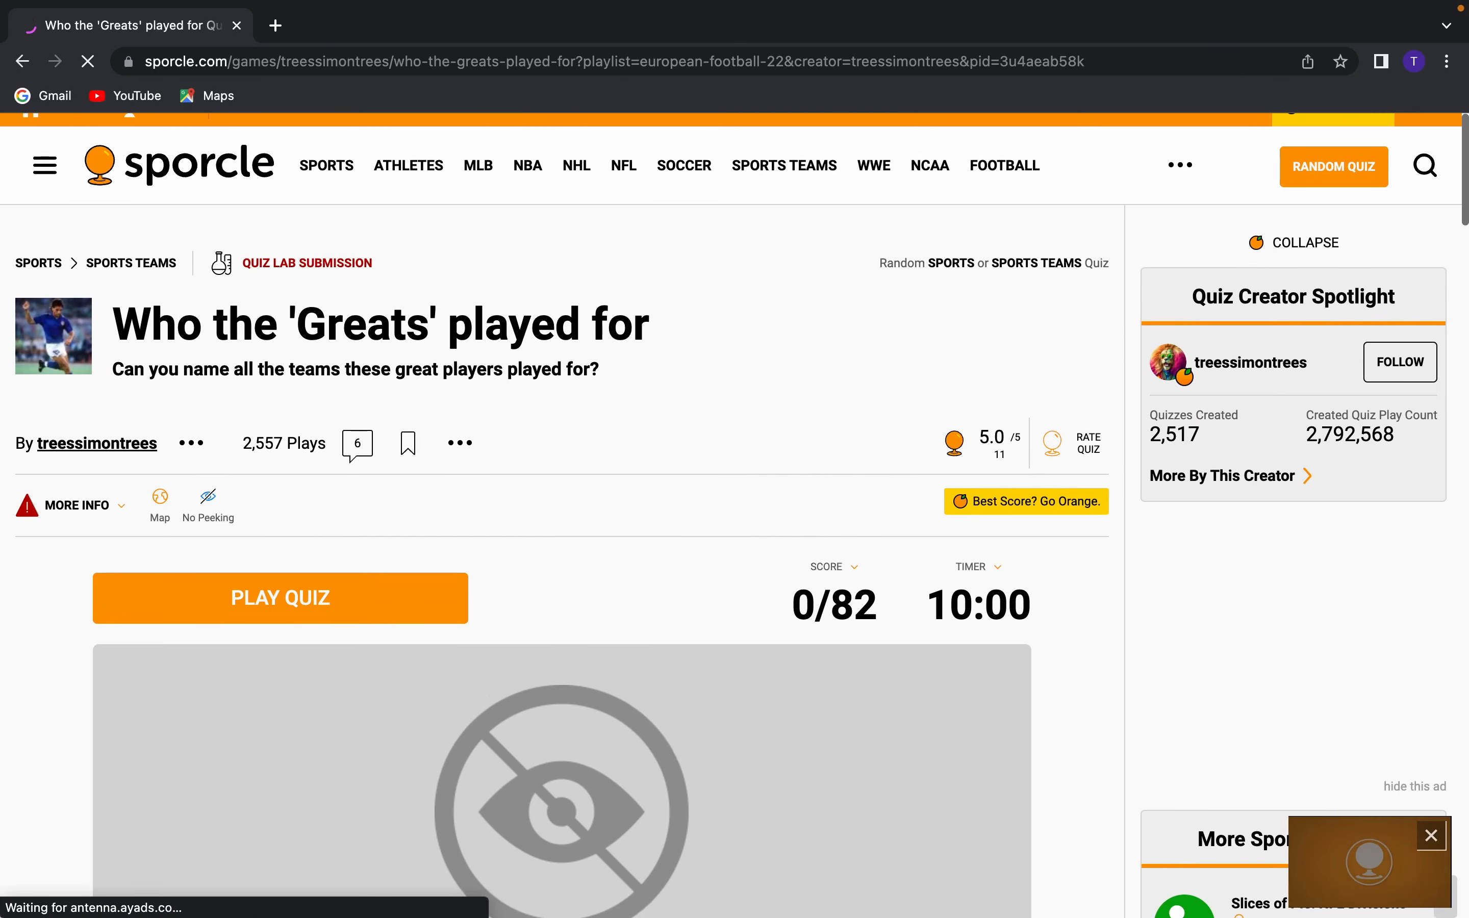
{"action": "left_click", "coordinate": [279, 598]}
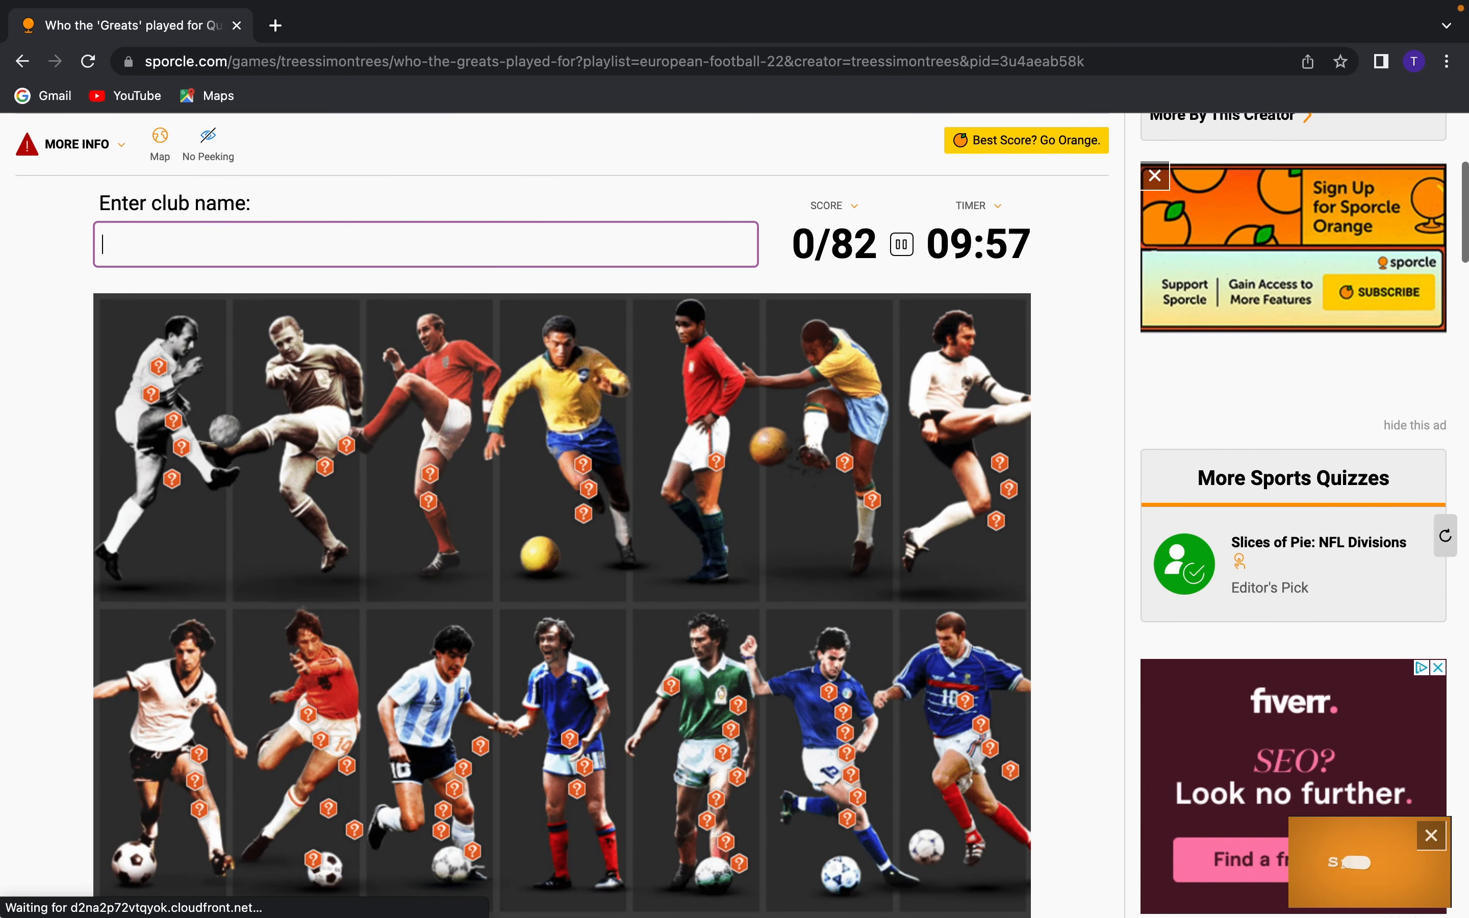
{"action": "type", "text": "Real Madrid"}
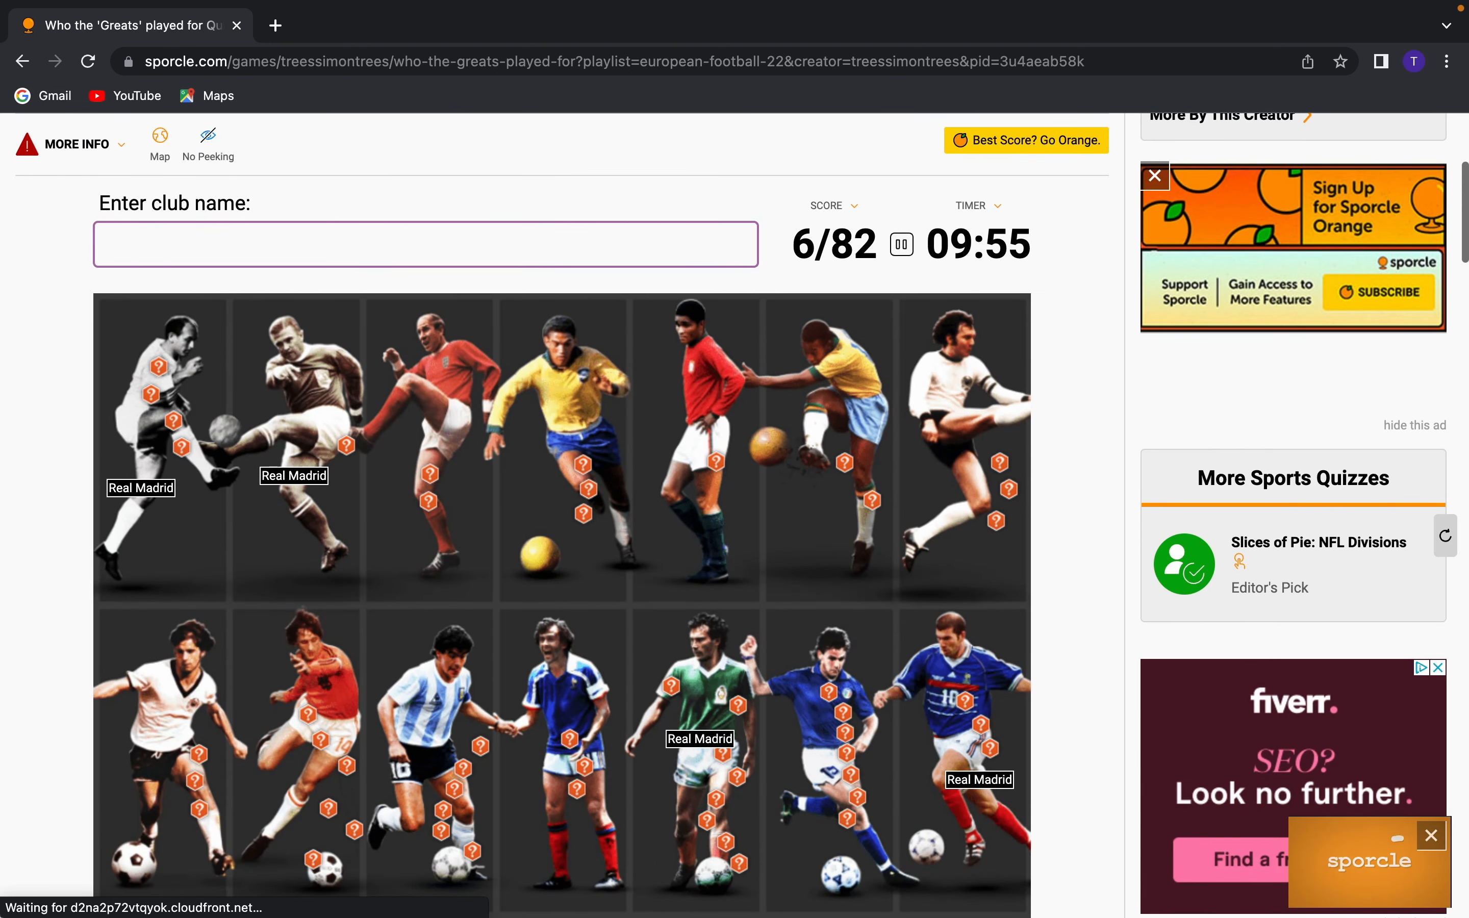
{"action": "type", "text": "barcel"}
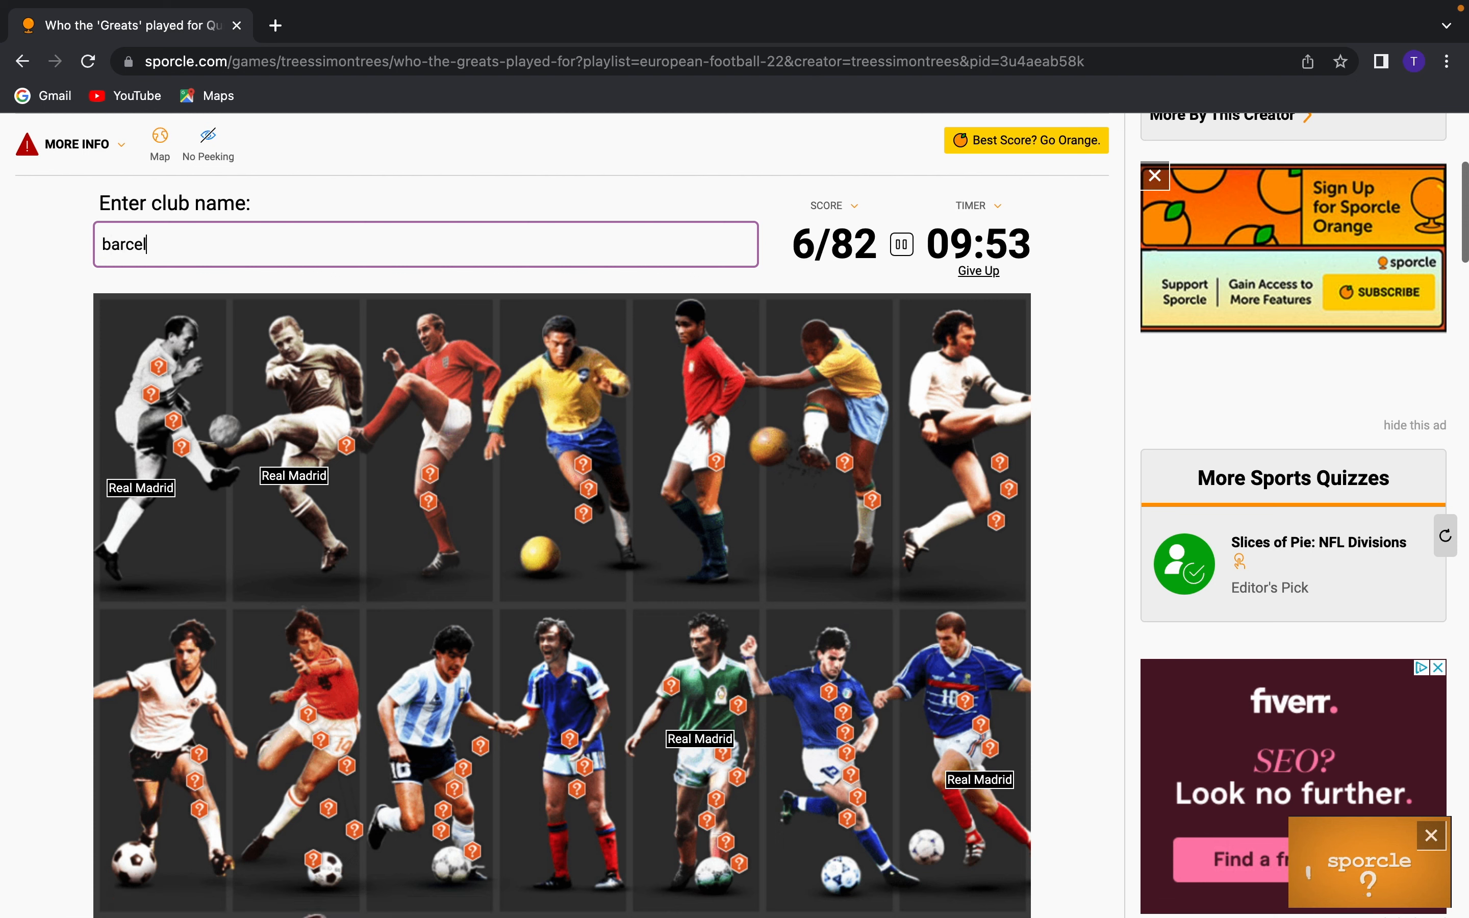
{"action": "type", "text": "barcelona"}
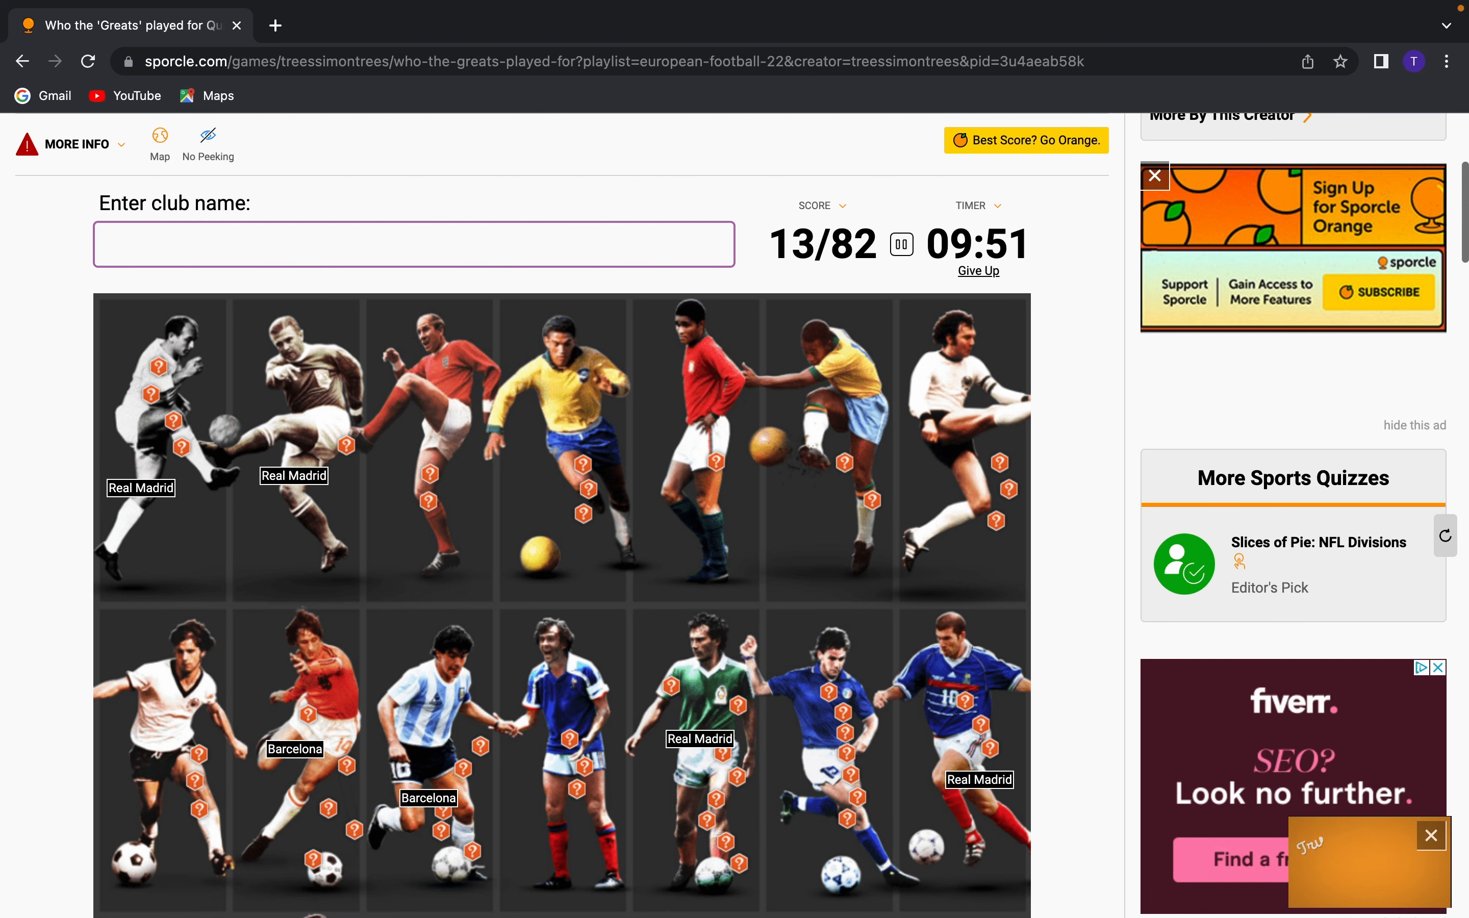
{"action": "type", "text": "River Plate"}
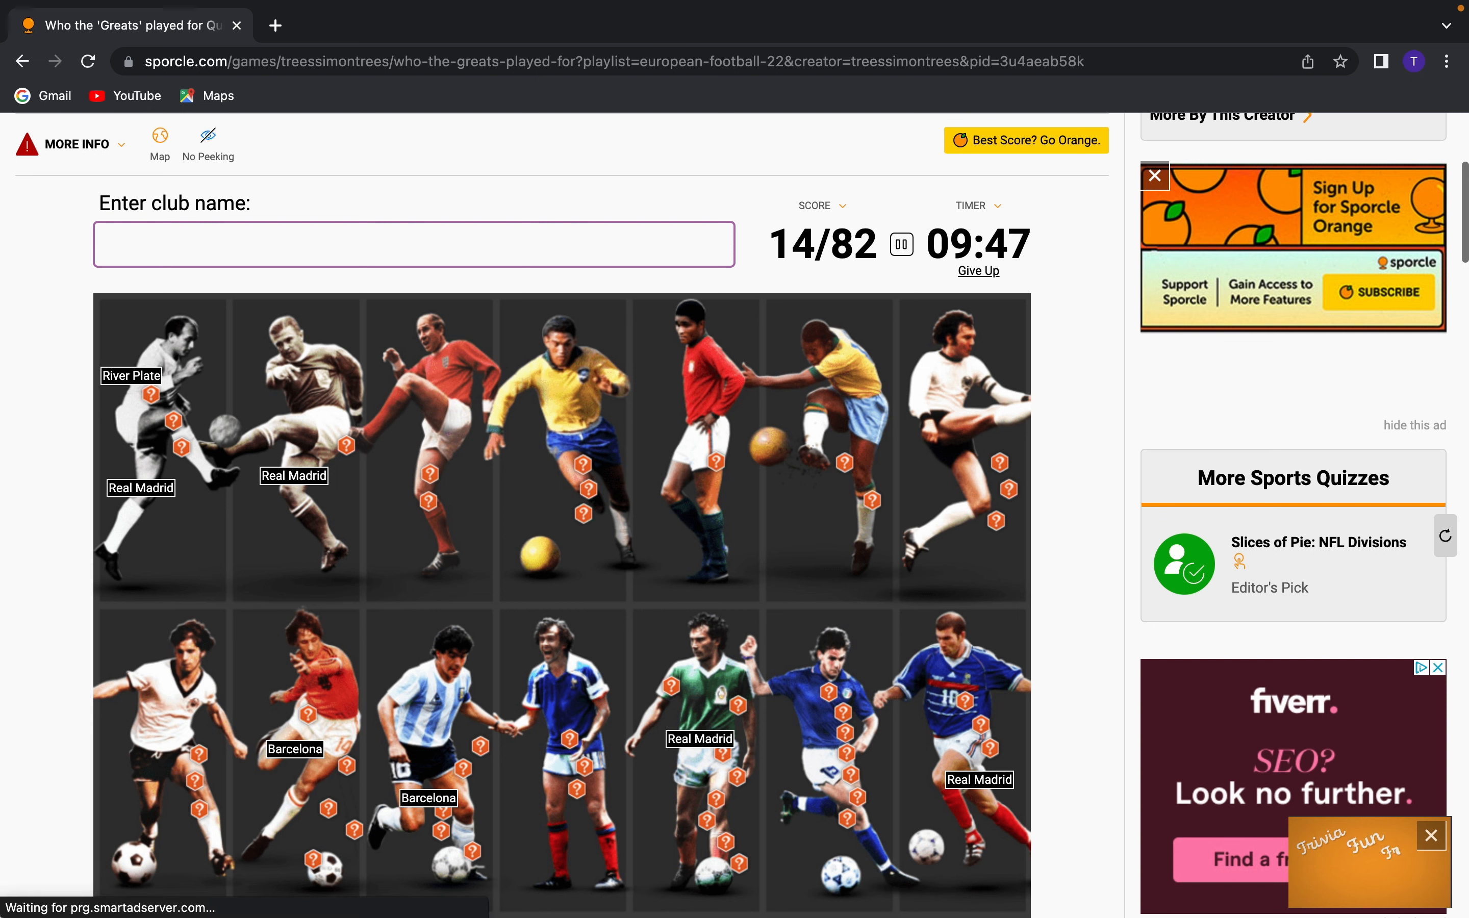
Get Santos, Benfica and Bayern Munich accepted, reaching 21/82
{"action": "type", "text": "madr"}
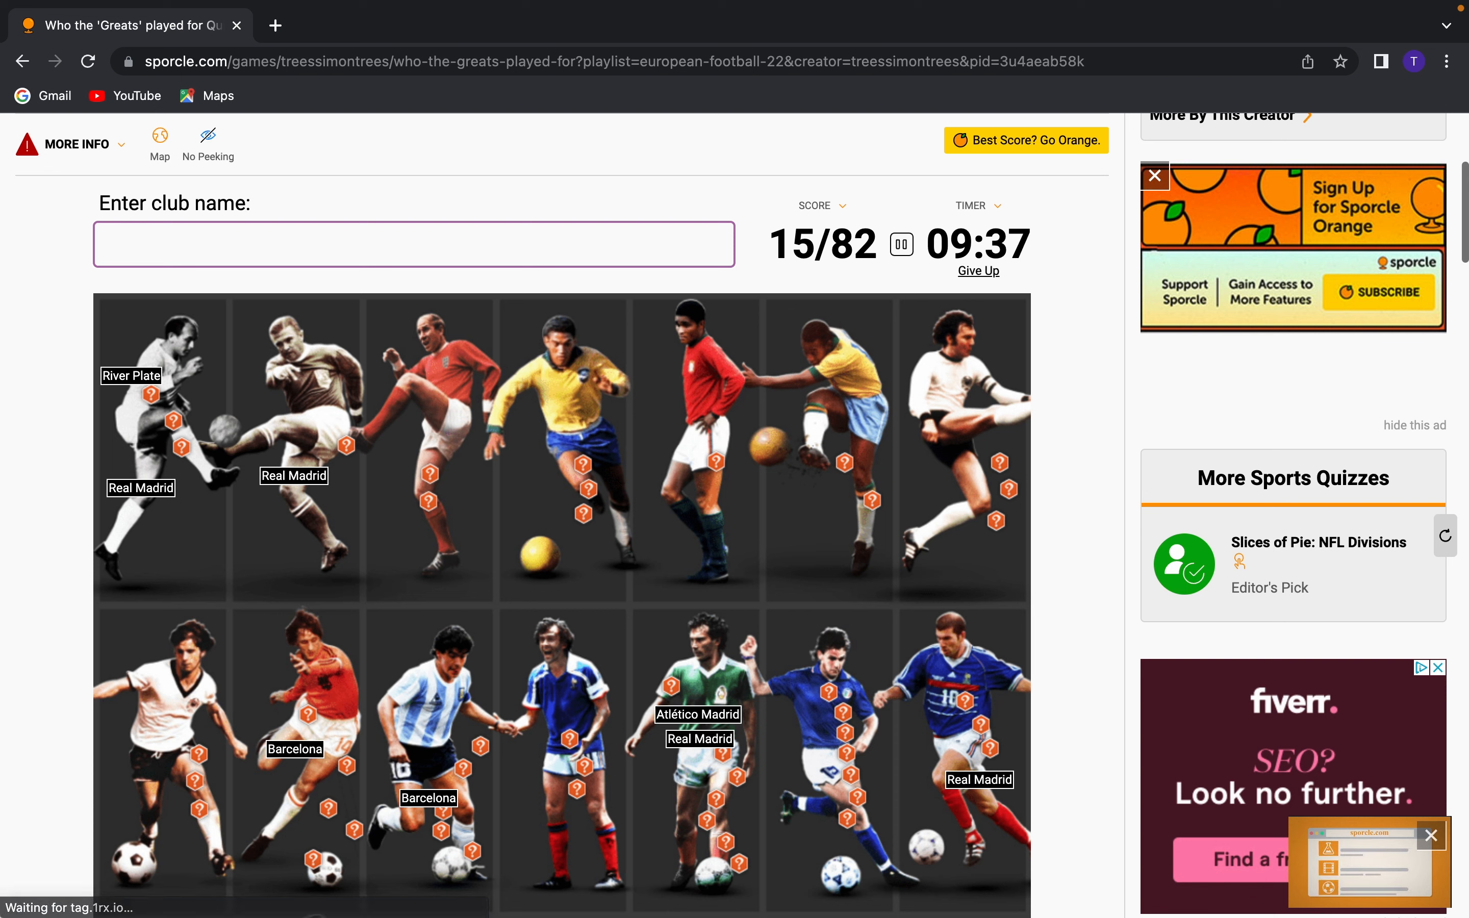
{"action": "type", "text": "belgr"}
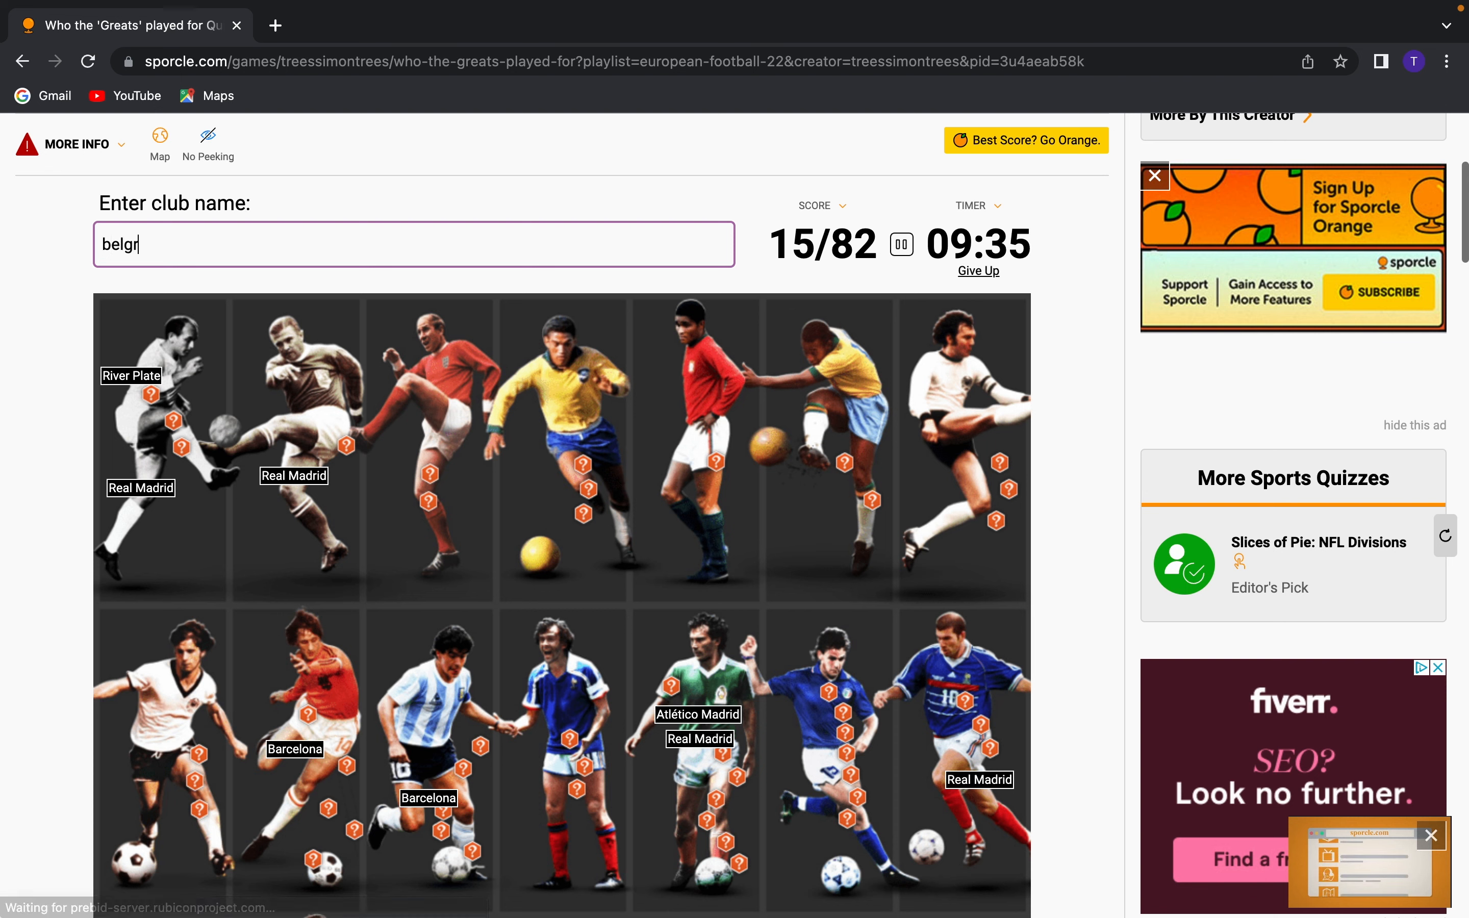
{"action": "left_click", "coordinate": [412, 244]}
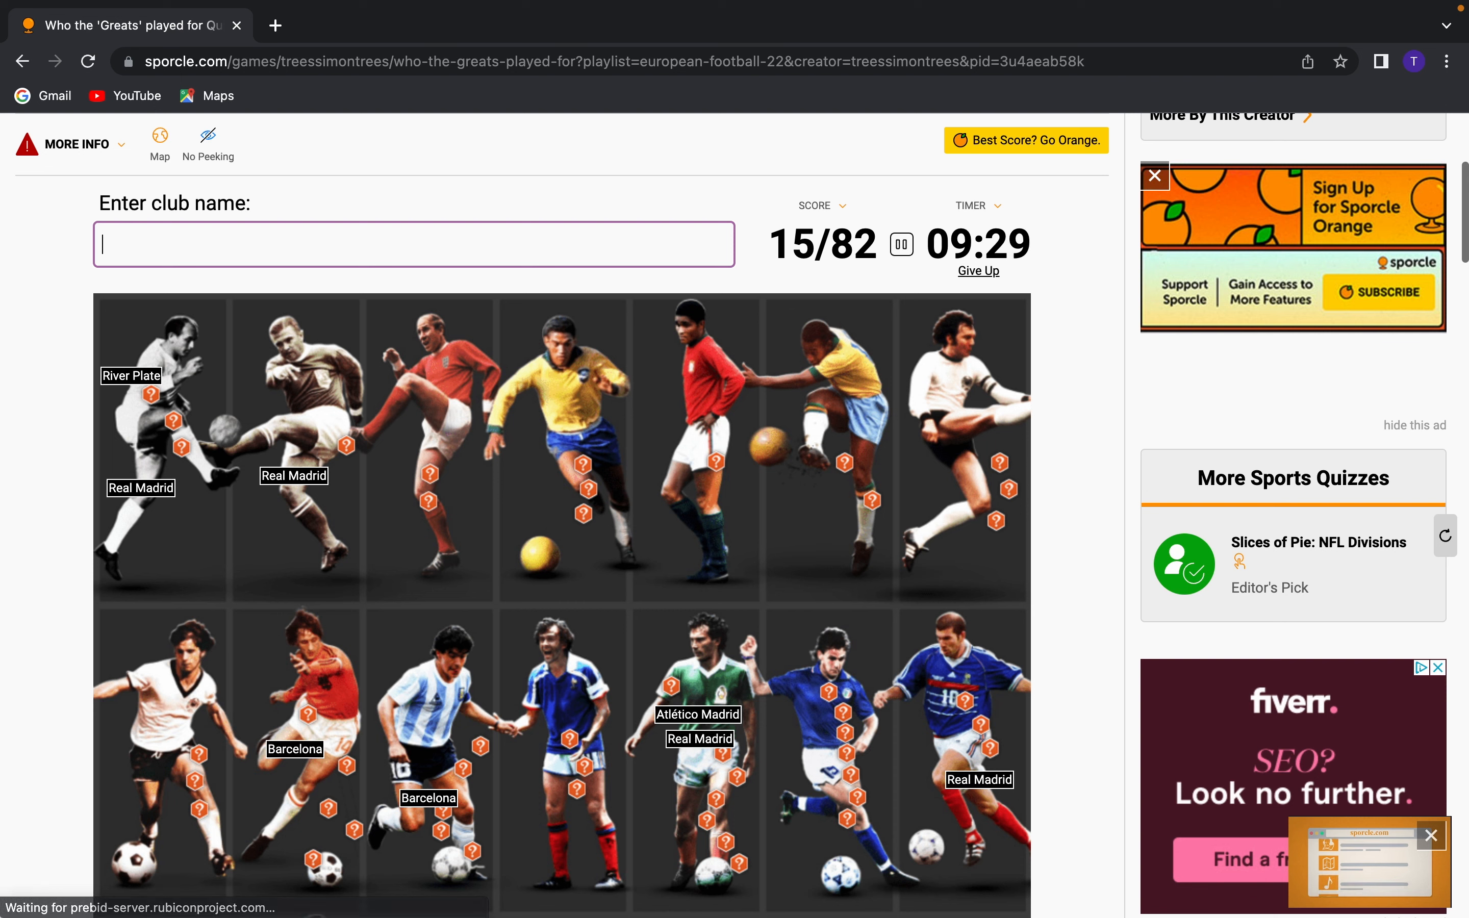
{"action": "type", "text": "ma"}
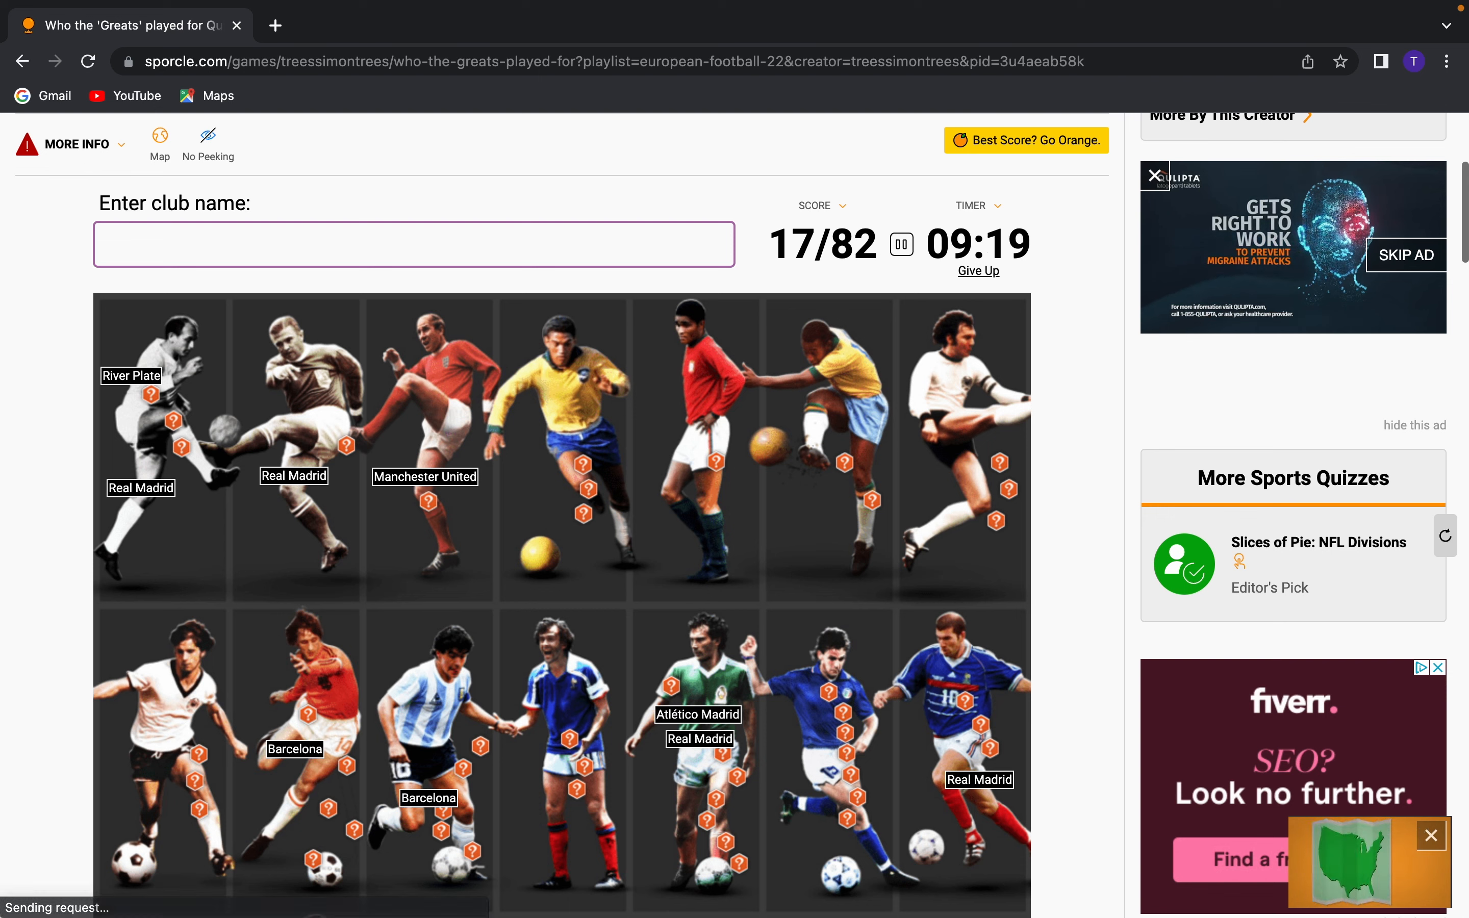
{"action": "type", "text": "Santos"}
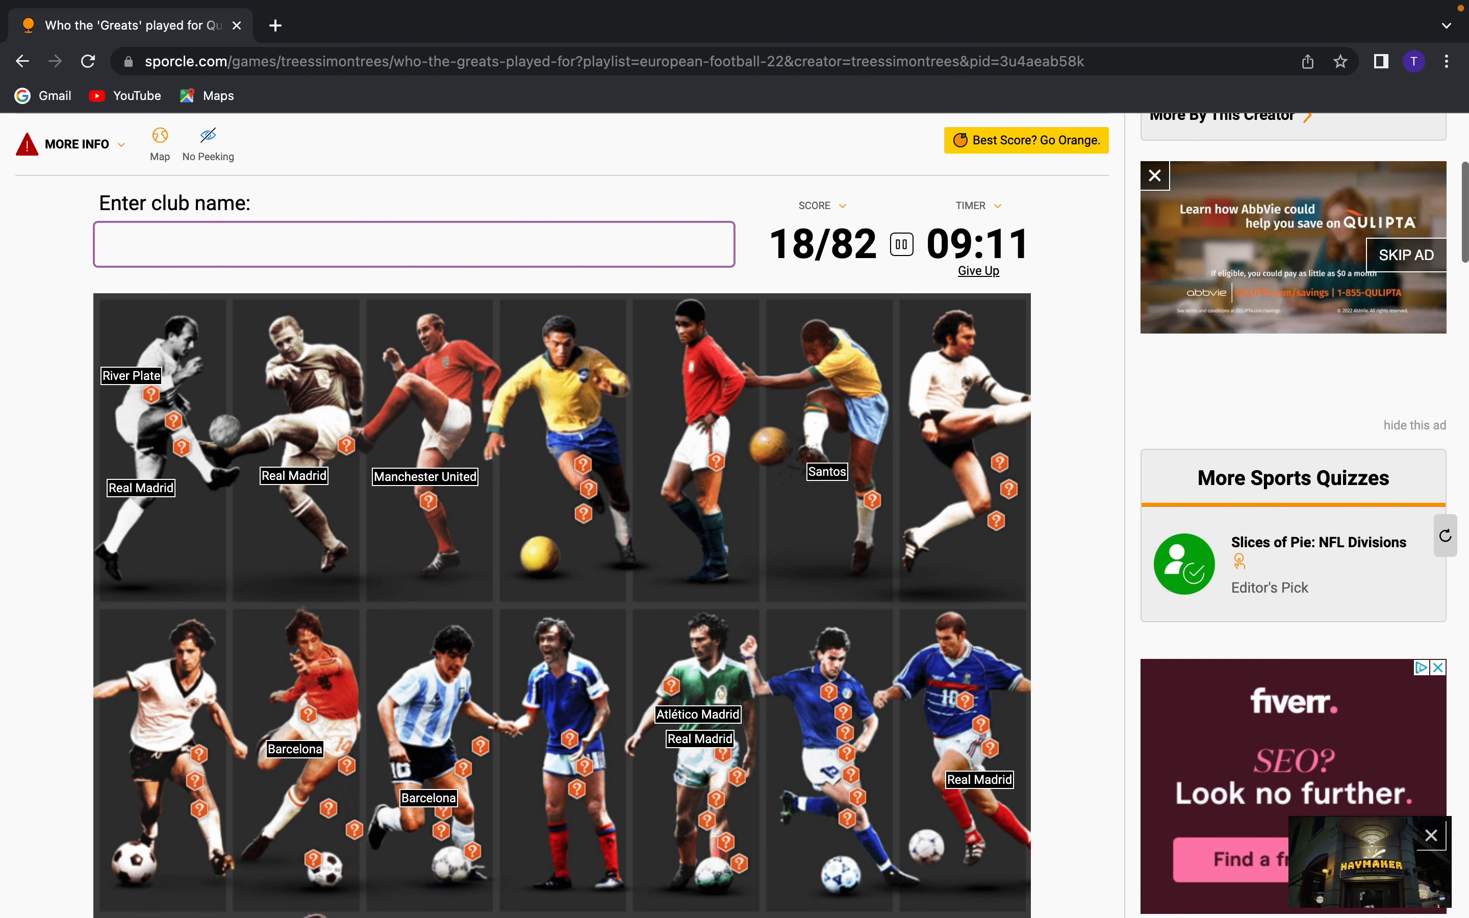
{"action": "type", "text": "Benfica"}
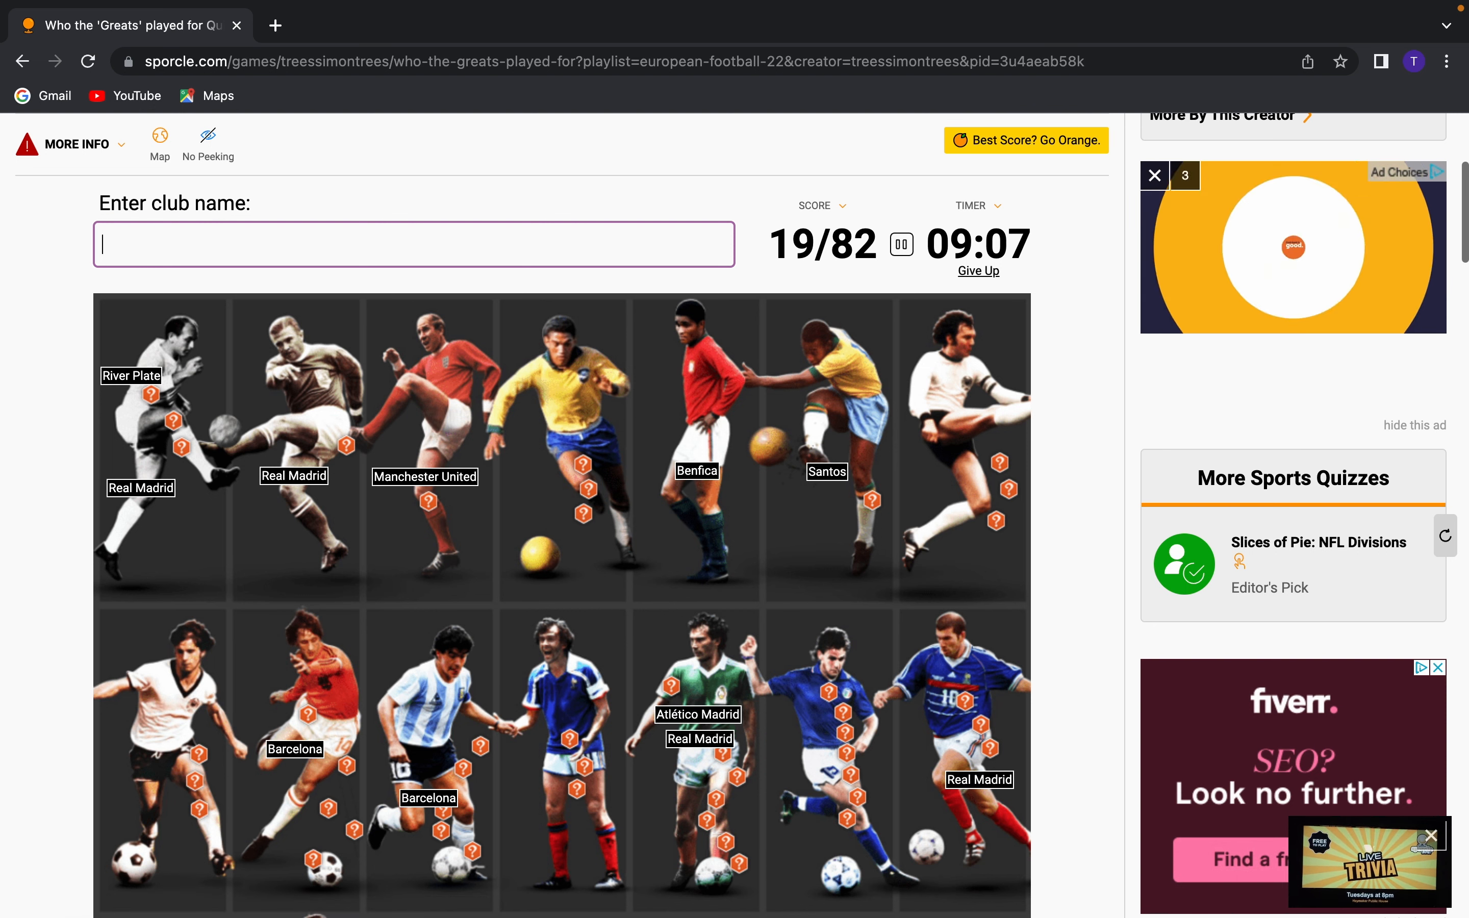
{"action": "type", "text": "bayer"}
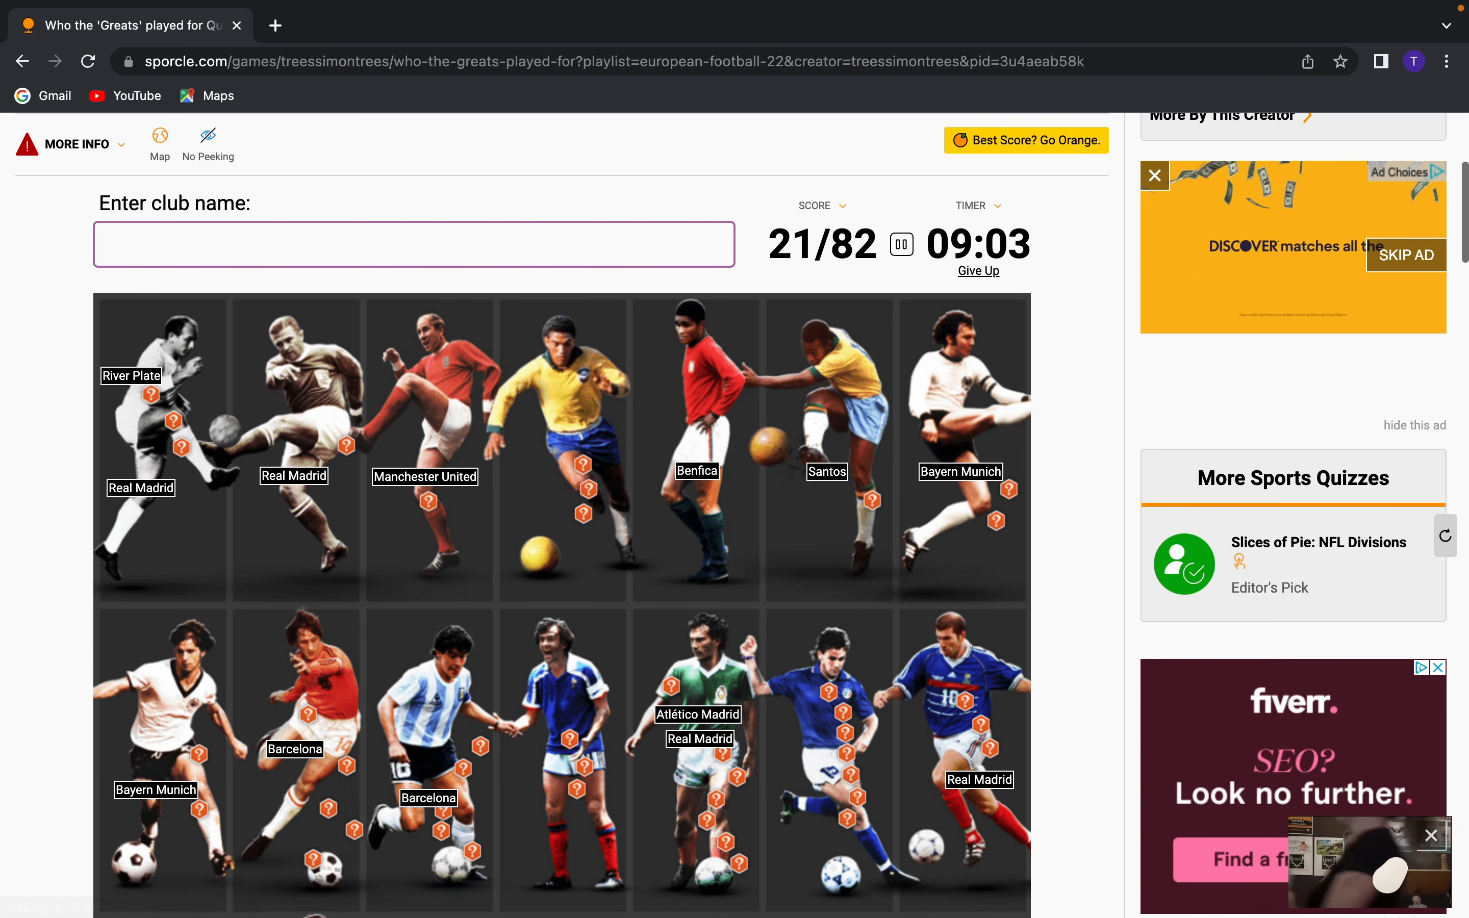
Try Wolfsburg and Marseille guesses, clearing the unaccepted ones from the field
{"action": "scroll", "scroll_direction": "down", "scroll_amount": 3}
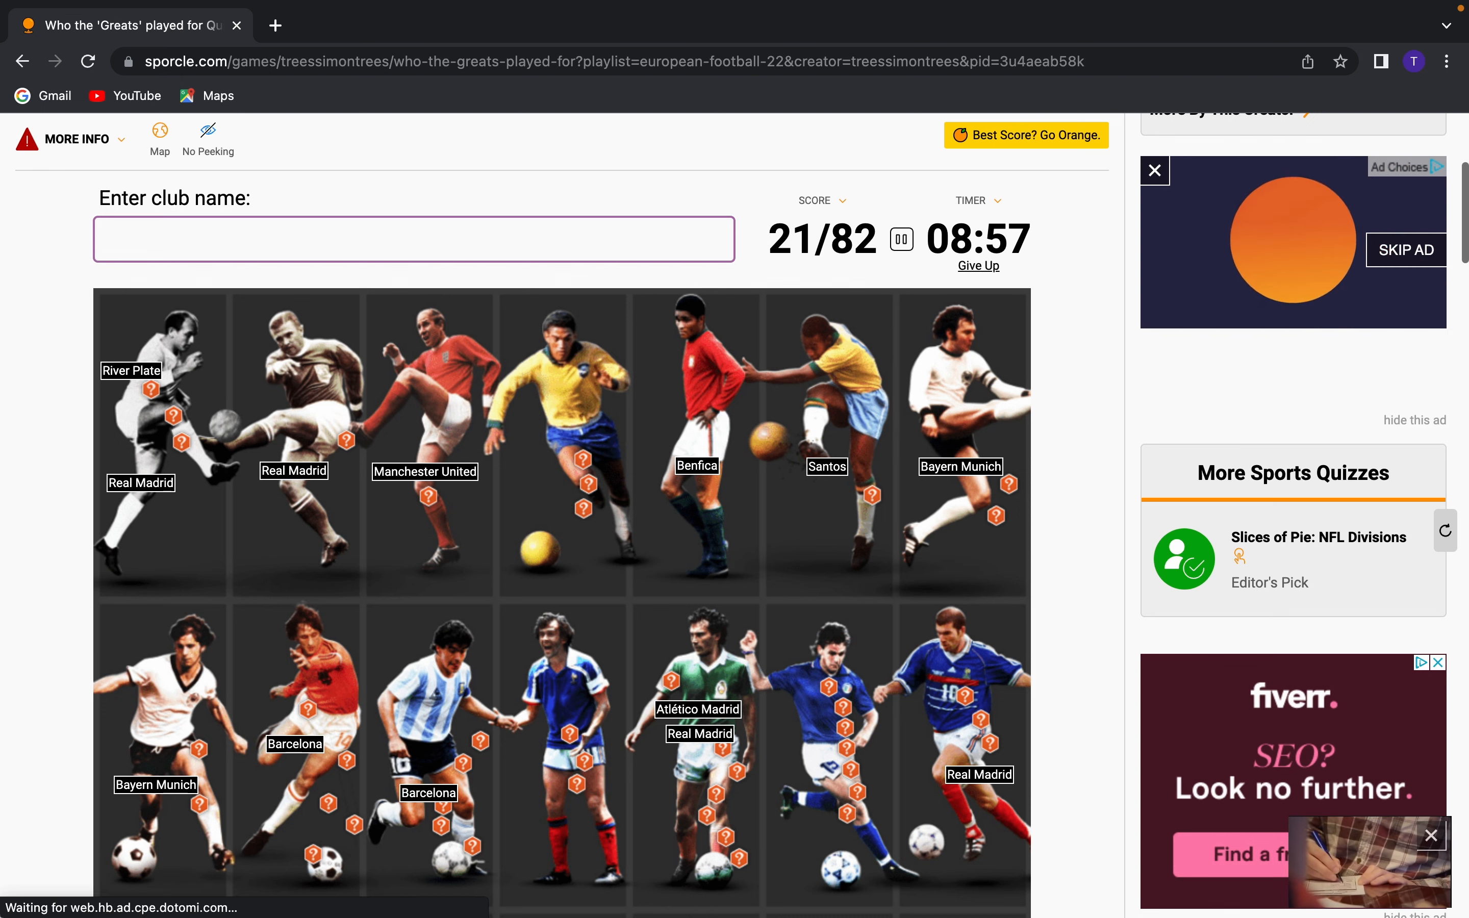
{"action": "type", "text": "wolfsburg"}
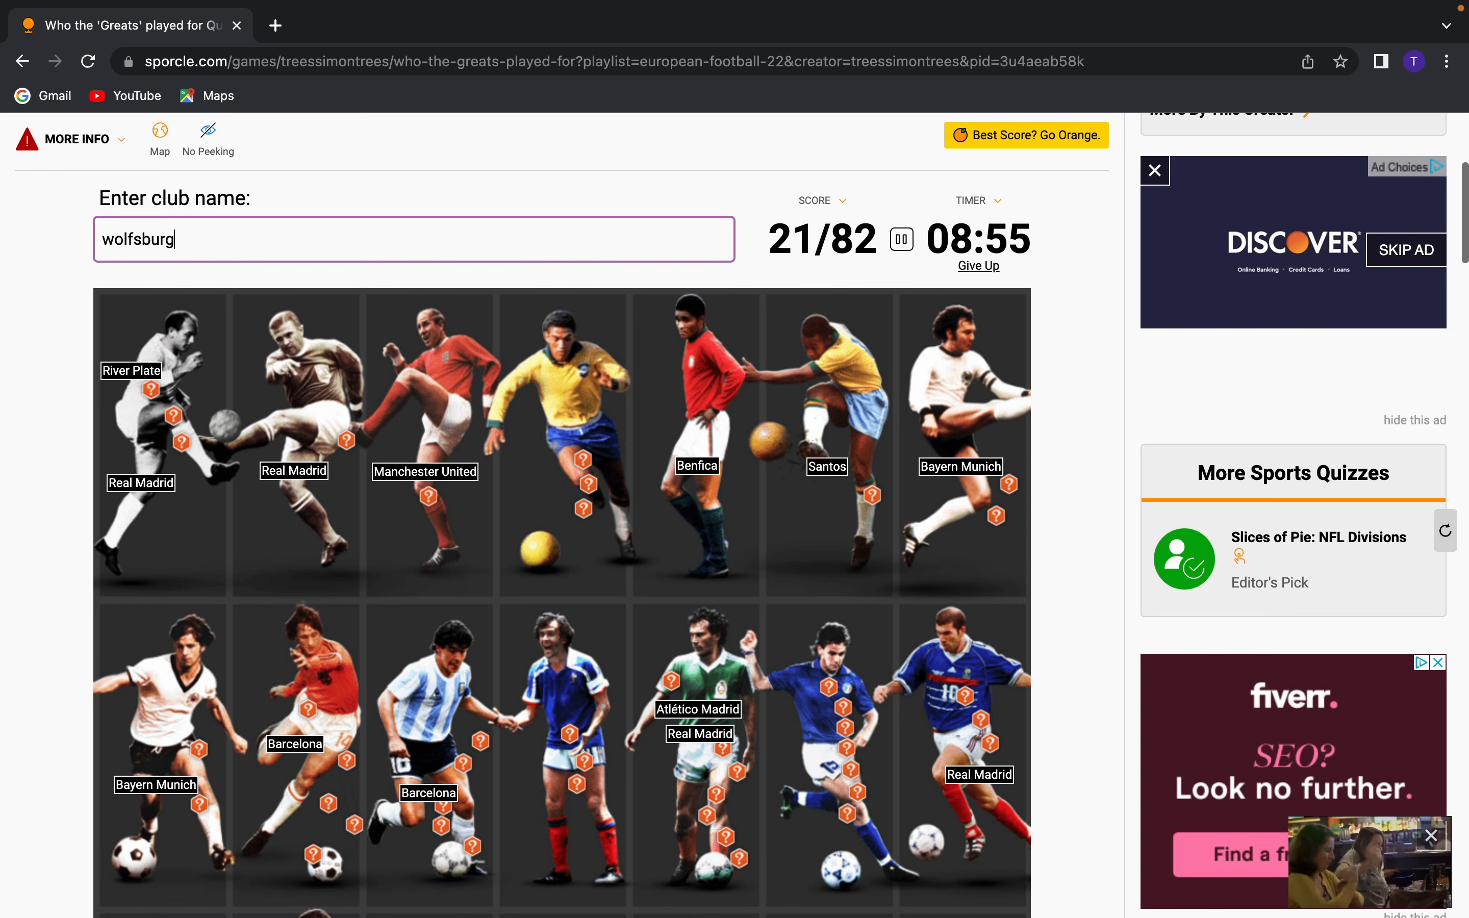
{"action": "type", "text": "hof"}
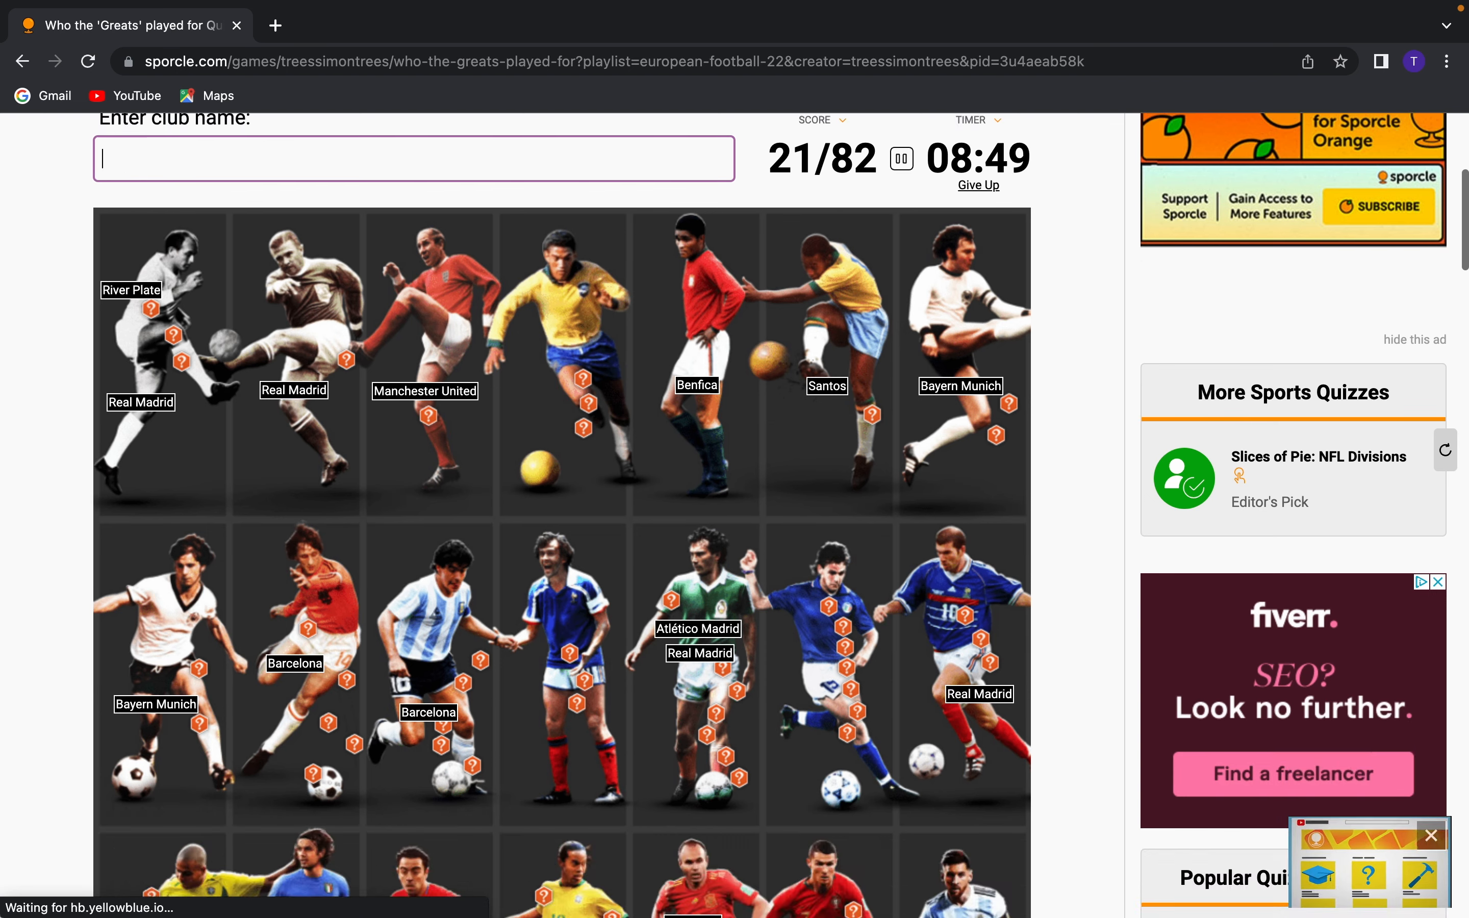
{"action": "type", "text": "marse"}
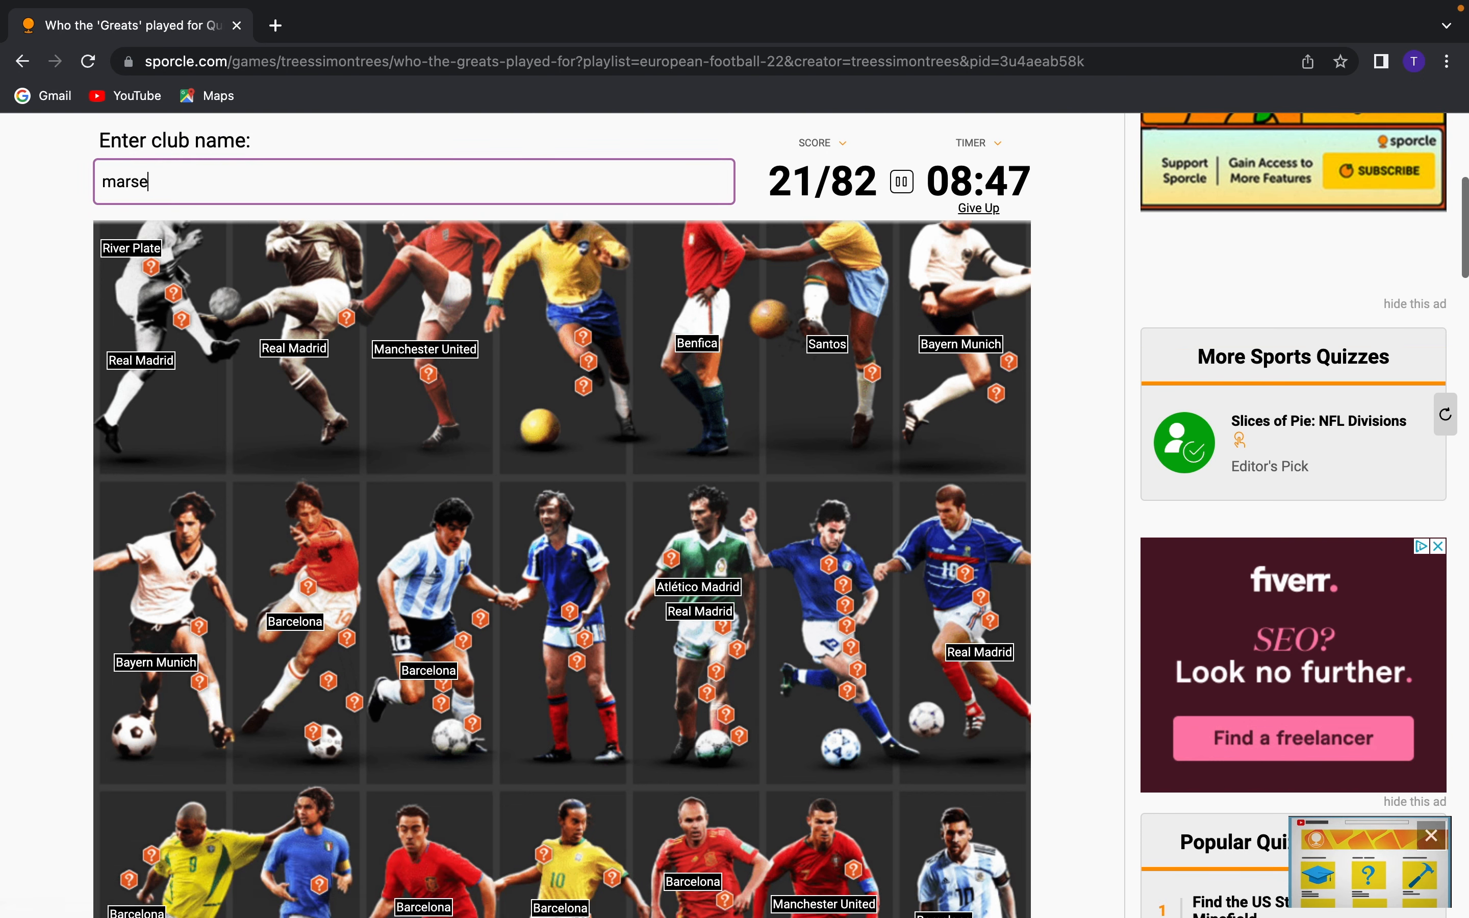
{"action": "key", "text": "Backspace"}
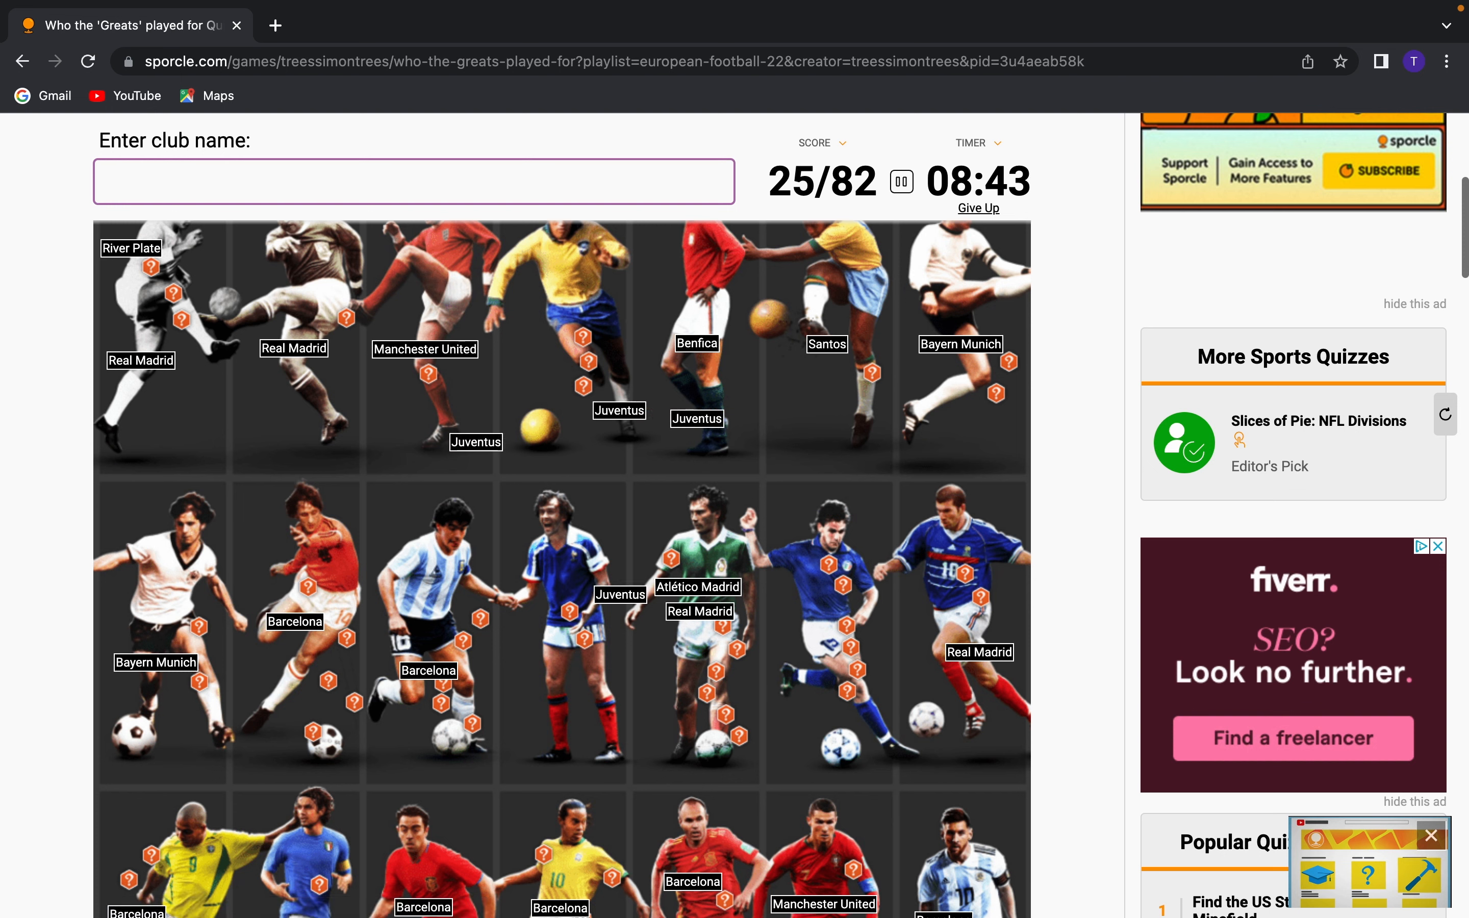
{"action": "type", "text": "marse"}
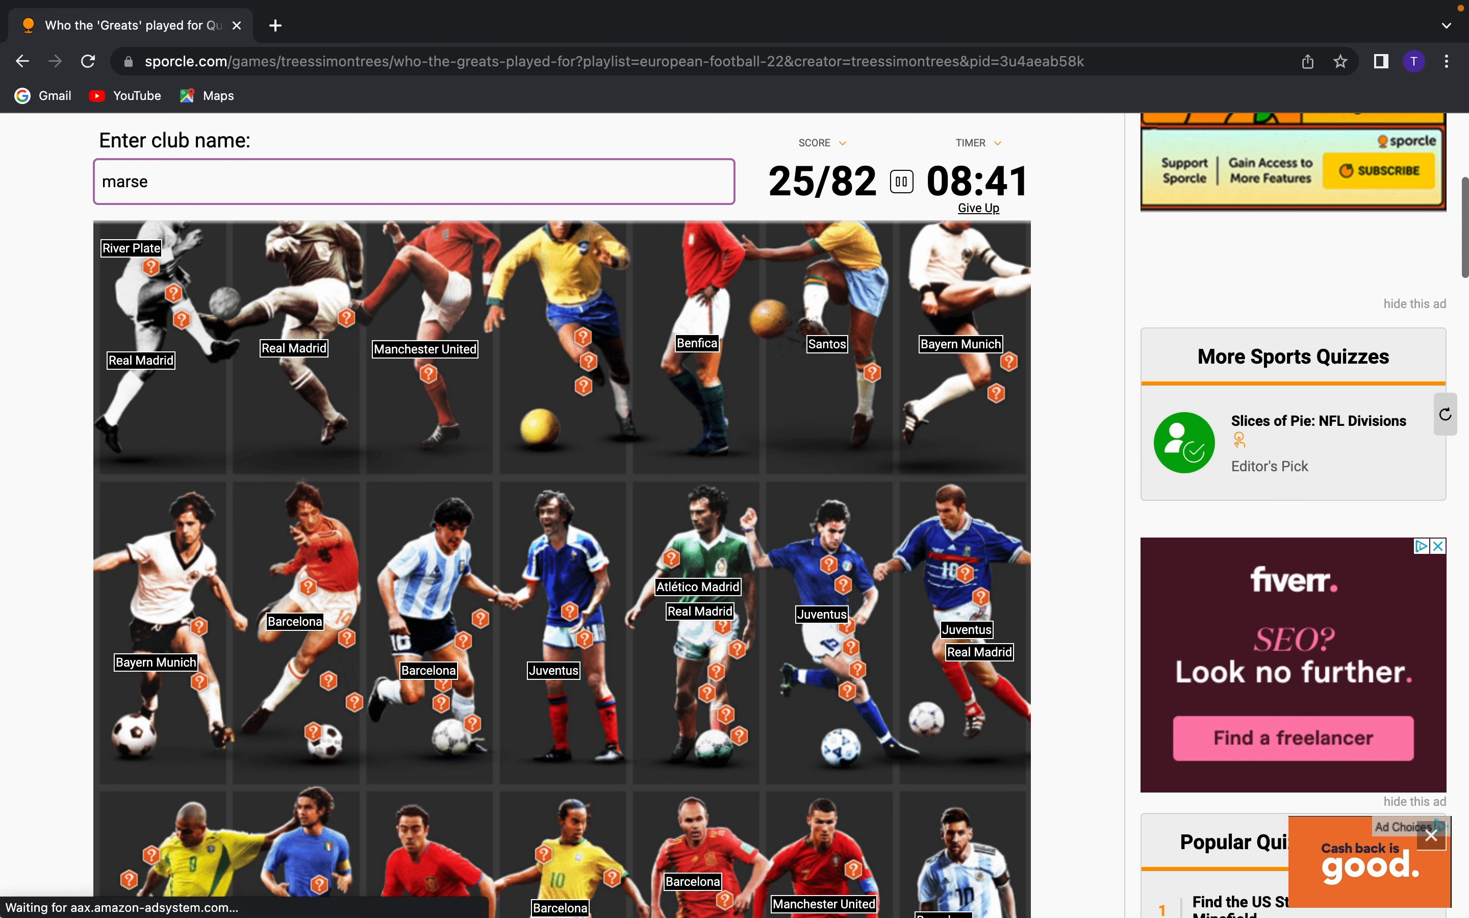
{"action": "key", "text": "Backspace"}
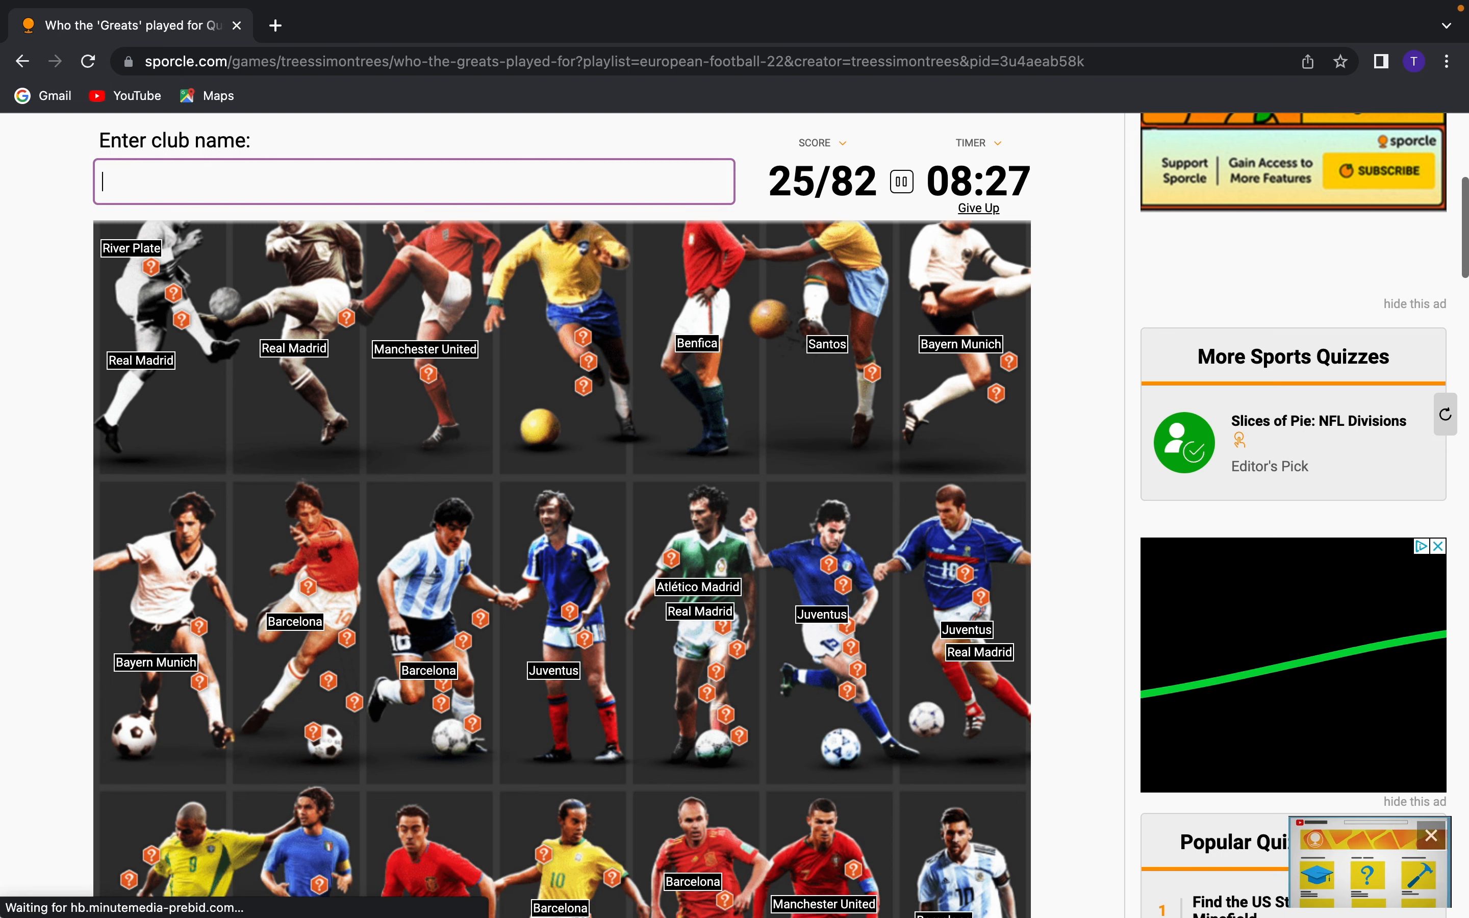
Get Ajax, Napoli, Paris Saint-Germain, AC Milan and Inter Milan accepted, reaching 35/82
{"action": "type", "text": "Ajax"}
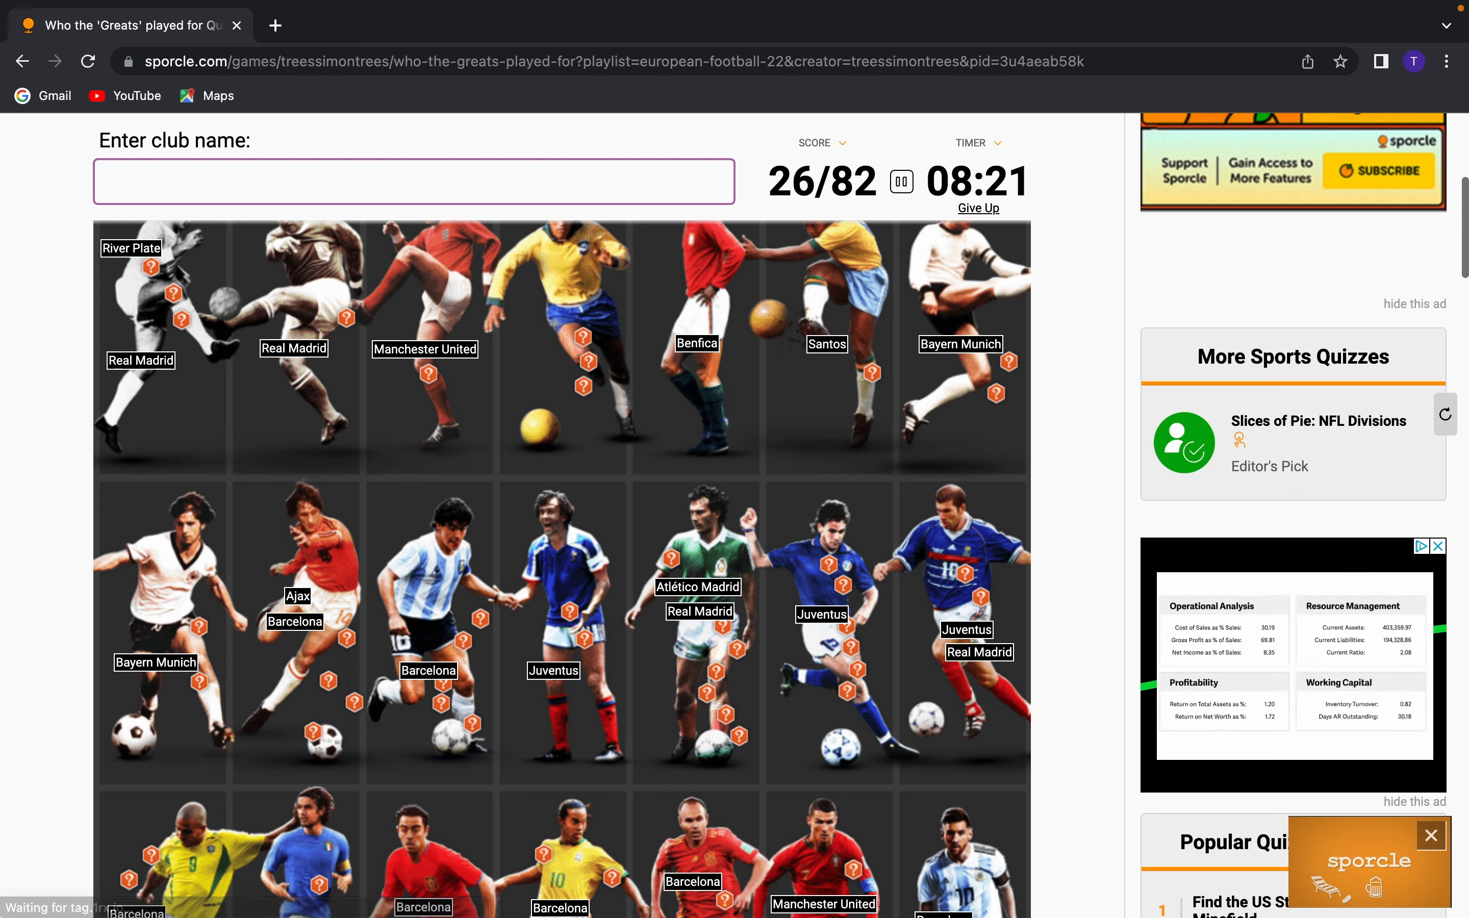
{"action": "type", "text": "nap"}
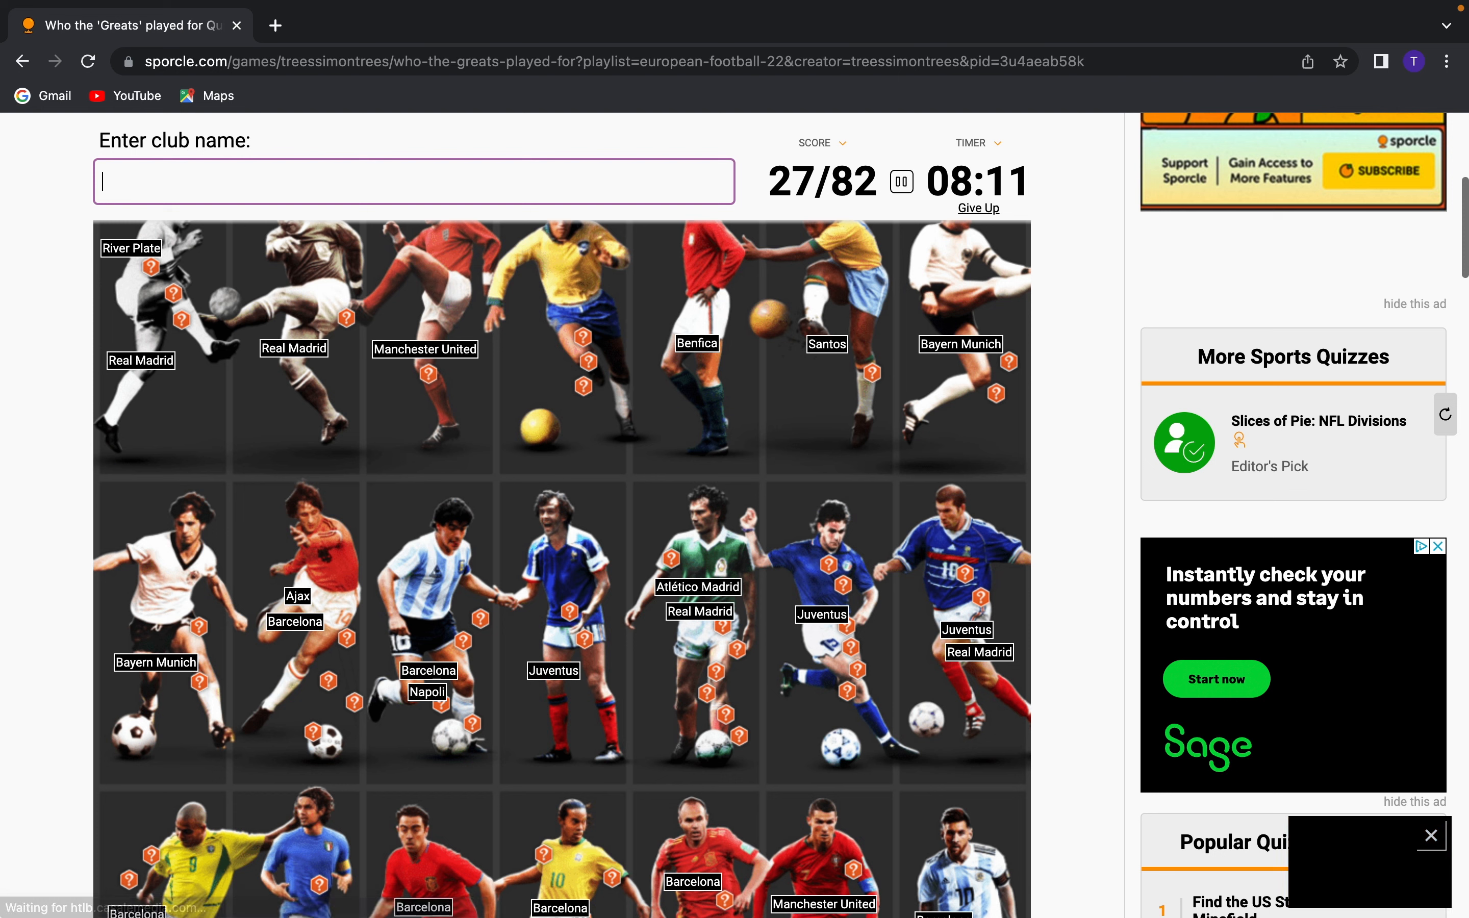
{"action": "type", "text": "Paris Saint-Germain"}
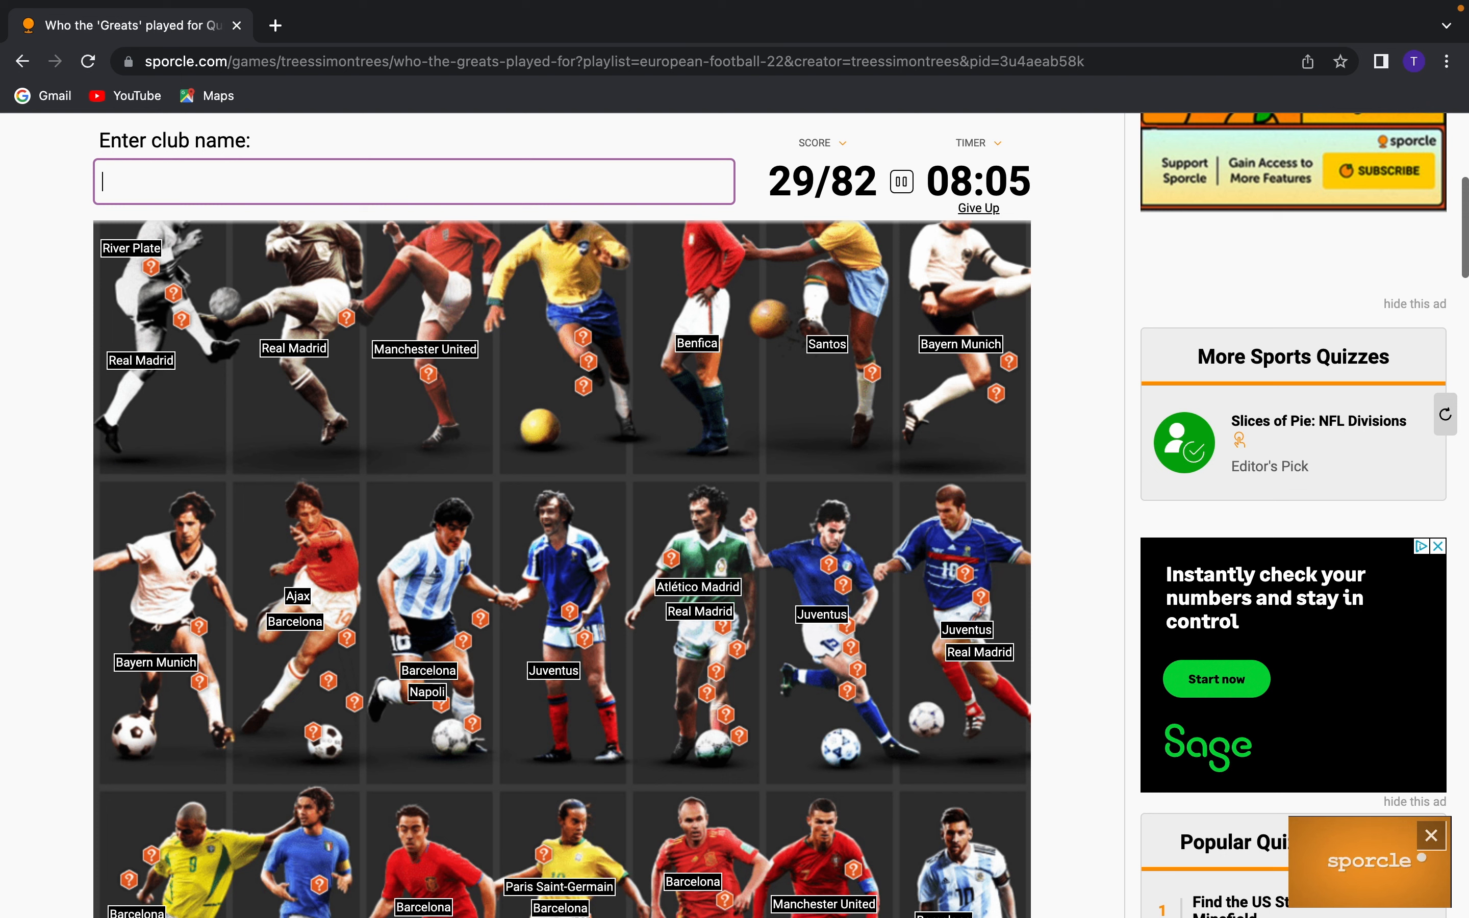
{"action": "type", "text": "barcelon"}
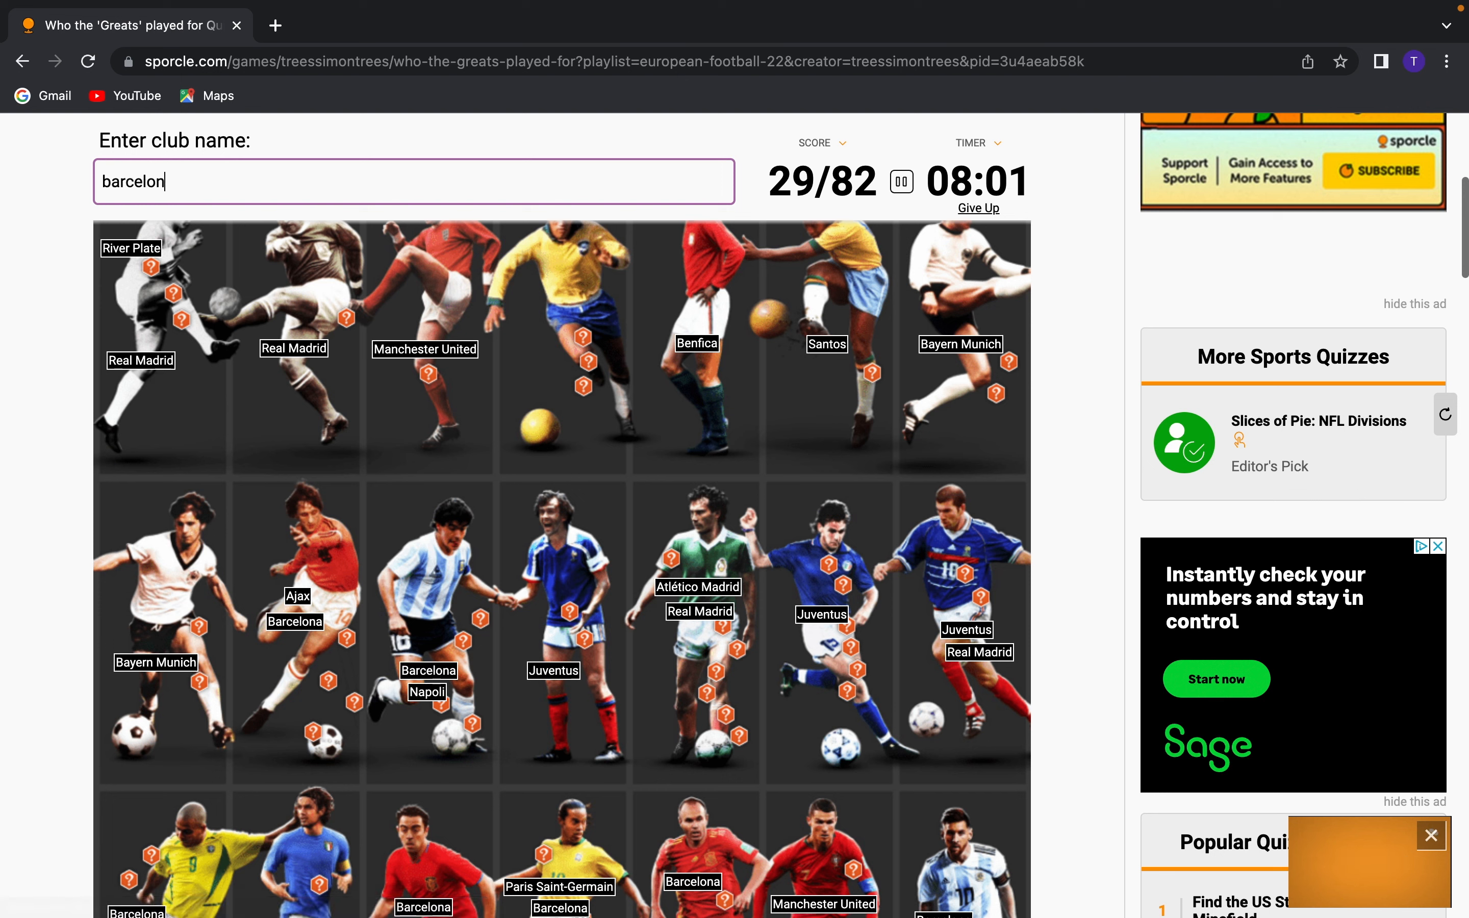
{"action": "type", "text": "t"}
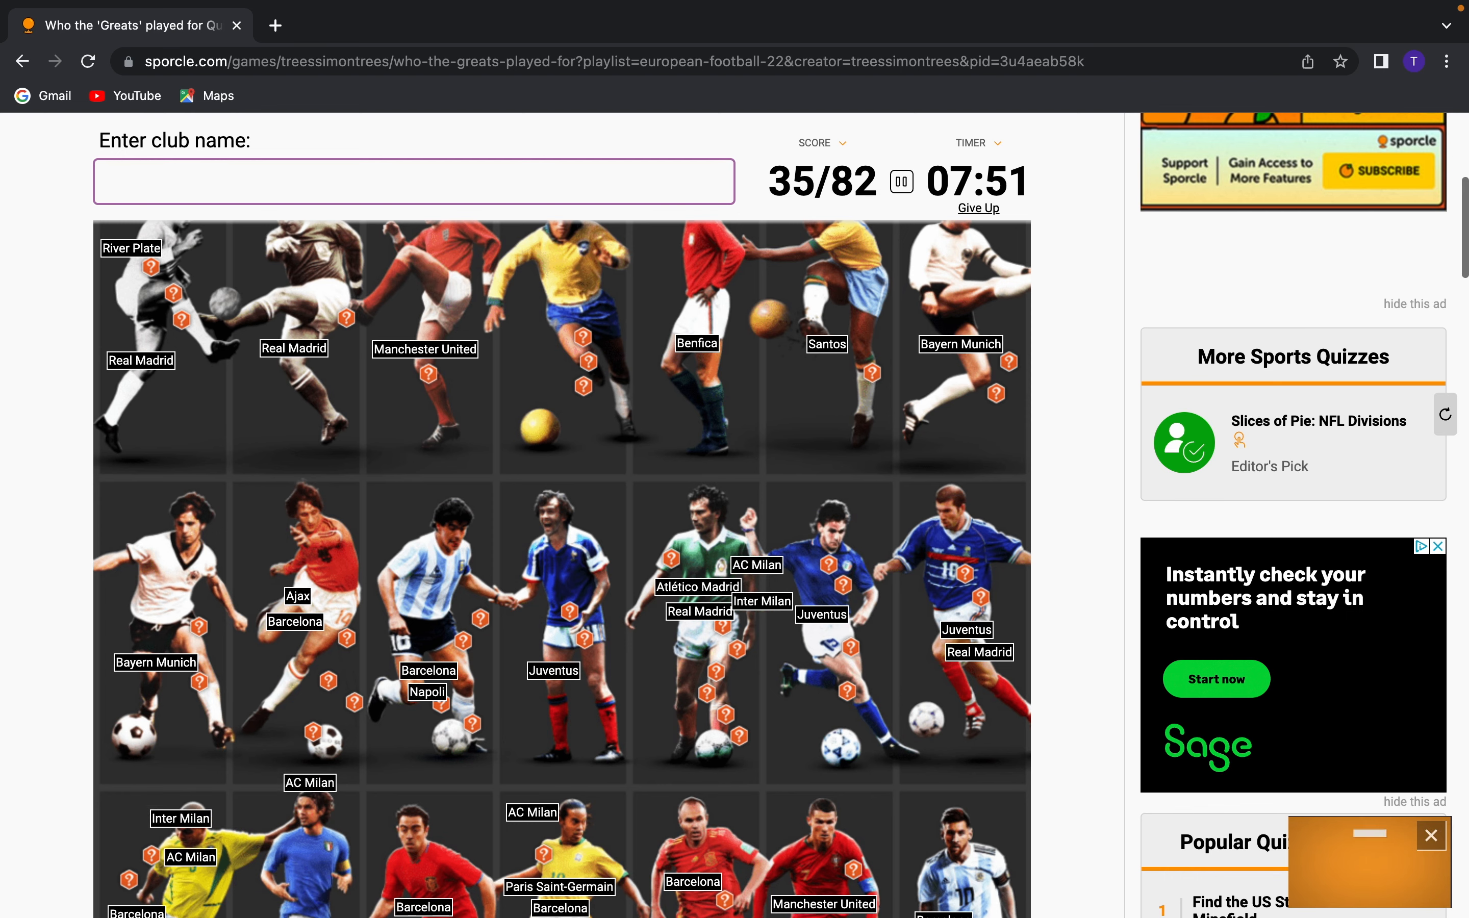
Browse the player grid and try a Monaco guess in the club name field
{"action": "scroll", "scroll_direction": "down", "scroll_amount": 3}
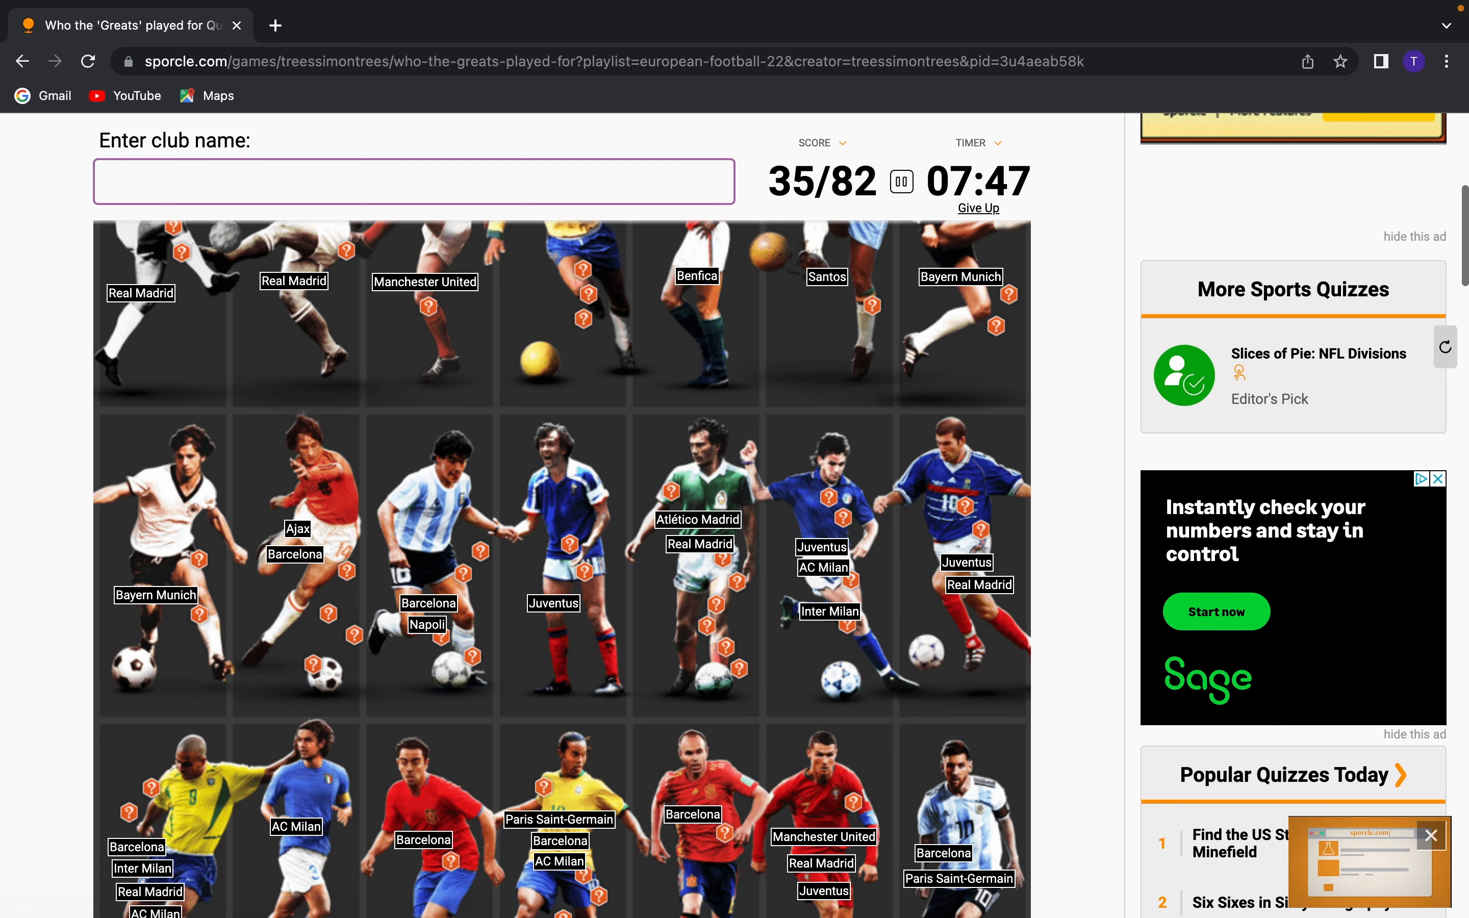
{"action": "scroll", "scroll_direction": "down", "scroll_amount": 3}
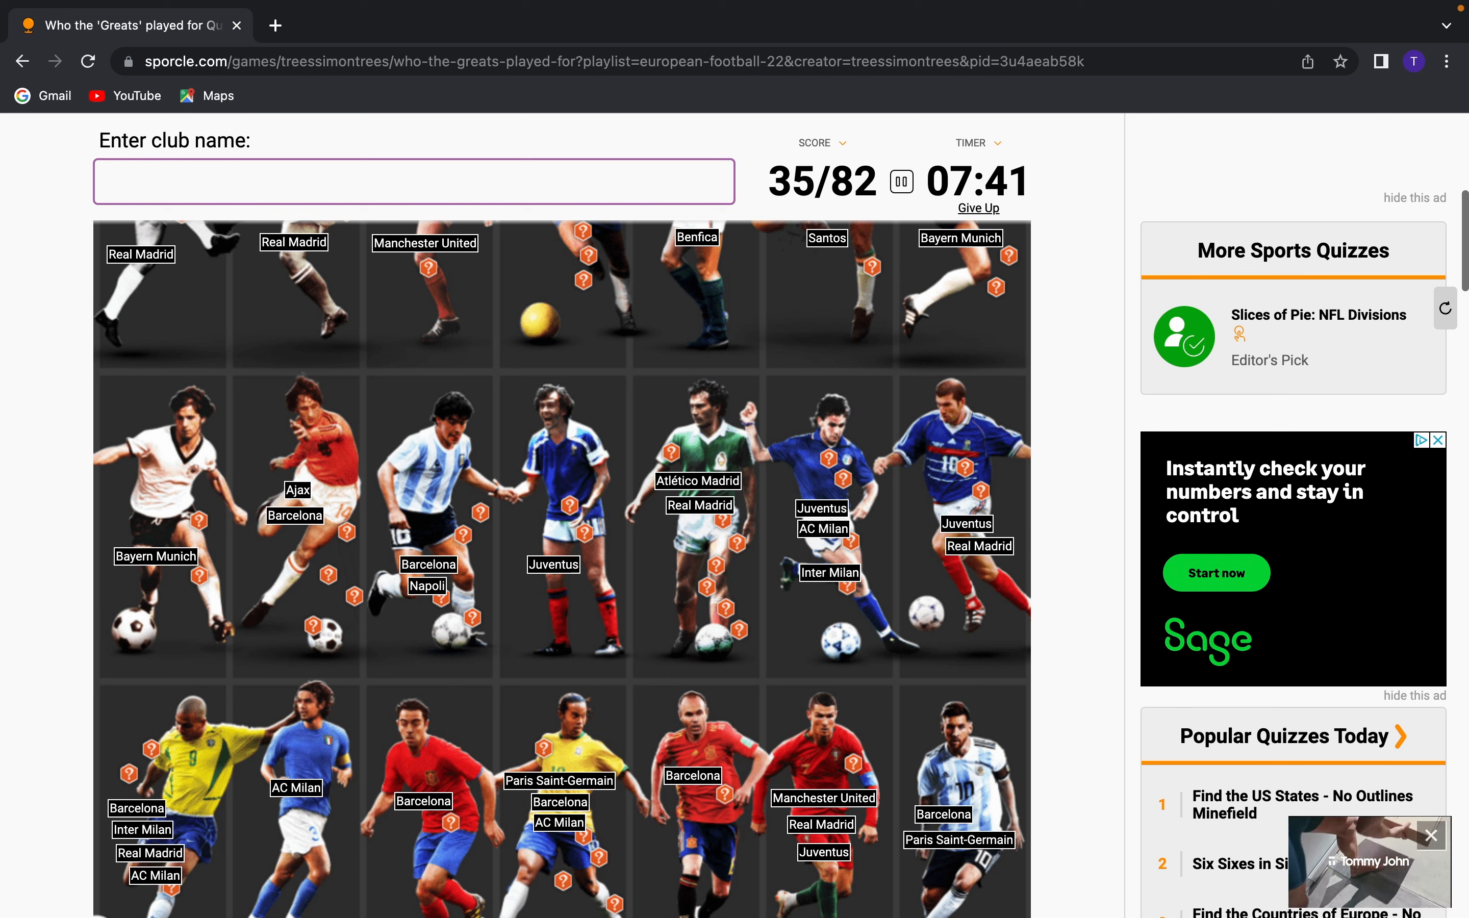
{"action": "type", "text": "monc"}
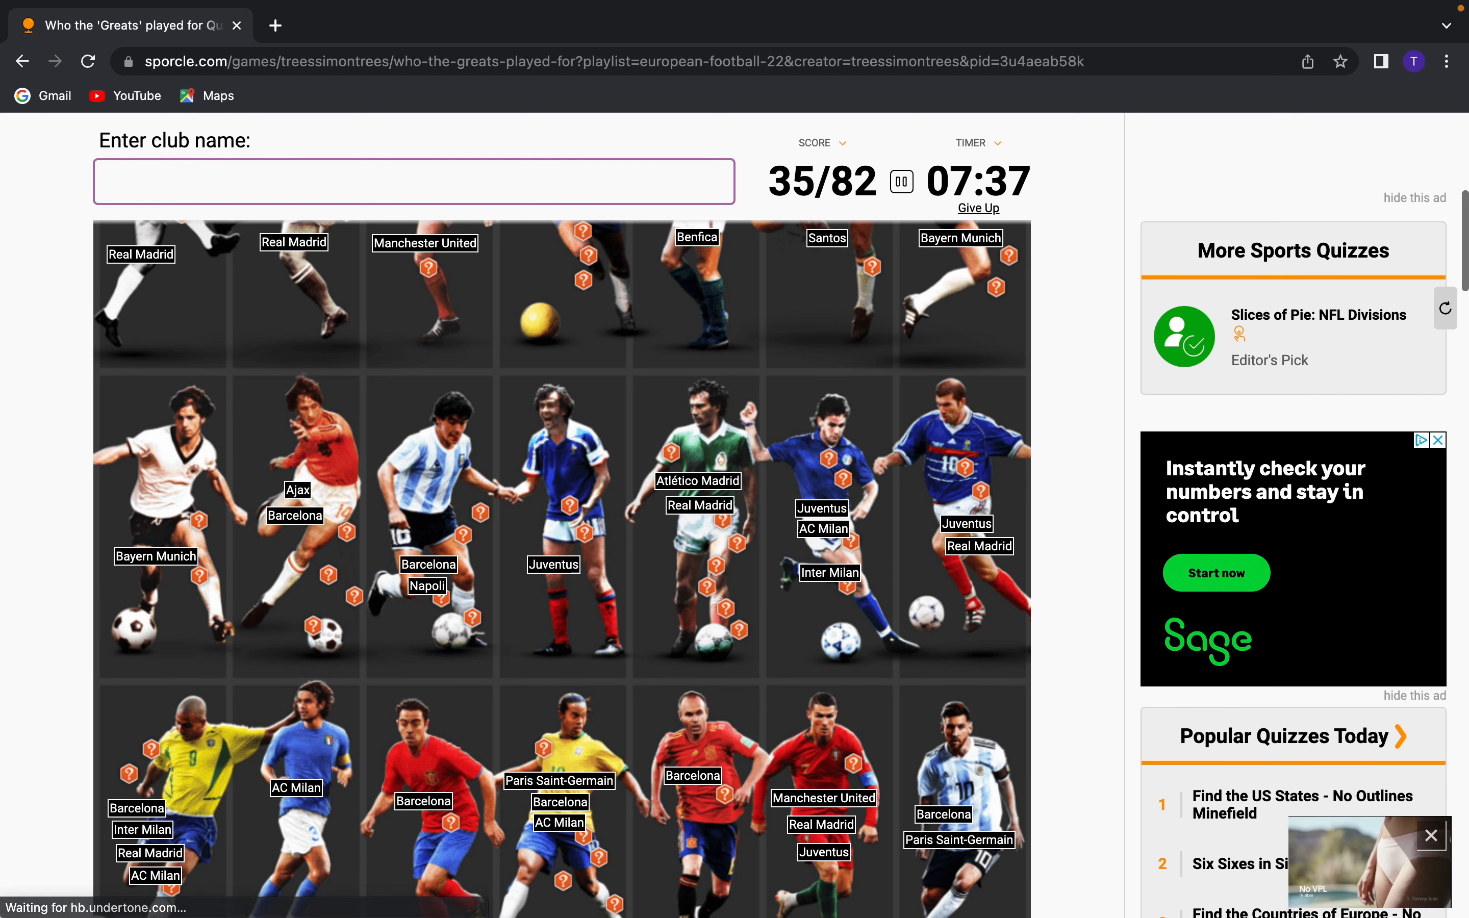
{"action": "scroll", "scroll_direction": "down", "scroll_amount": 3}
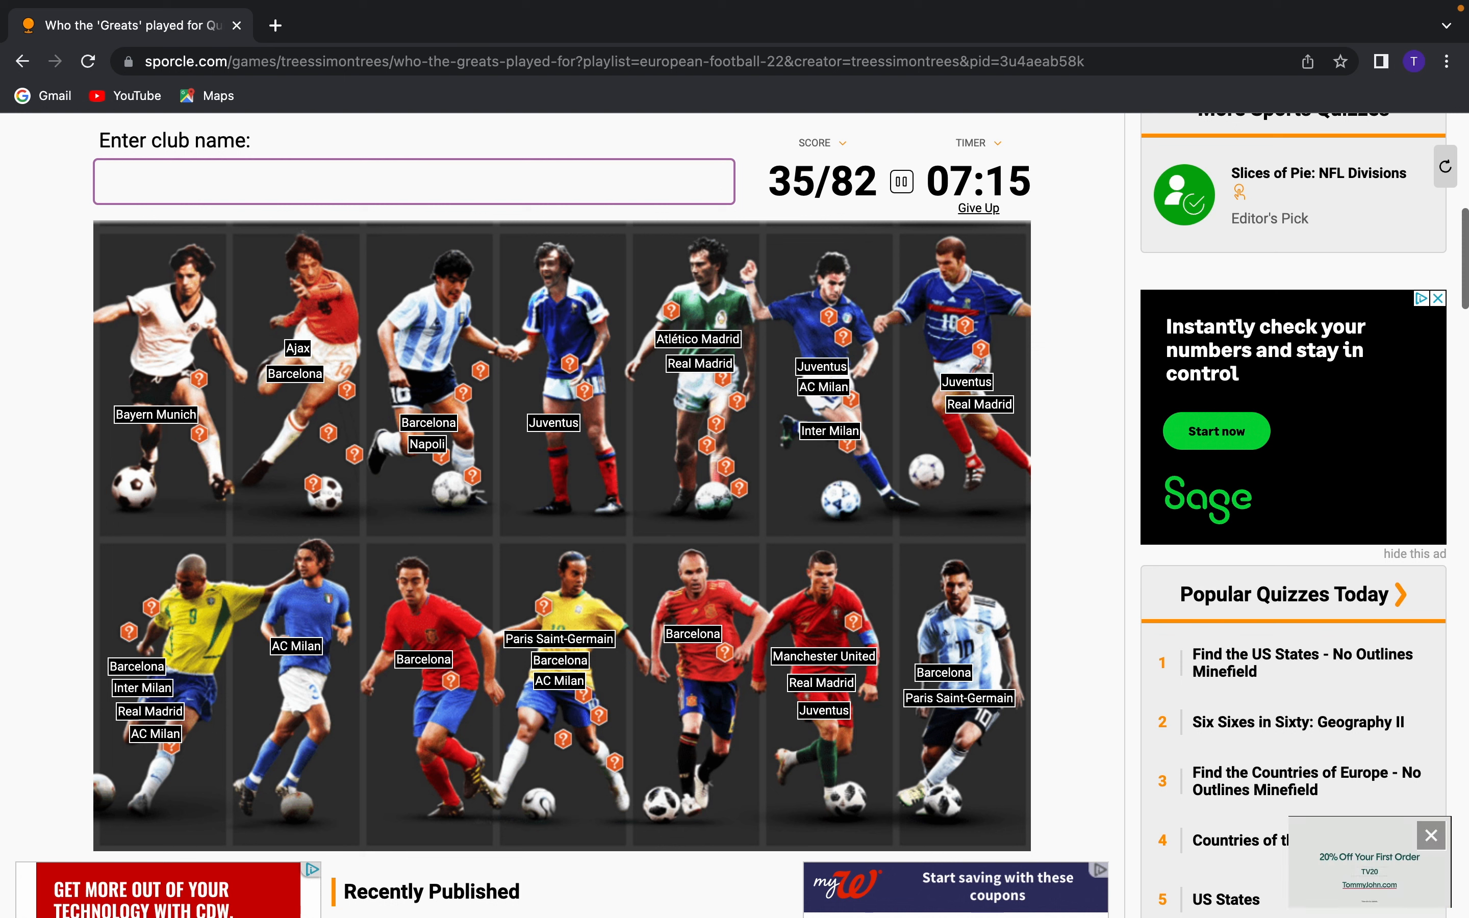
Try Fluminense and Al Nassr, then get Sporting CP accepted for a score of 36/82
{"action": "type", "text": "fluminese"}
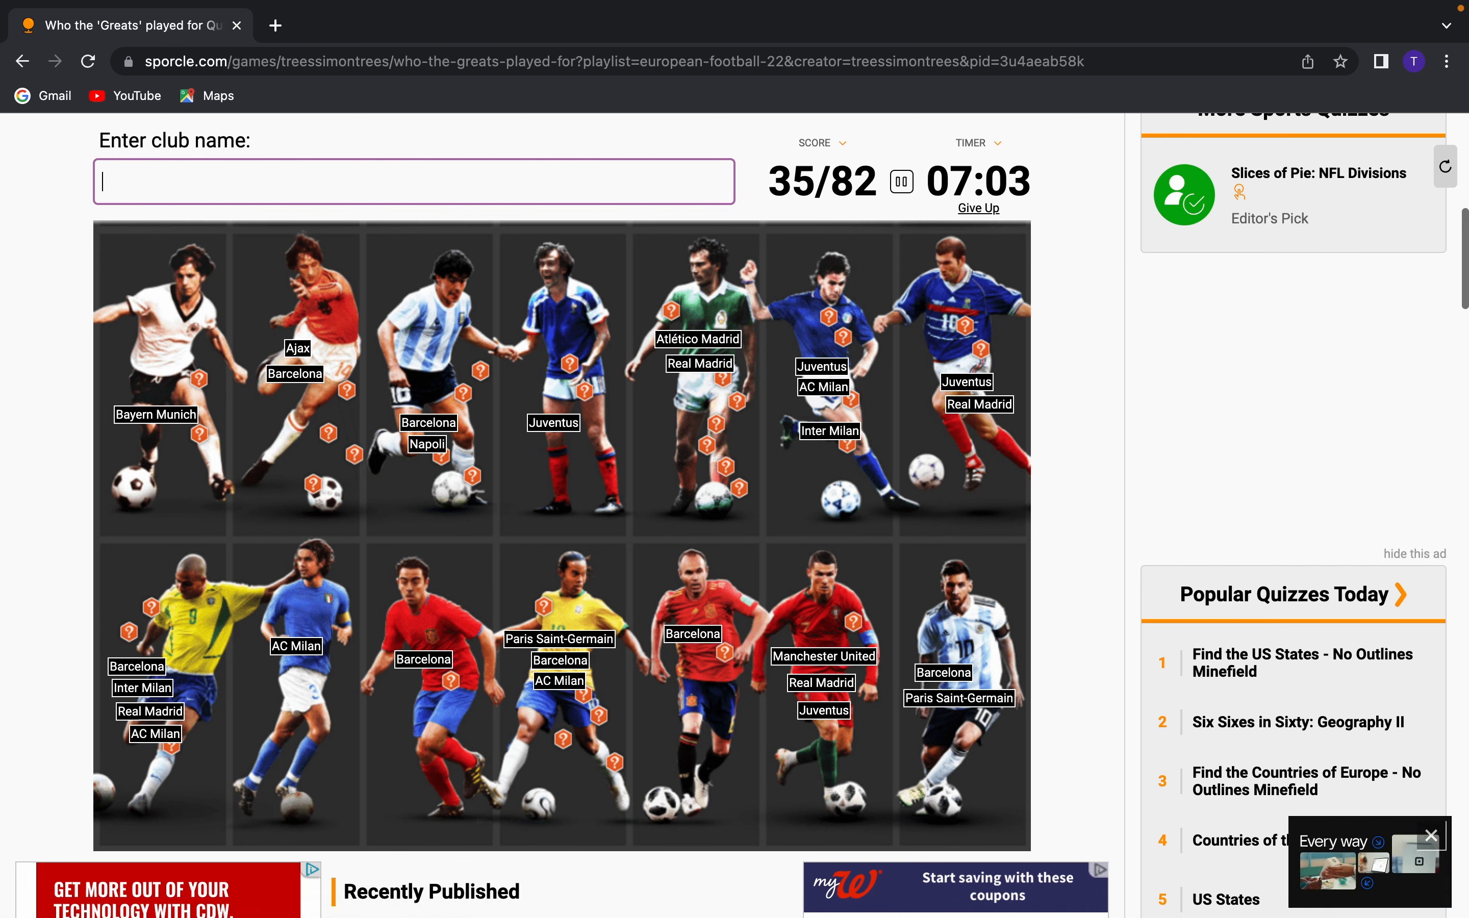
{"action": "type", "text": "a"}
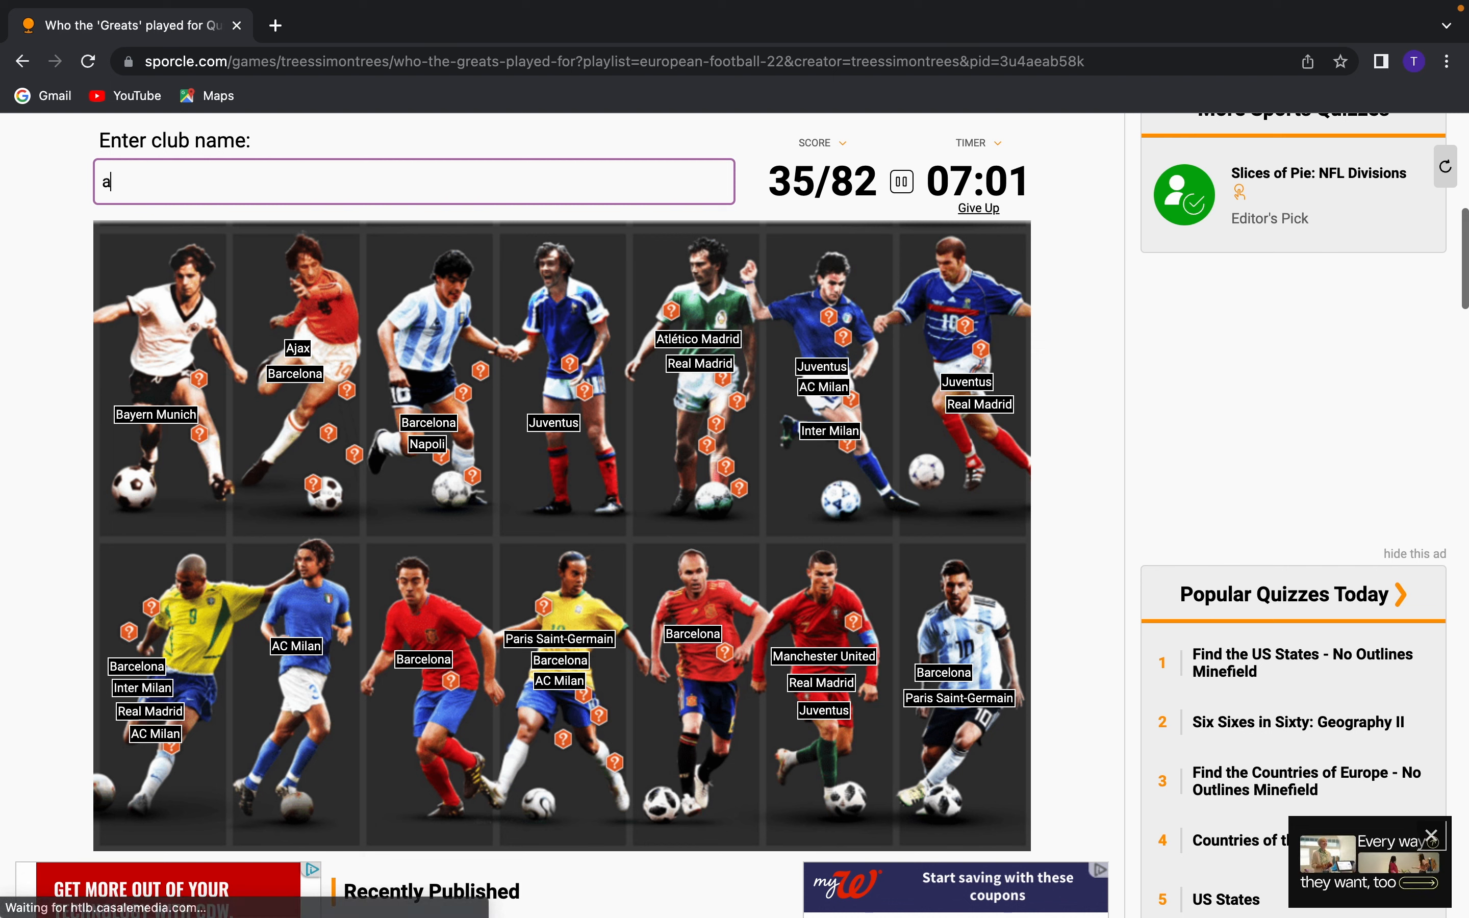
{"action": "type", "text": "l nass"}
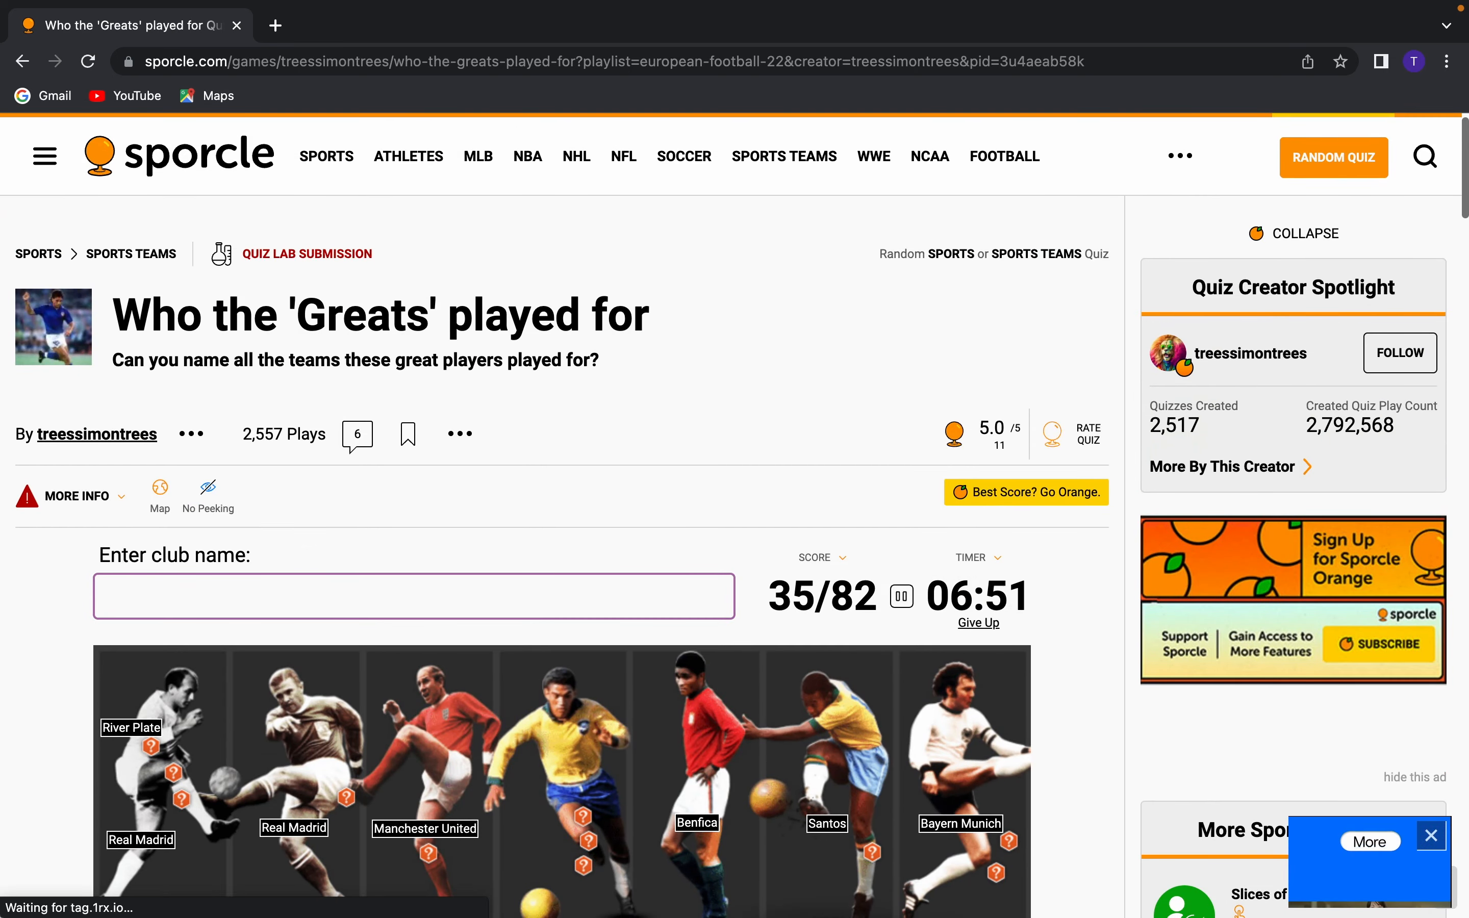
{"action": "type", "text": "sport"}
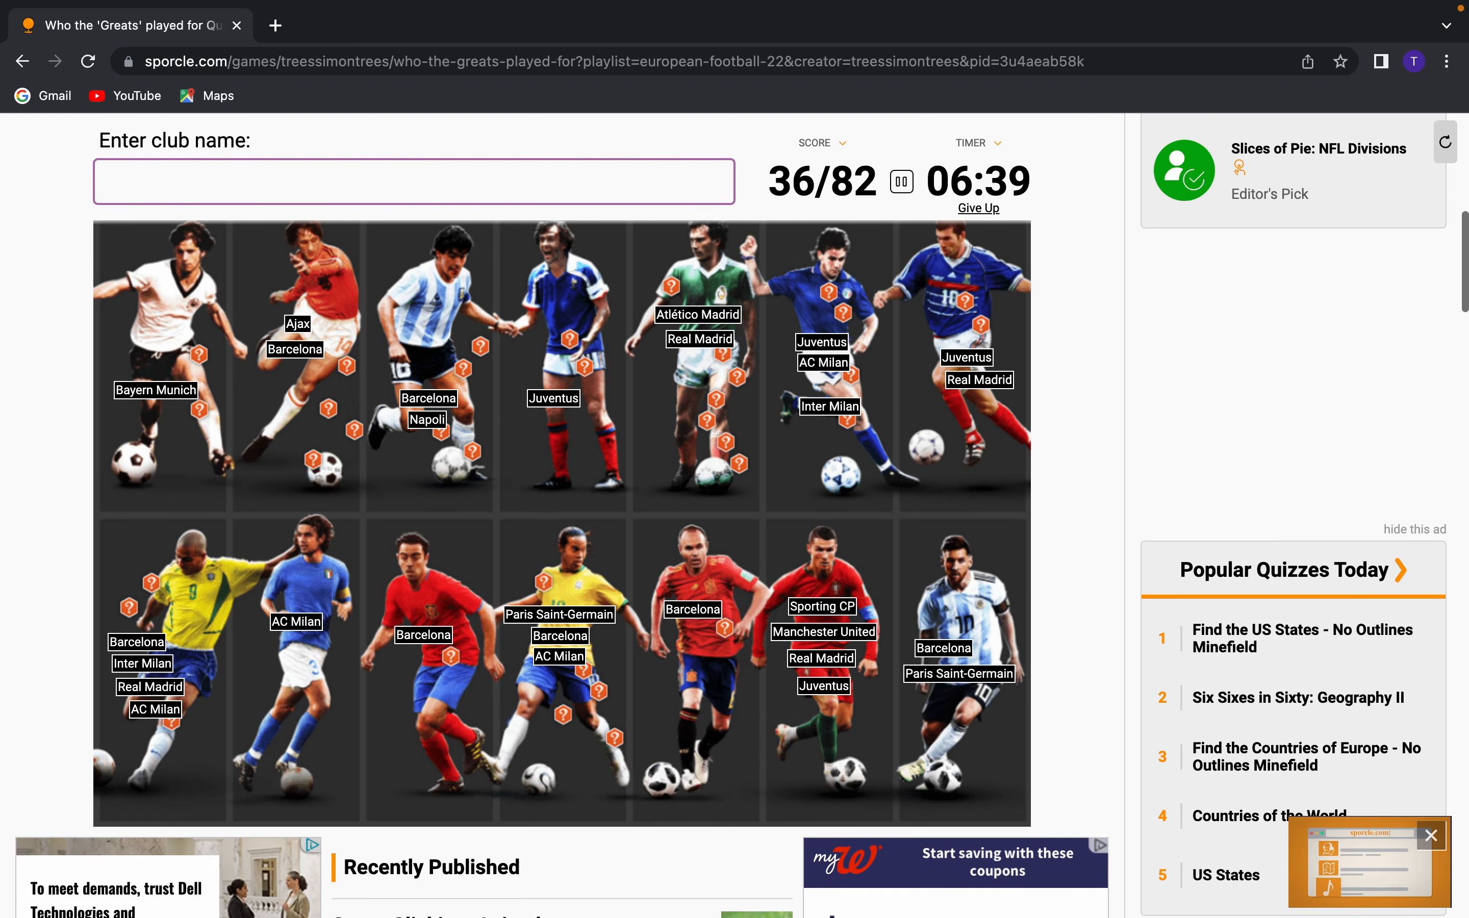
Try club guesses such as Leverkusen, Dortmund and Freiburg in the club name field
{"action": "scroll", "scroll_direction": "down", "scroll_amount": 3}
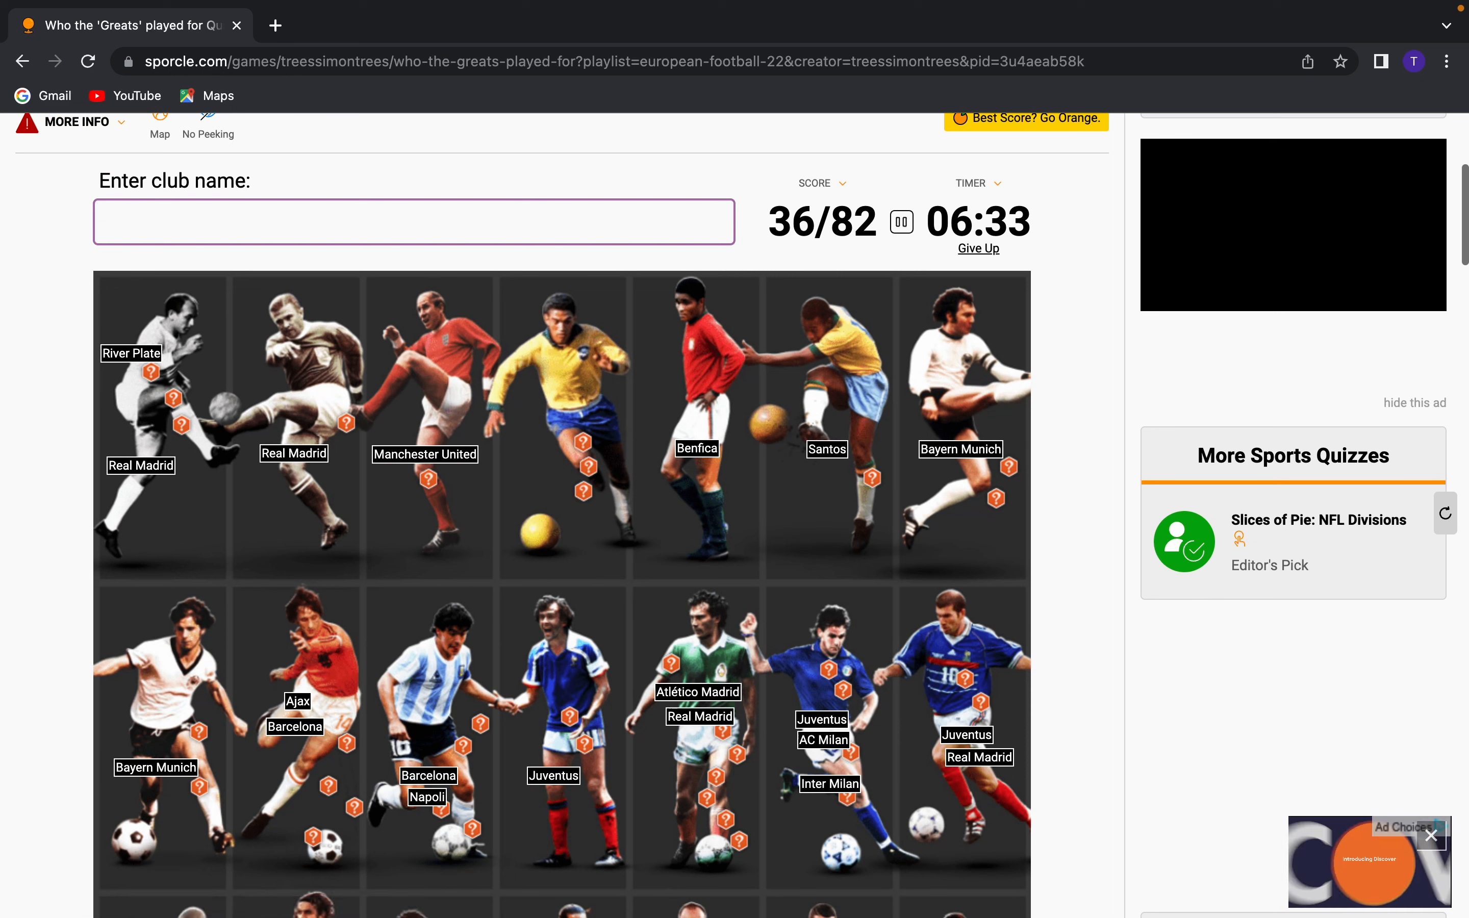
{"action": "type", "text": "ar"}
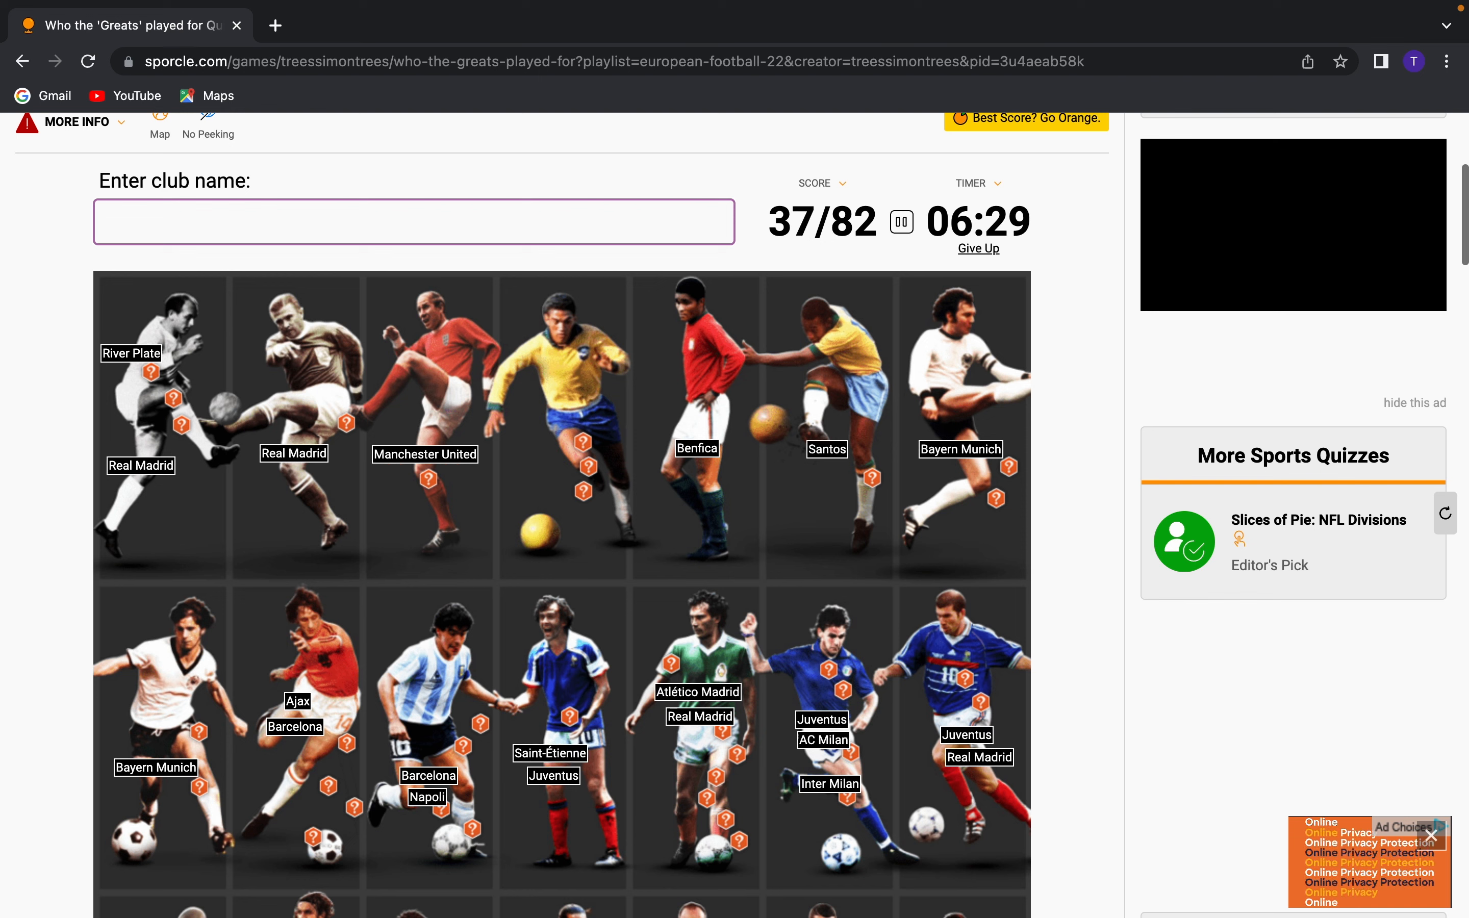
{"action": "type", "text": "st"}
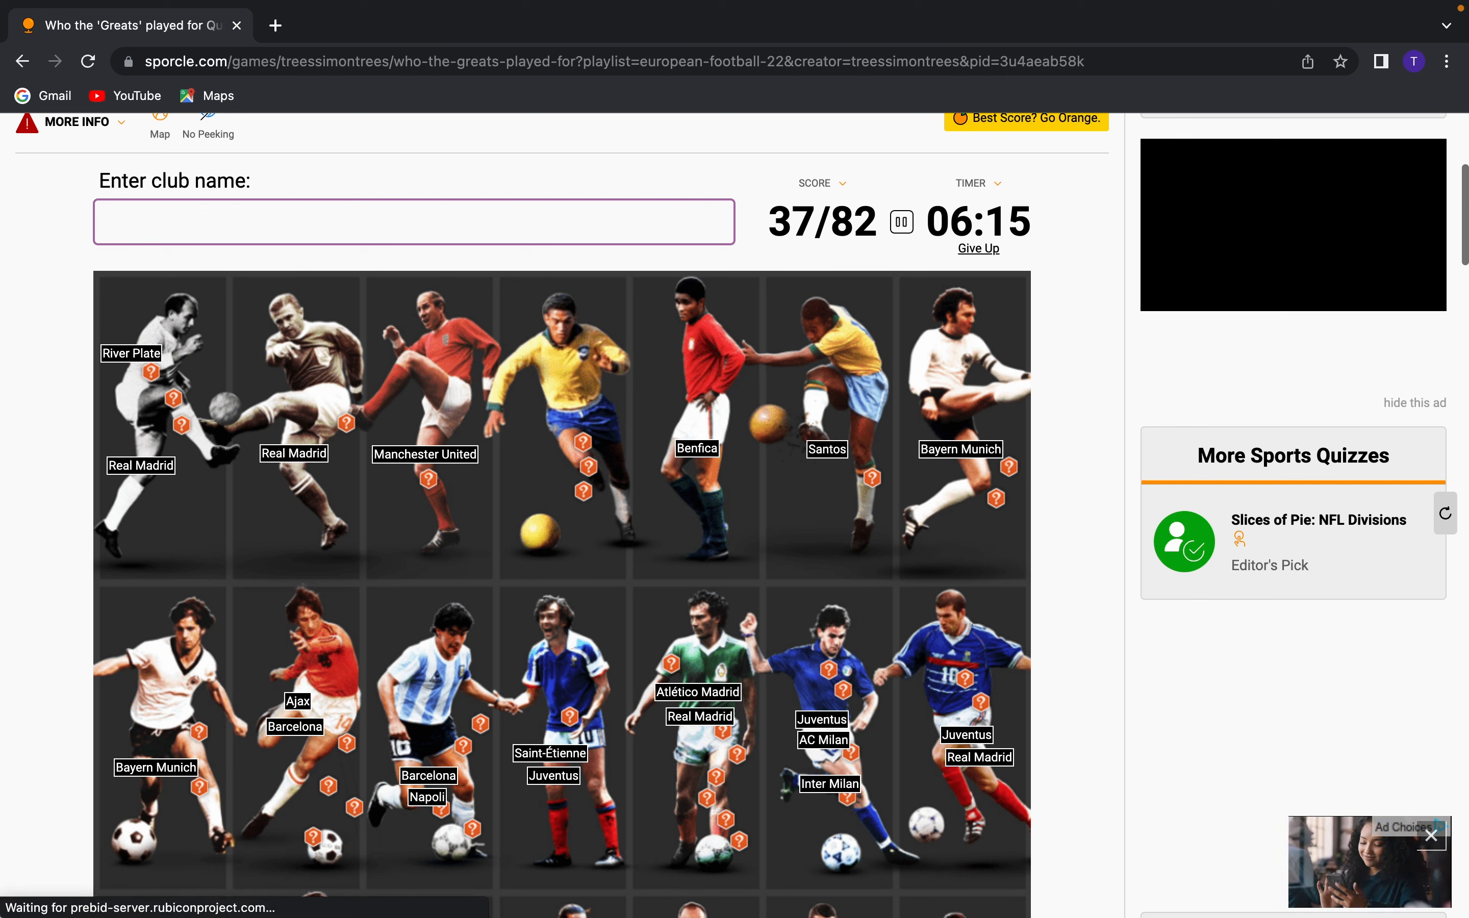
{"action": "type", "text": "leverkuse"}
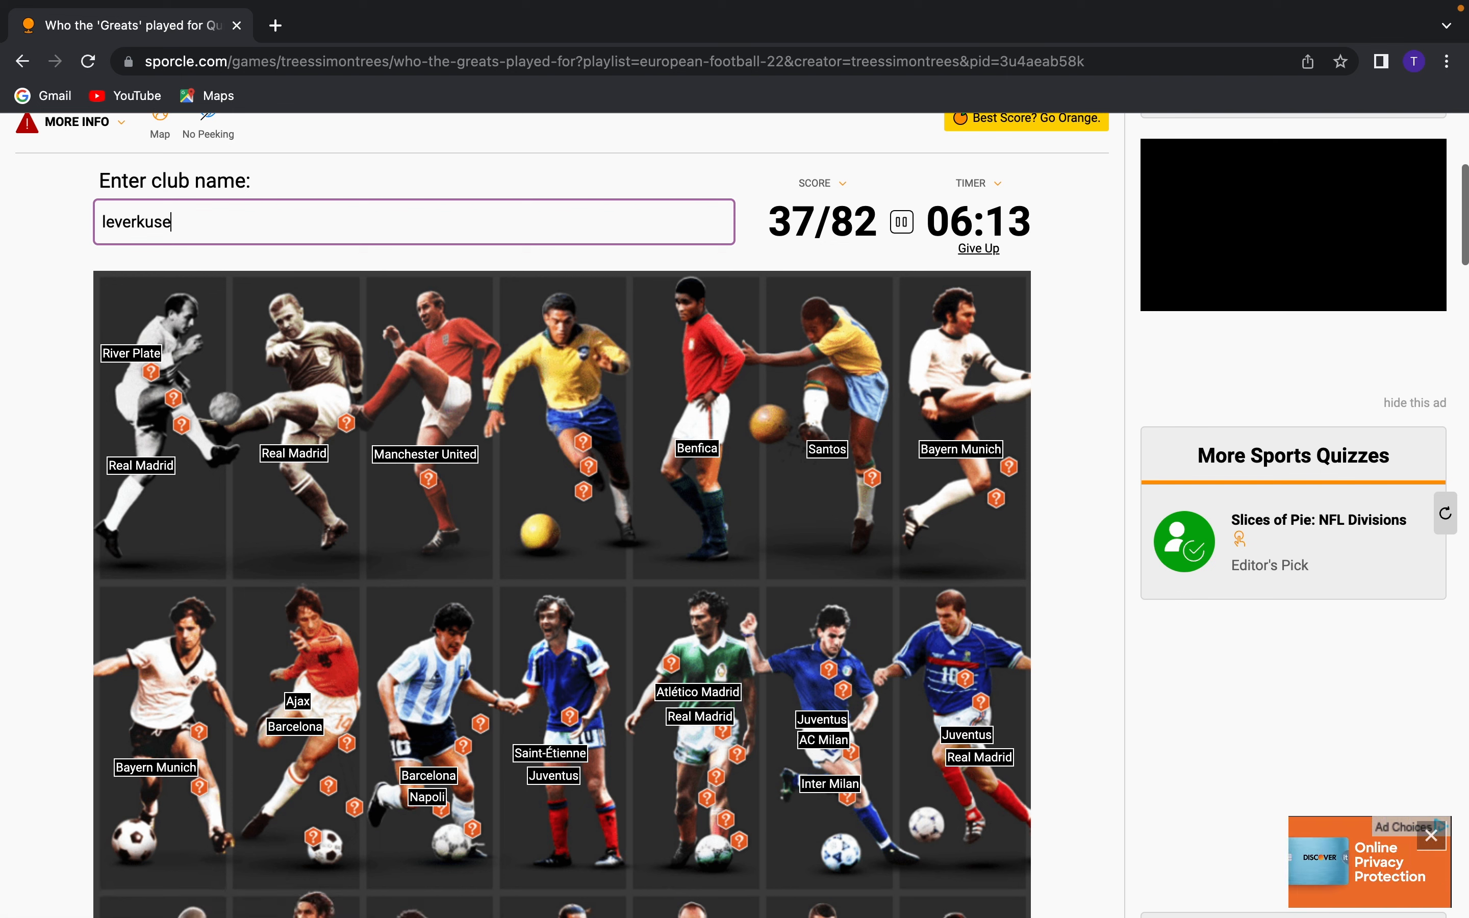
{"action": "type", "text": "dortm"}
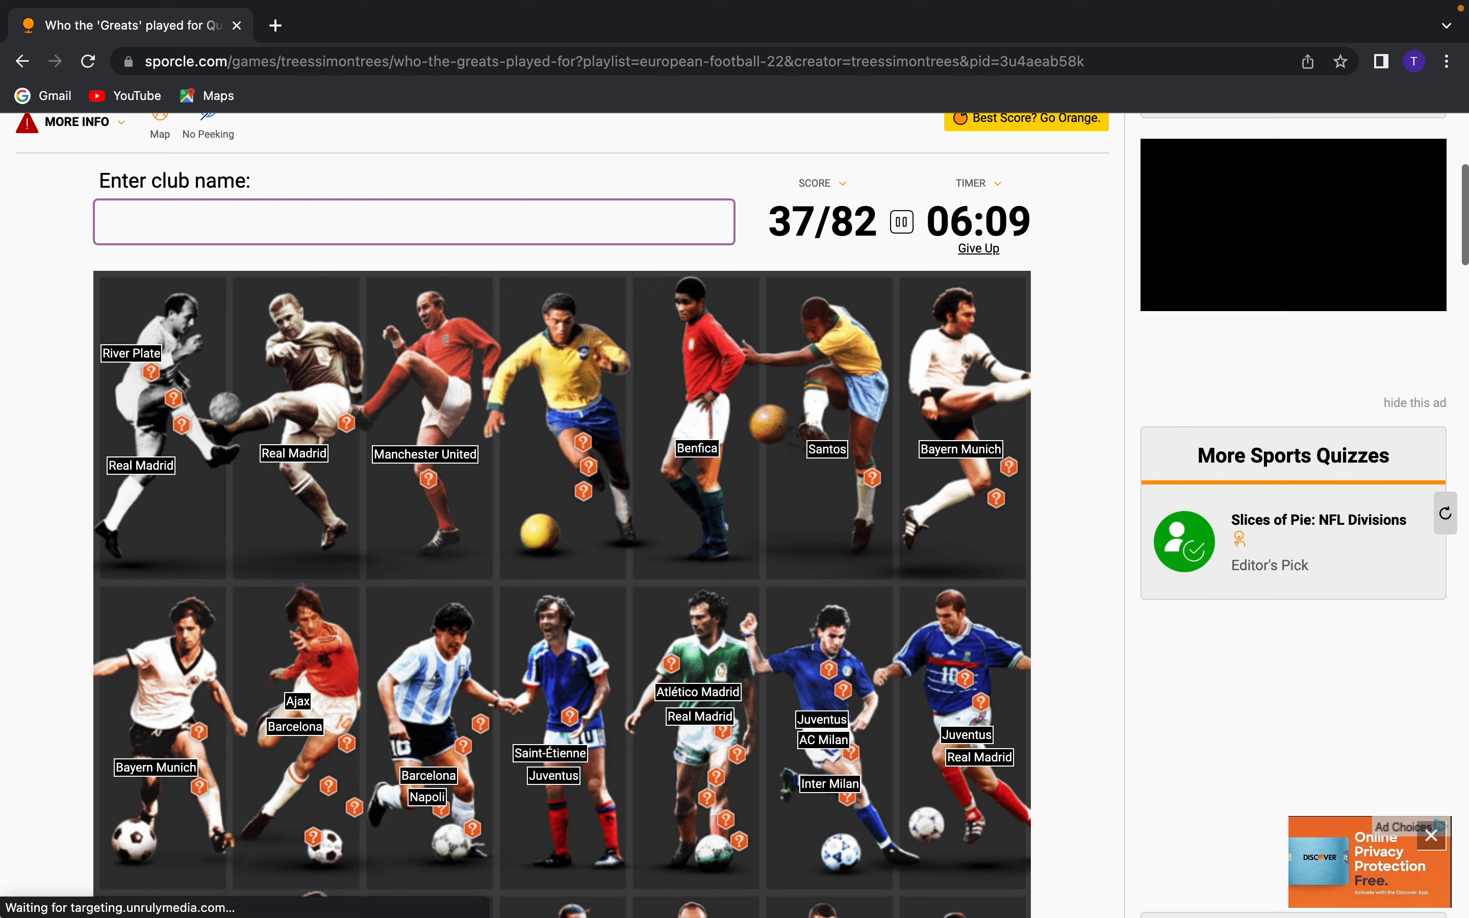
{"action": "type", "text": "frei"}
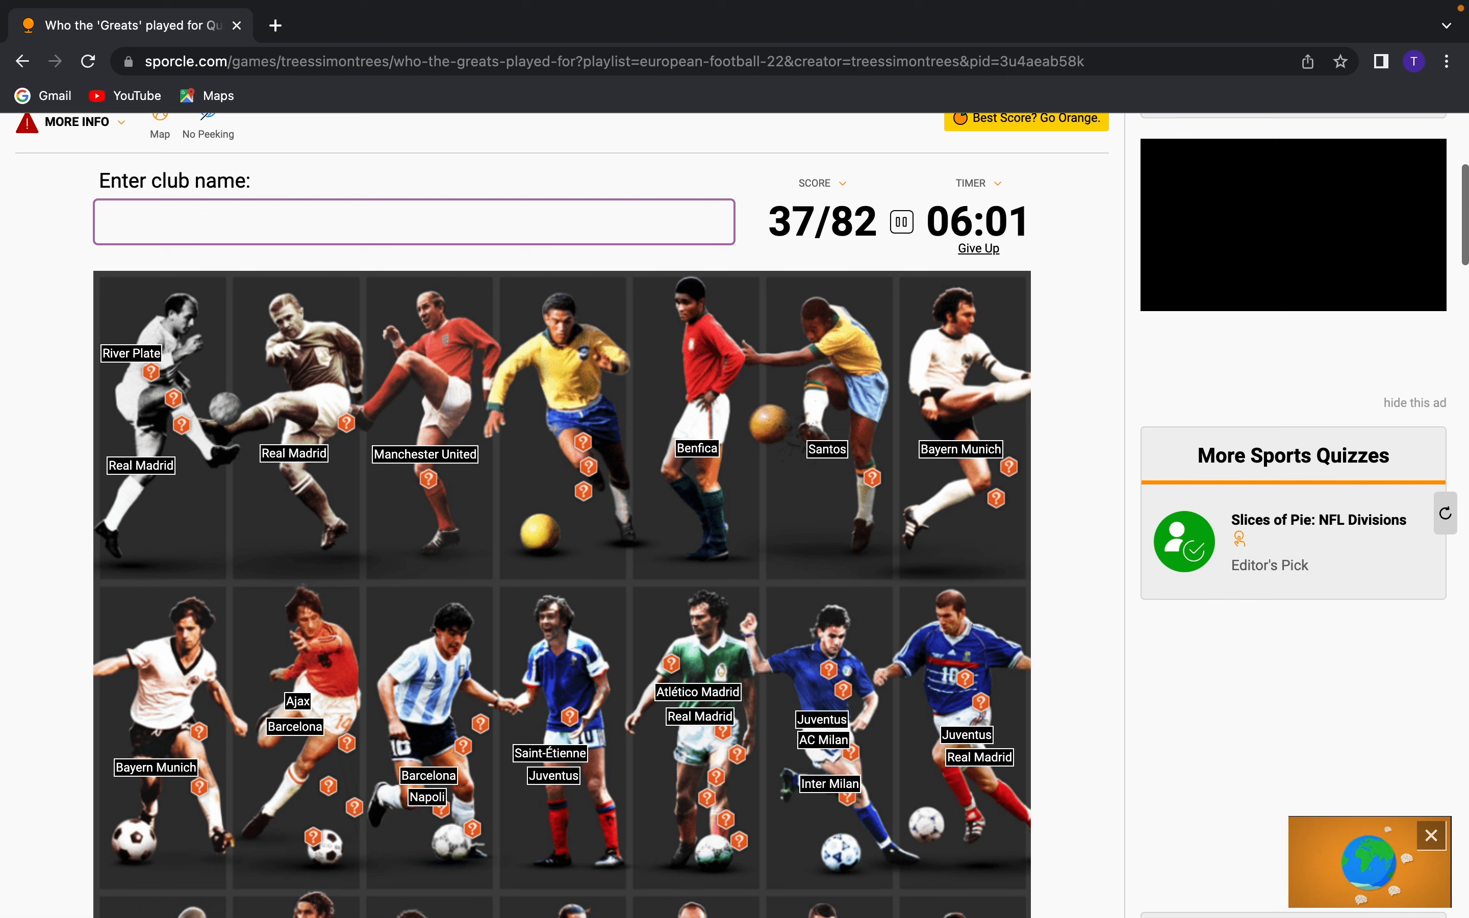
{"action": "type", "text": "s"}
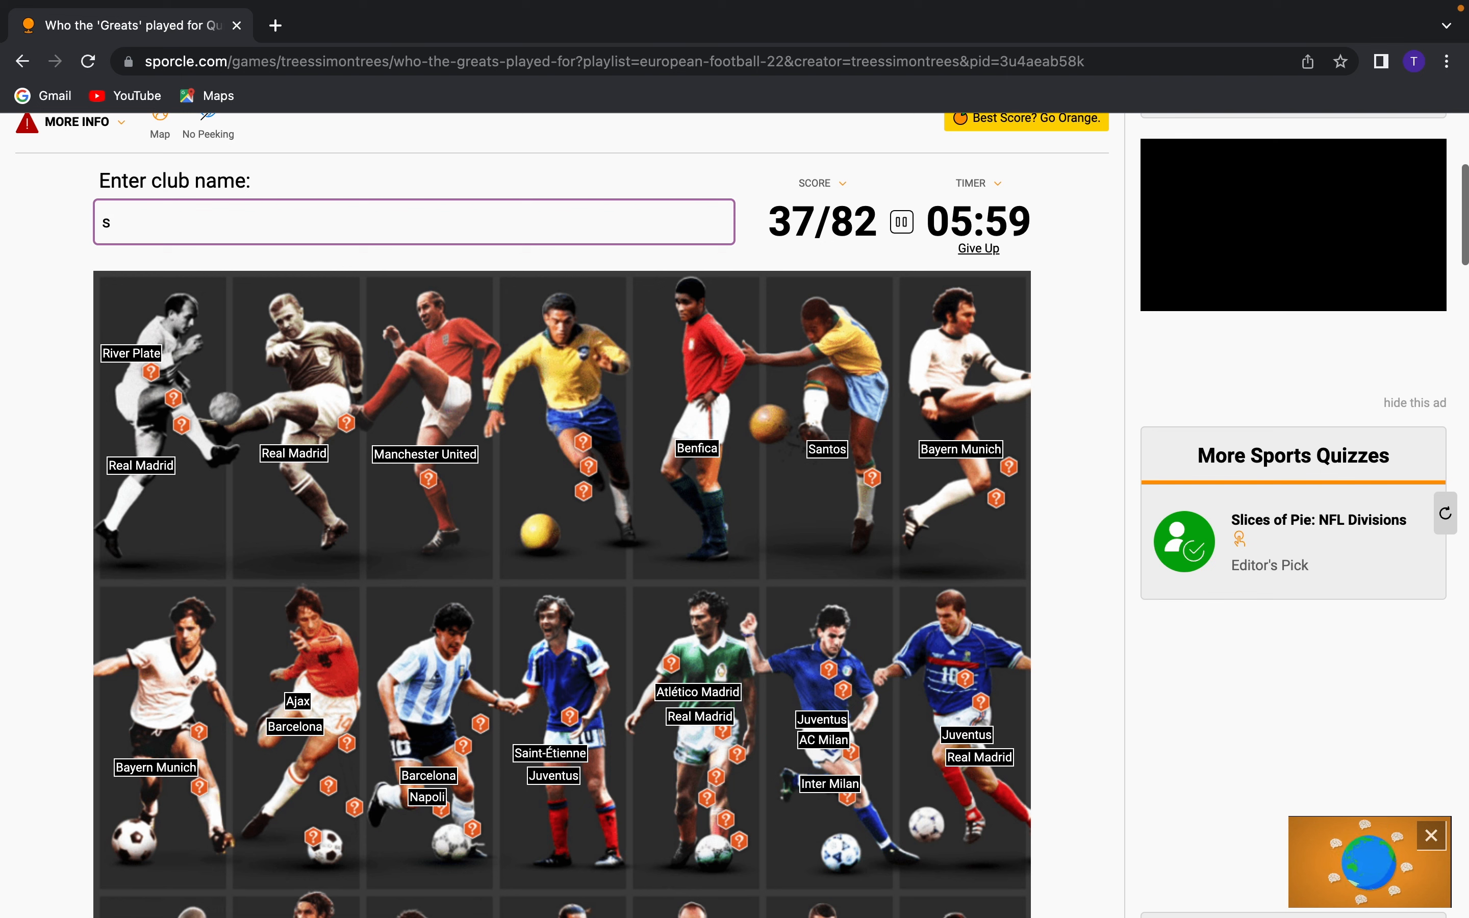
{"action": "type", "text": "c"}
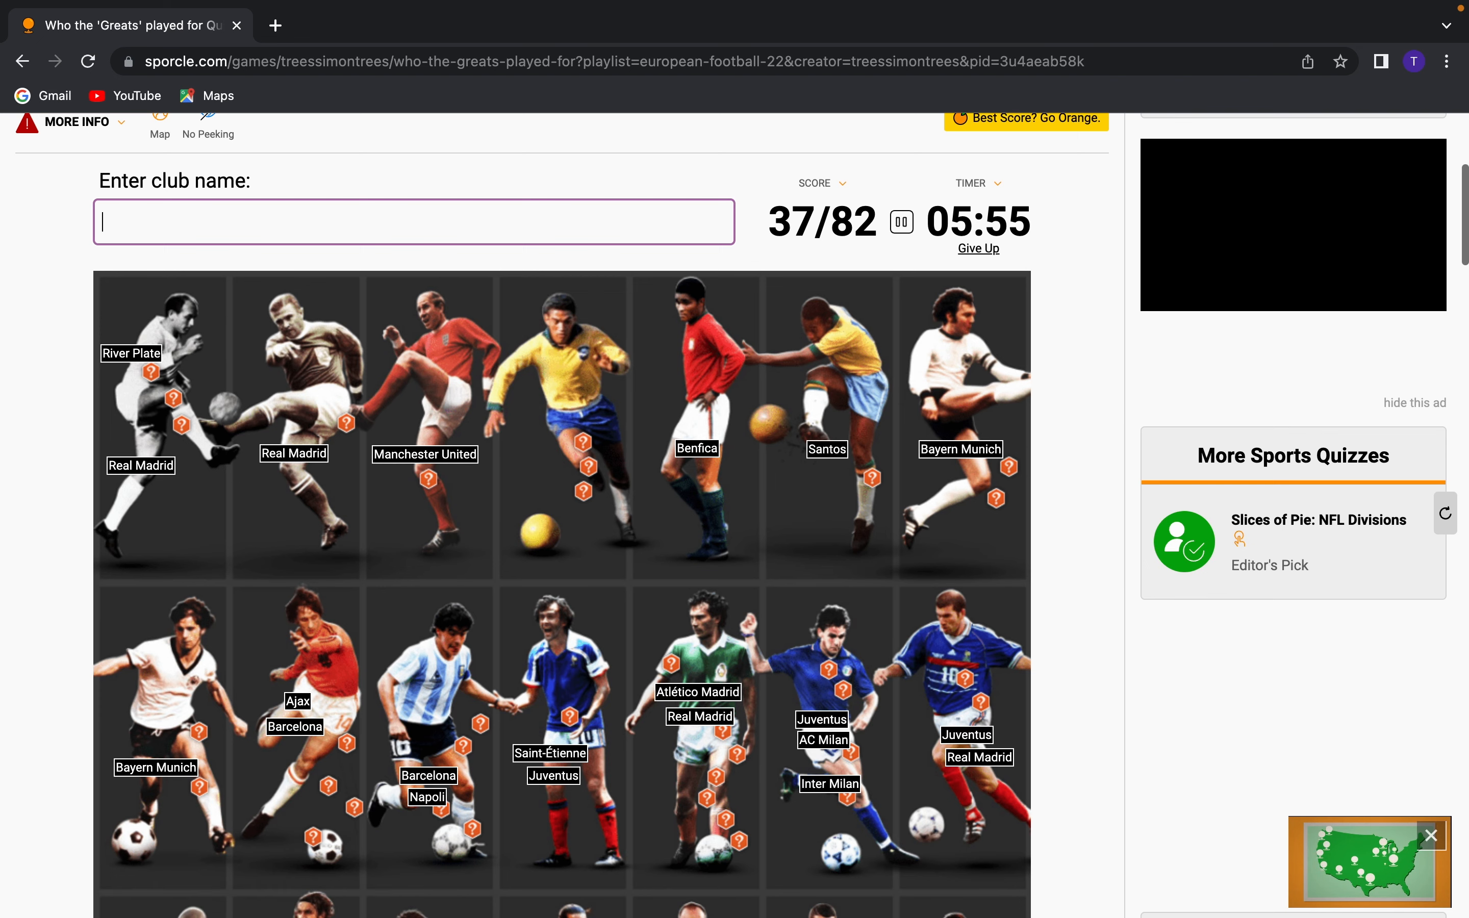
Try Valencia, Blackburn, Chelsea and Tottenham guesses while scanning the grid
{"action": "scroll", "scroll_direction": "down", "scroll_amount": 3}
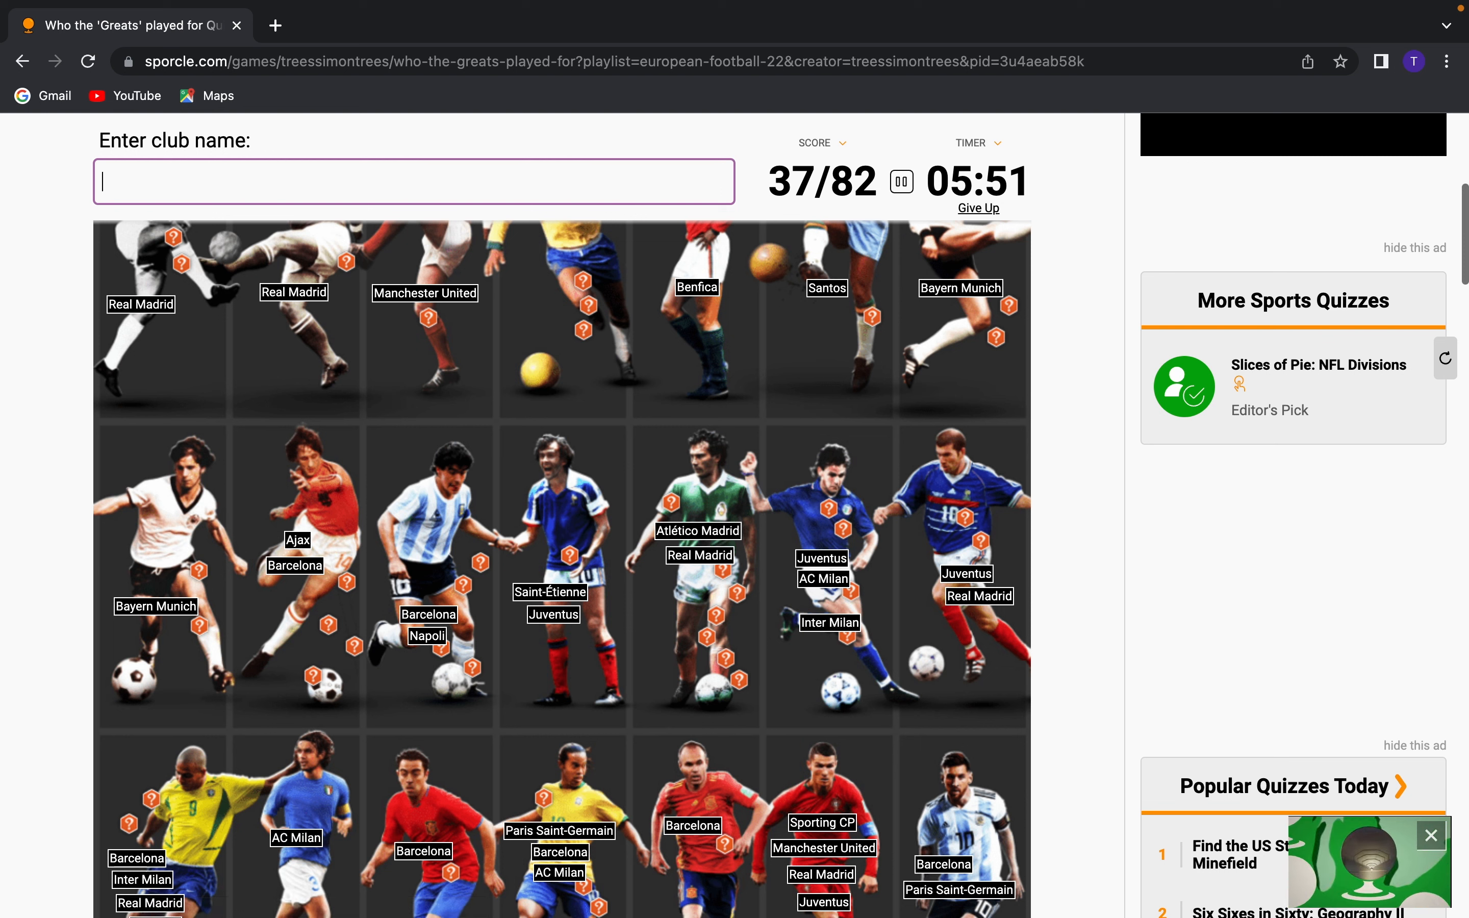
{"action": "type", "text": "valenci"}
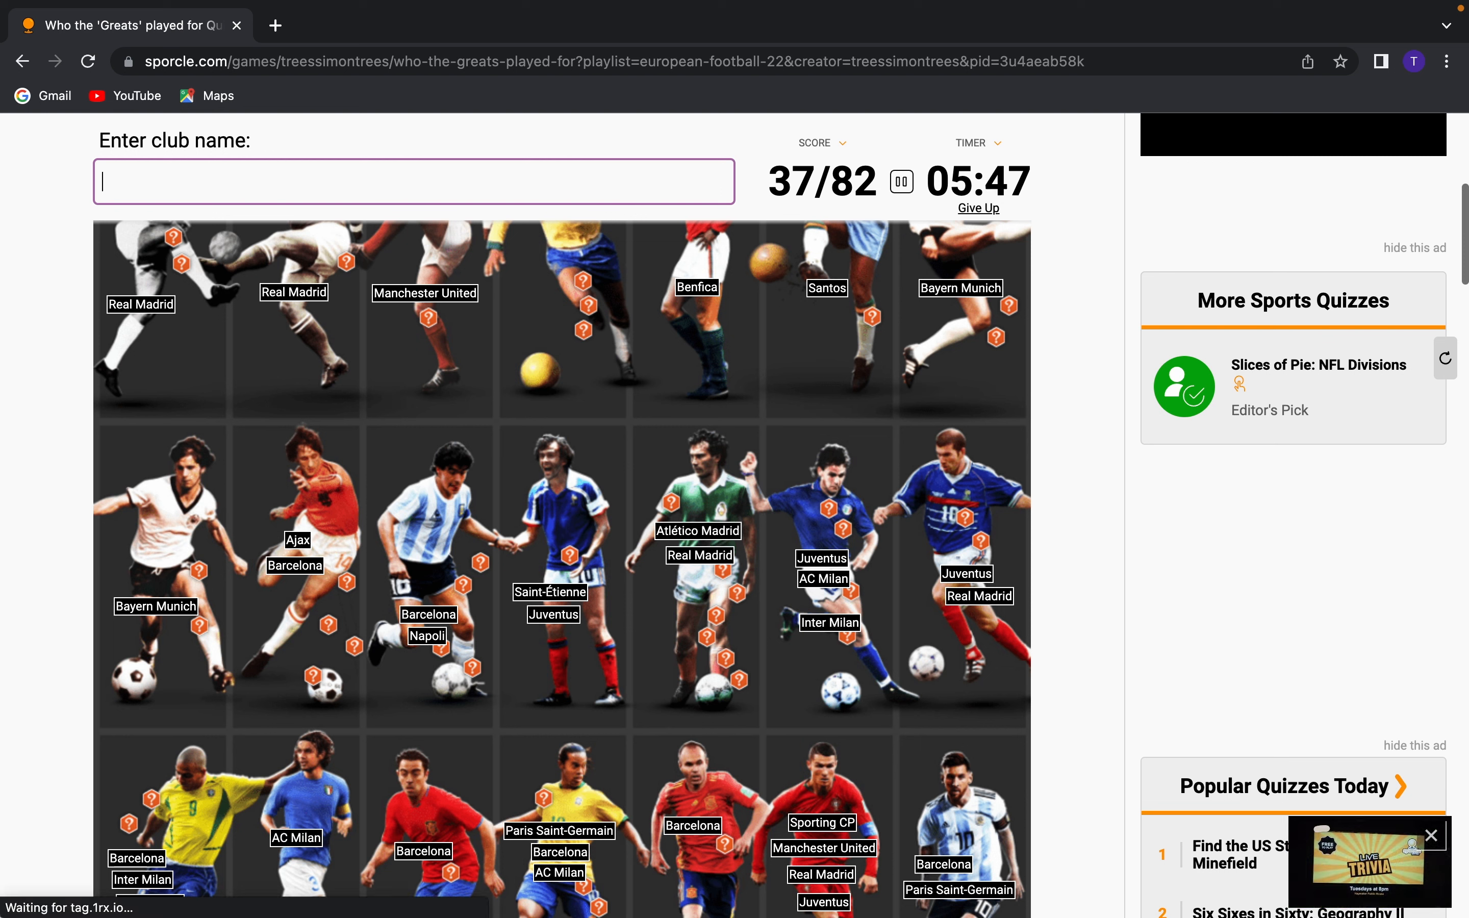
{"action": "type", "text": "r"}
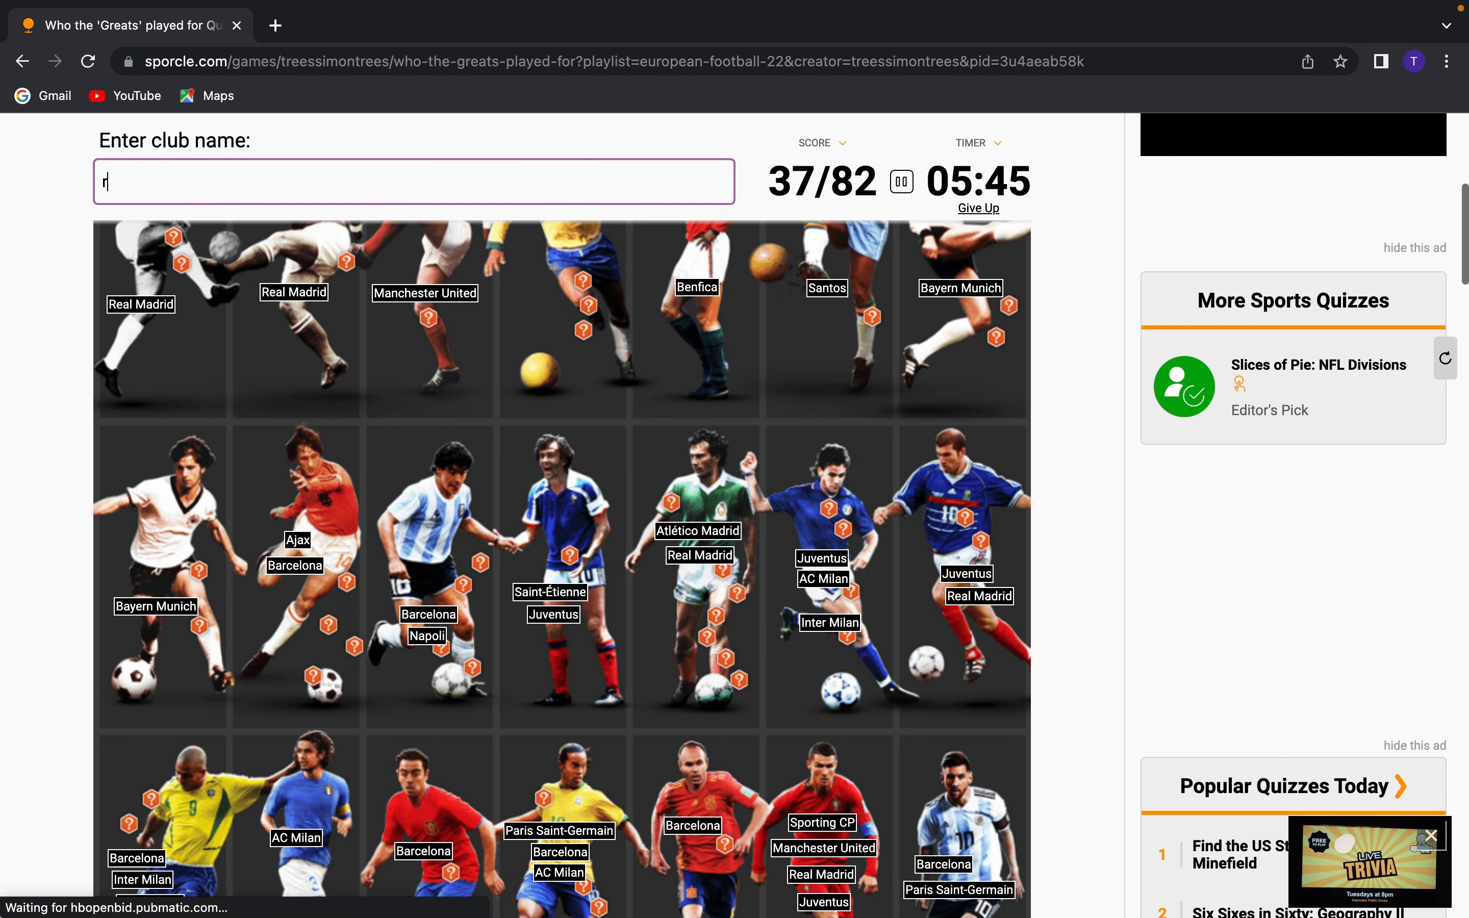
{"action": "type", "text": "blackbvu"}
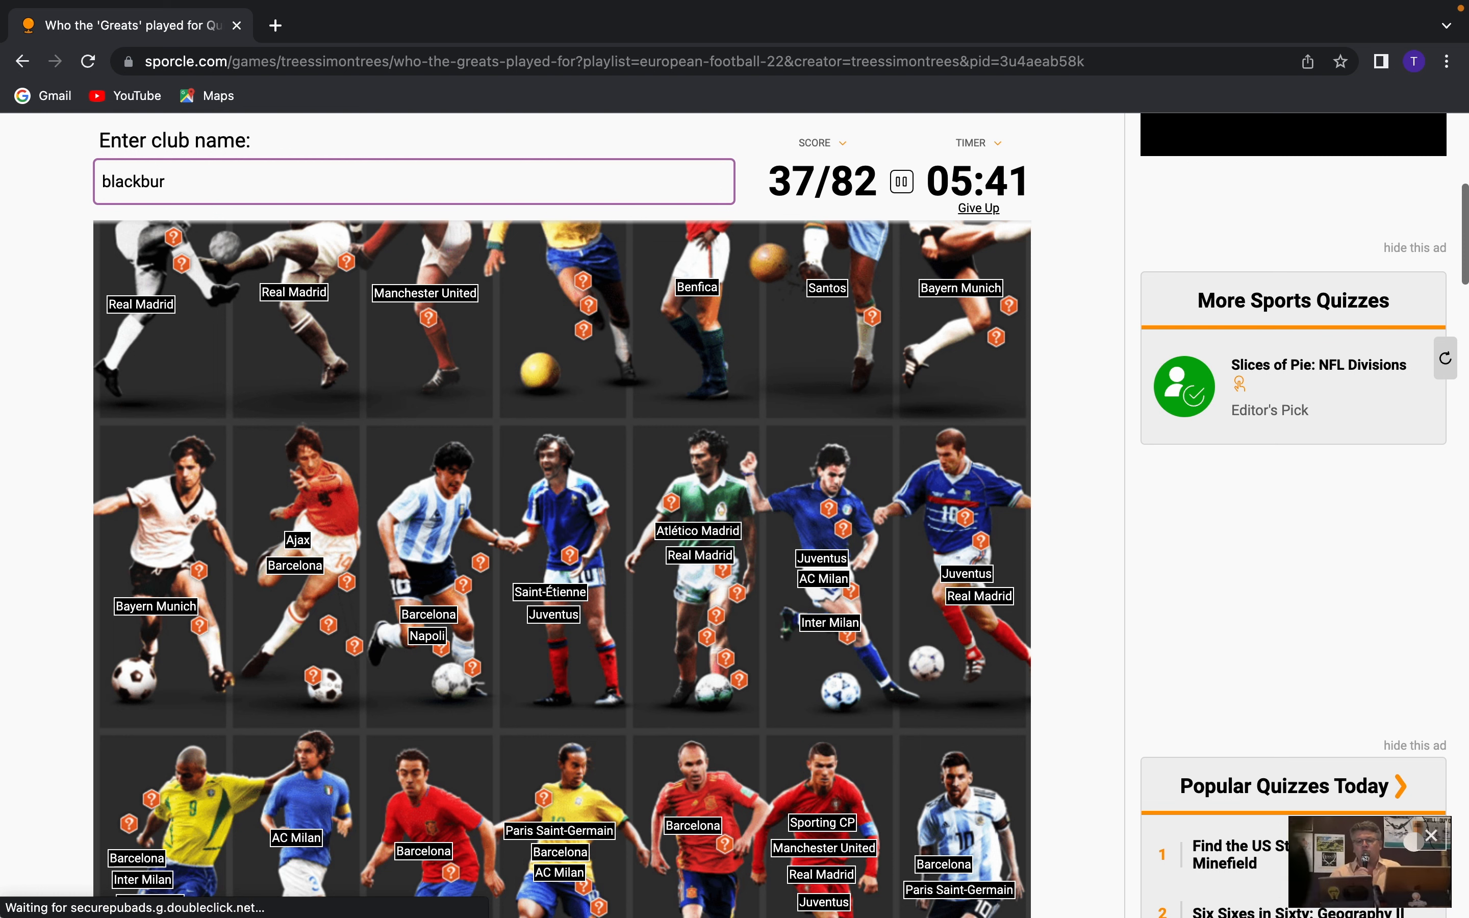
{"action": "type", "text": "ma"}
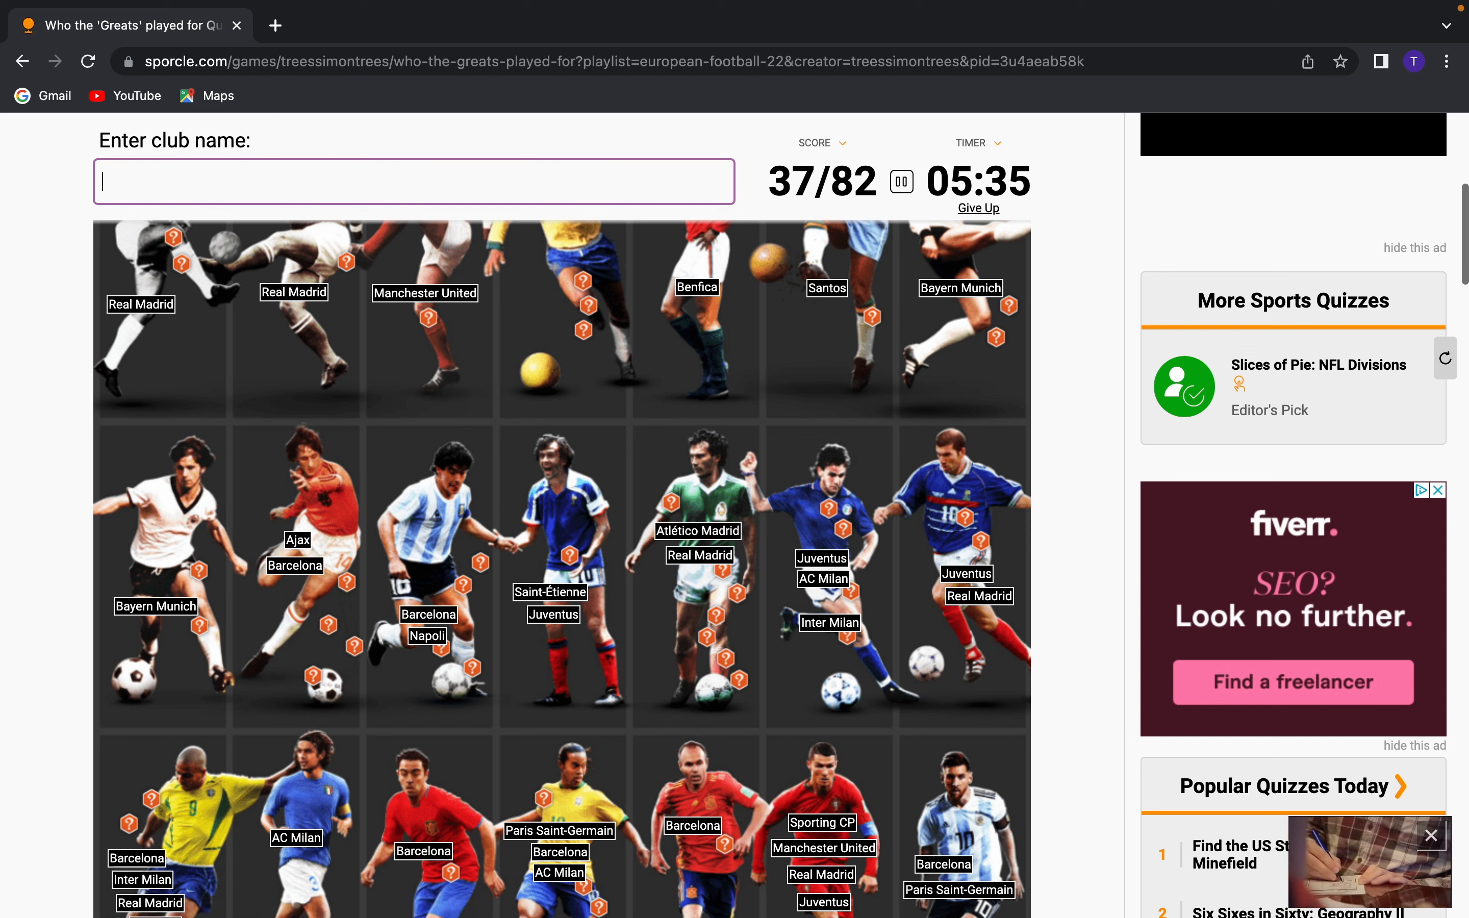
{"action": "type", "text": "chelsea"}
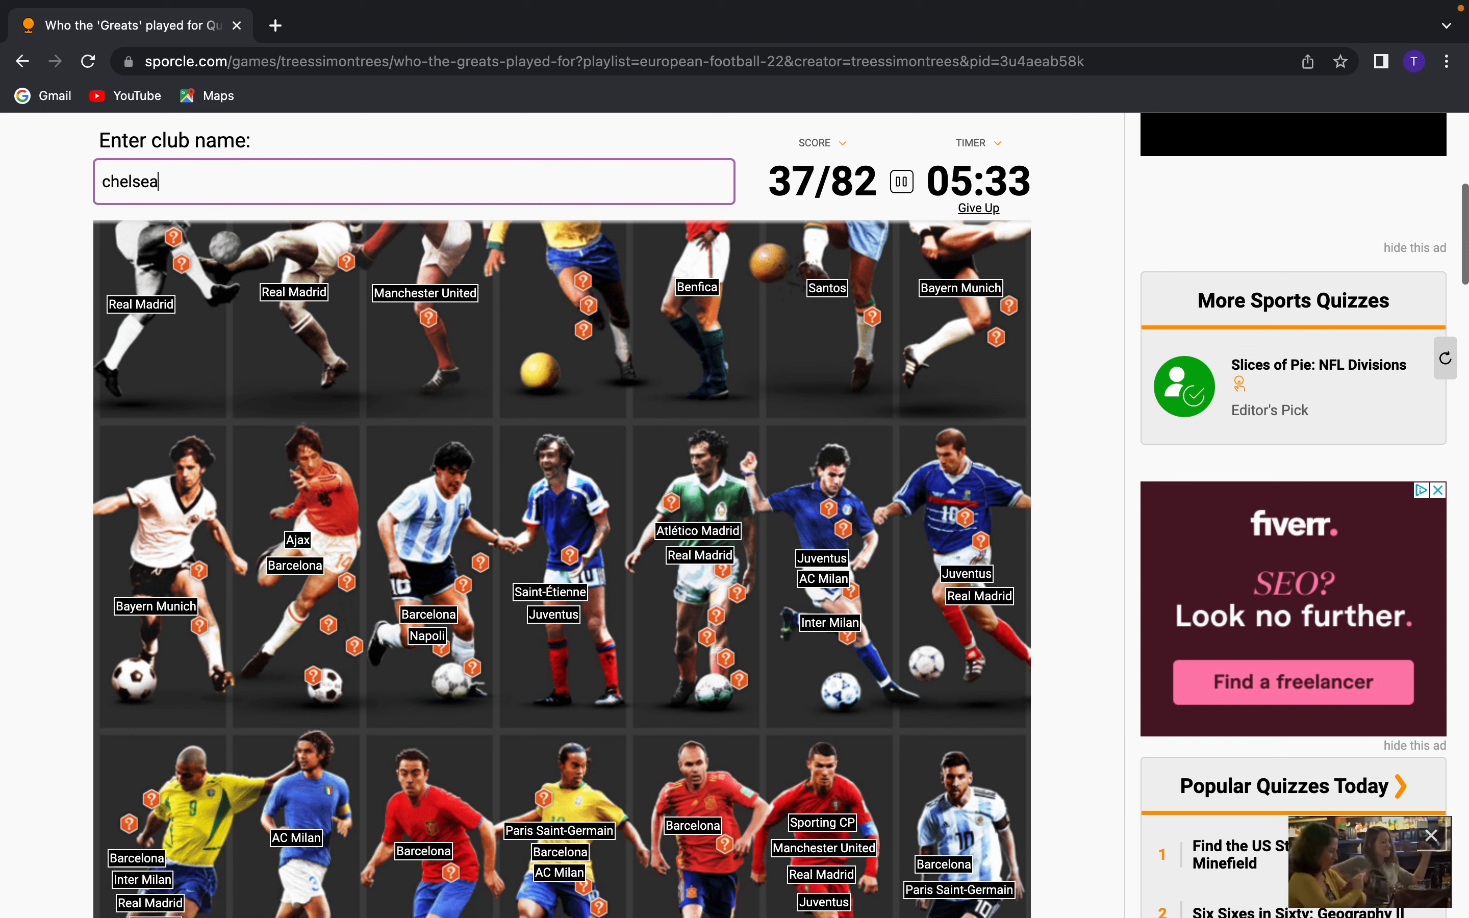
{"action": "type", "text": "totte"}
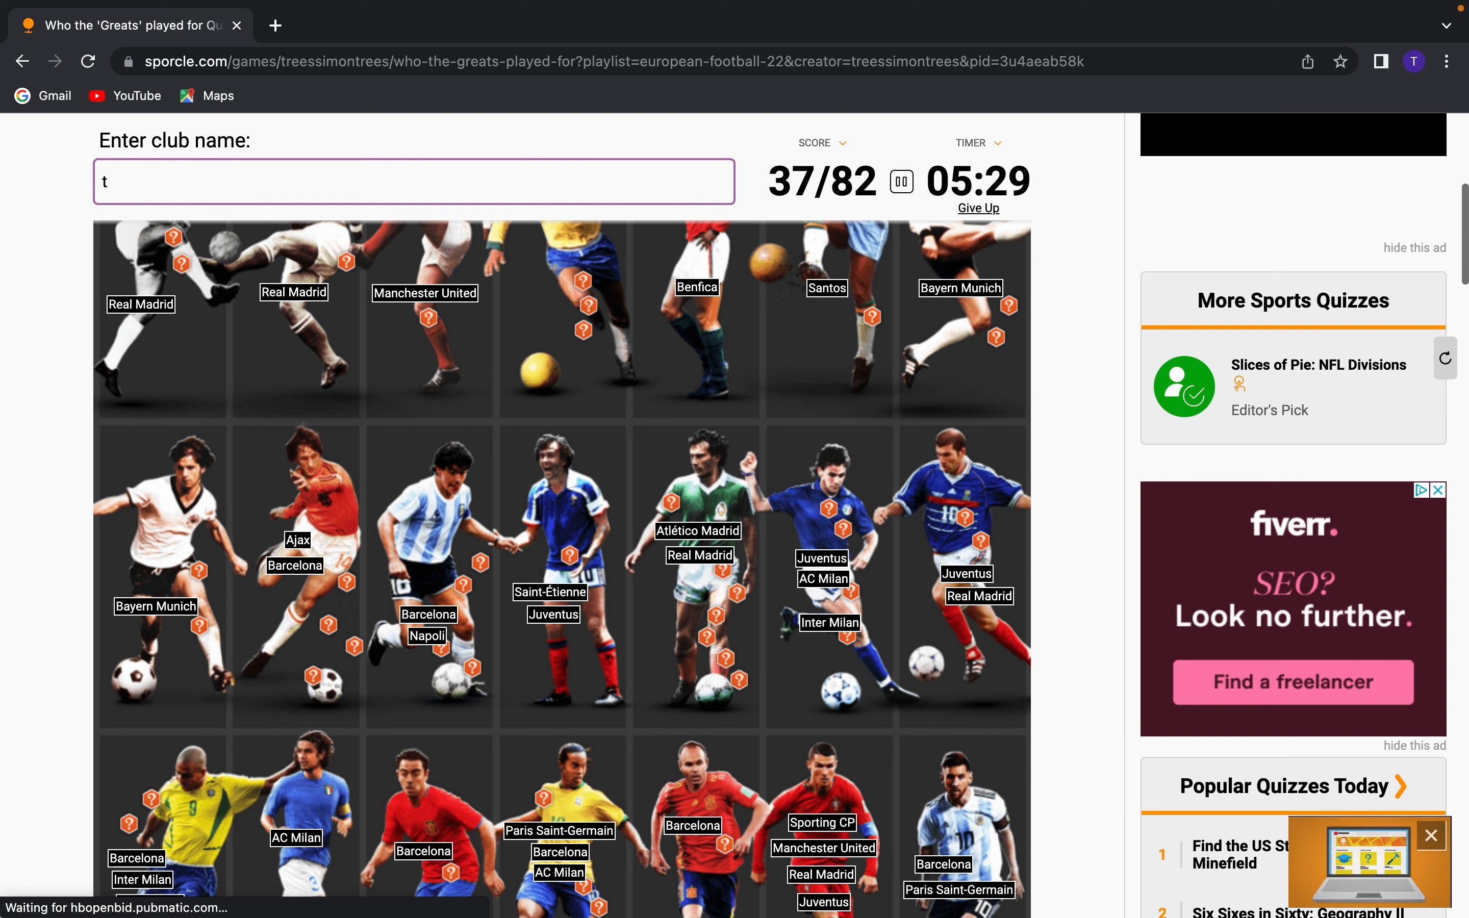
Get Fiorentina accepted, raising the score to 38/82, and try Liverpool as the quiz ends
{"action": "key", "text": "Backspace"}
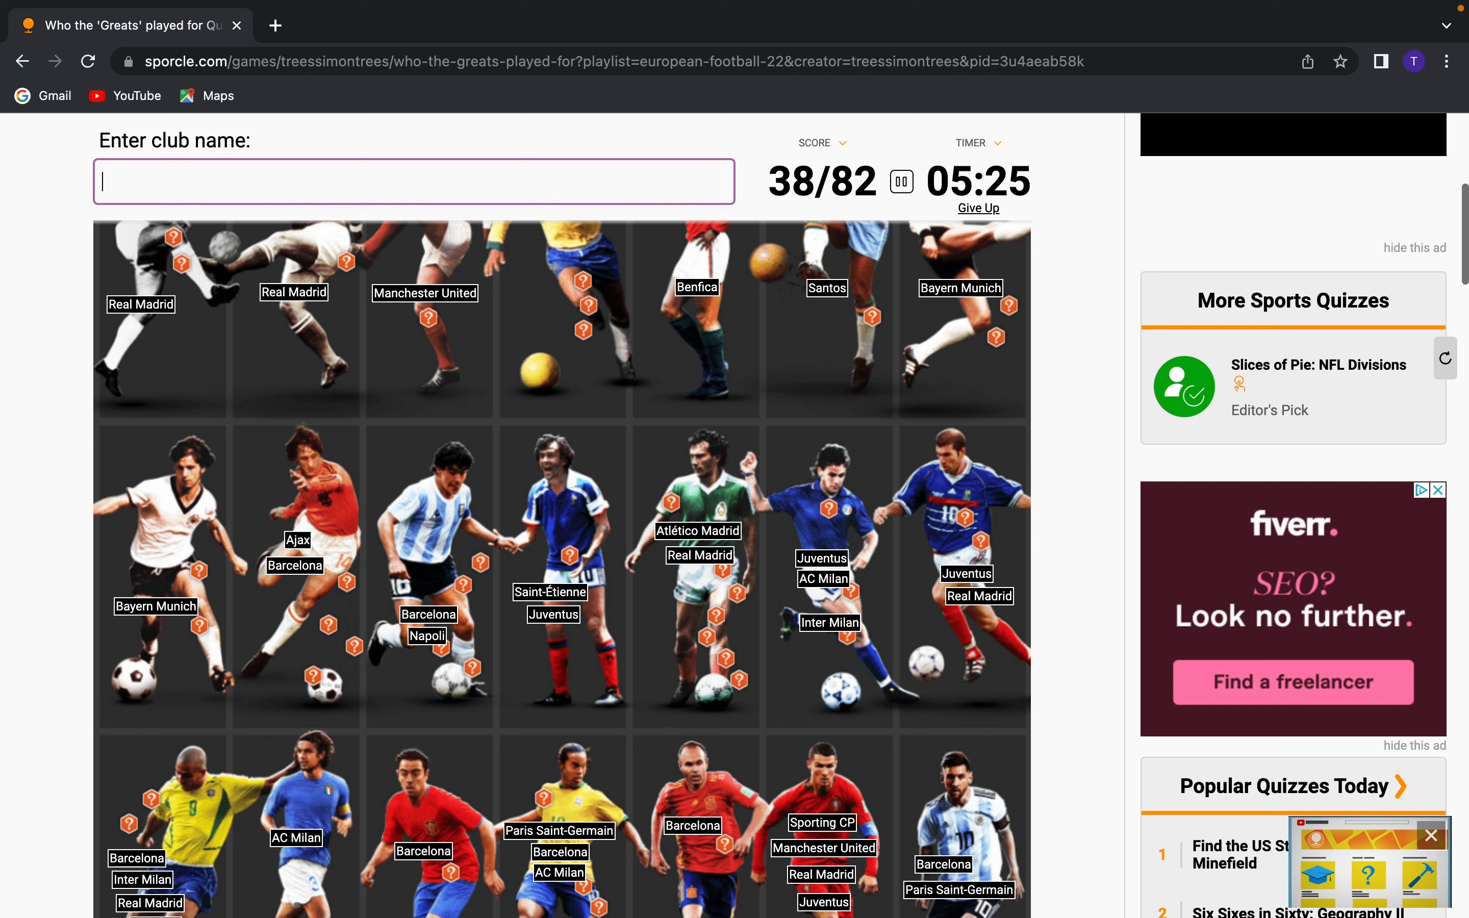
{"action": "type", "text": "Fiorentina"}
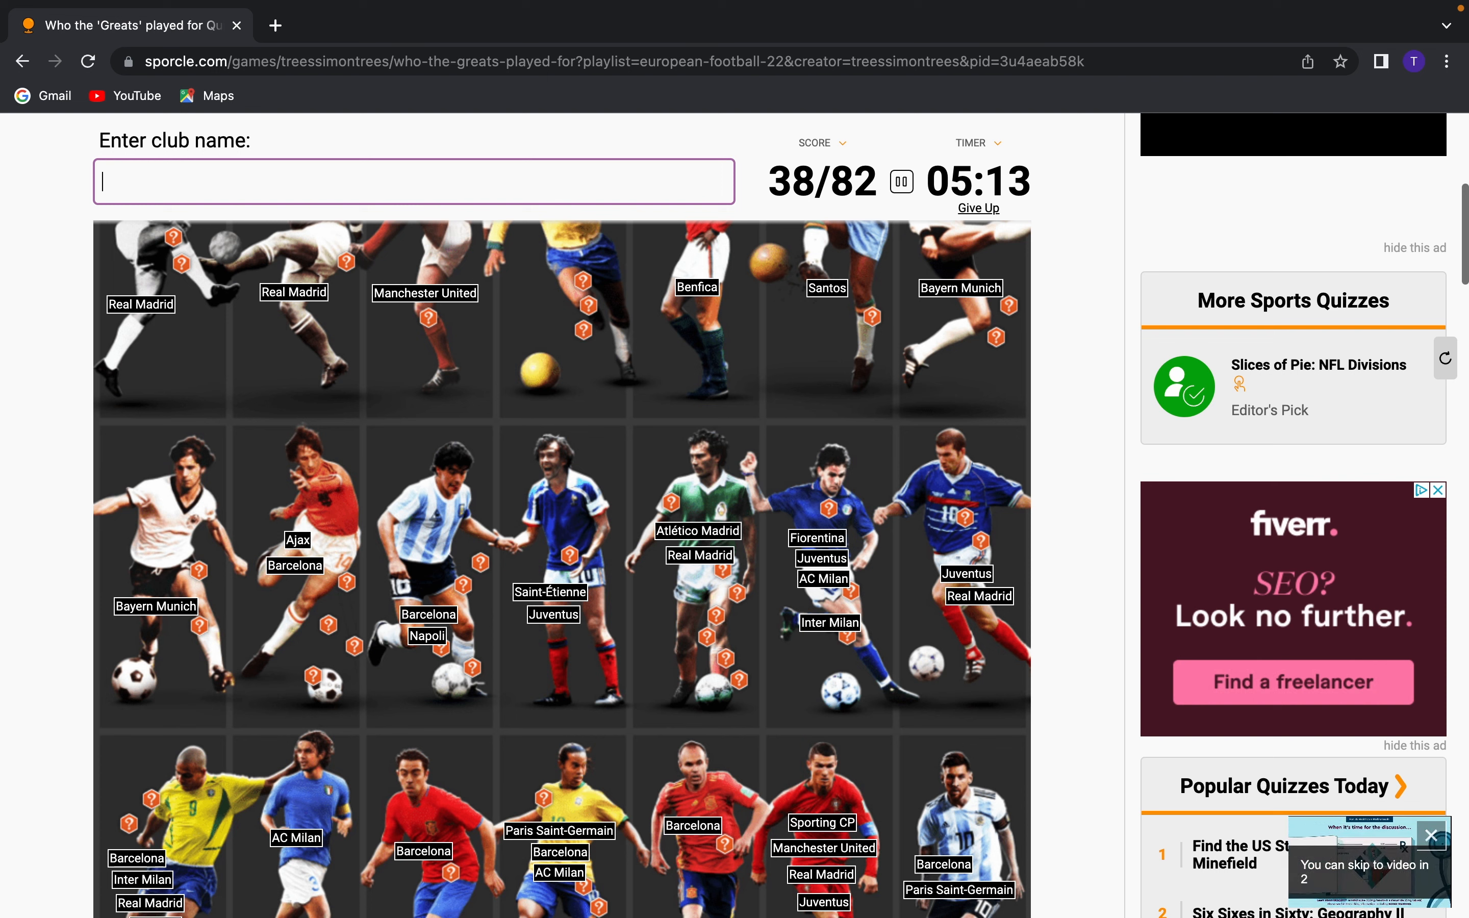
{"action": "type", "text": "liverpoo"}
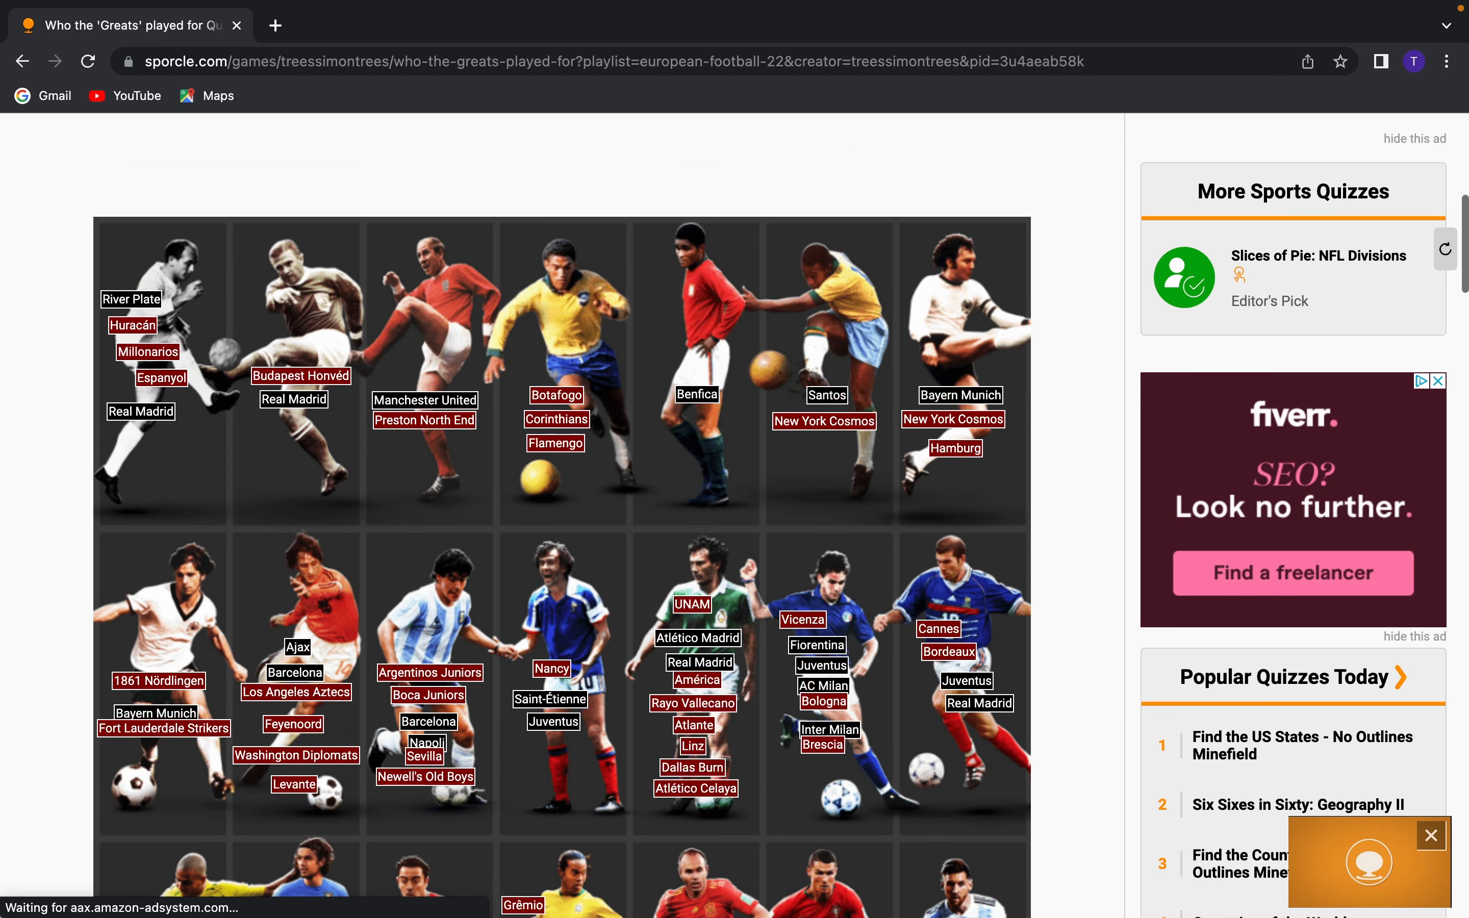
Scroll through the revealed answer grid and back to the 38/82 (46%) results
{"action": "scroll", "scroll_direction": "down", "scroll_amount": 3}
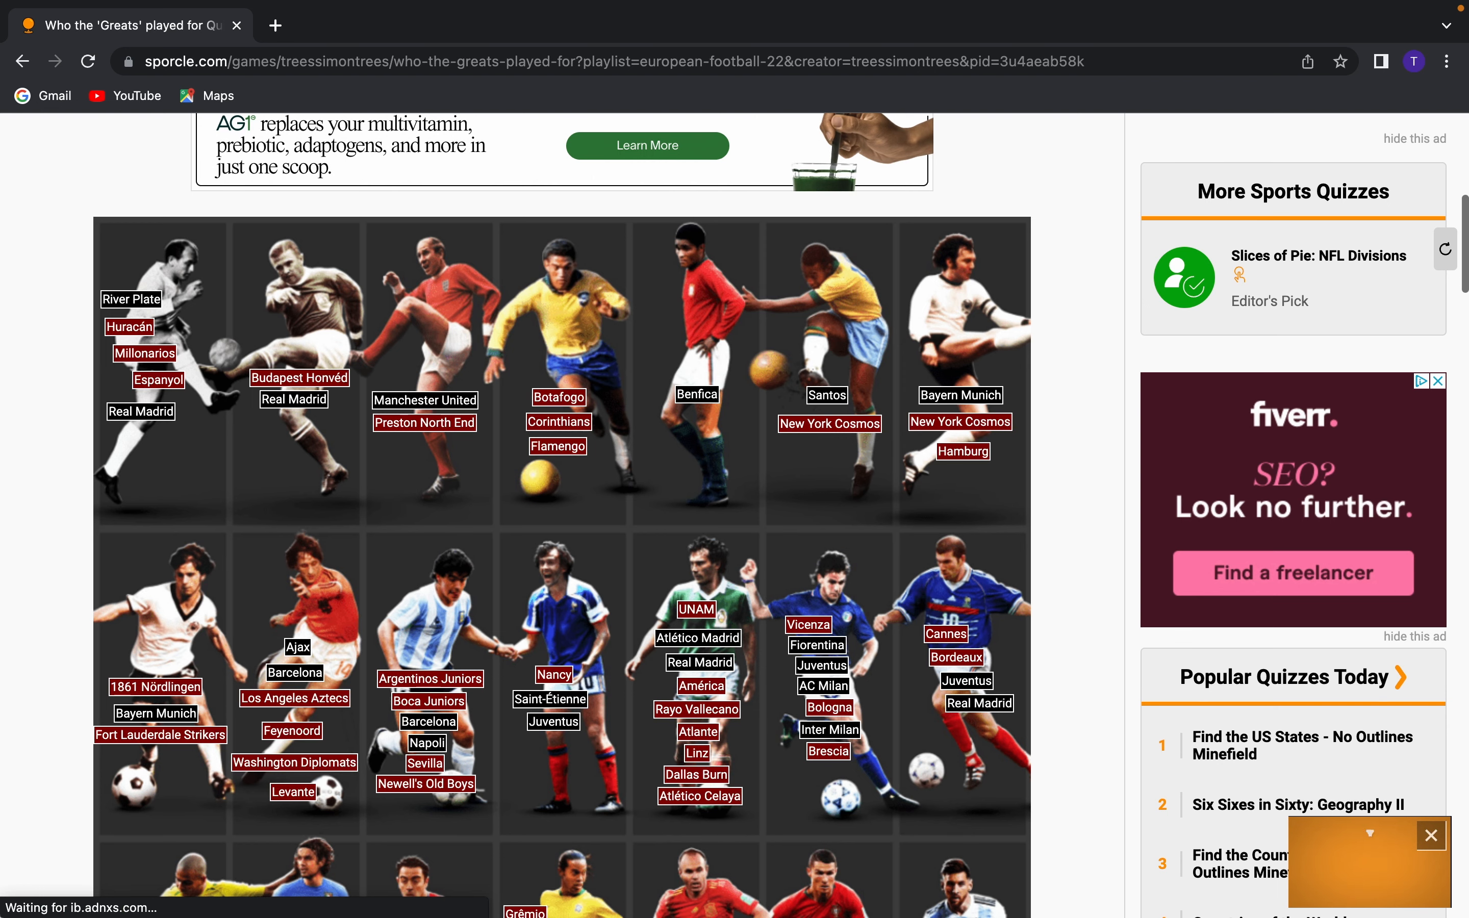
{"action": "scroll", "scroll_direction": "down", "scroll_amount": 3}
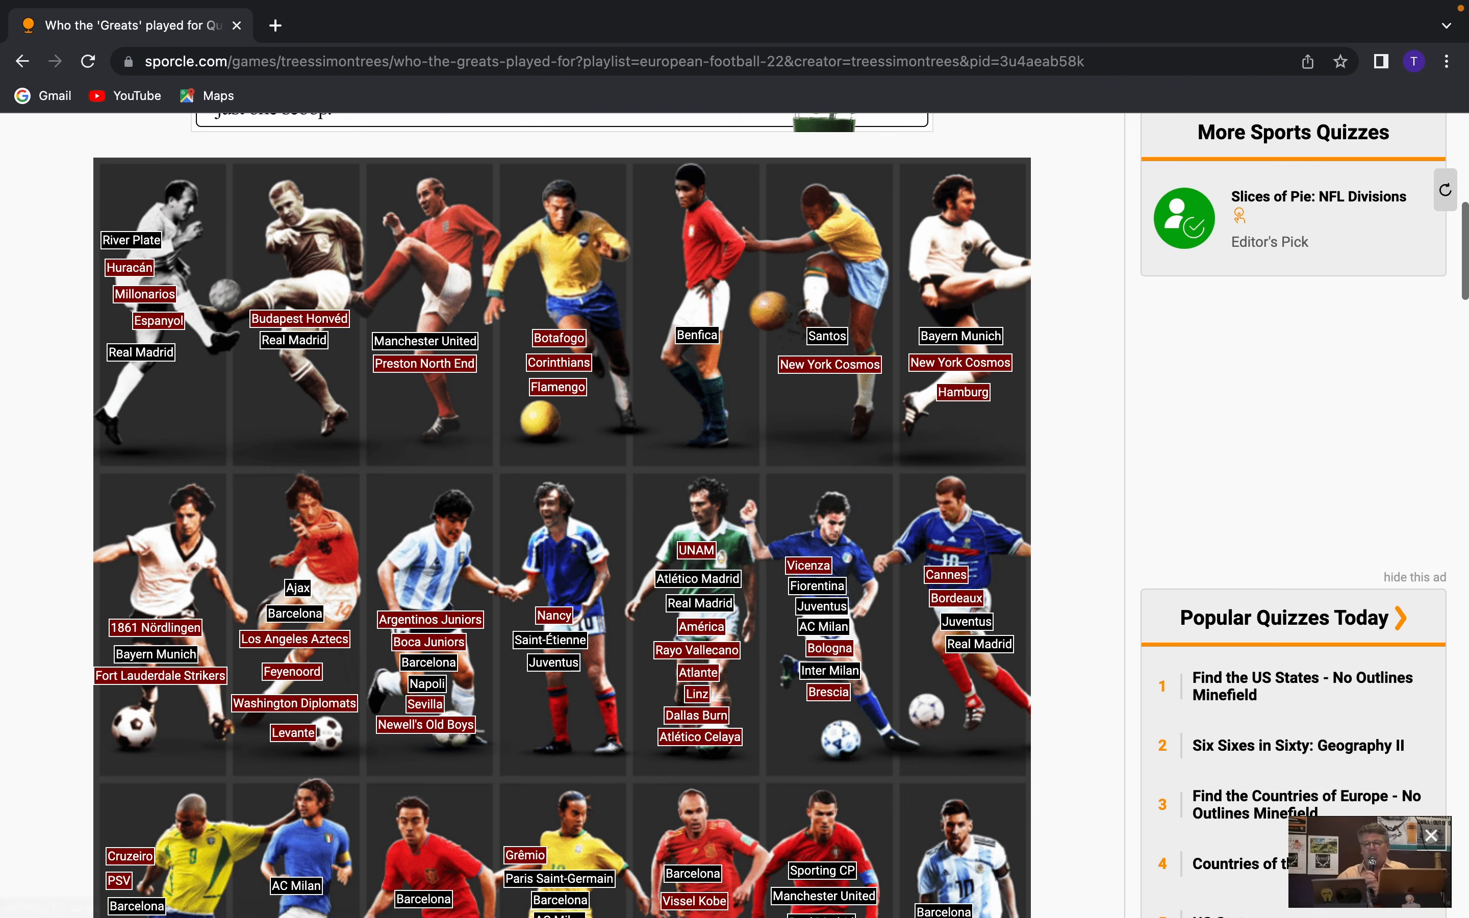
{"action": "scroll", "scroll_direction": "down", "scroll_amount": 3}
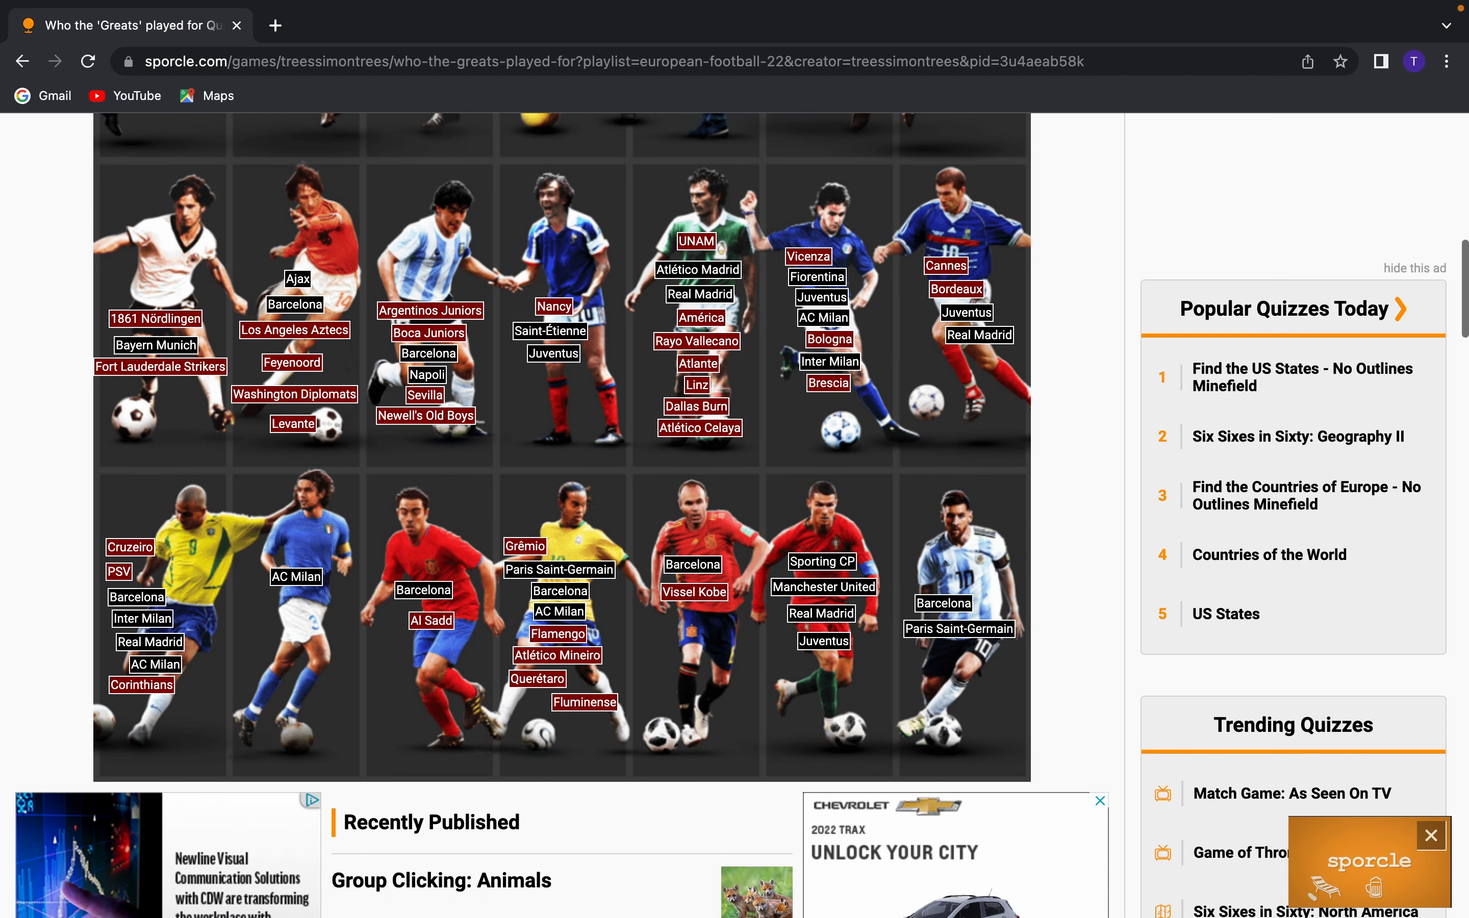
{"action": "scroll", "scroll_direction": "down", "scroll_amount": 3}
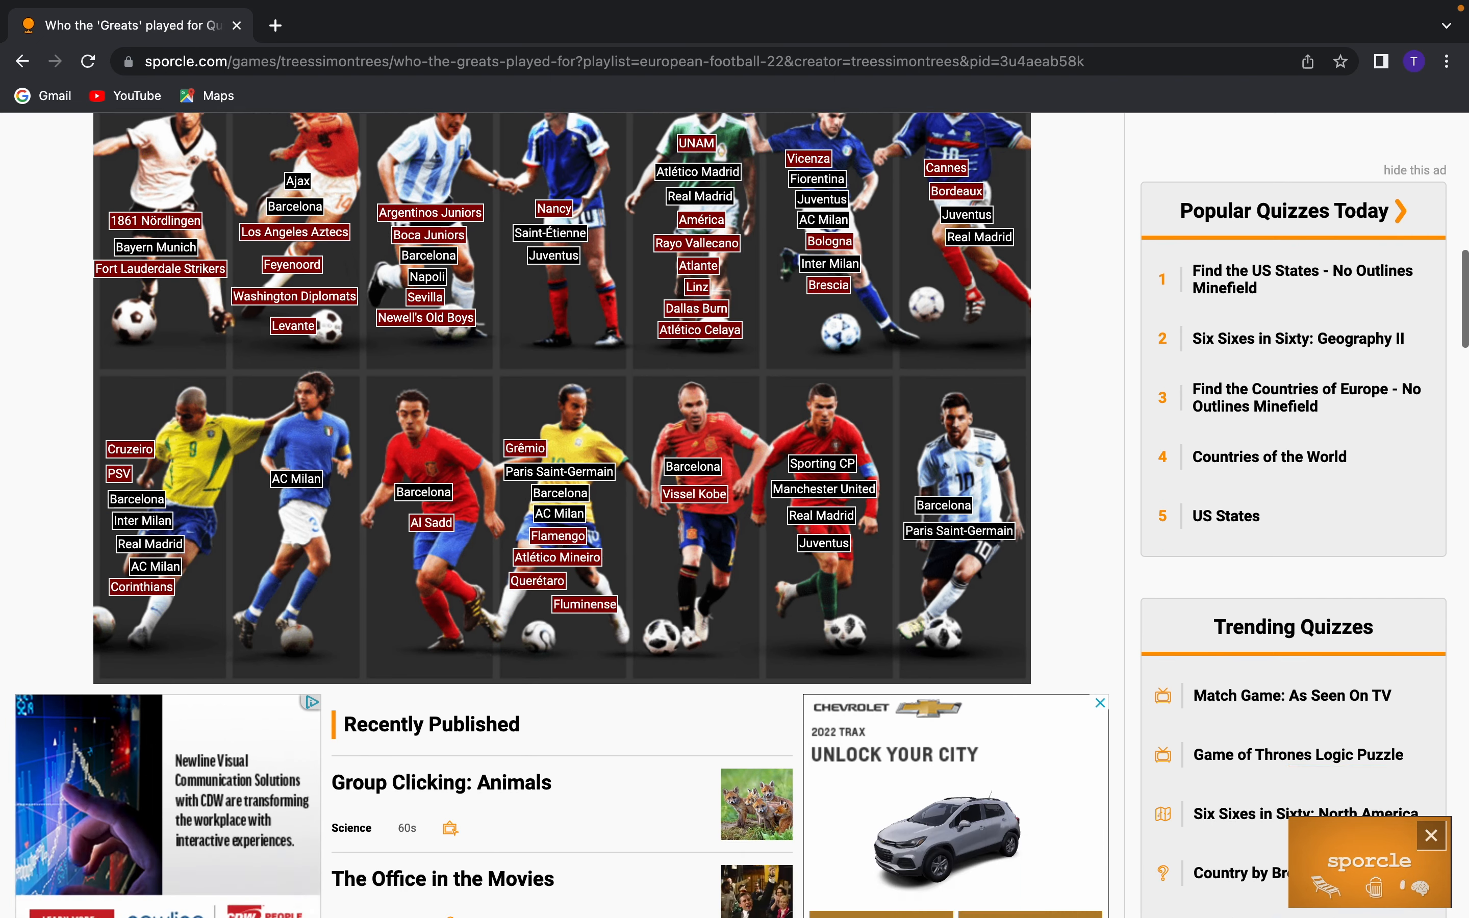
{"action": "scroll", "scroll_direction": "down", "scroll_amount": 3}
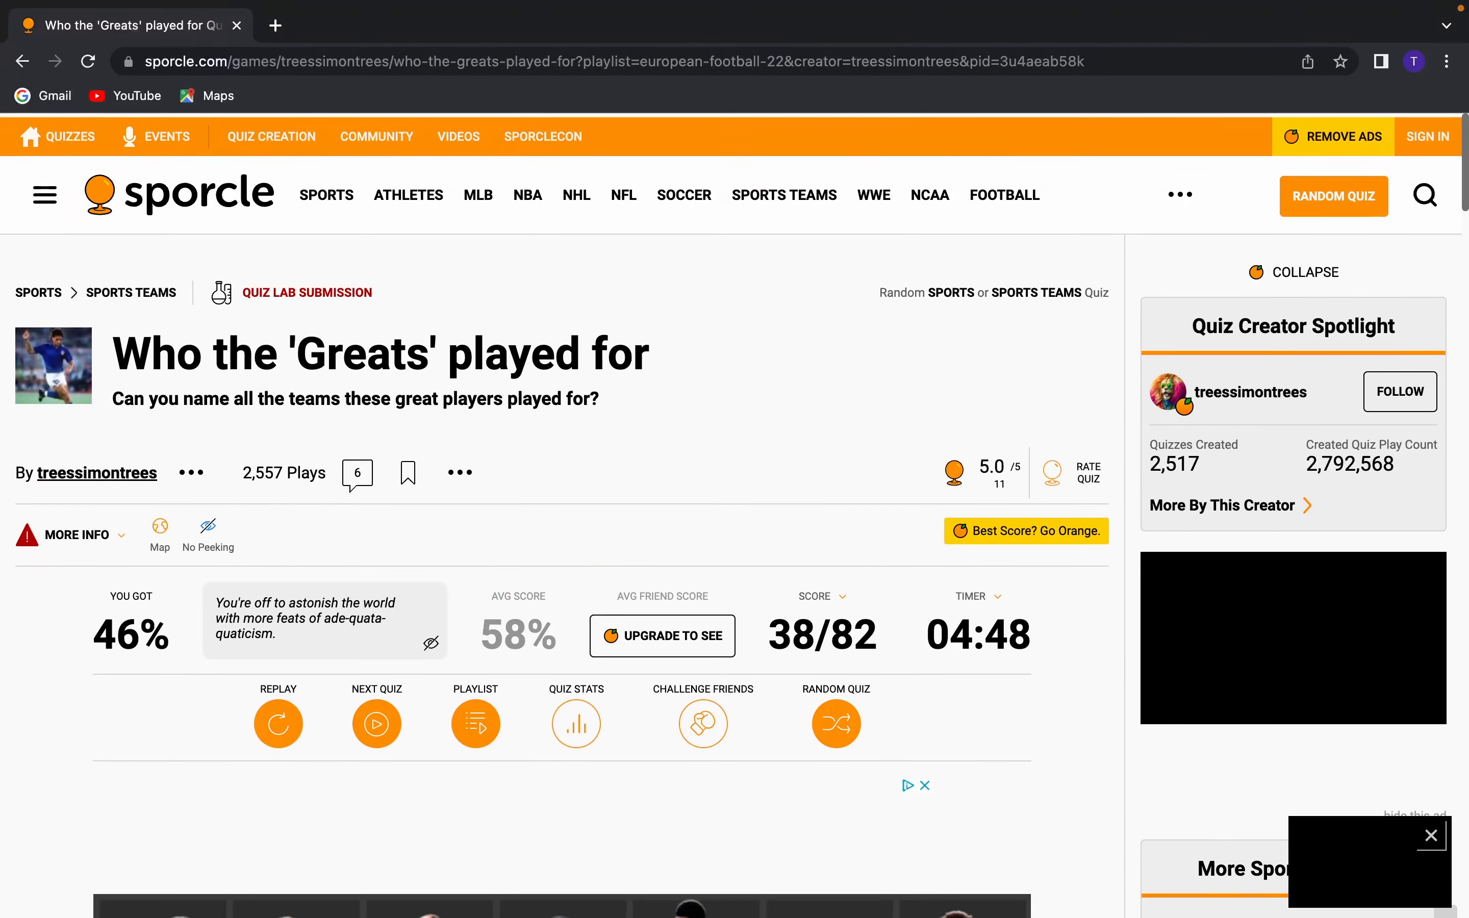
From the playlist, reach the 'Who Is Maldini Playing Against?' quiz and start it at 0/16
{"action": "scroll", "scroll_direction": "down", "scroll_amount": 3}
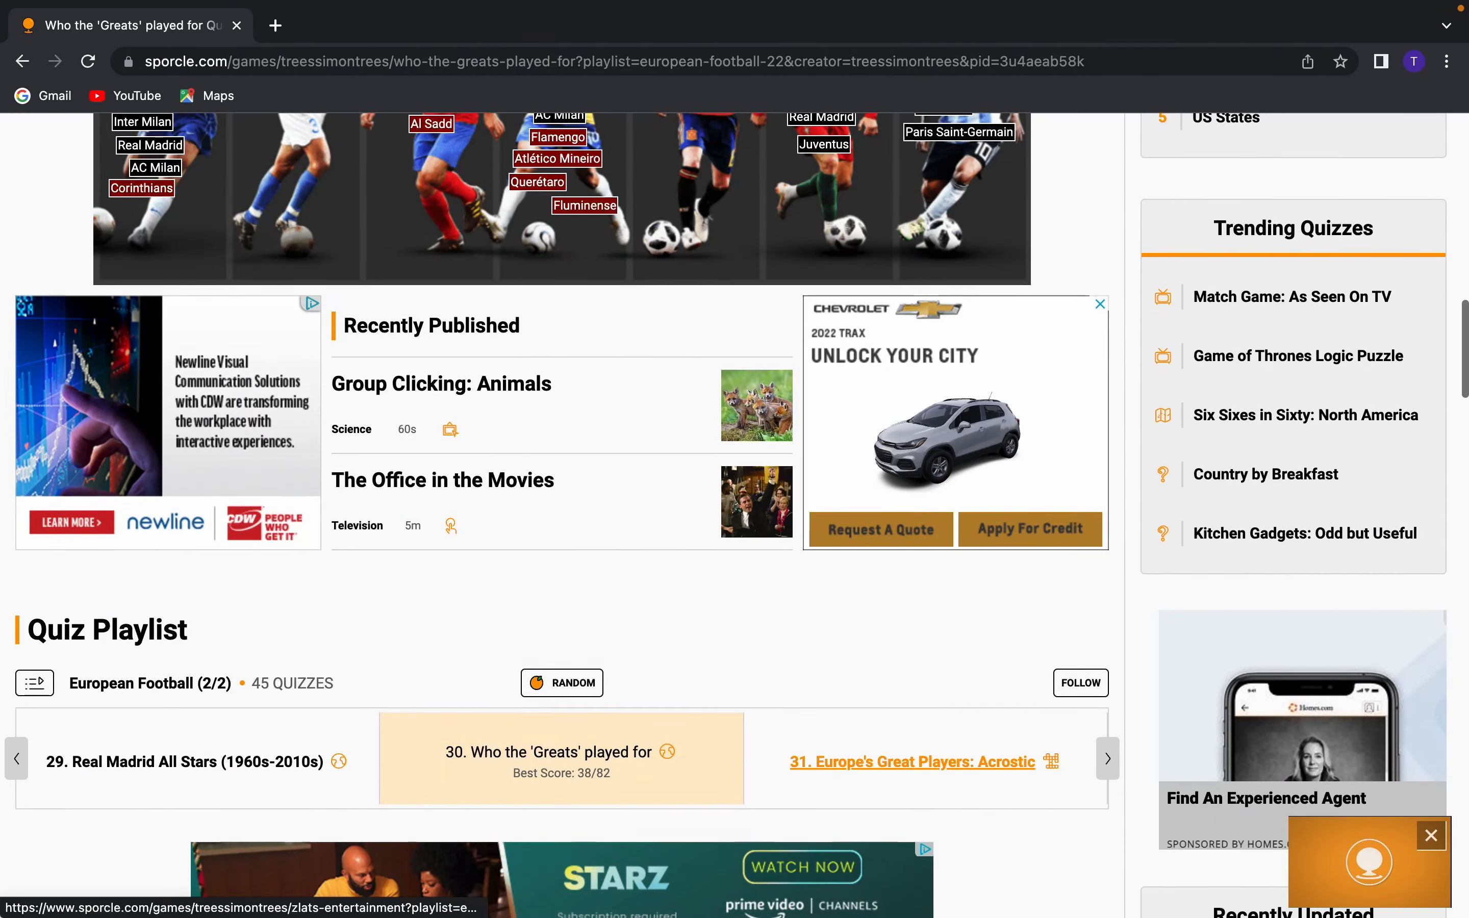
{"action": "left_click", "coordinate": [912, 763]}
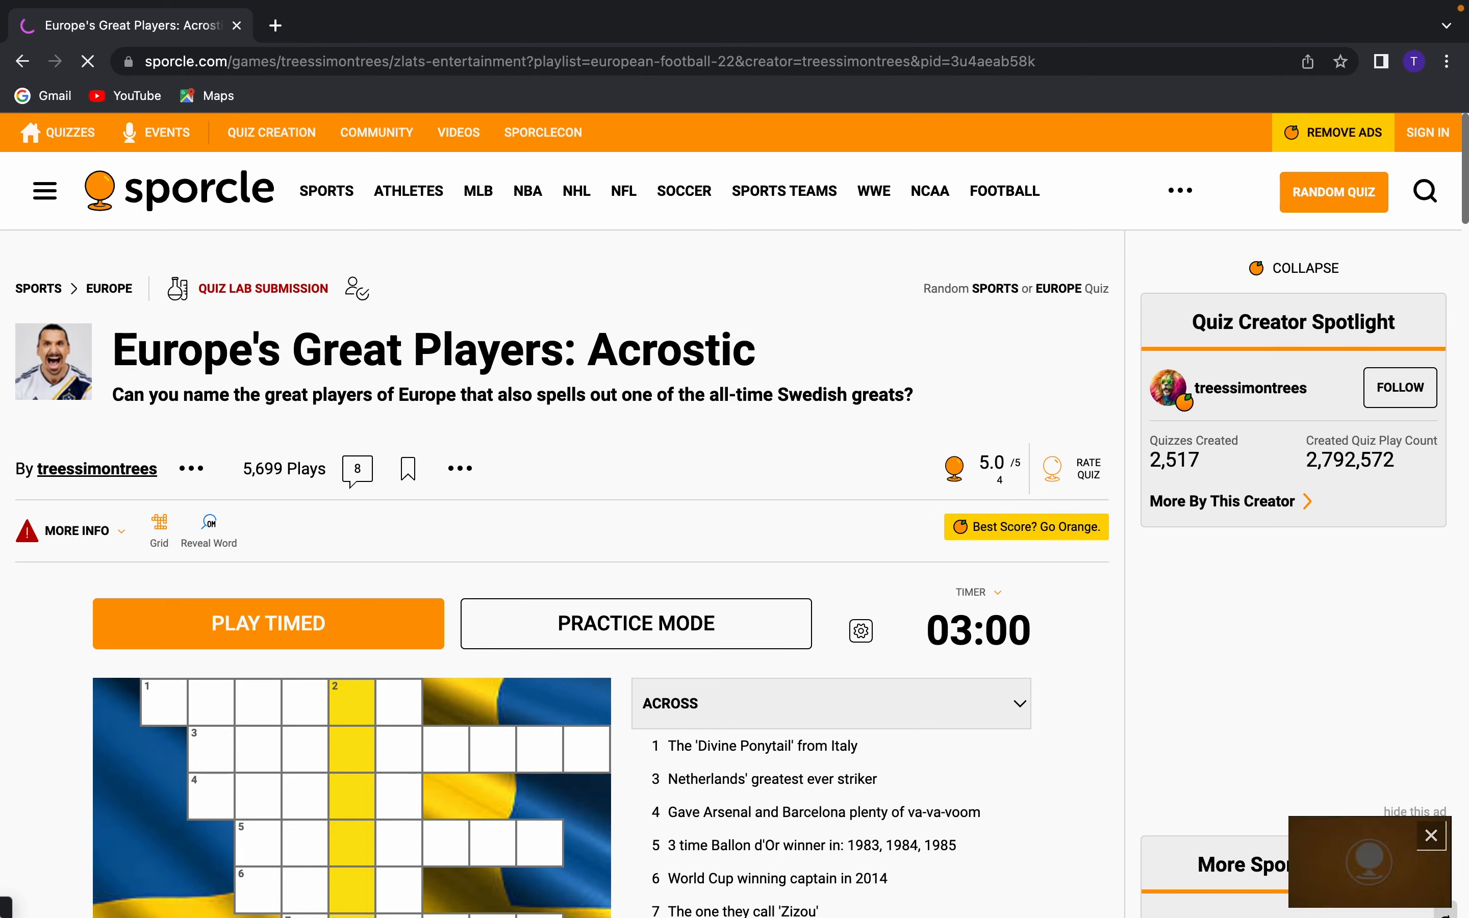
{"action": "scroll", "scroll_direction": "down", "scroll_amount": 3}
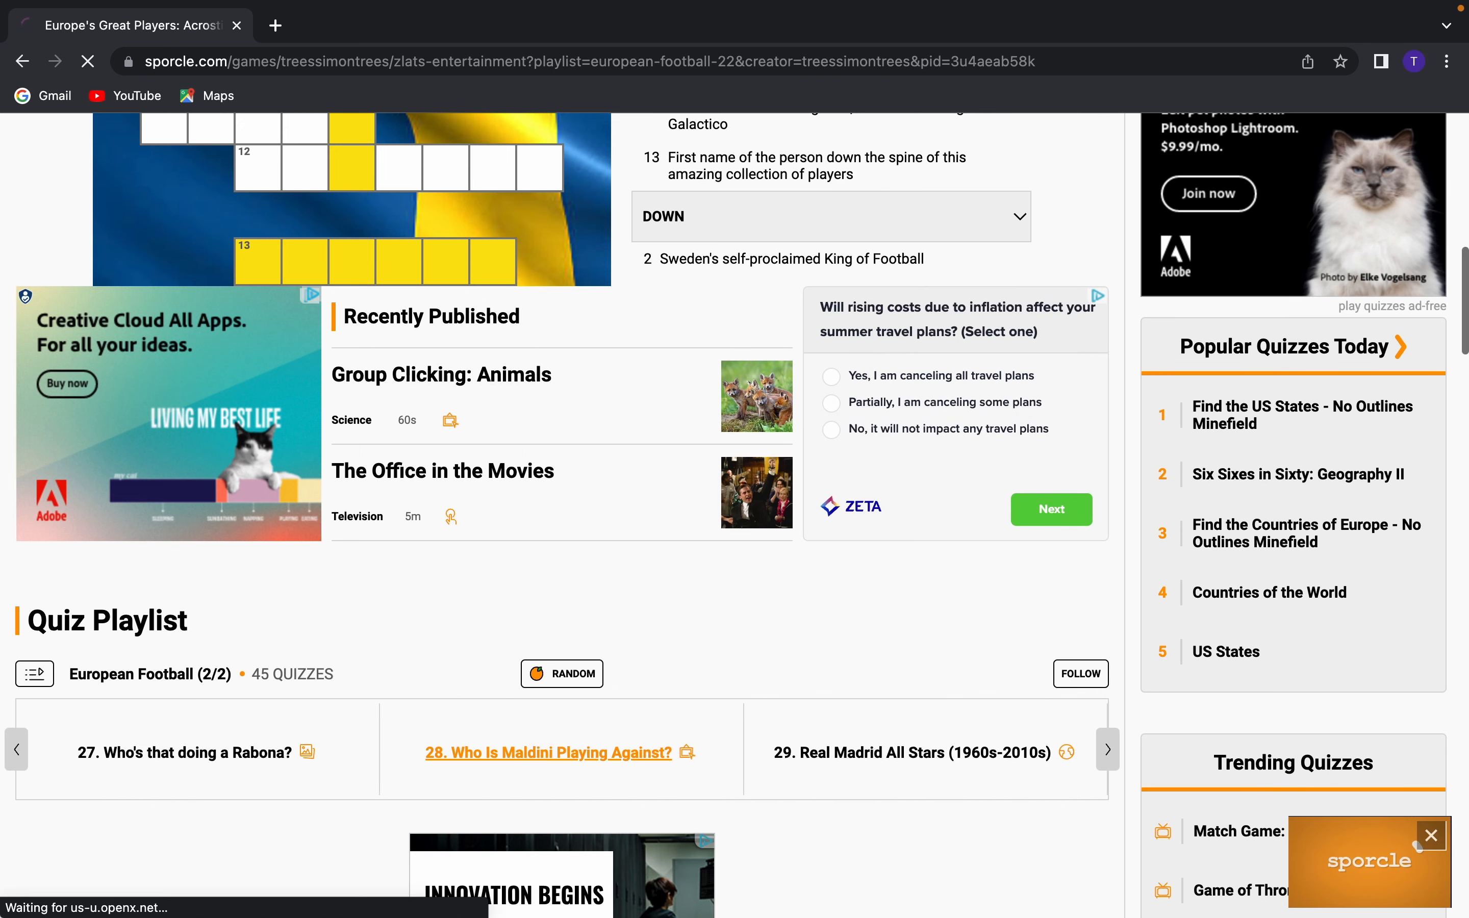
{"action": "left_click", "coordinate": [547, 753]}
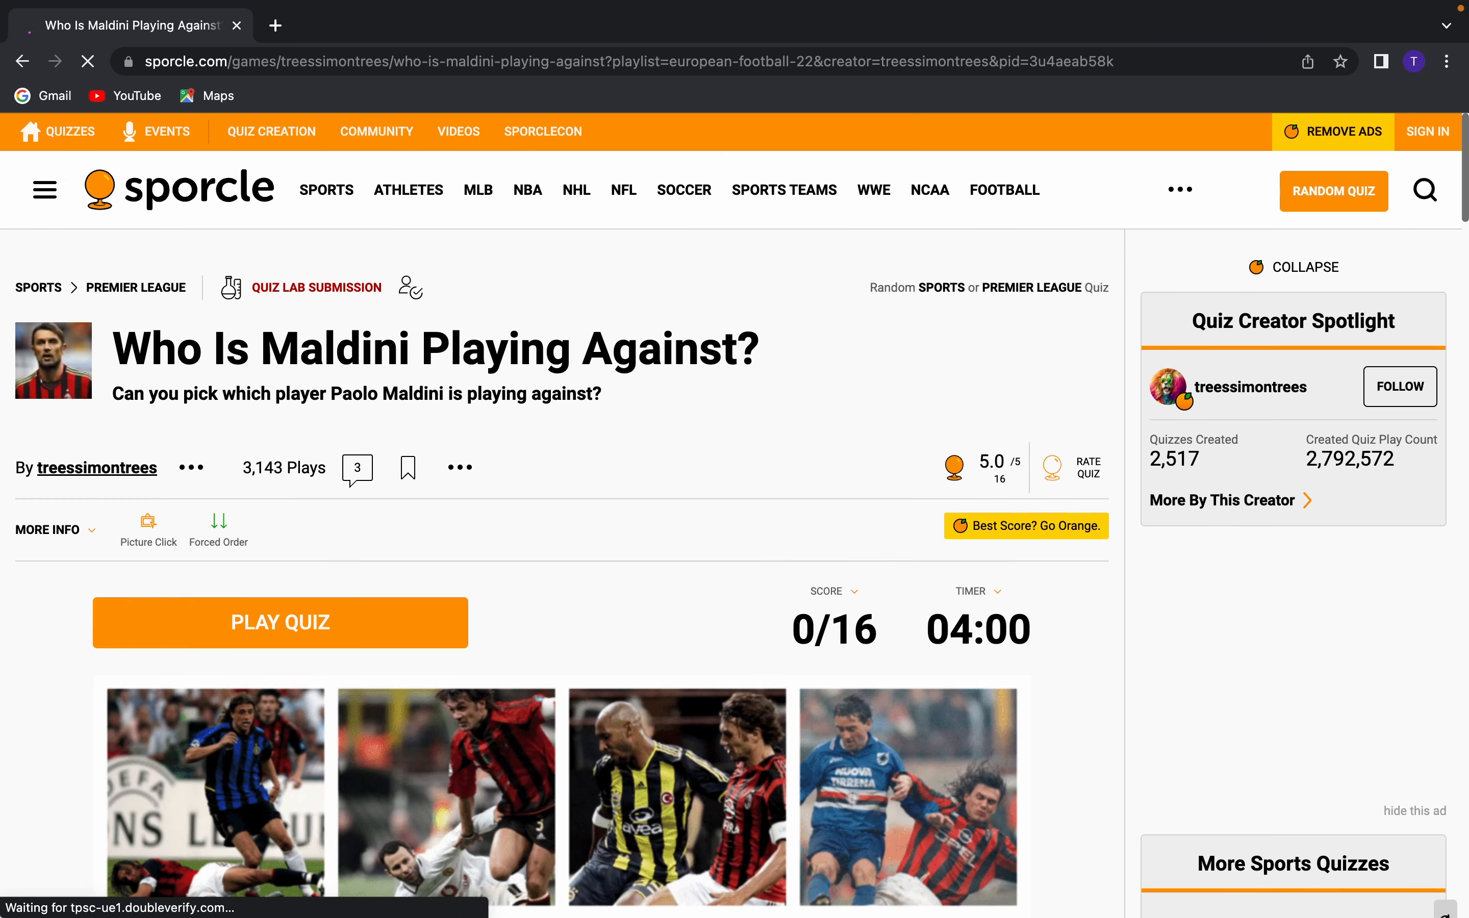
{"action": "scroll", "scroll_direction": "down", "scroll_amount": 3}
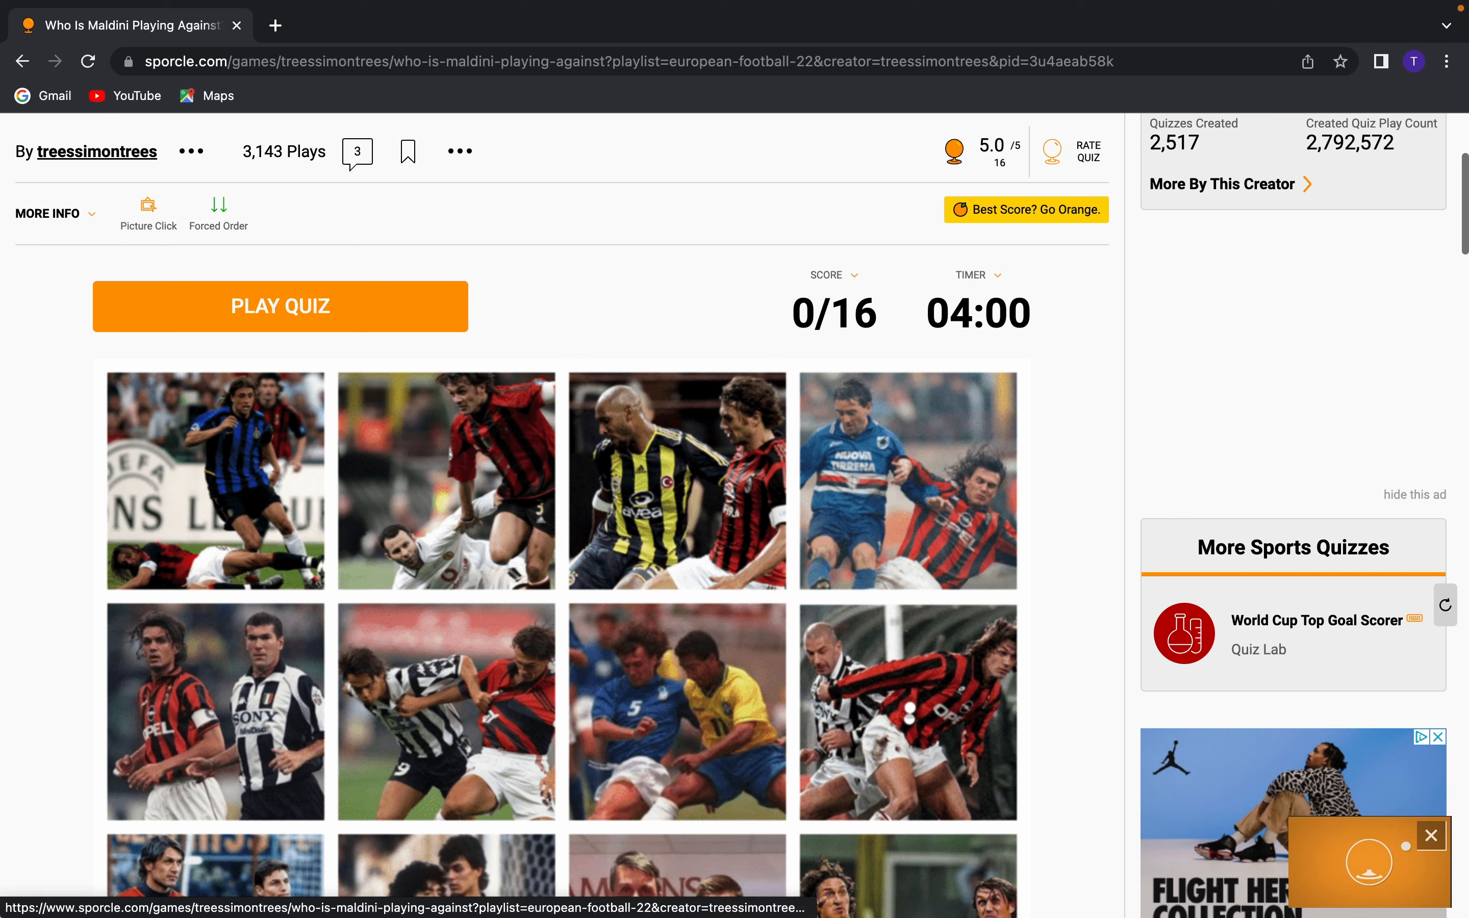
{"action": "left_click", "coordinate": [280, 305]}
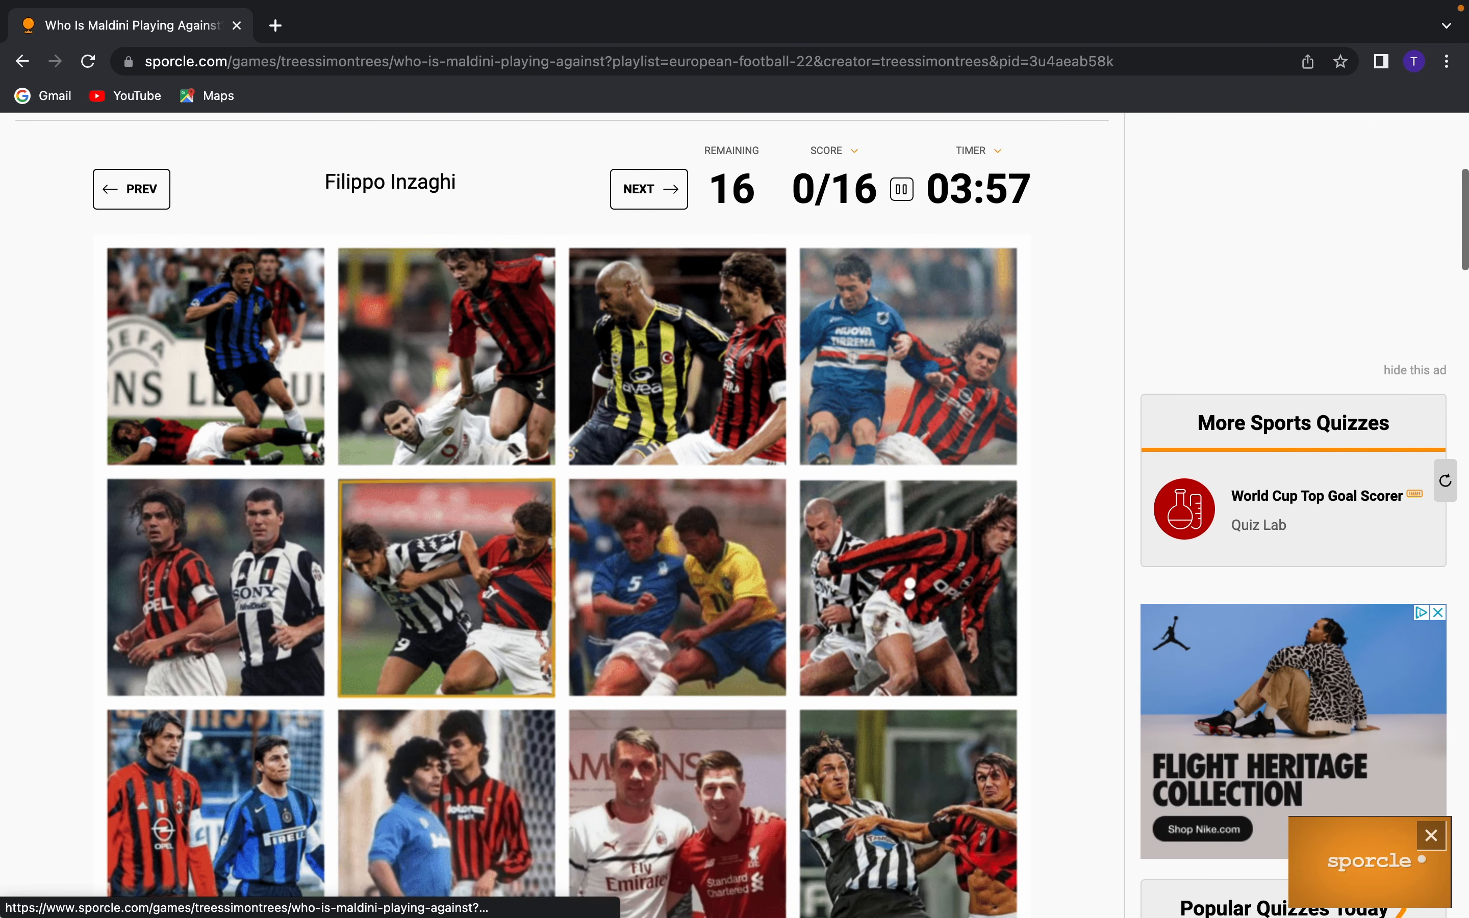
Skip Filippo Inzaghi and guess Cristiano Ronaldo's photo in the Maldini quiz
{"action": "scroll", "scroll_direction": "down", "scroll_amount": 3}
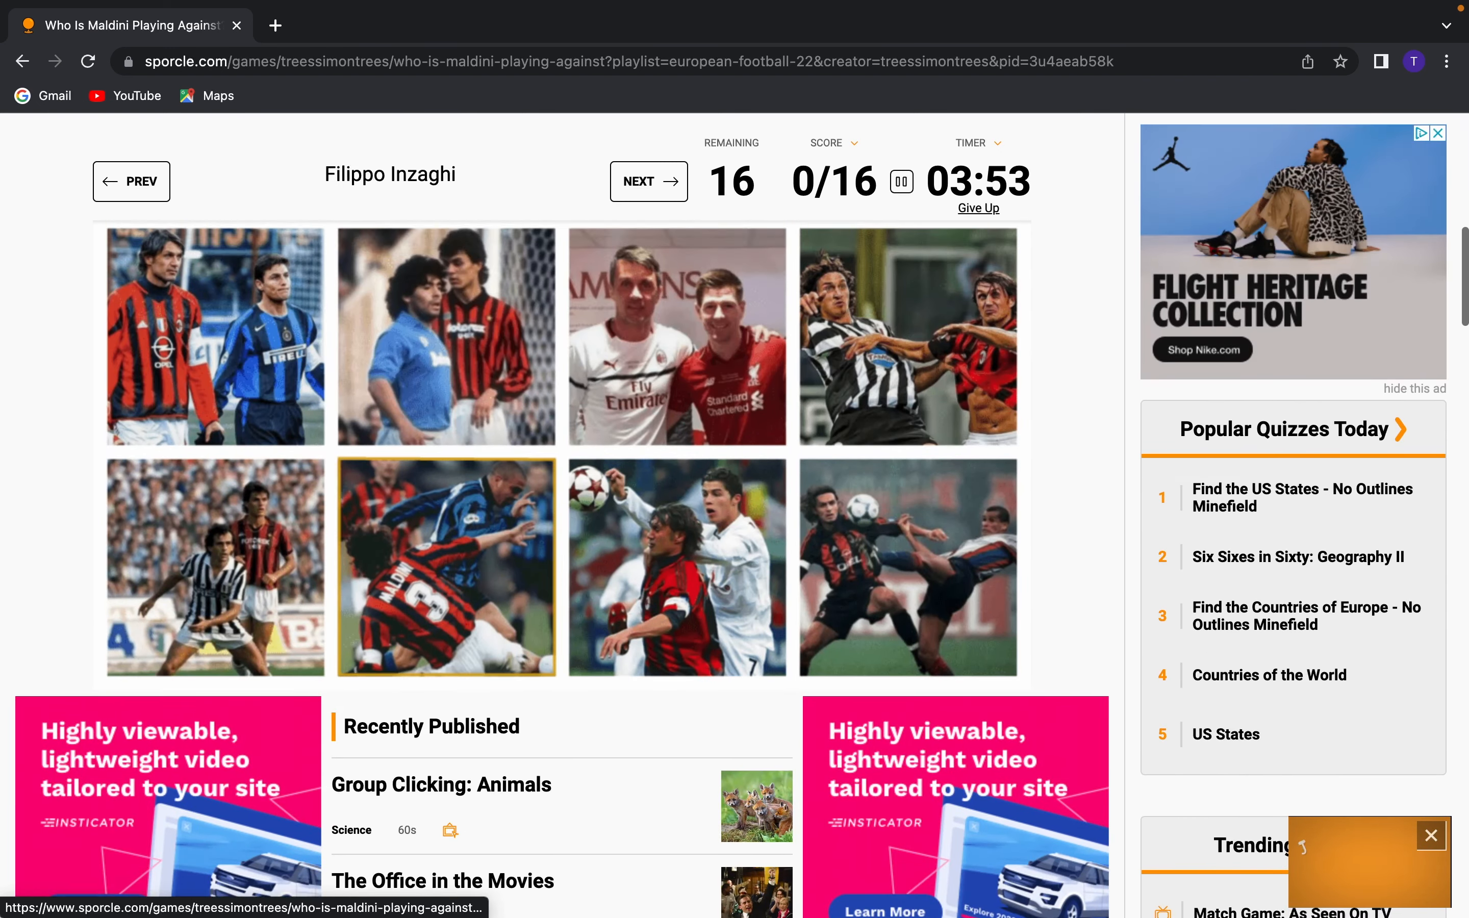
{"action": "scroll", "scroll_direction": "down", "scroll_amount": 3}
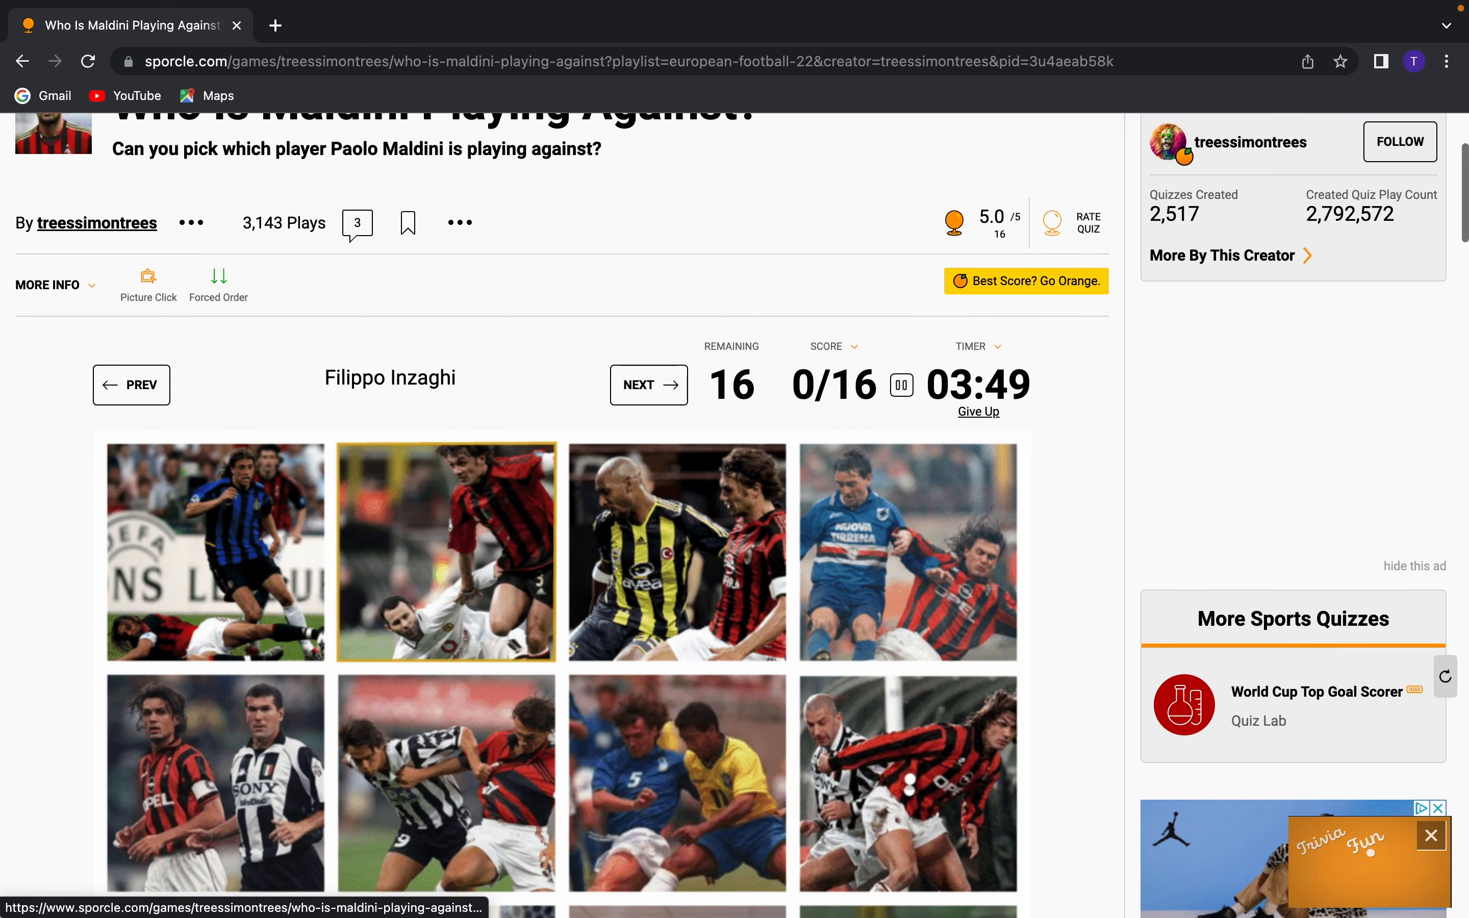
{"action": "left_click", "coordinate": [215, 552]}
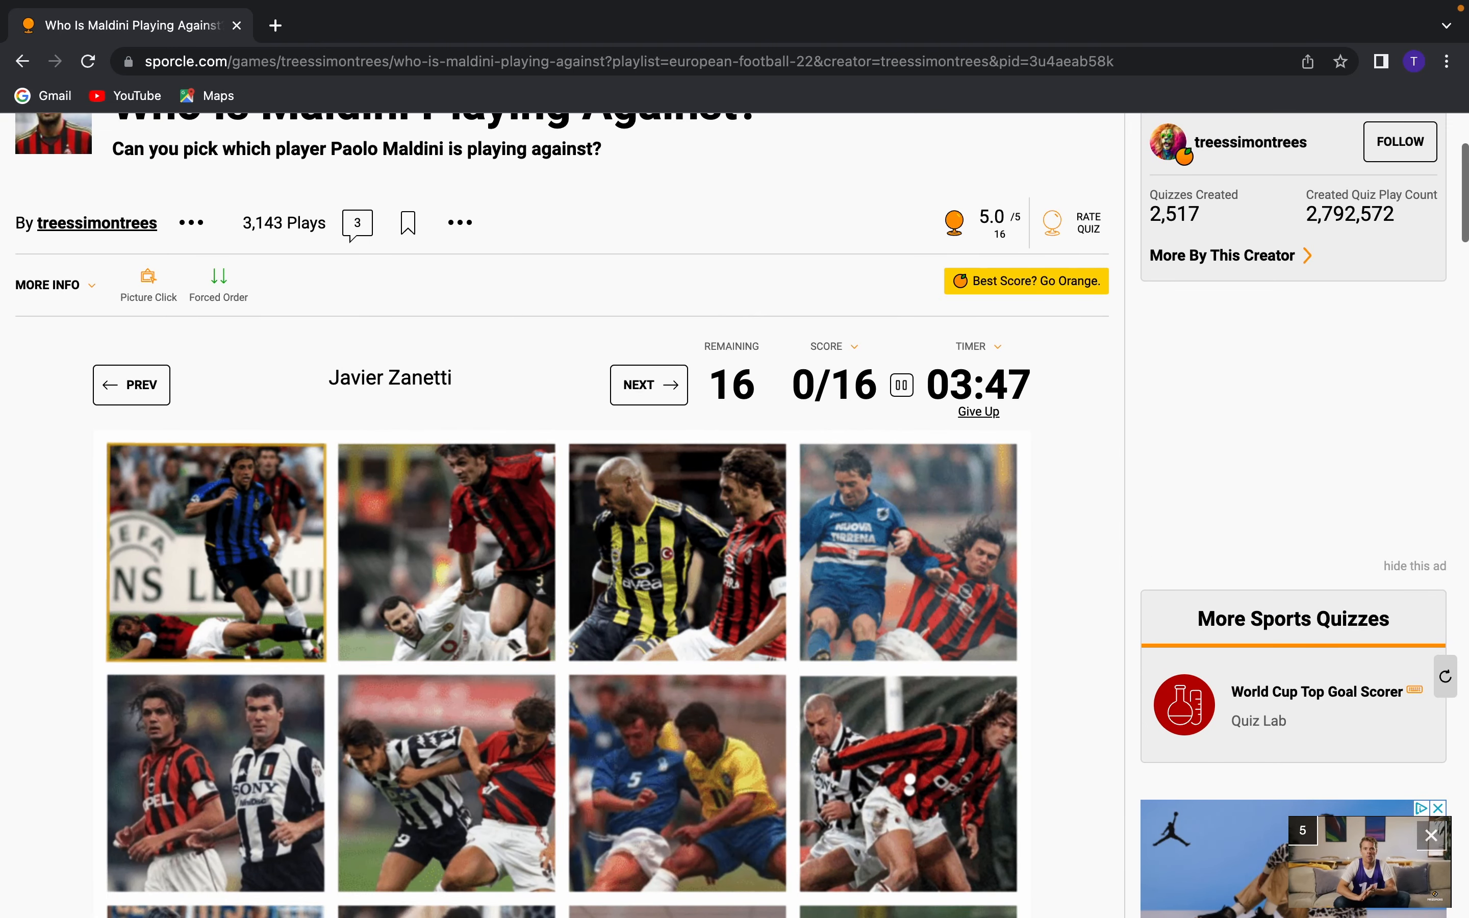
{"action": "scroll", "scroll_direction": "down", "scroll_amount": 3}
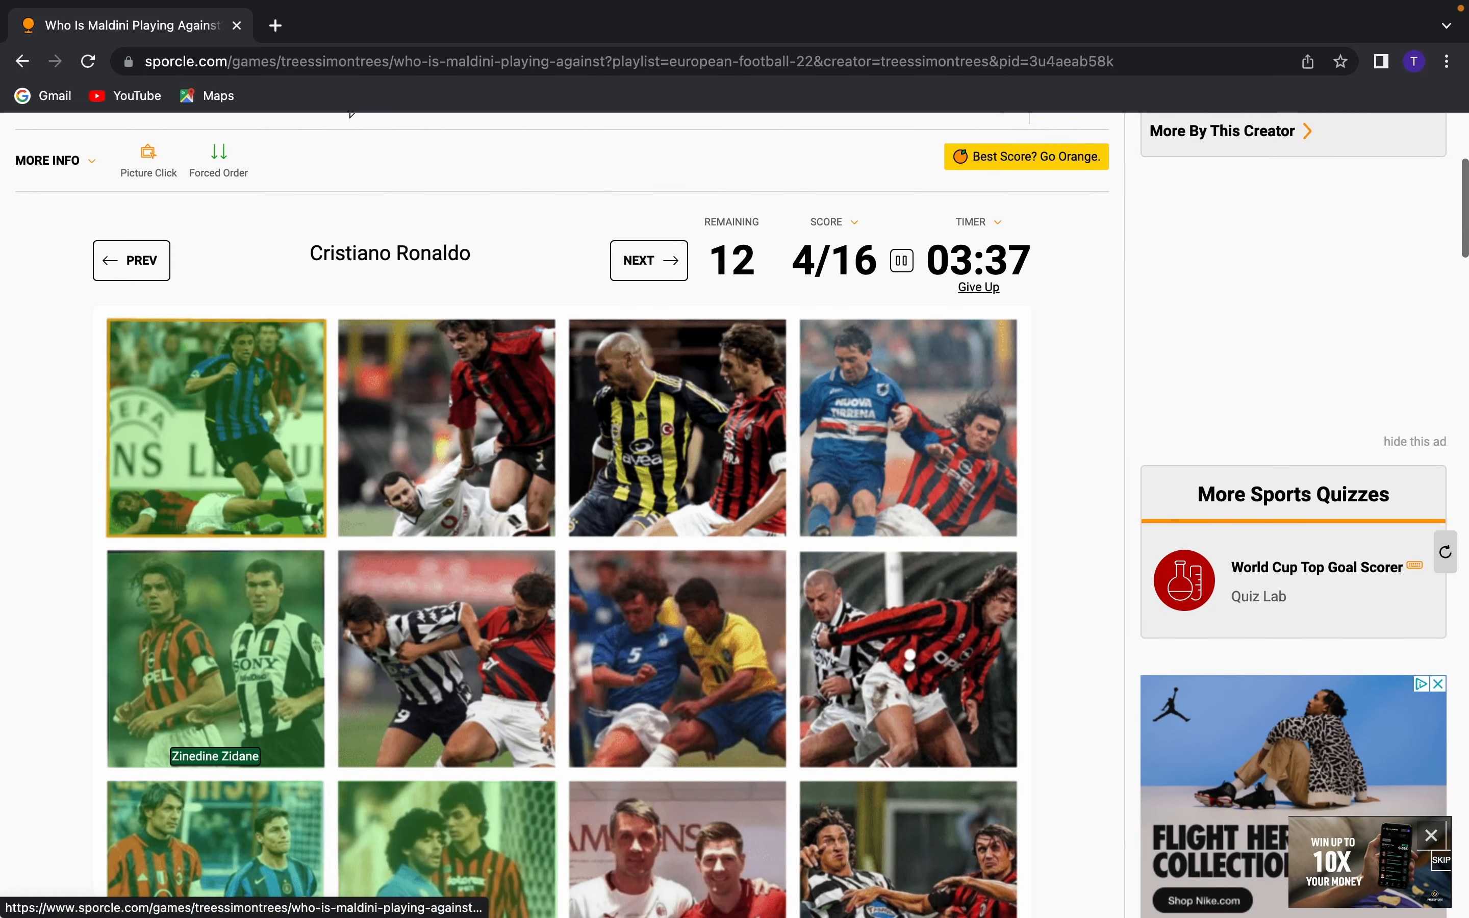
{"action": "left_click", "coordinate": [906, 658]}
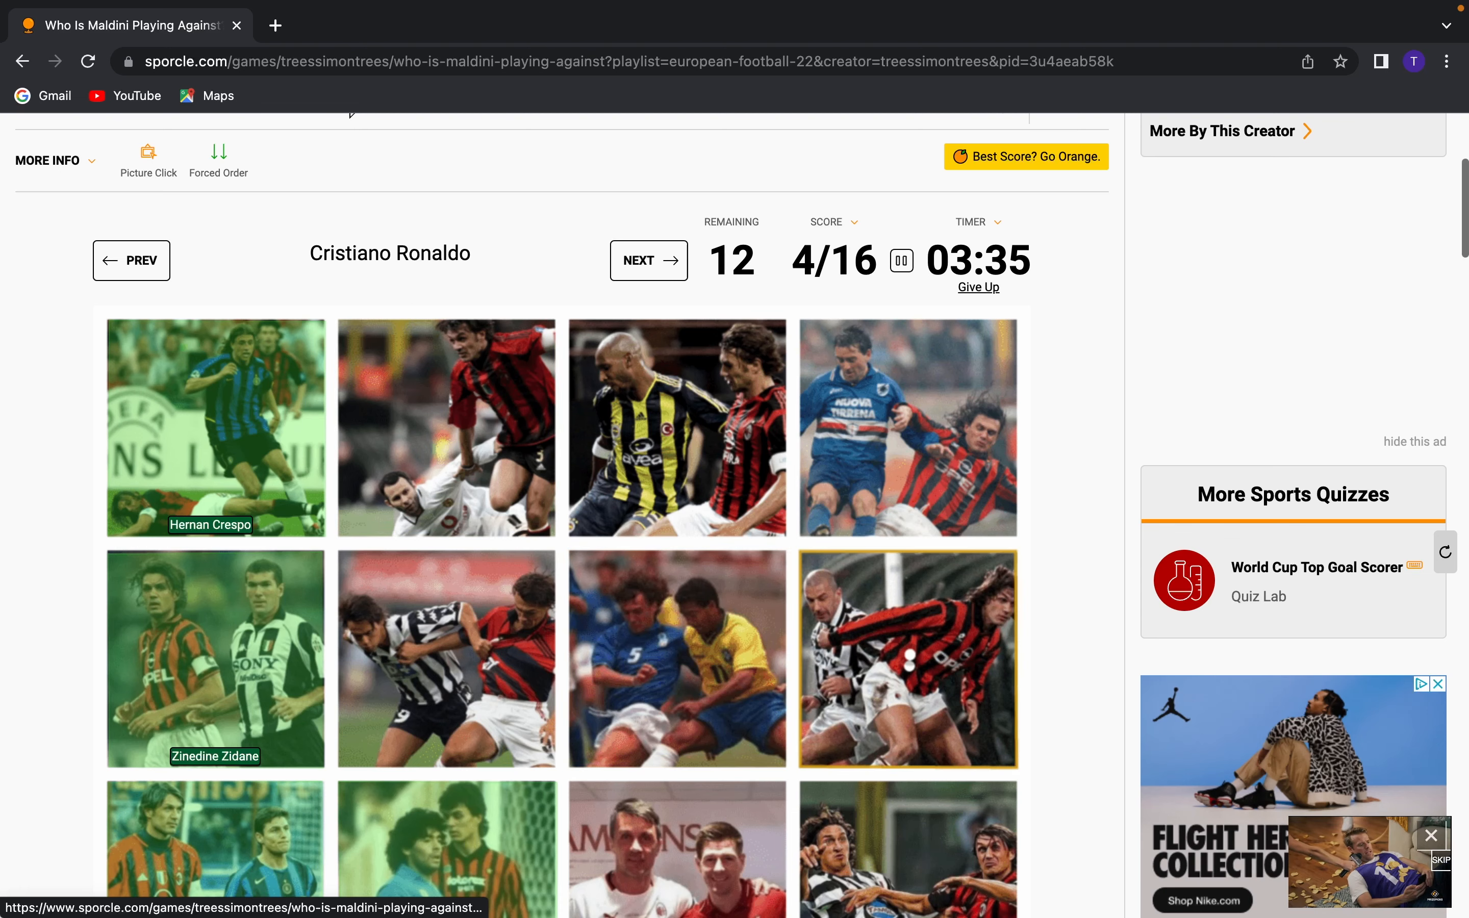
{"action": "scroll", "scroll_direction": "down", "scroll_amount": 3}
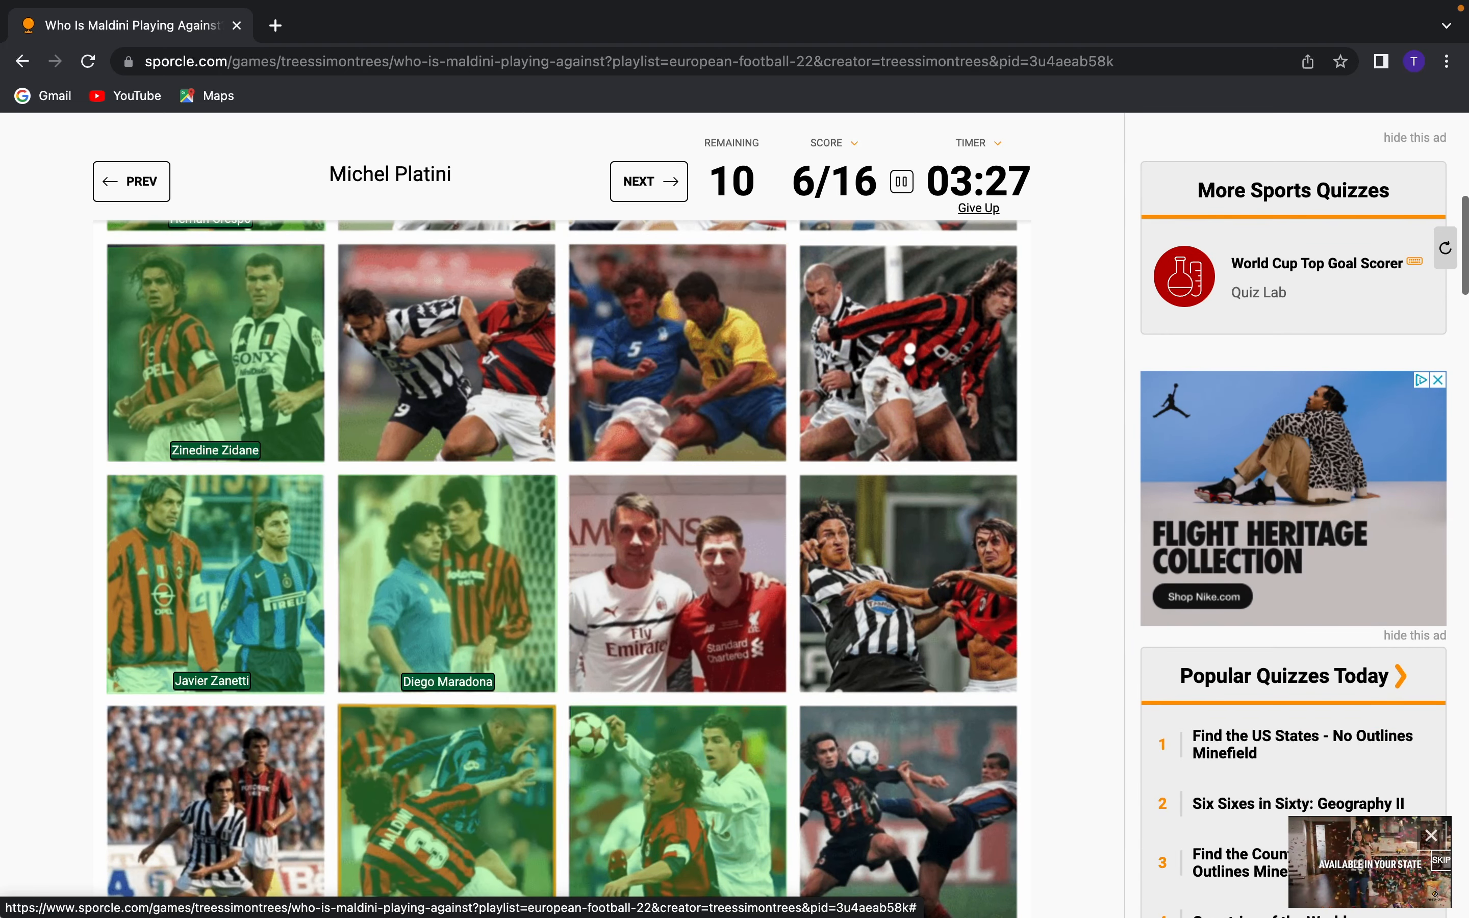
{"action": "scroll", "scroll_direction": "down", "scroll_amount": 3}
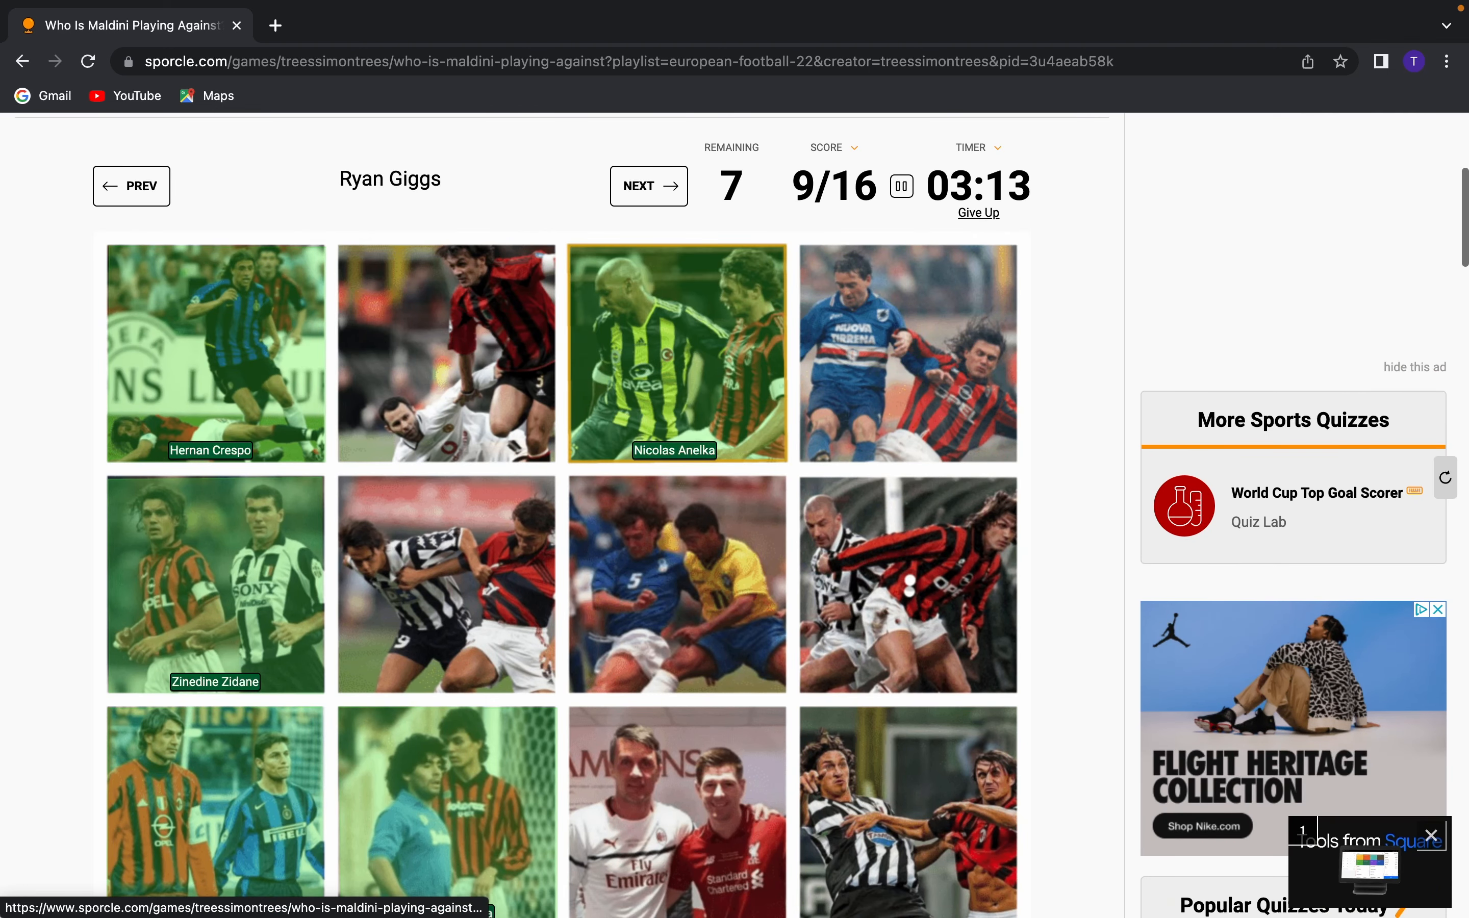
Match Giggs, Gerrard, Ibrahimović, Romário and the rest, skipping Mancini, to finish 15/16
{"action": "left_click", "coordinate": [446, 353]}
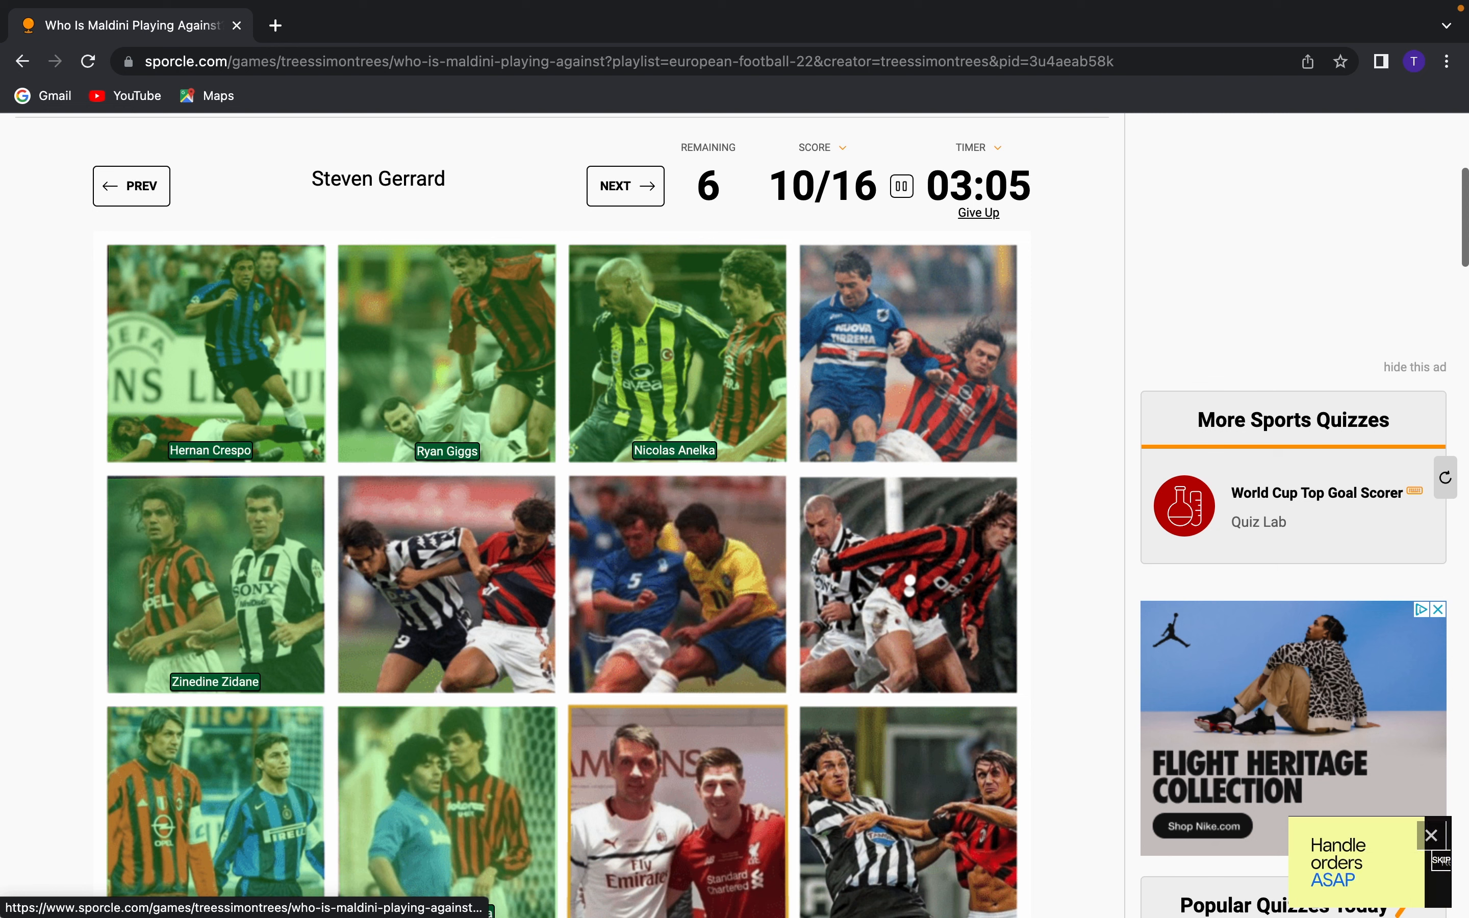
{"action": "left_click", "coordinate": [676, 813]}
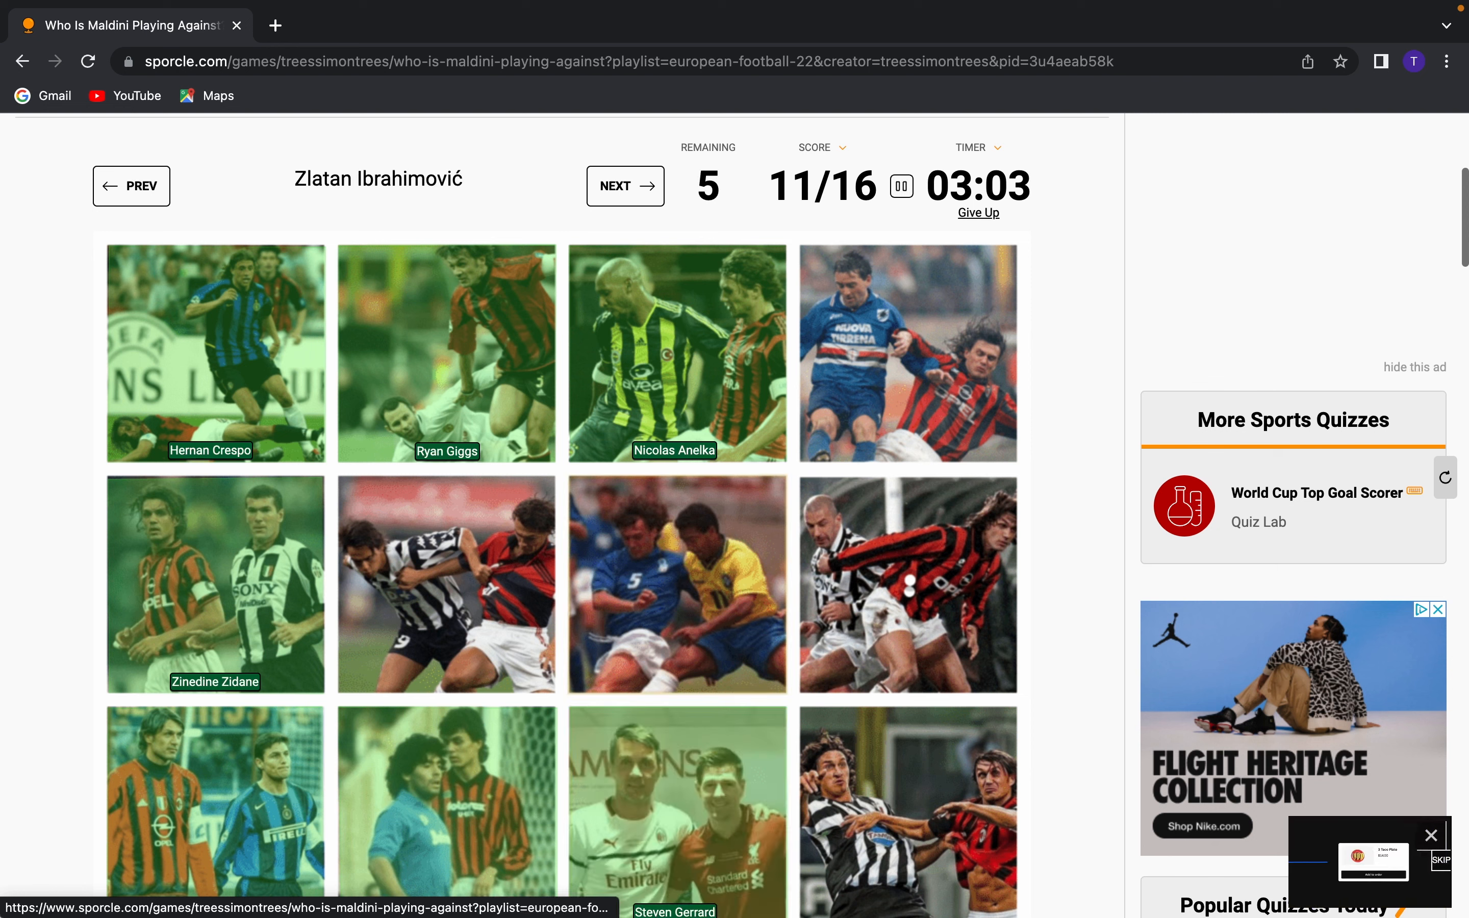
{"action": "left_click", "coordinate": [677, 584]}
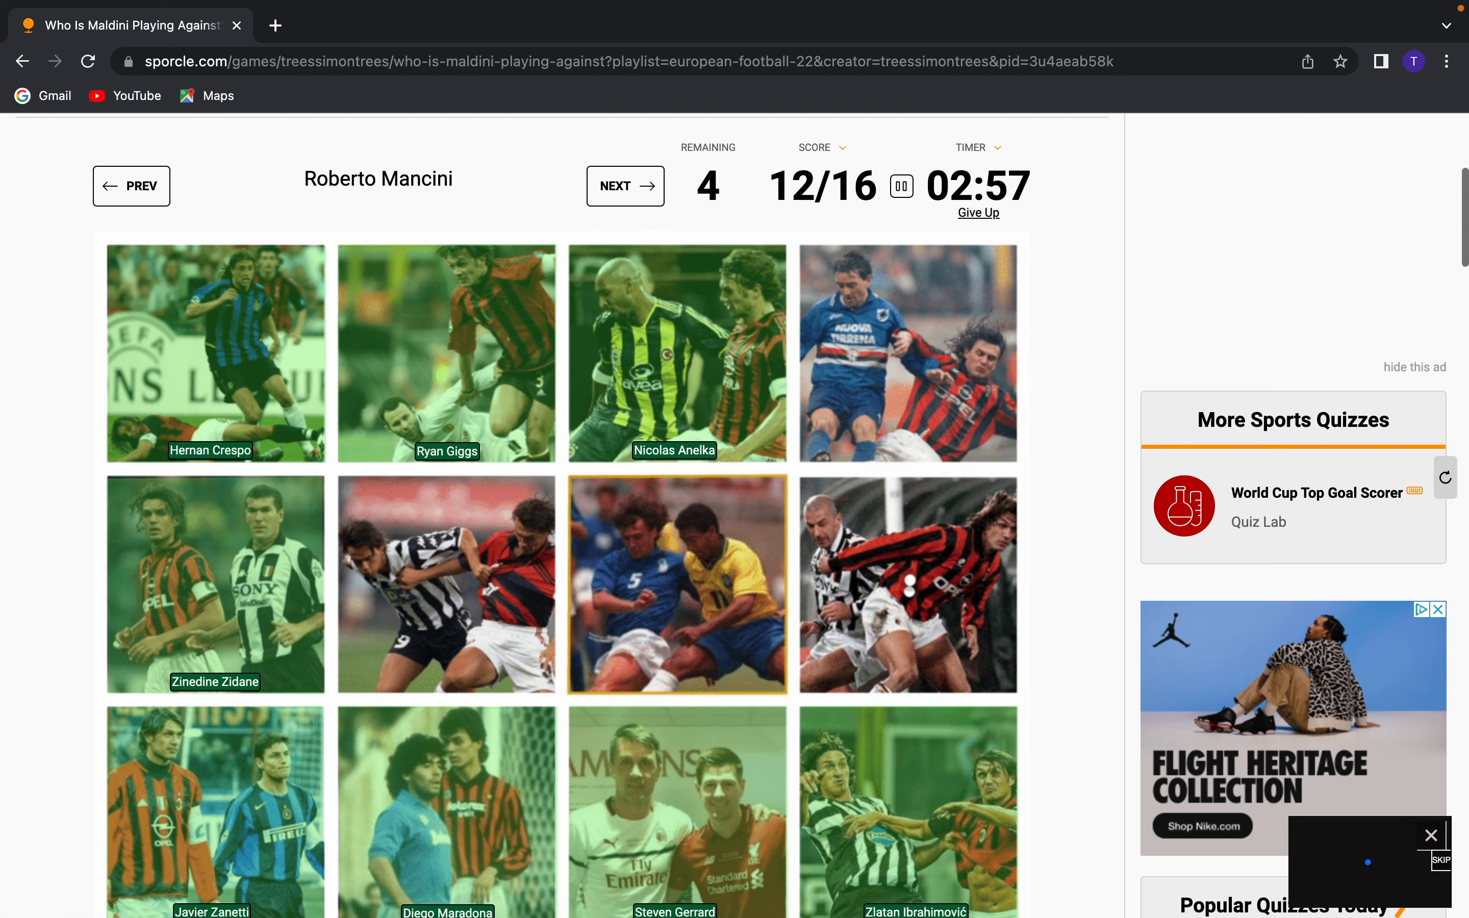
{"action": "left_click", "coordinate": [625, 186]}
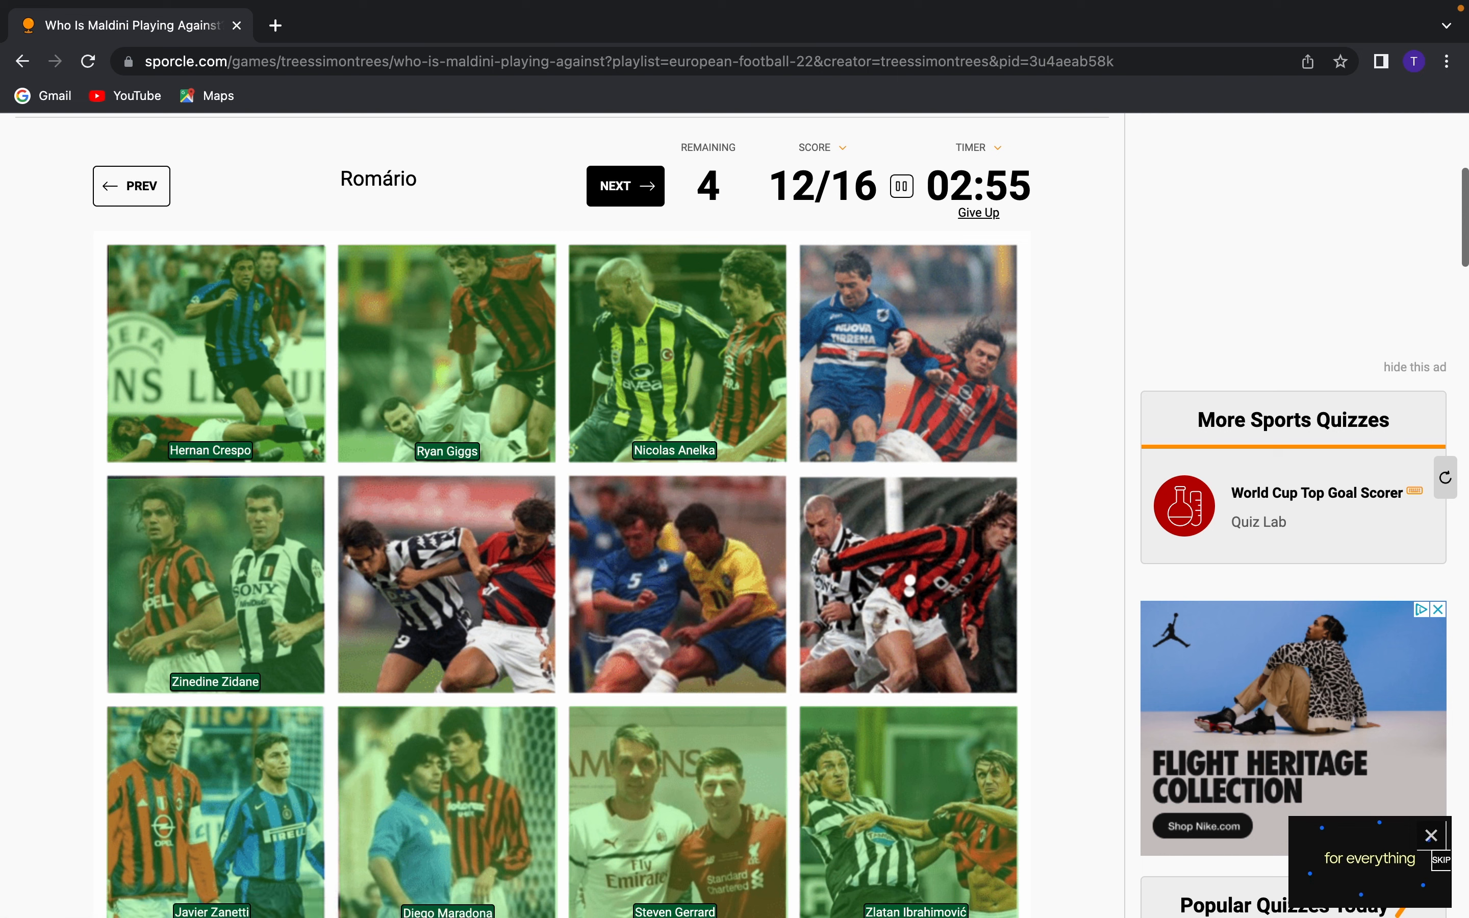
{"action": "left_click", "coordinate": [675, 584]}
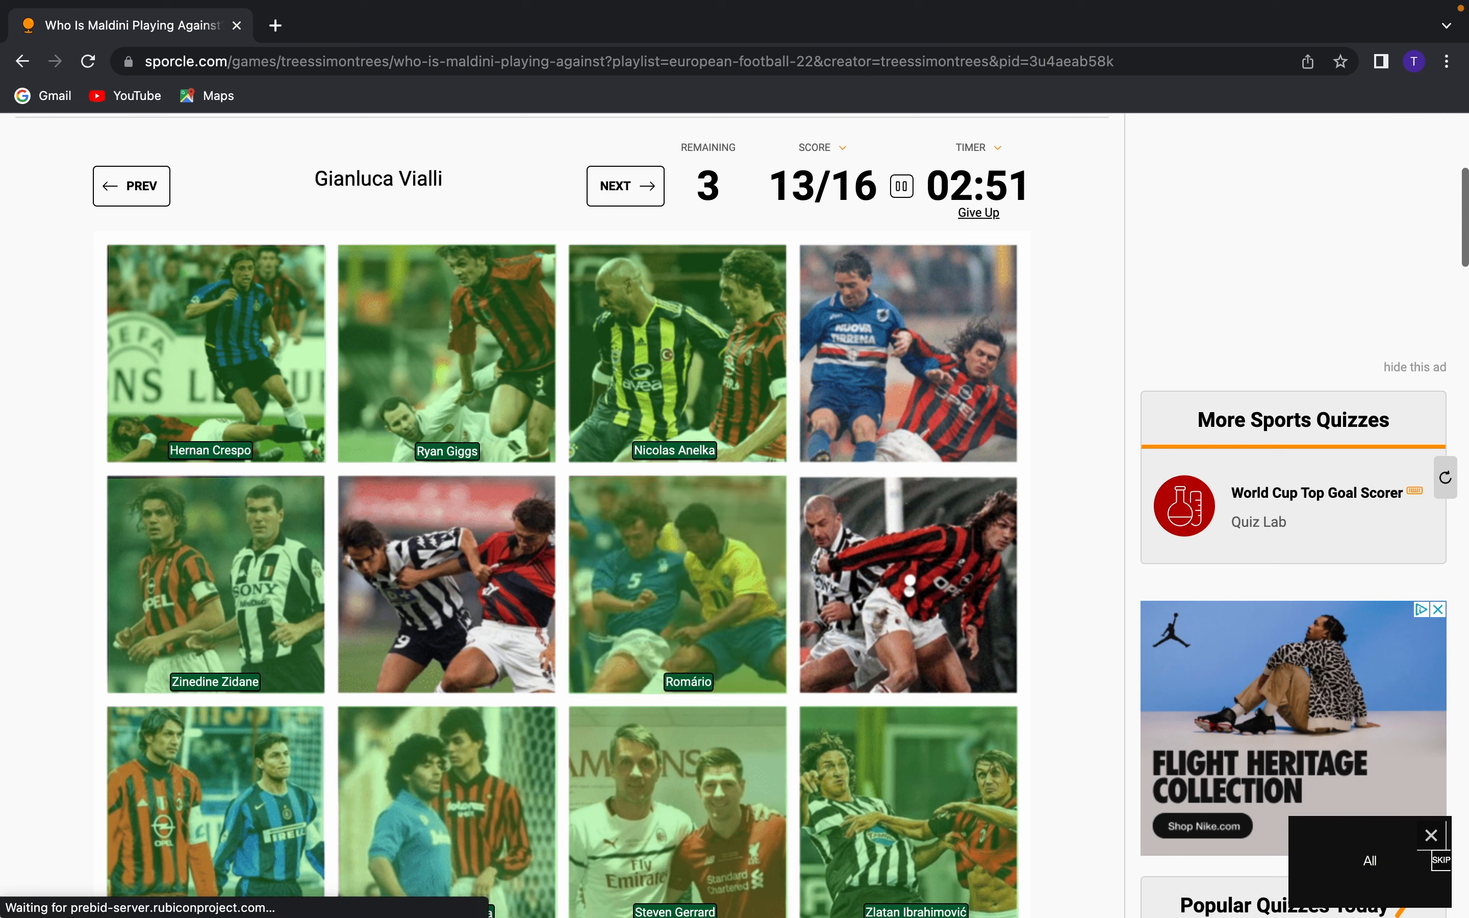
{"action": "left_click", "coordinate": [446, 584]}
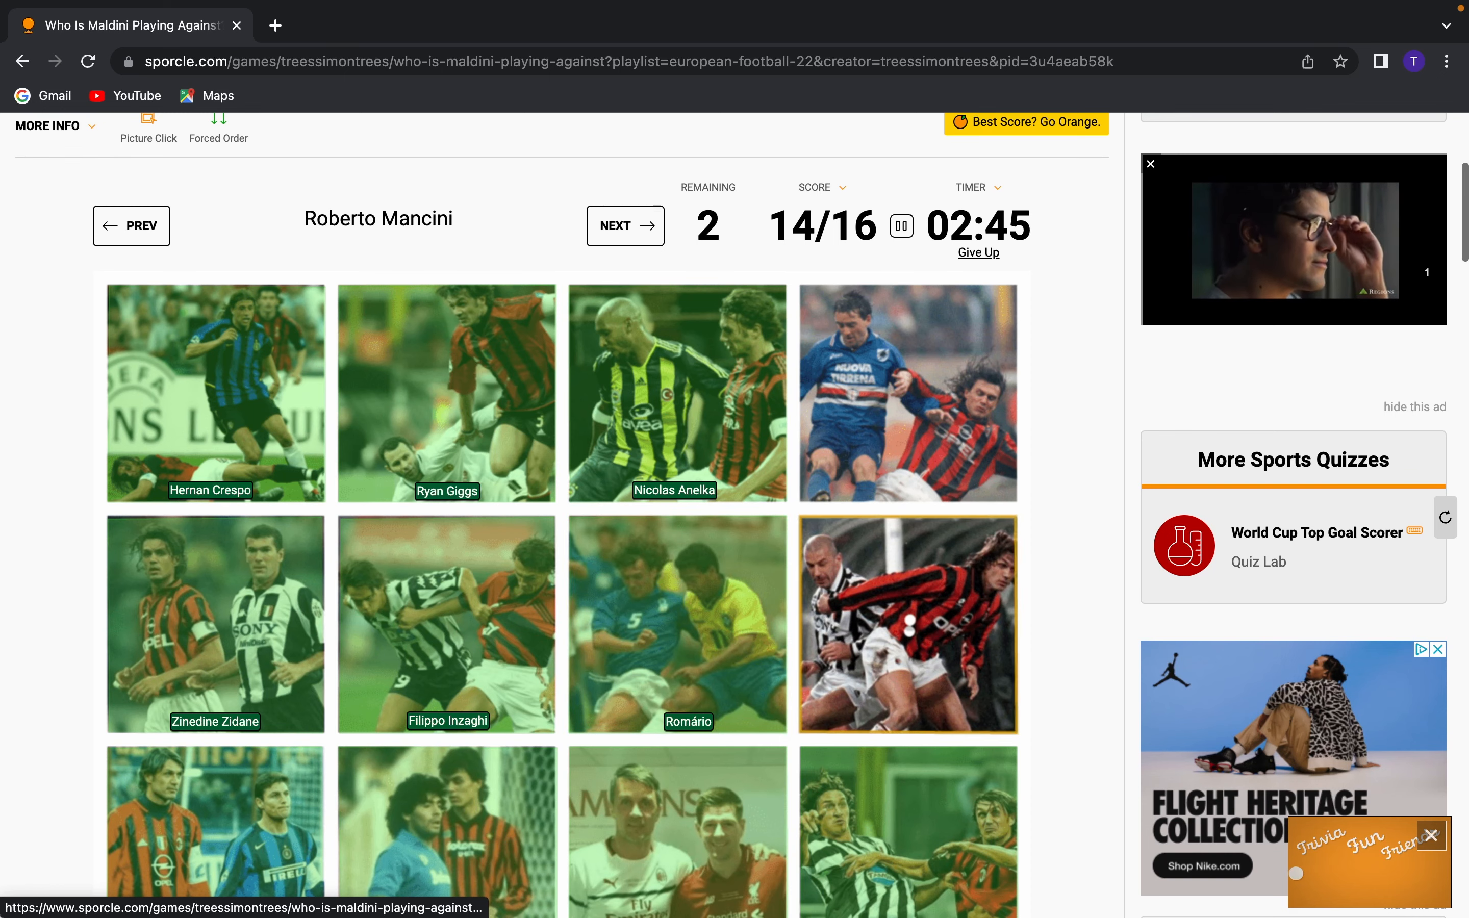
{"action": "left_click", "coordinate": [906, 393]}
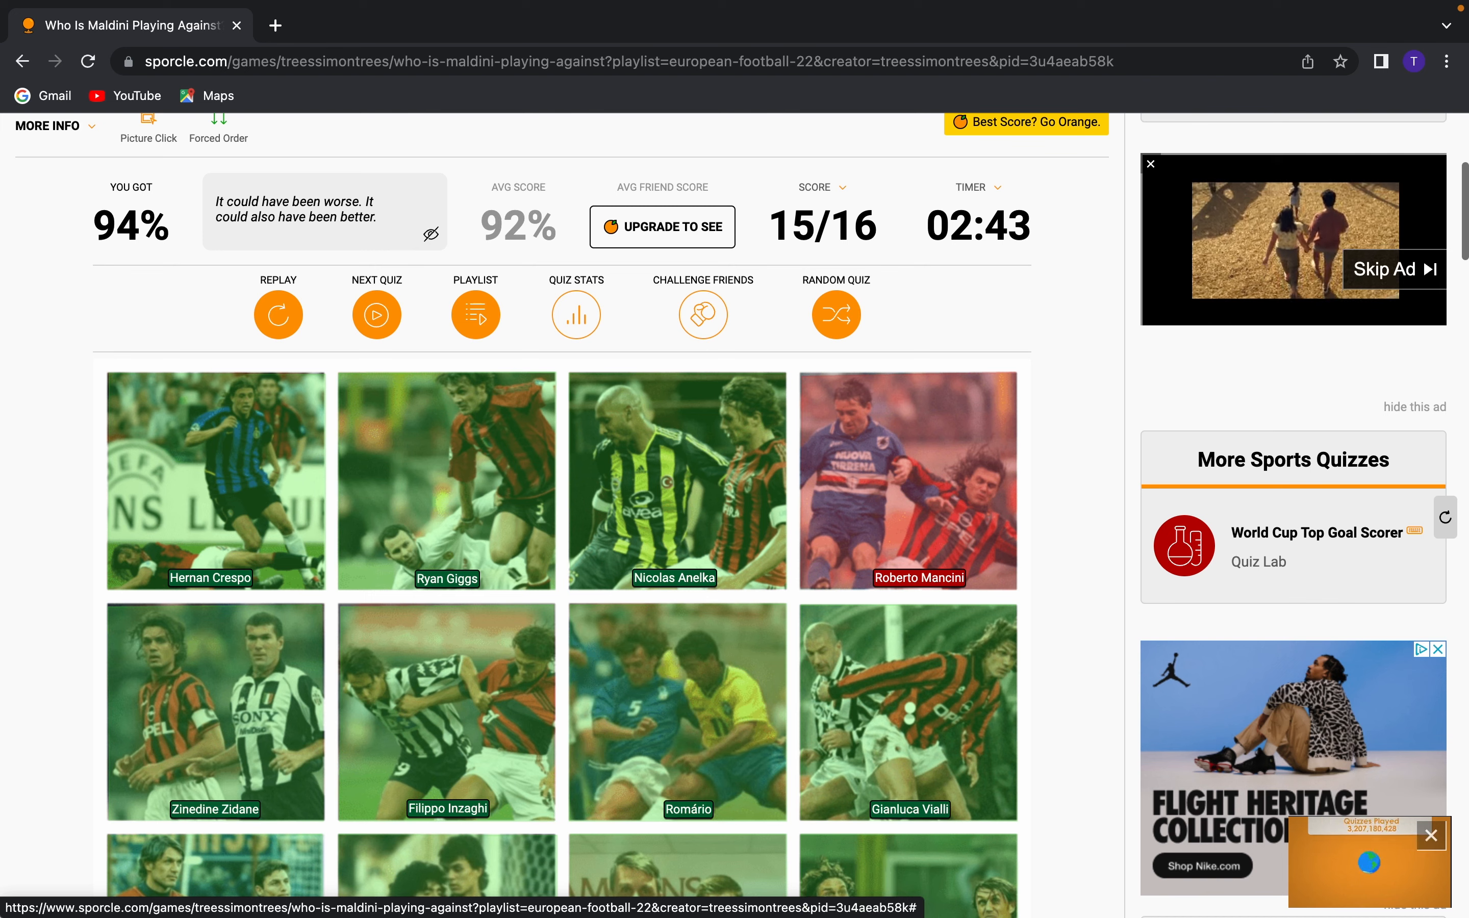
Open the Who's that doing a Rabona? quiz from the playlist and start it
{"action": "scroll", "scroll_direction": "down", "scroll_amount": 3}
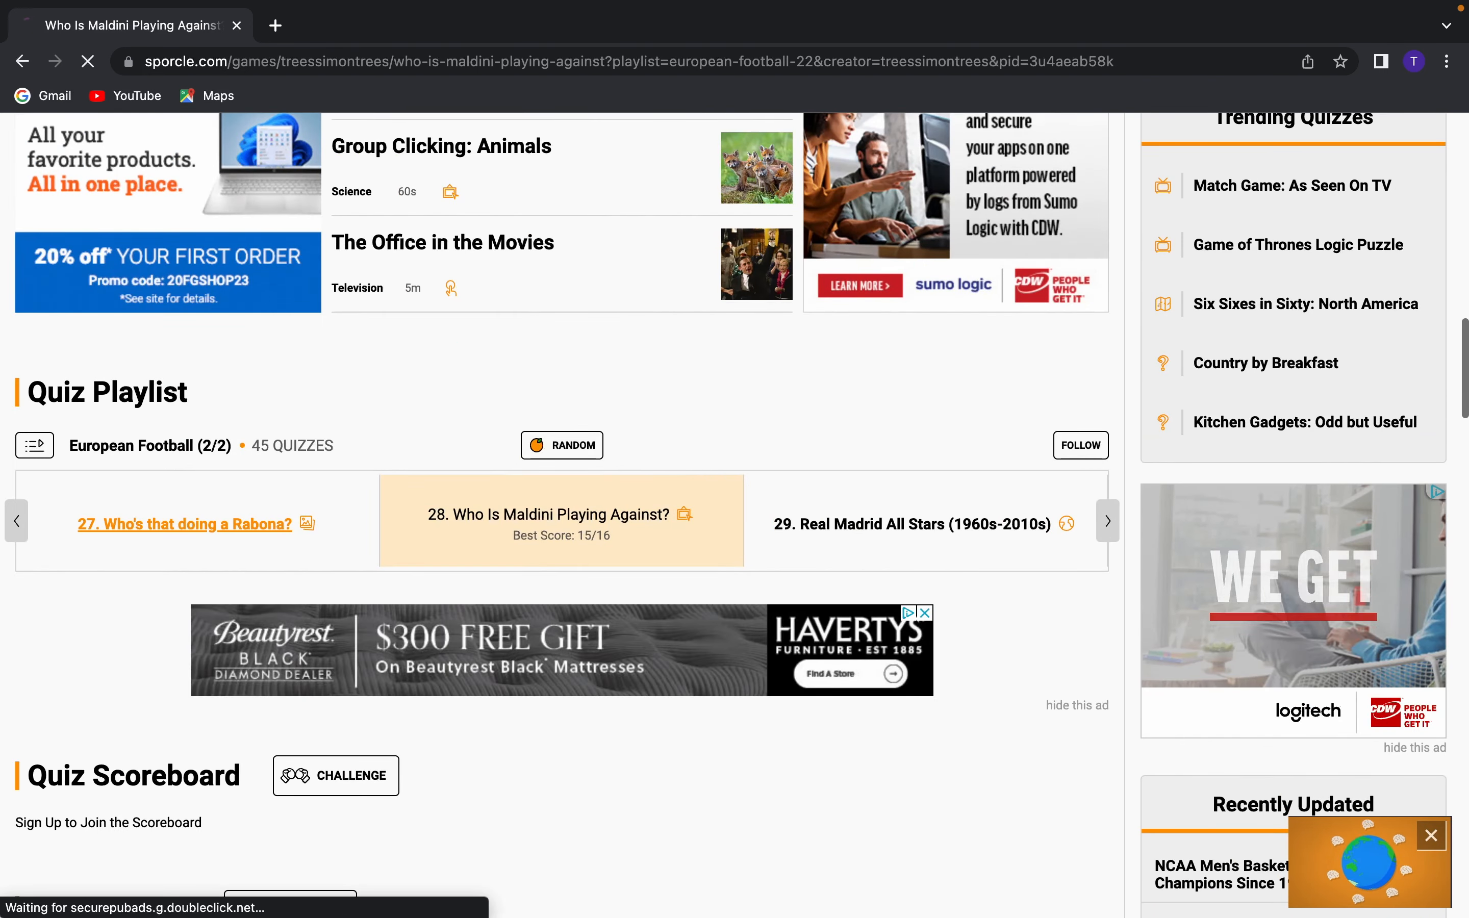
{"action": "left_click", "coordinate": [183, 524]}
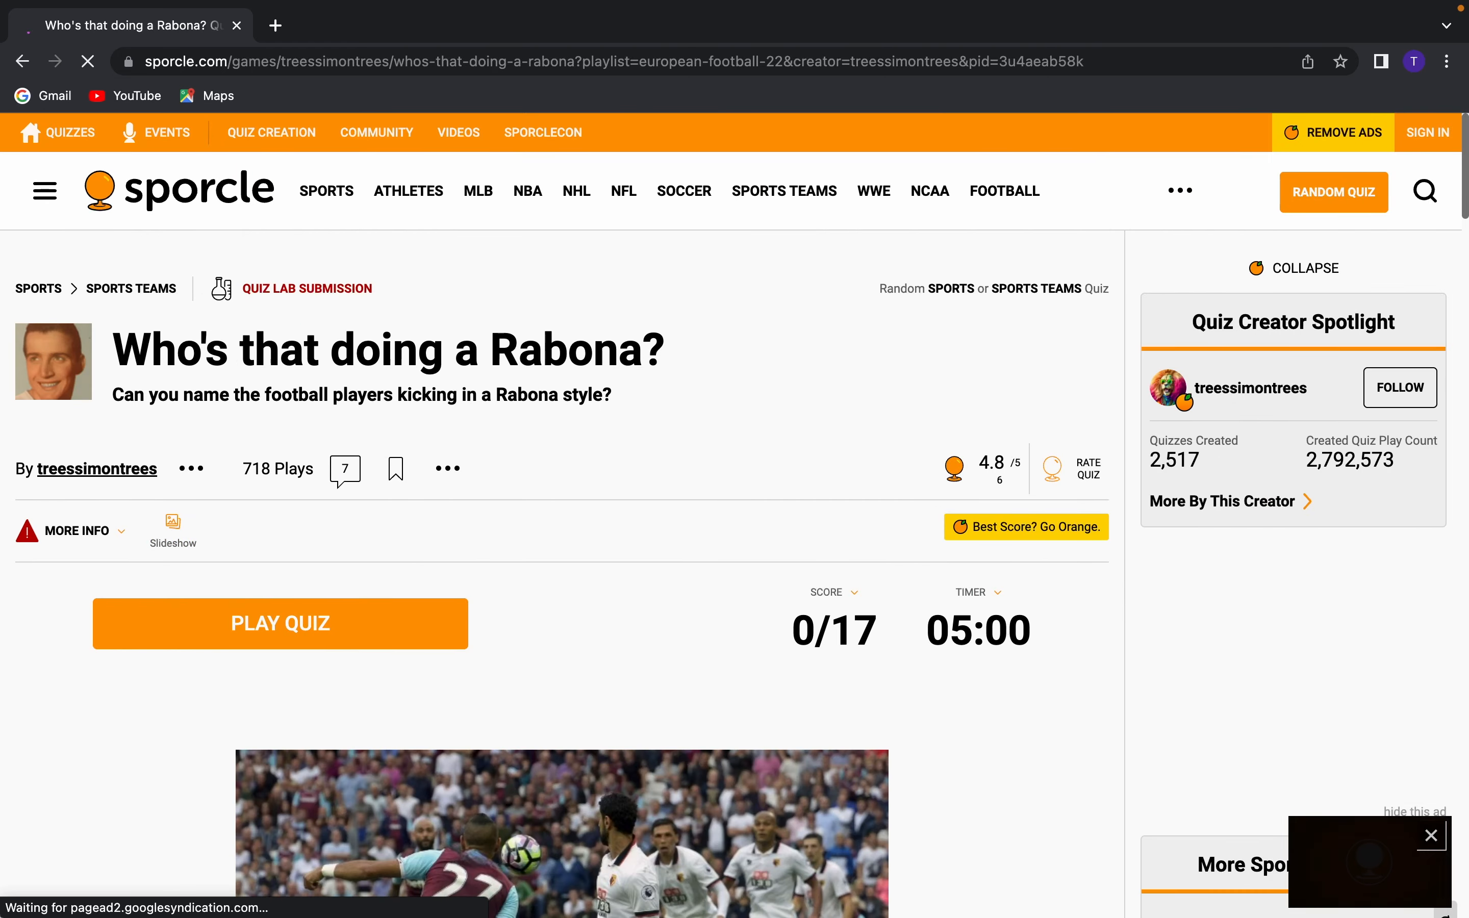
{"action": "left_click", "coordinate": [280, 624]}
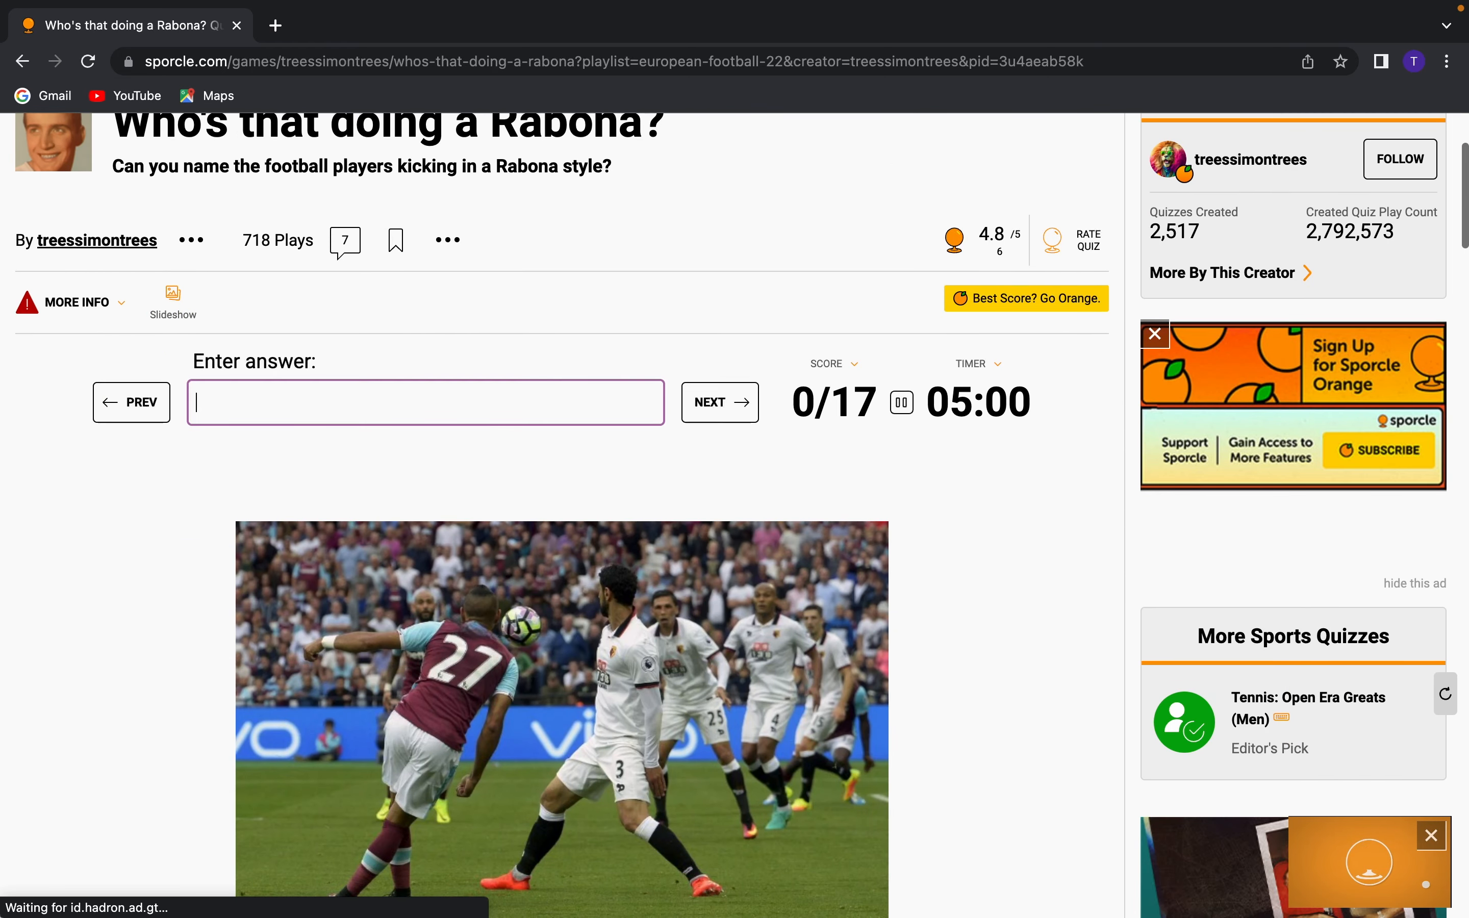
{"action": "scroll", "scroll_direction": "down", "scroll_amount": 3}
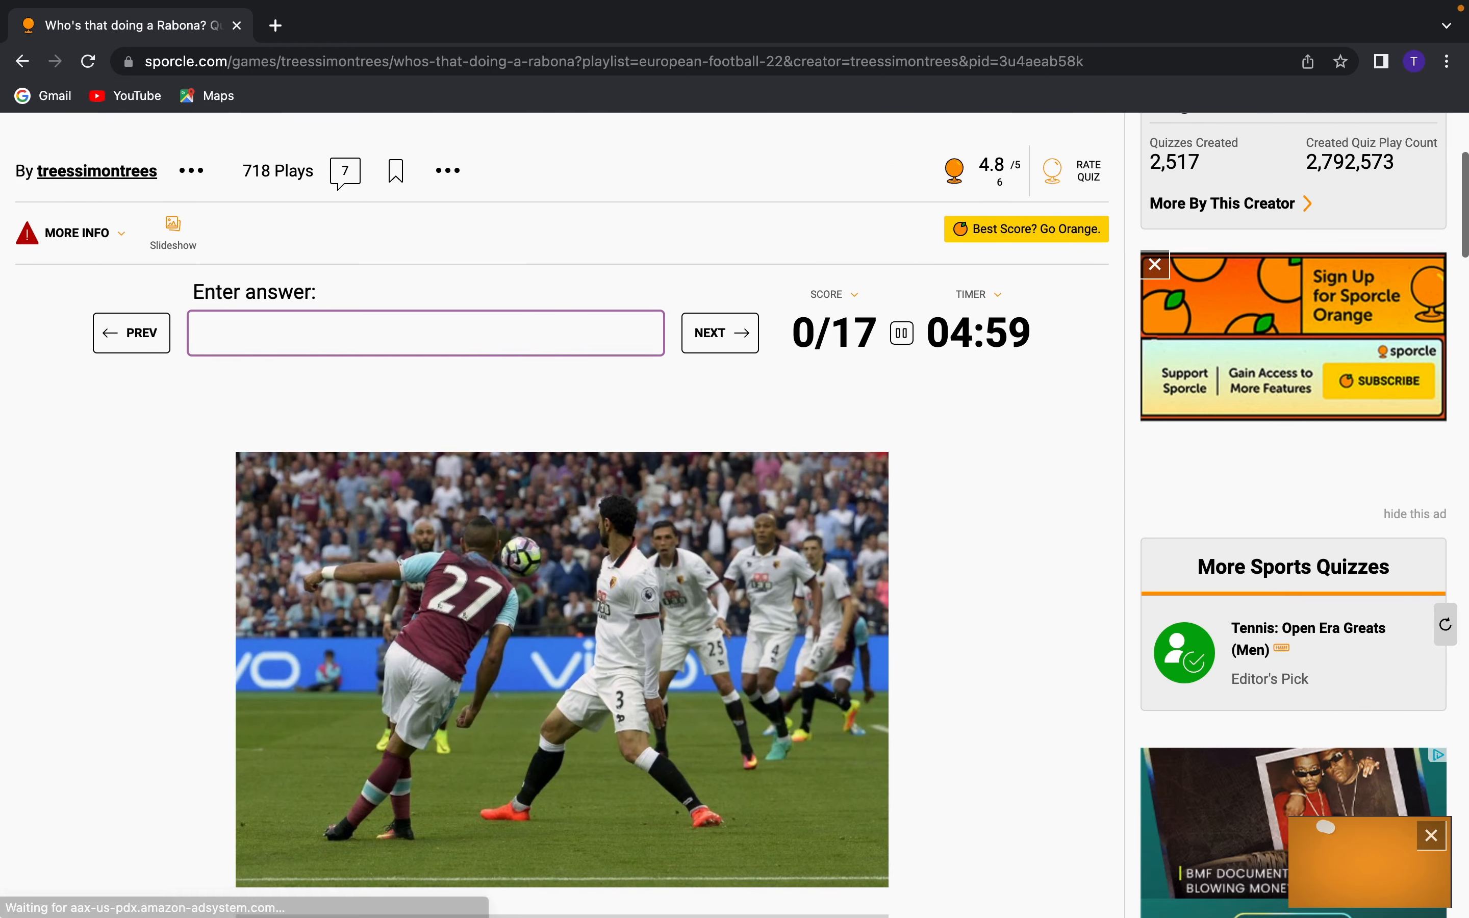
Name Dimitri Payet, Ricardo Quaresma, Suárez and Rojo in the answer box
{"action": "type", "text": "Dimitri Payet"}
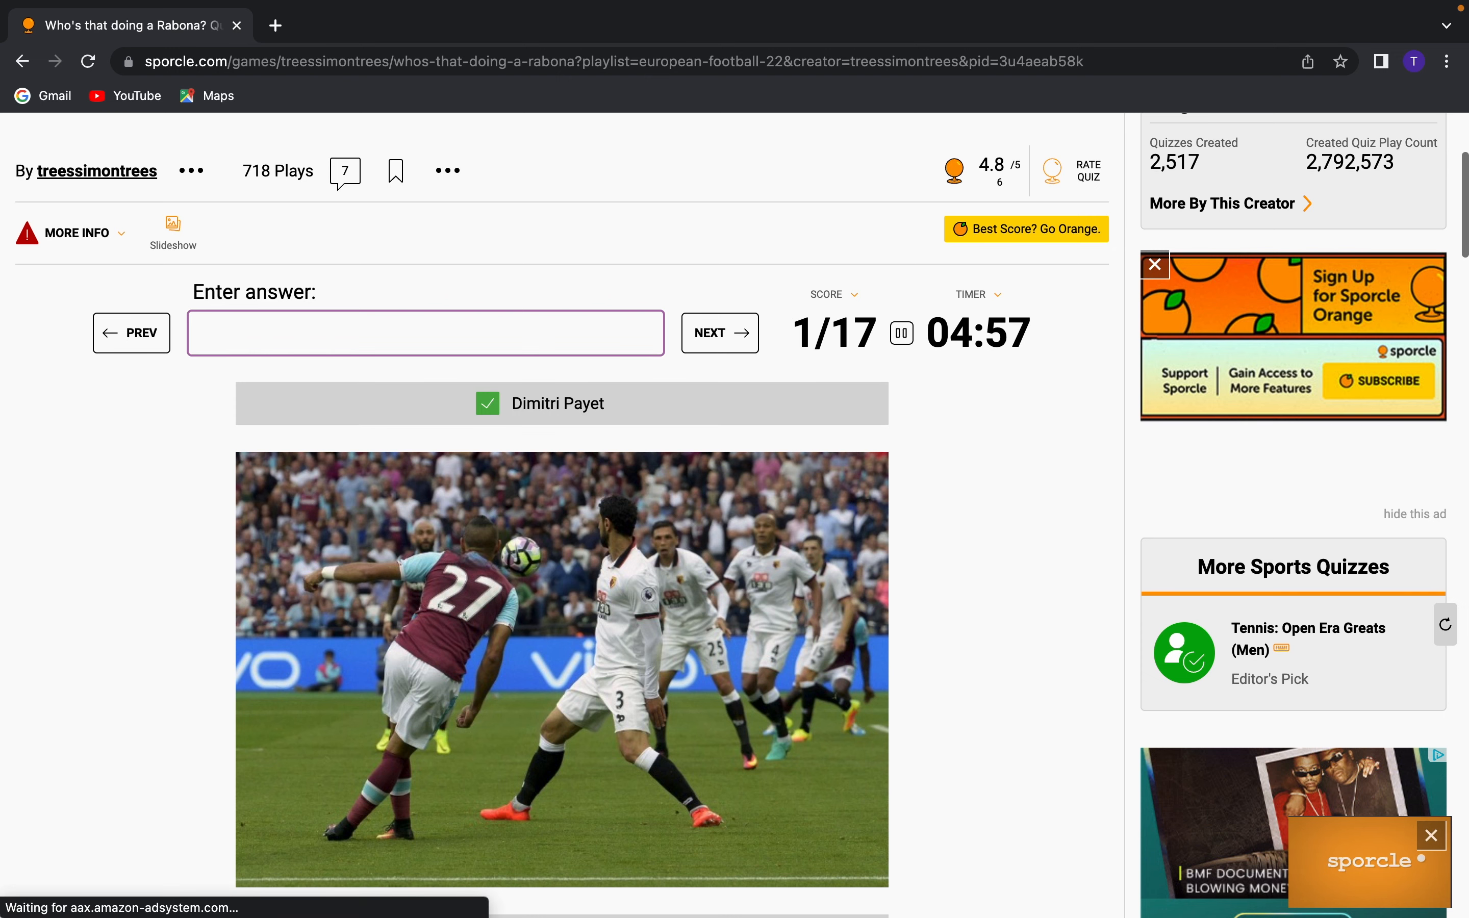
{"action": "left_click", "coordinate": [719, 332]}
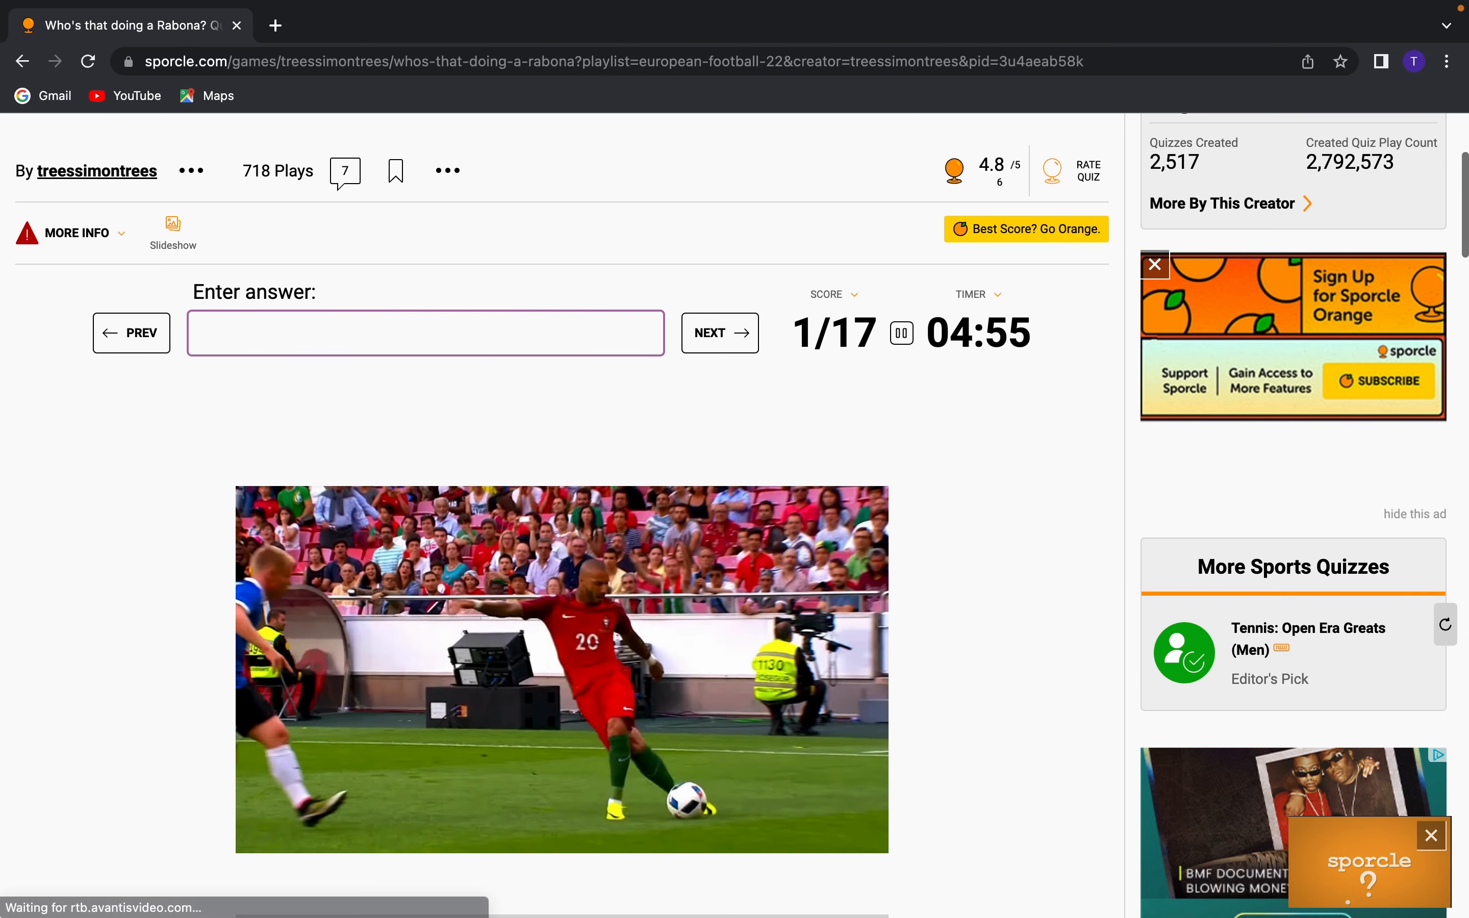
{"action": "type", "text": "Ricardo Quaresma"}
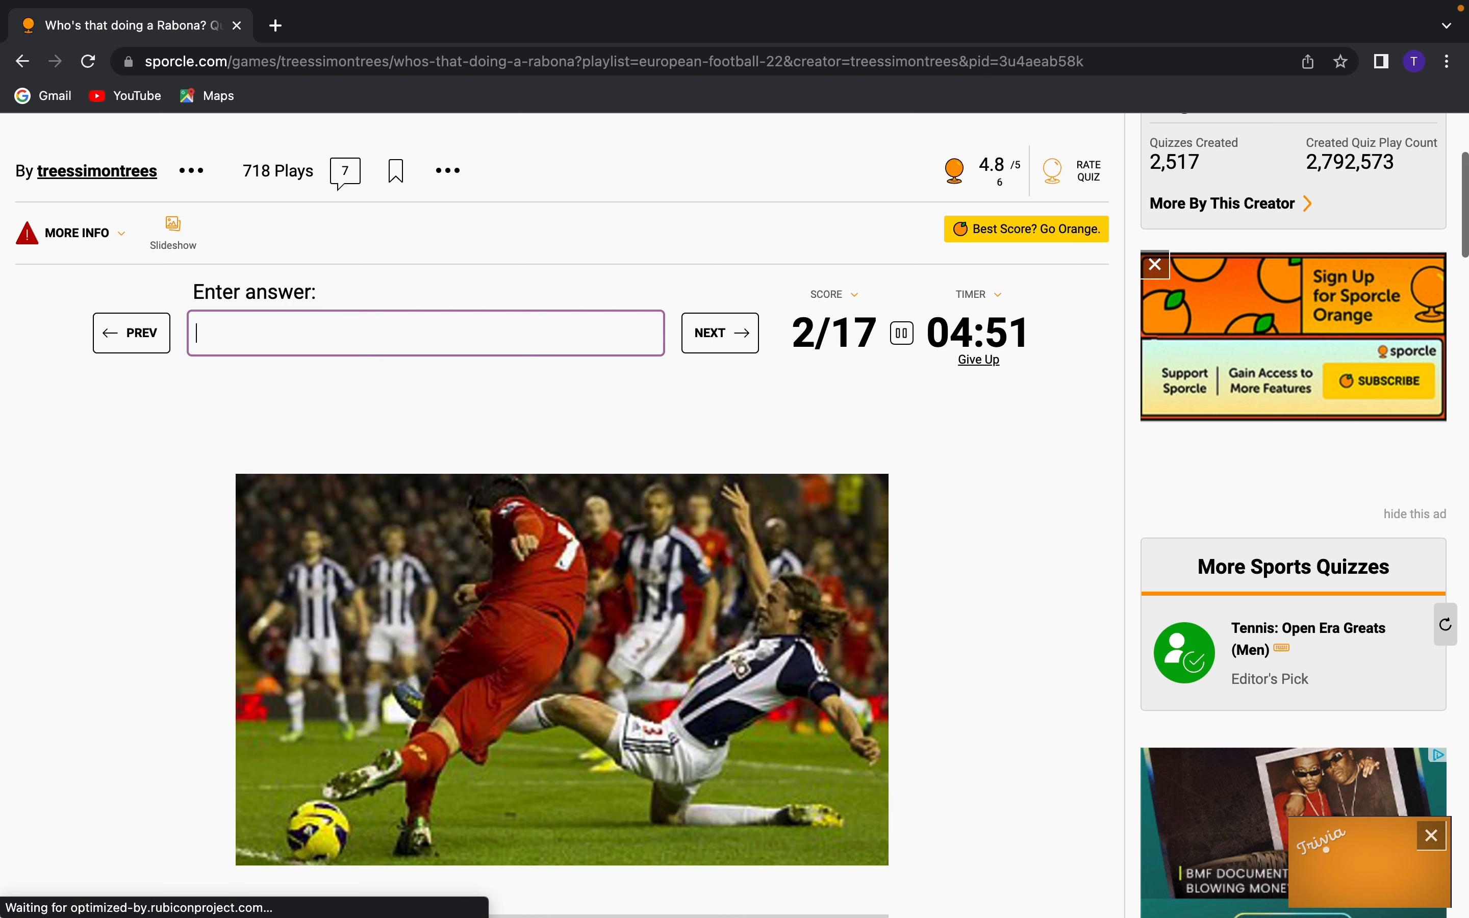
{"action": "type", "text": "suare"}
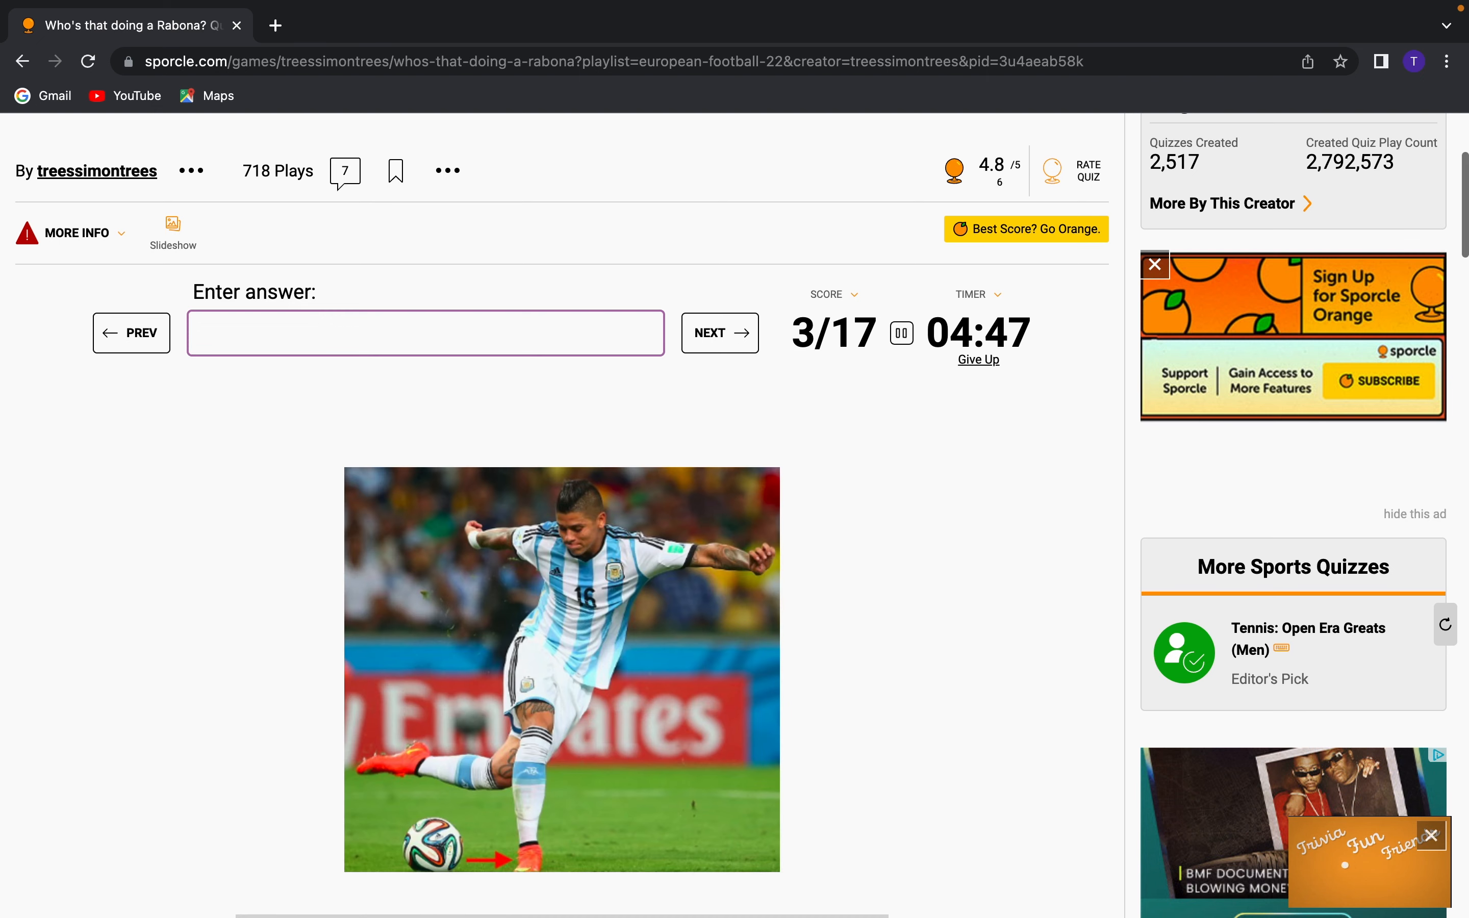
{"action": "type", "text": "roj"}
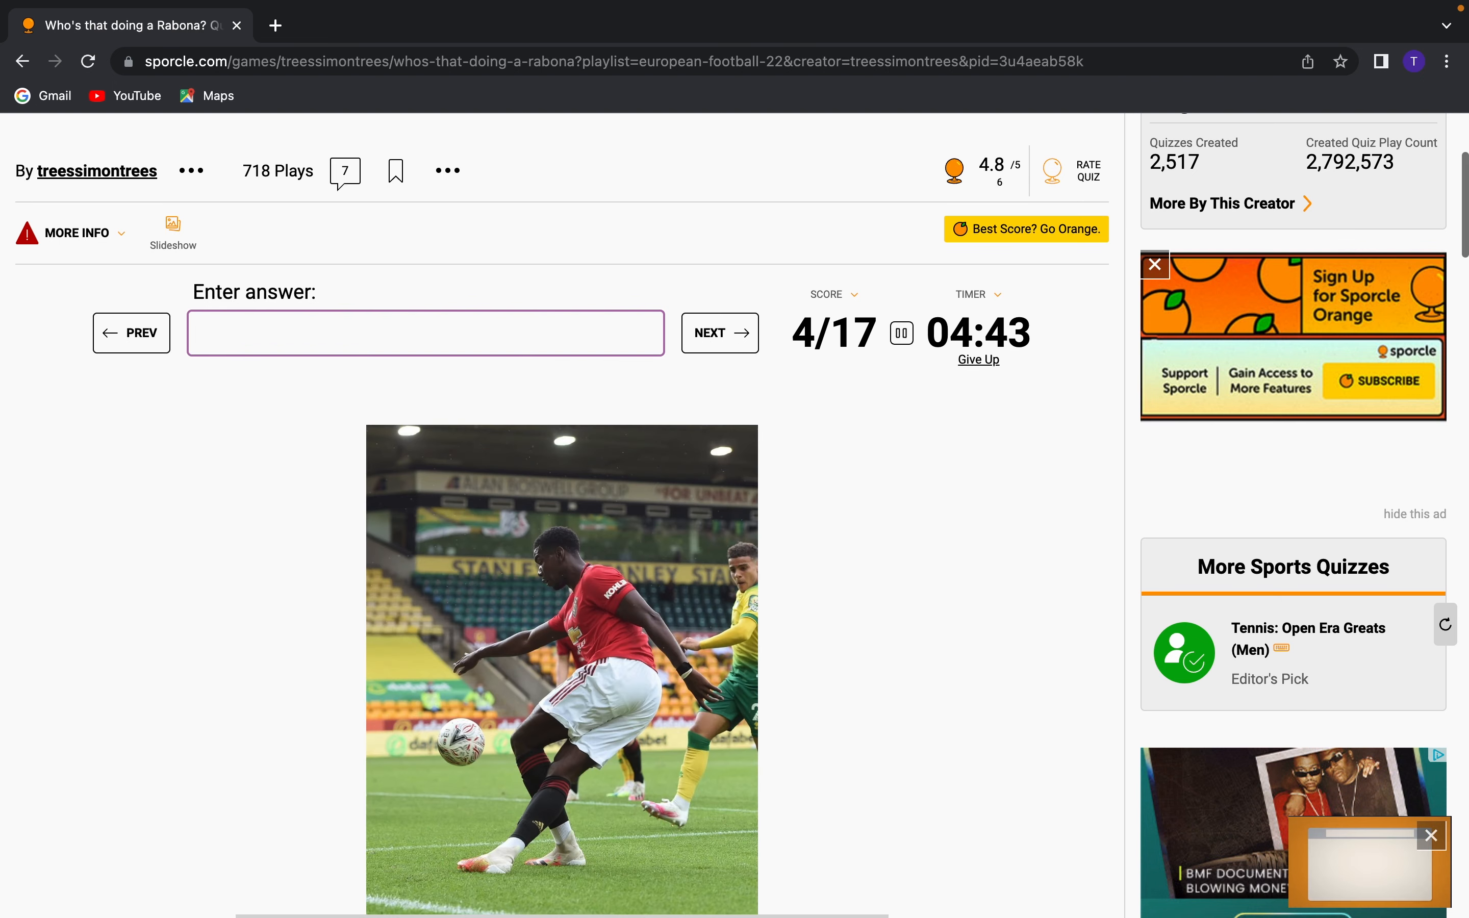
Name Neymar and further players, skipping unknown photos, to reach 7/17
{"action": "type", "text": "p"}
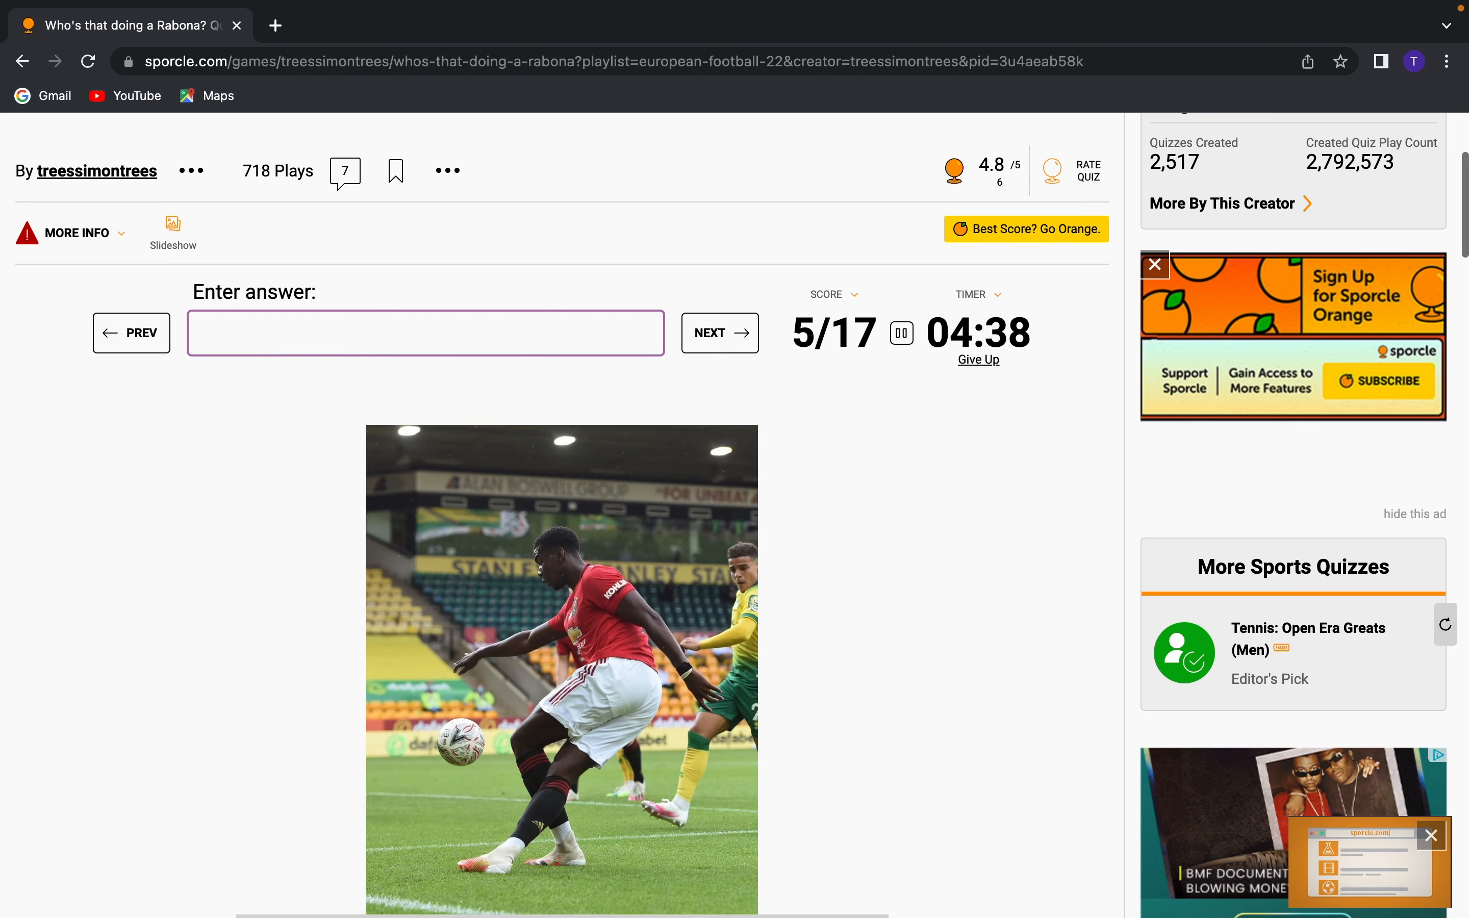
{"action": "type", "text": "ne"}
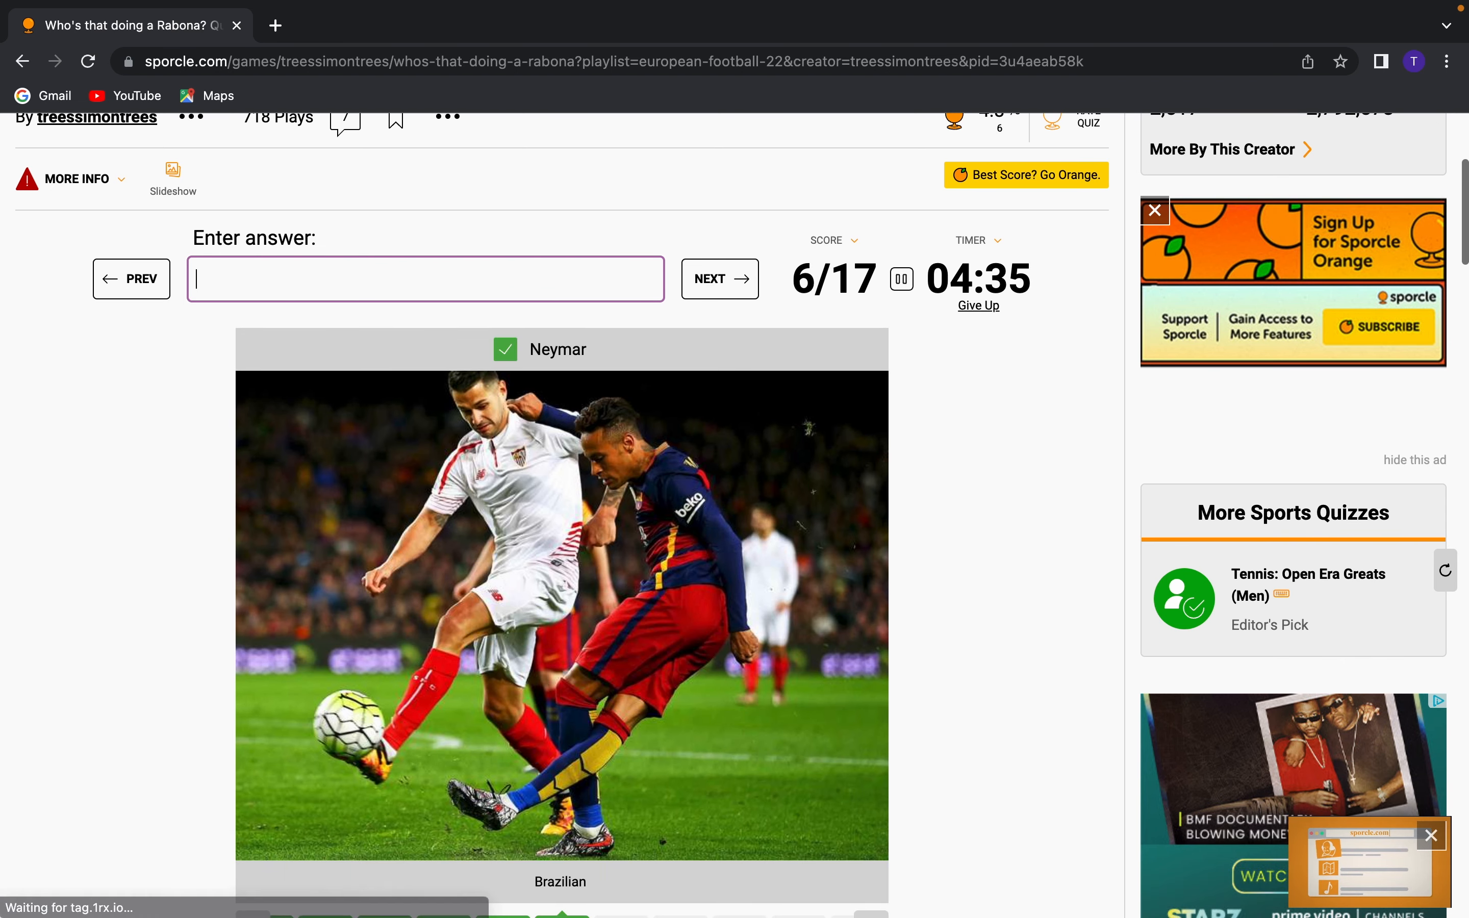
{"action": "left_click", "coordinate": [718, 278]}
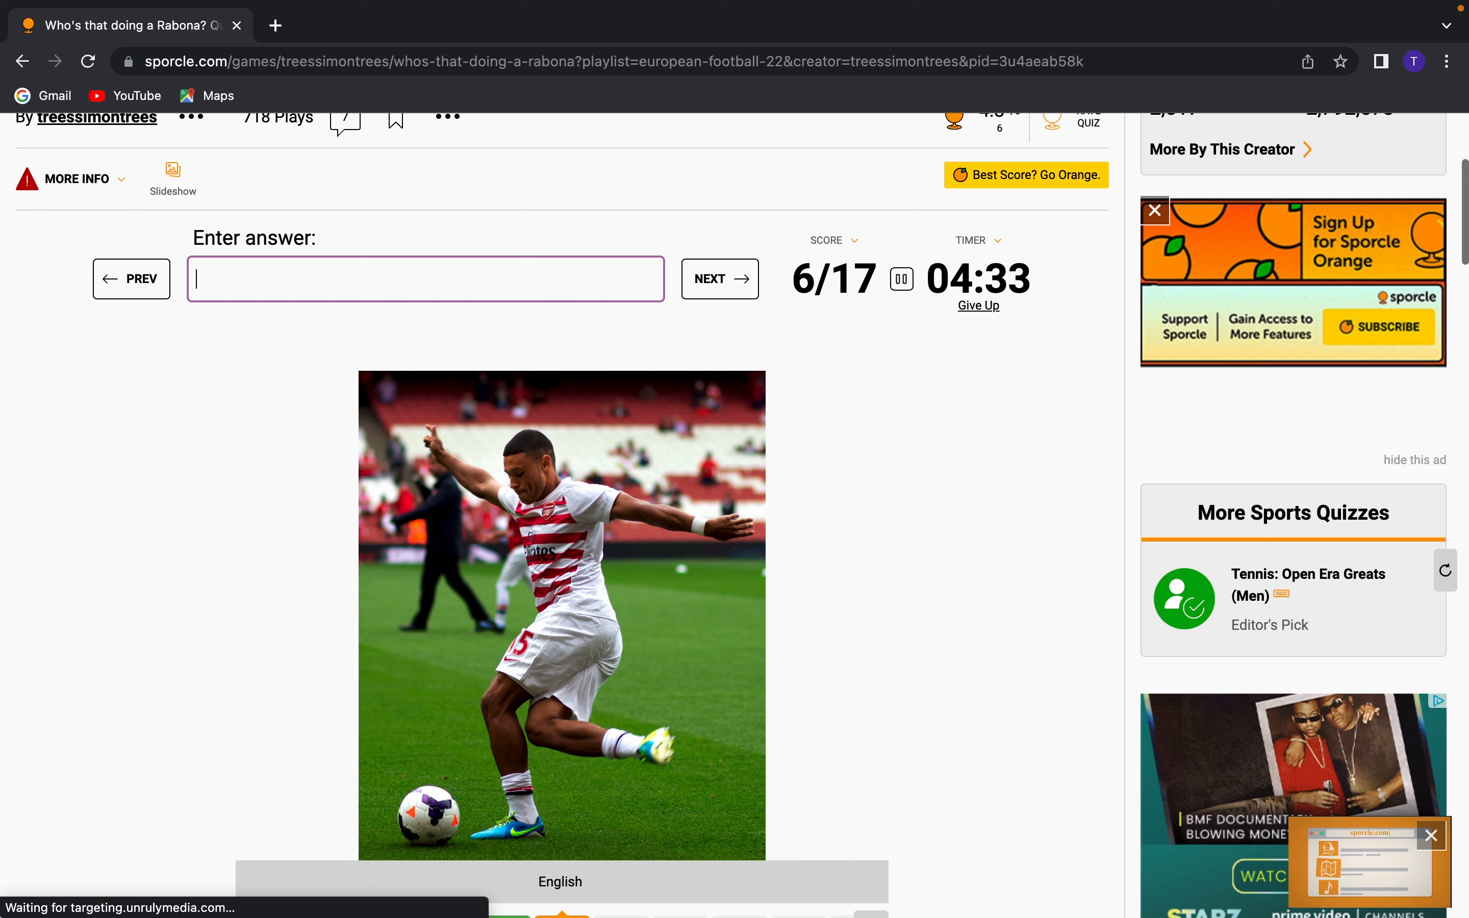
{"action": "type", "text": "oxelade chambe"}
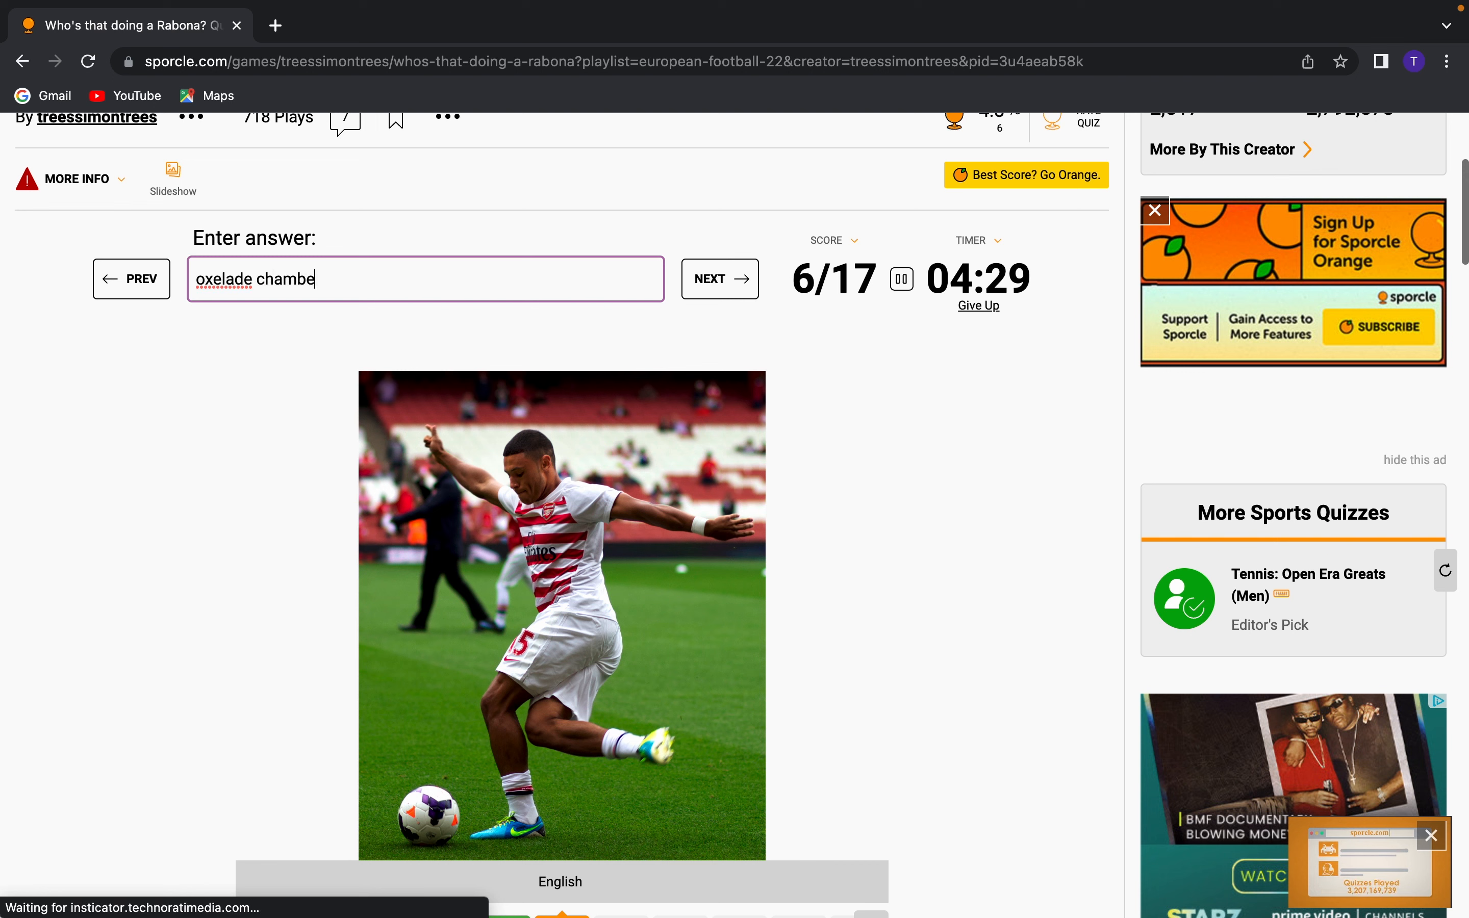
{"action": "key", "text": "Backspace"}
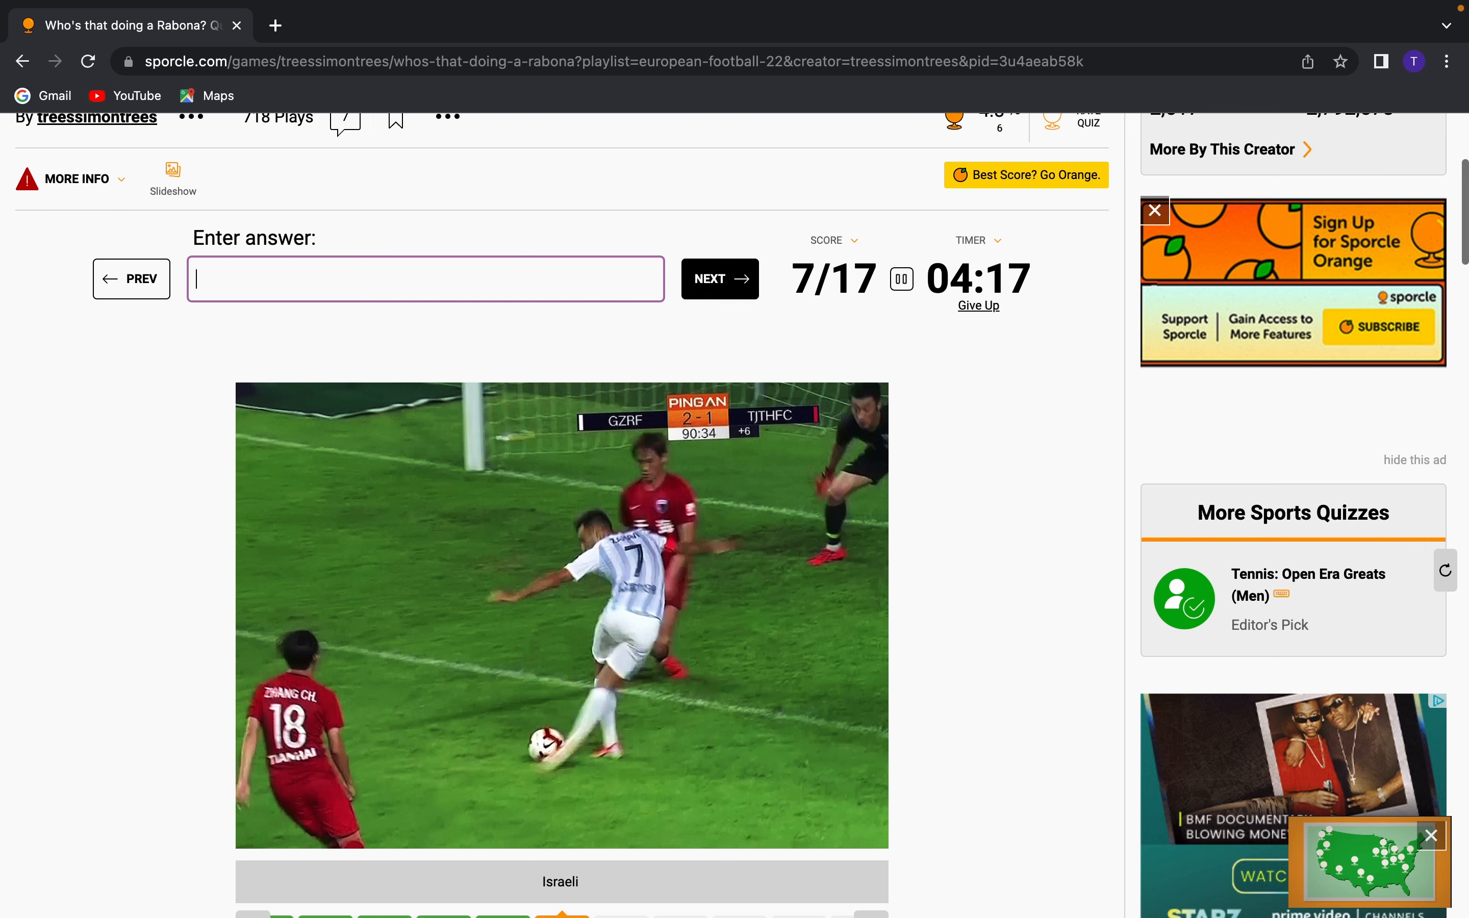
{"action": "left_click", "coordinate": [718, 279]}
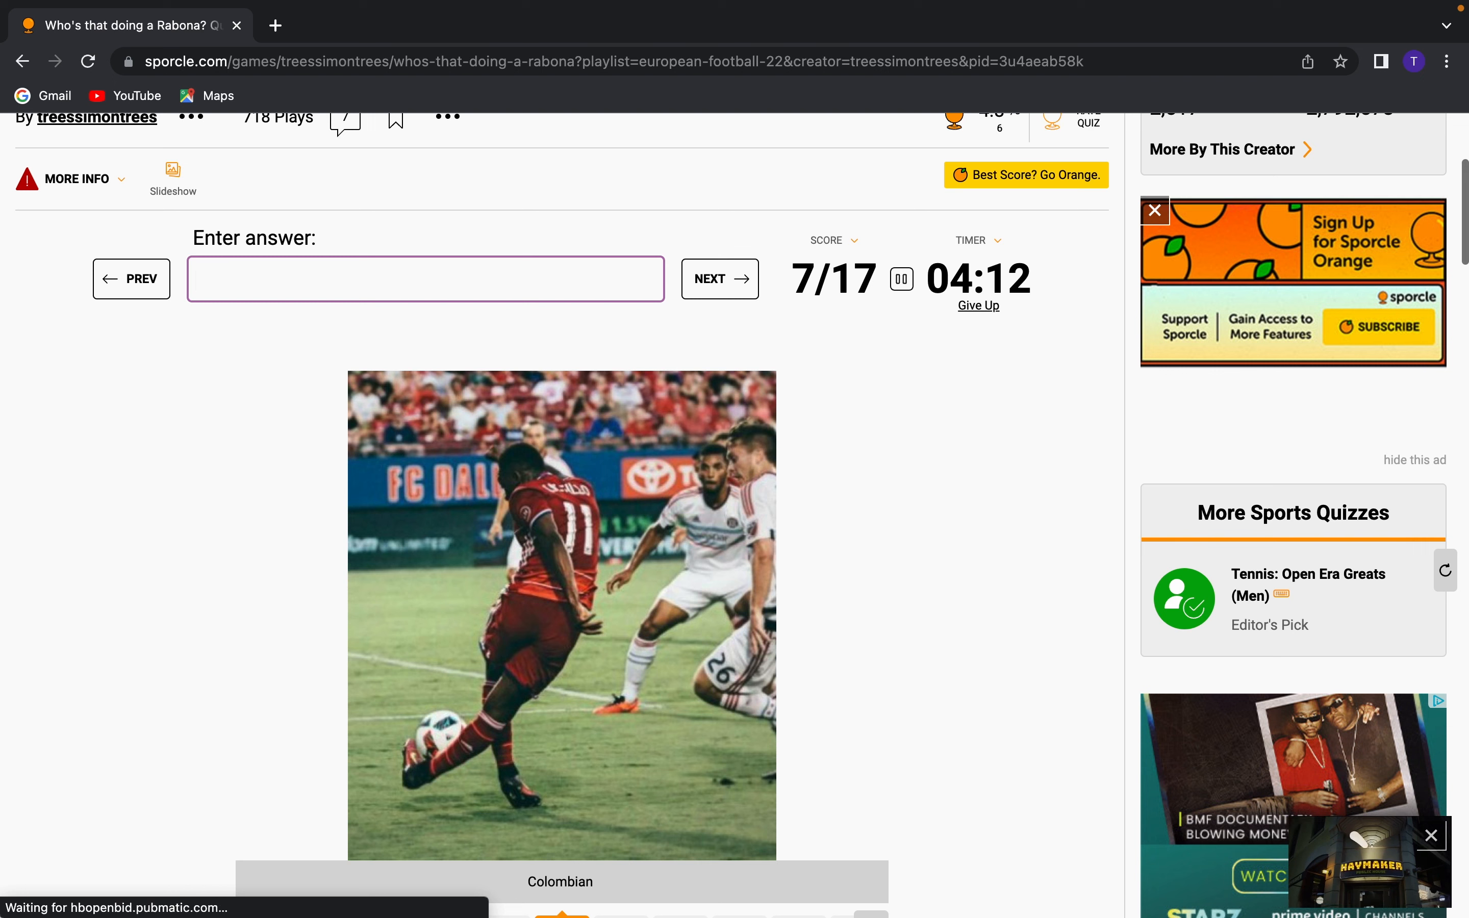
Try an Altidore guess, correcting mistyped letters, and skip to the next picture
{"action": "type", "text": "ado"}
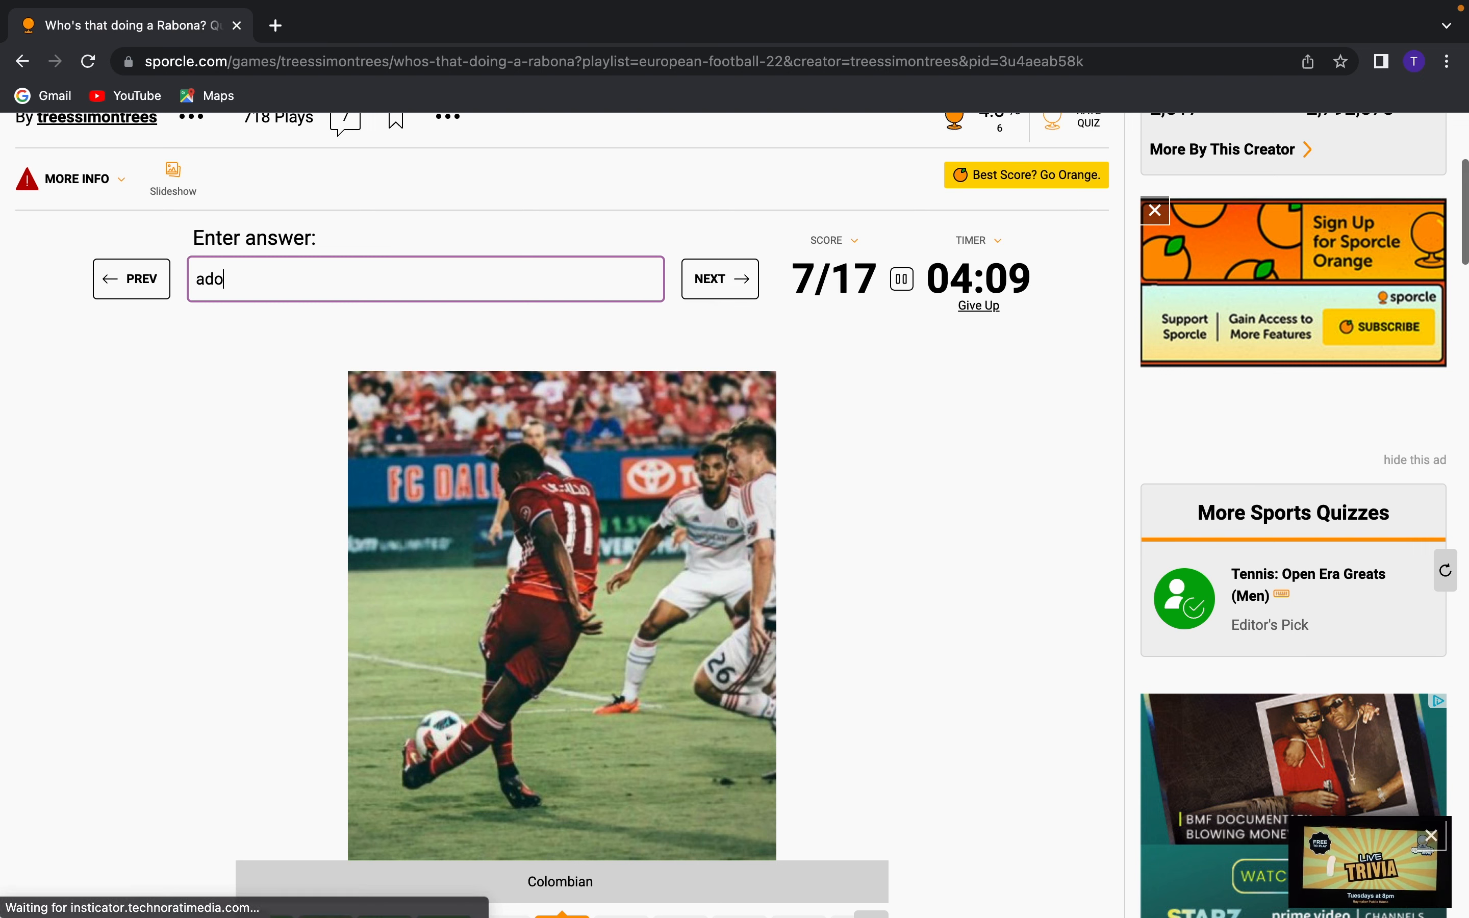
{"action": "key", "text": "Backspace"}
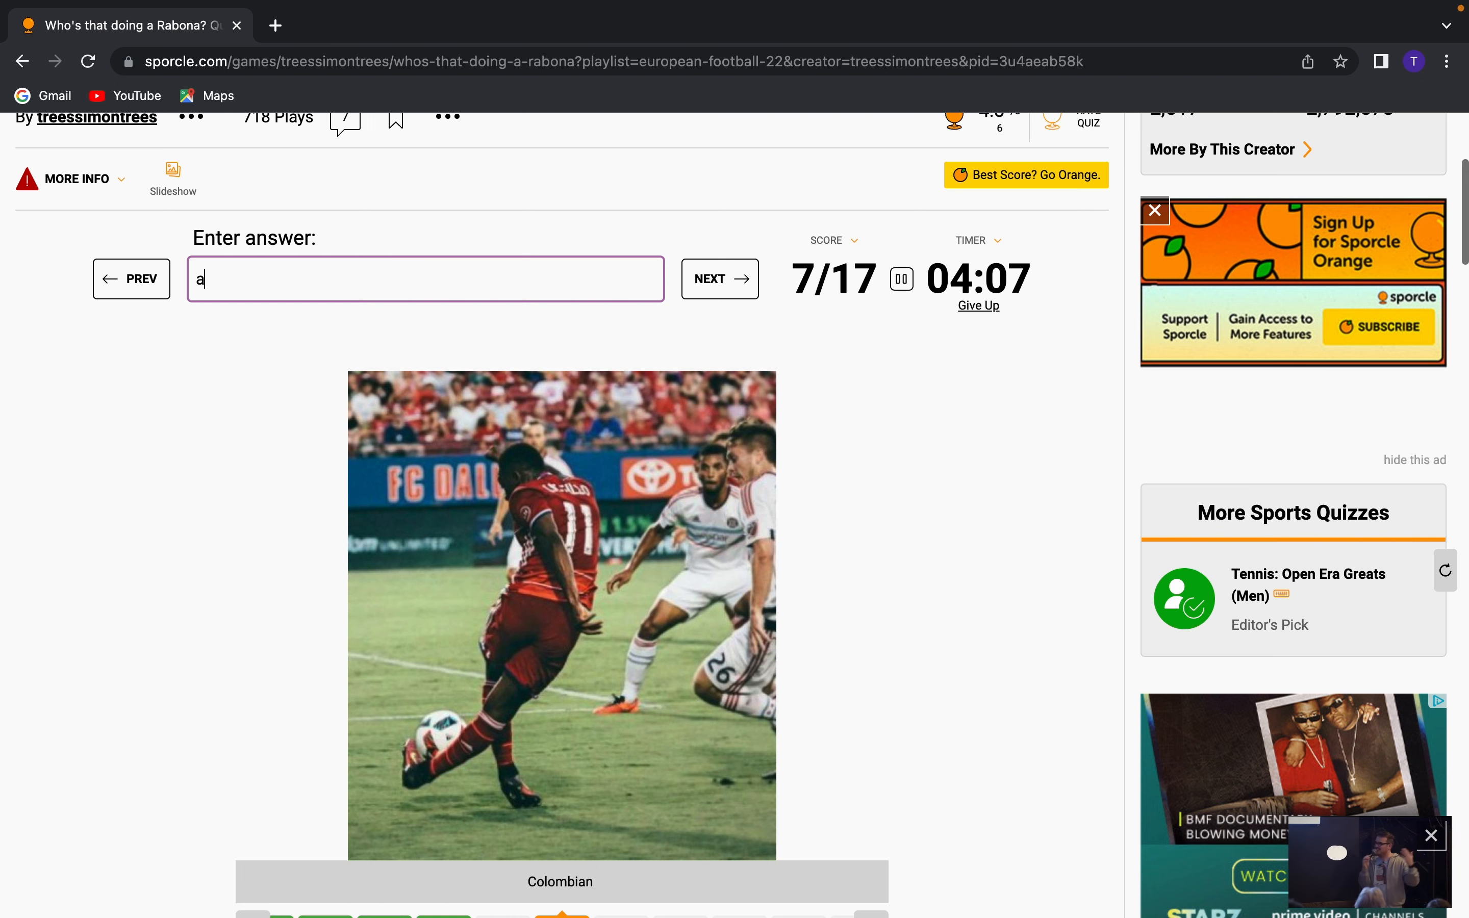
{"action": "type", "text": "ltidore"}
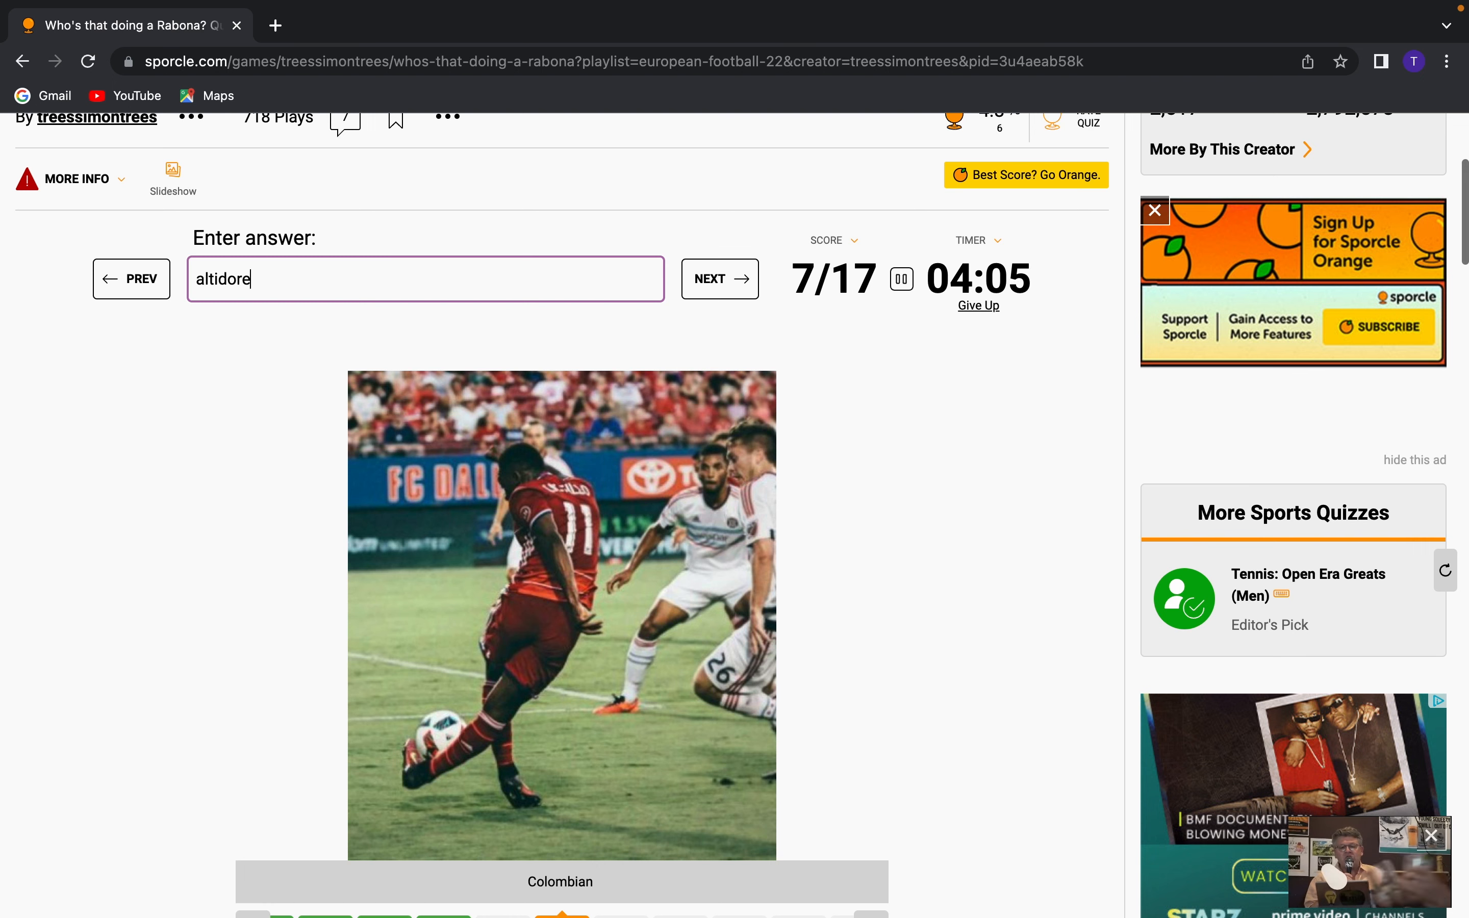
{"action": "left_click", "coordinate": [718, 279]}
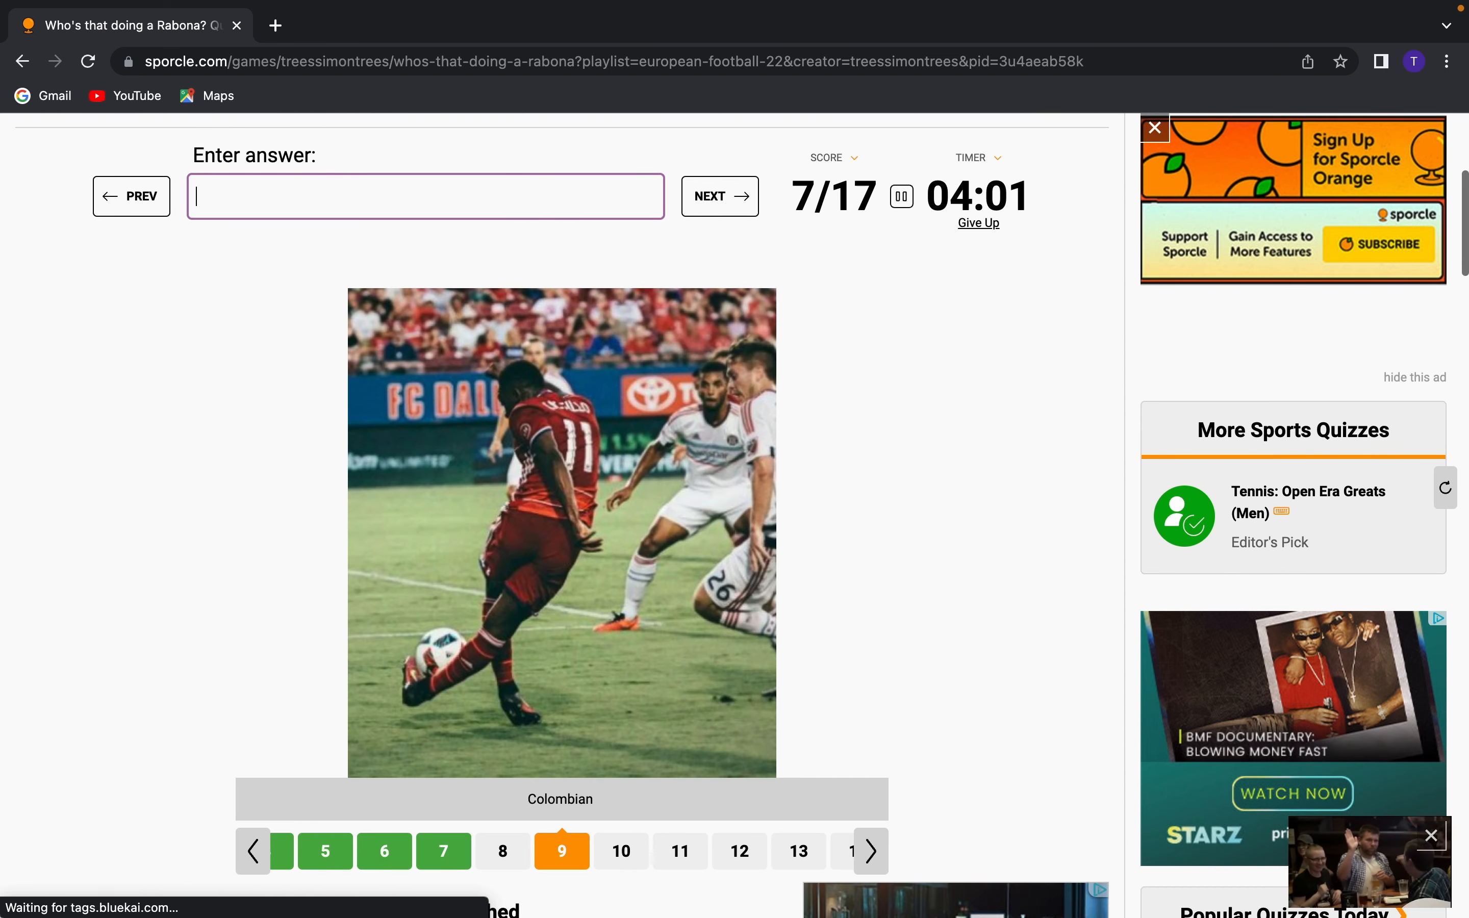
Get Angel Di Maria accepted for 8/17 and move on to the Polish player's picture
{"action": "type", "text": "martinez"}
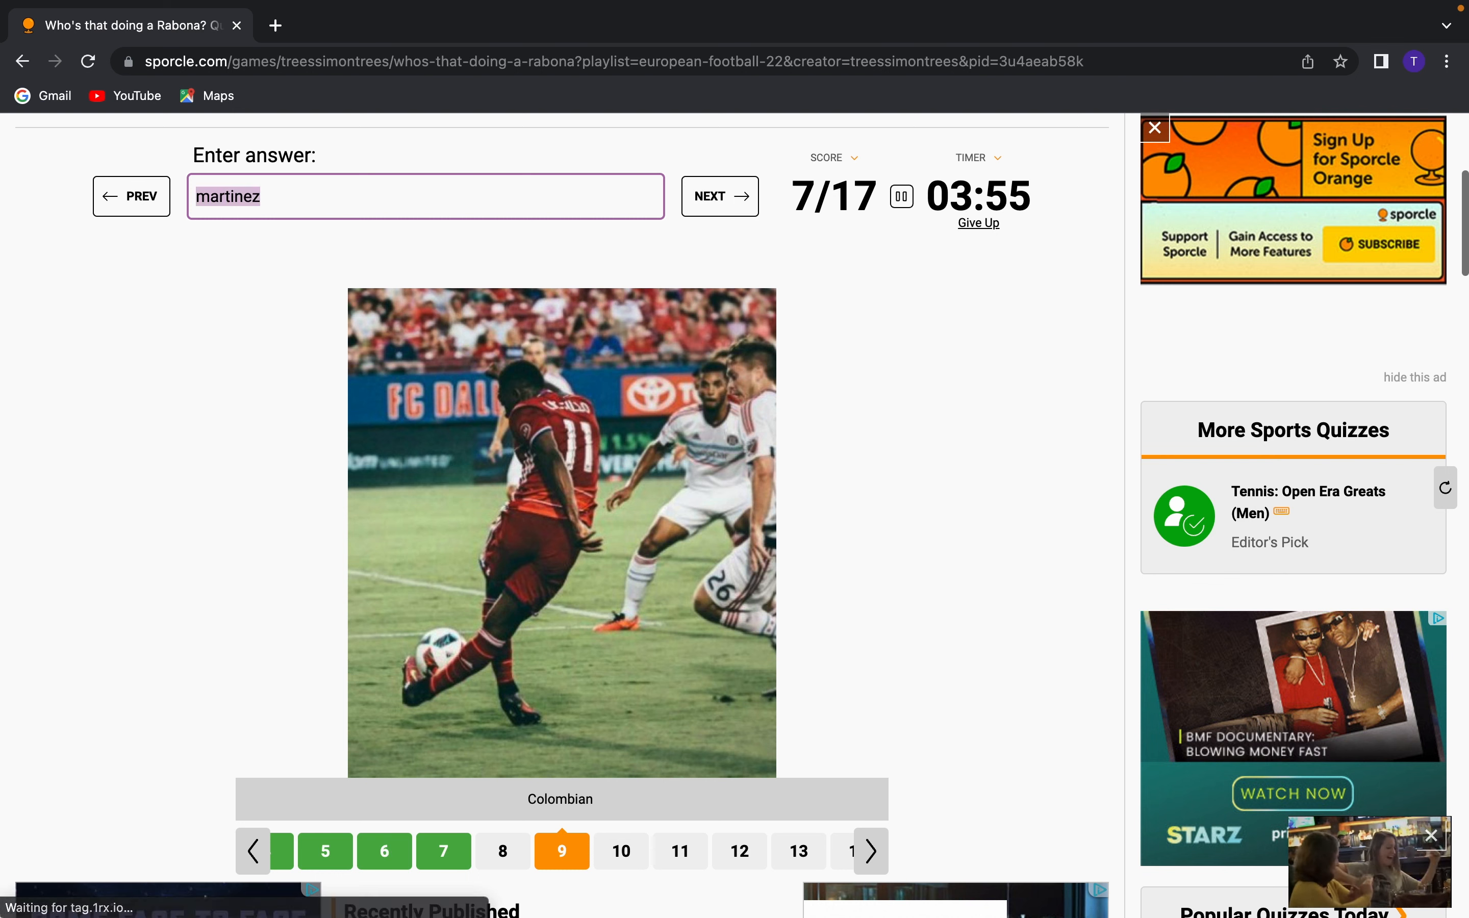
{"action": "type", "text": "cuadr"}
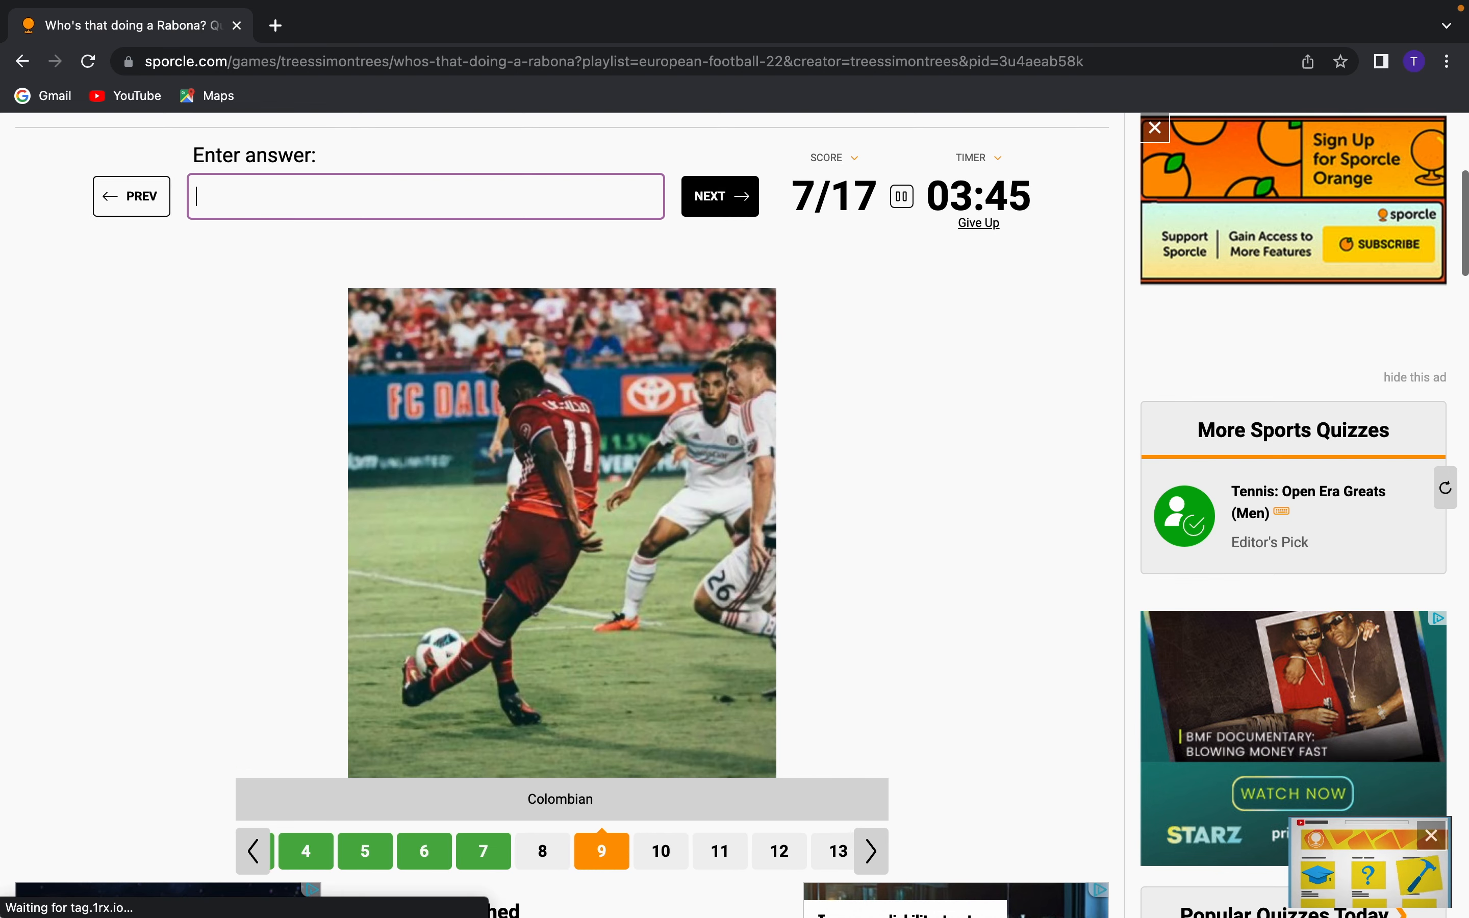
{"action": "type", "text": "d"}
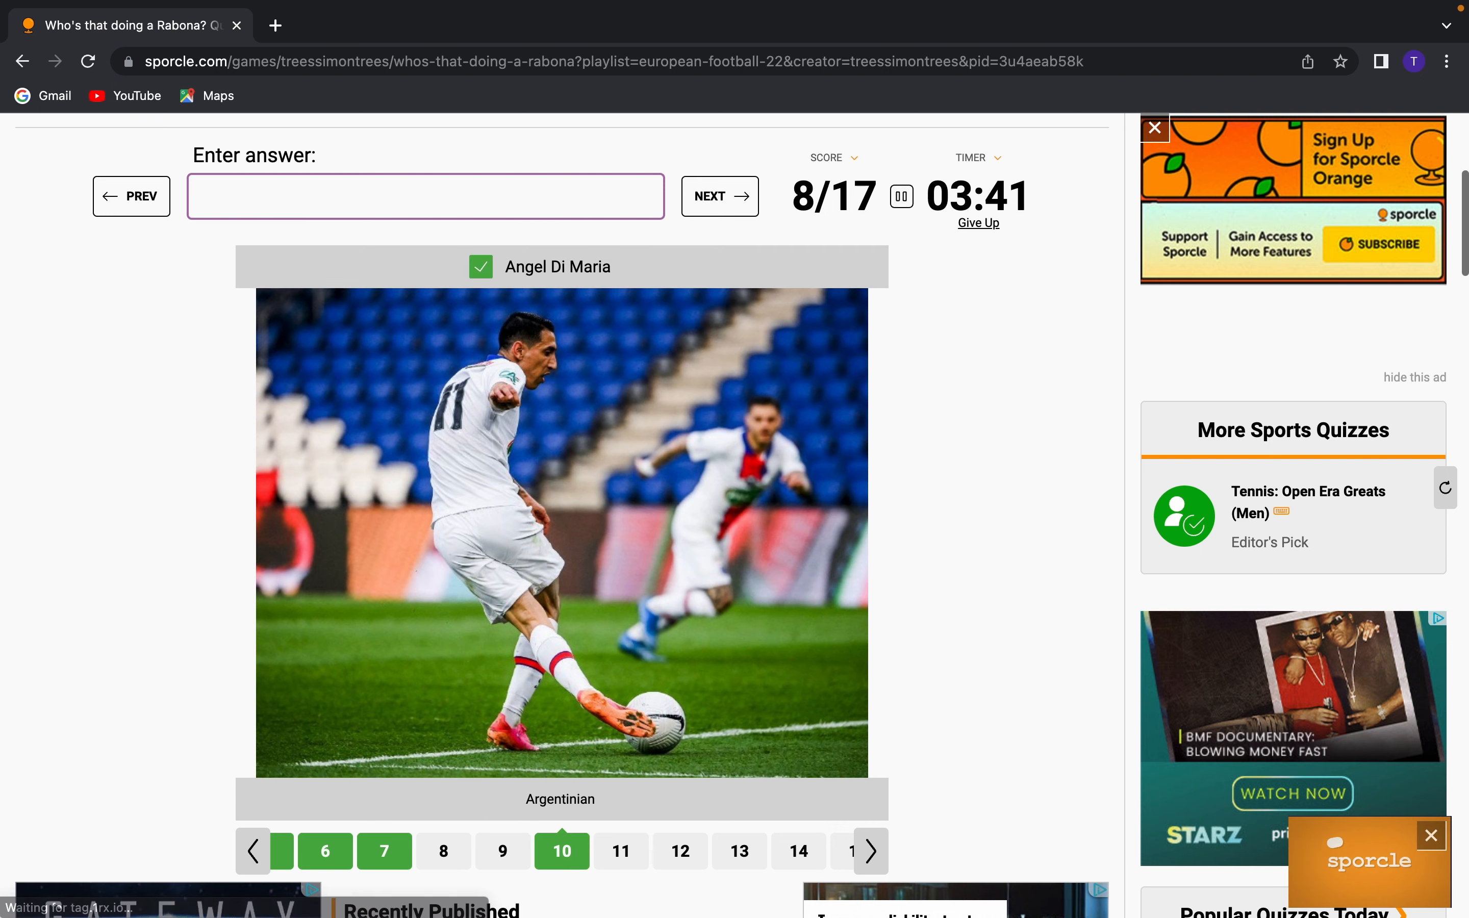
{"action": "left_click", "coordinate": [718, 195]}
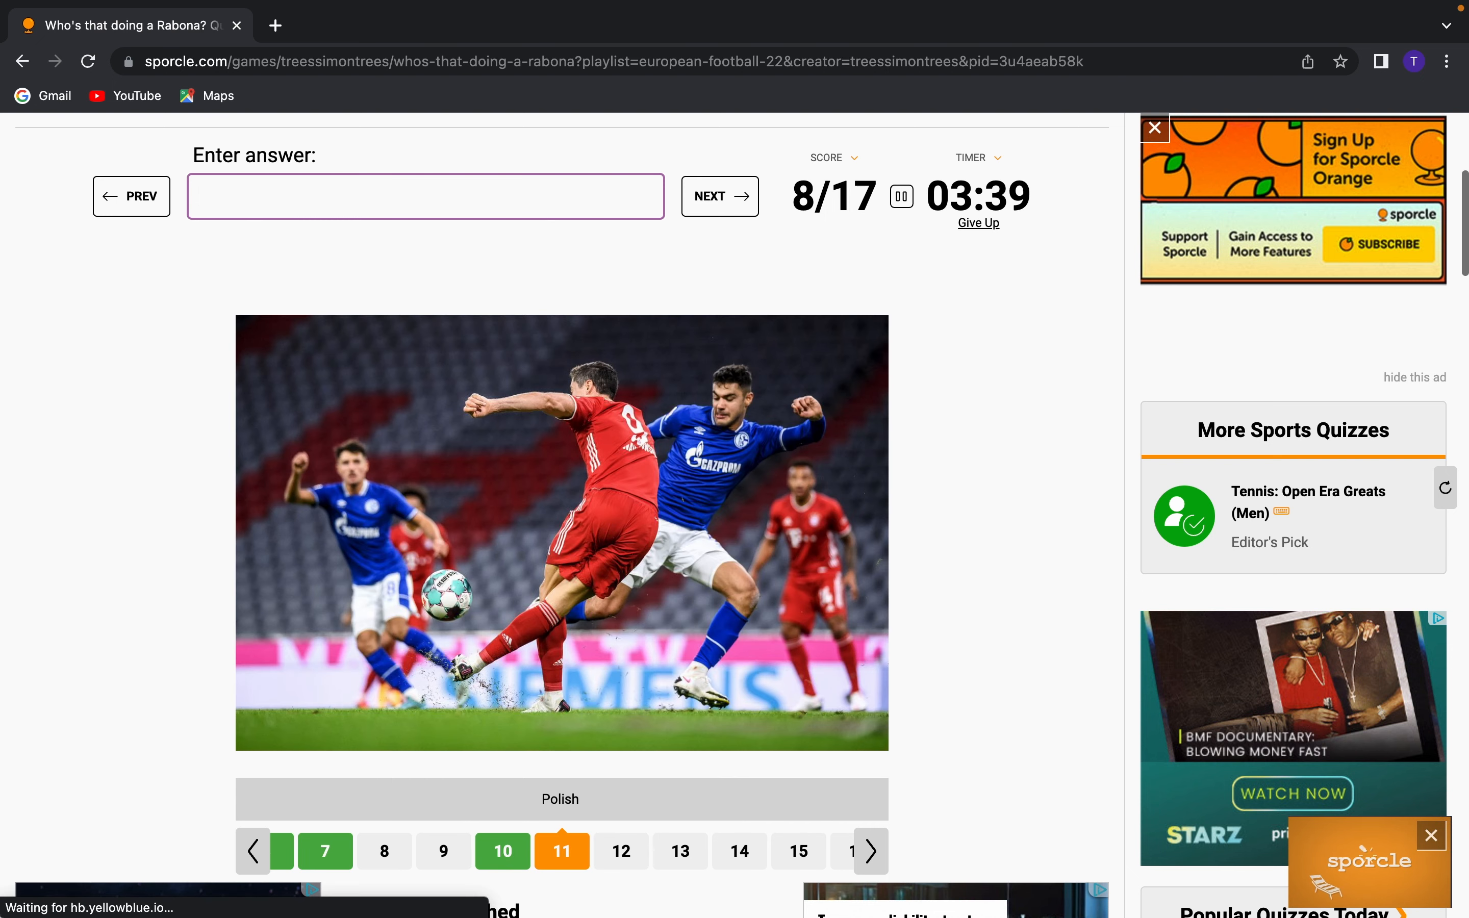
Name Robert Lewandowski, try Gascoigne guesses, and skip the English player's picture
{"action": "type", "text": "lewandwos"}
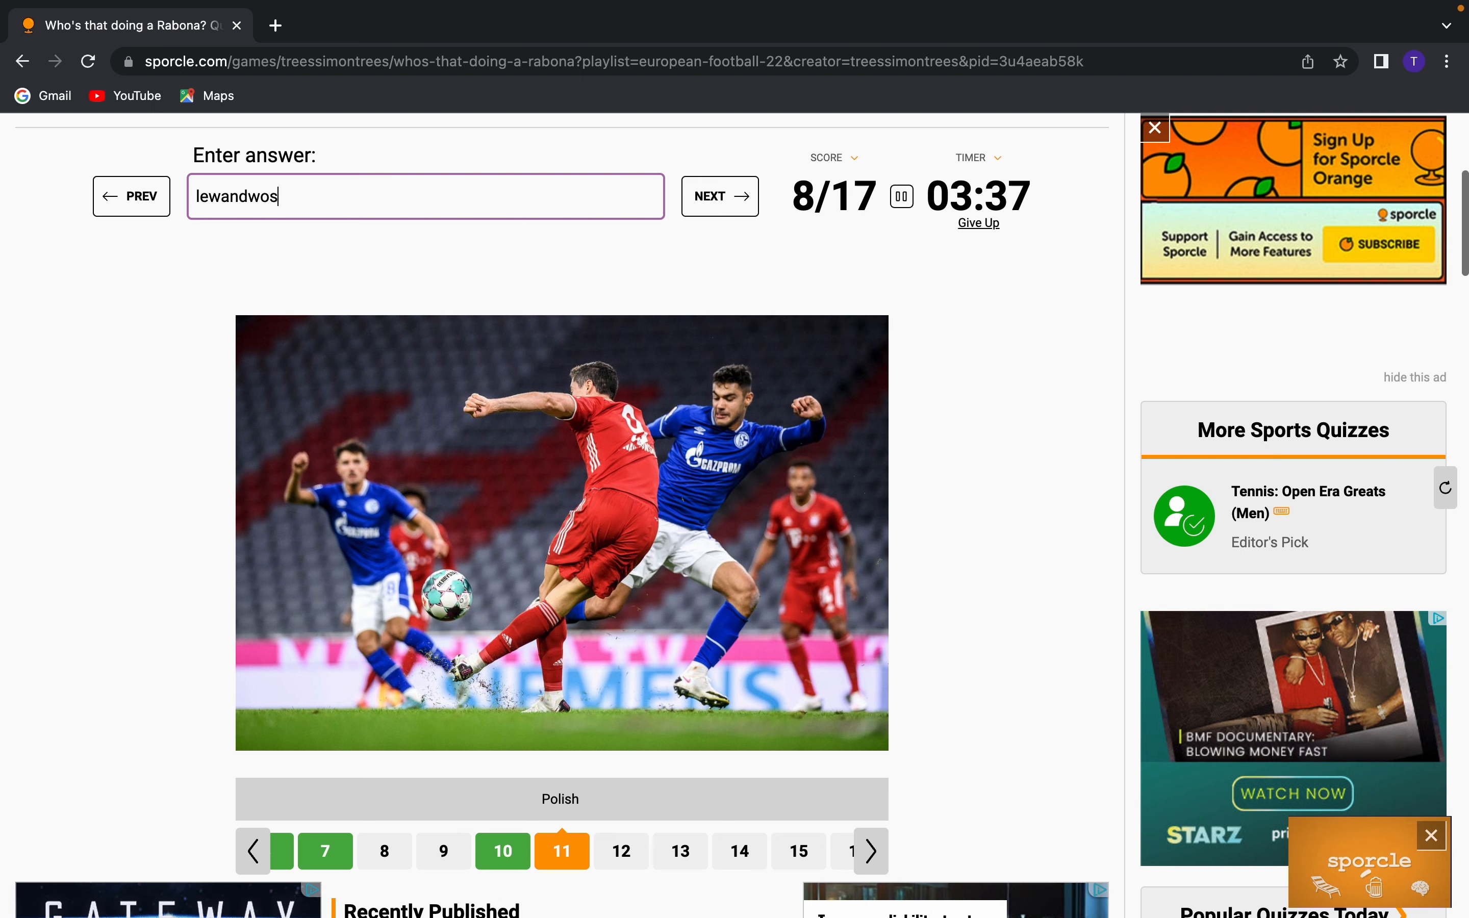
{"action": "key", "text": "Backspace"}
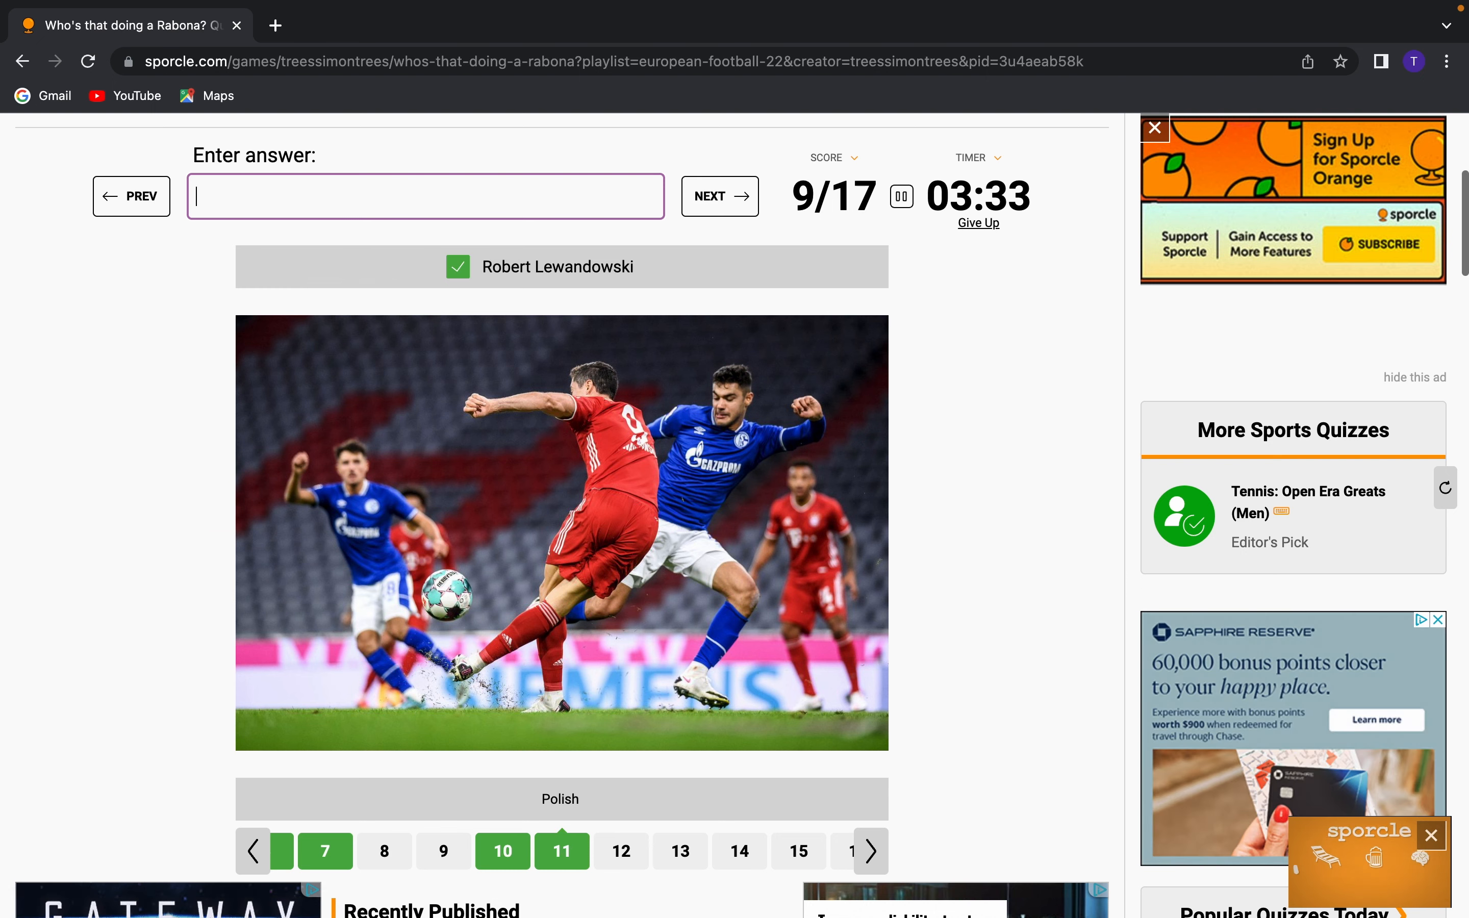
{"action": "type", "text": "curti"}
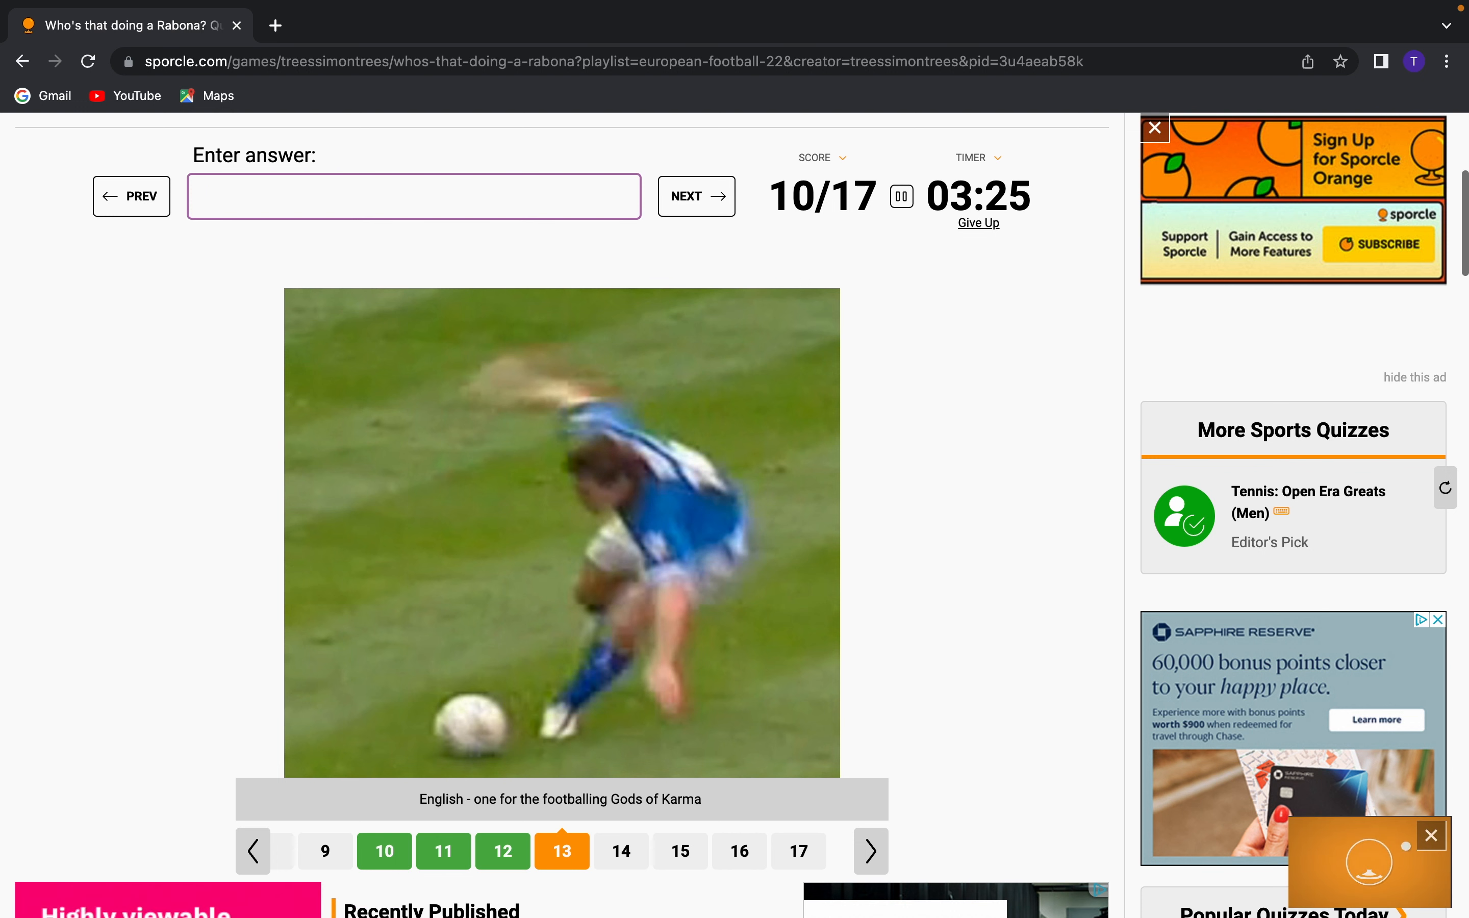
{"action": "type", "text": "g"}
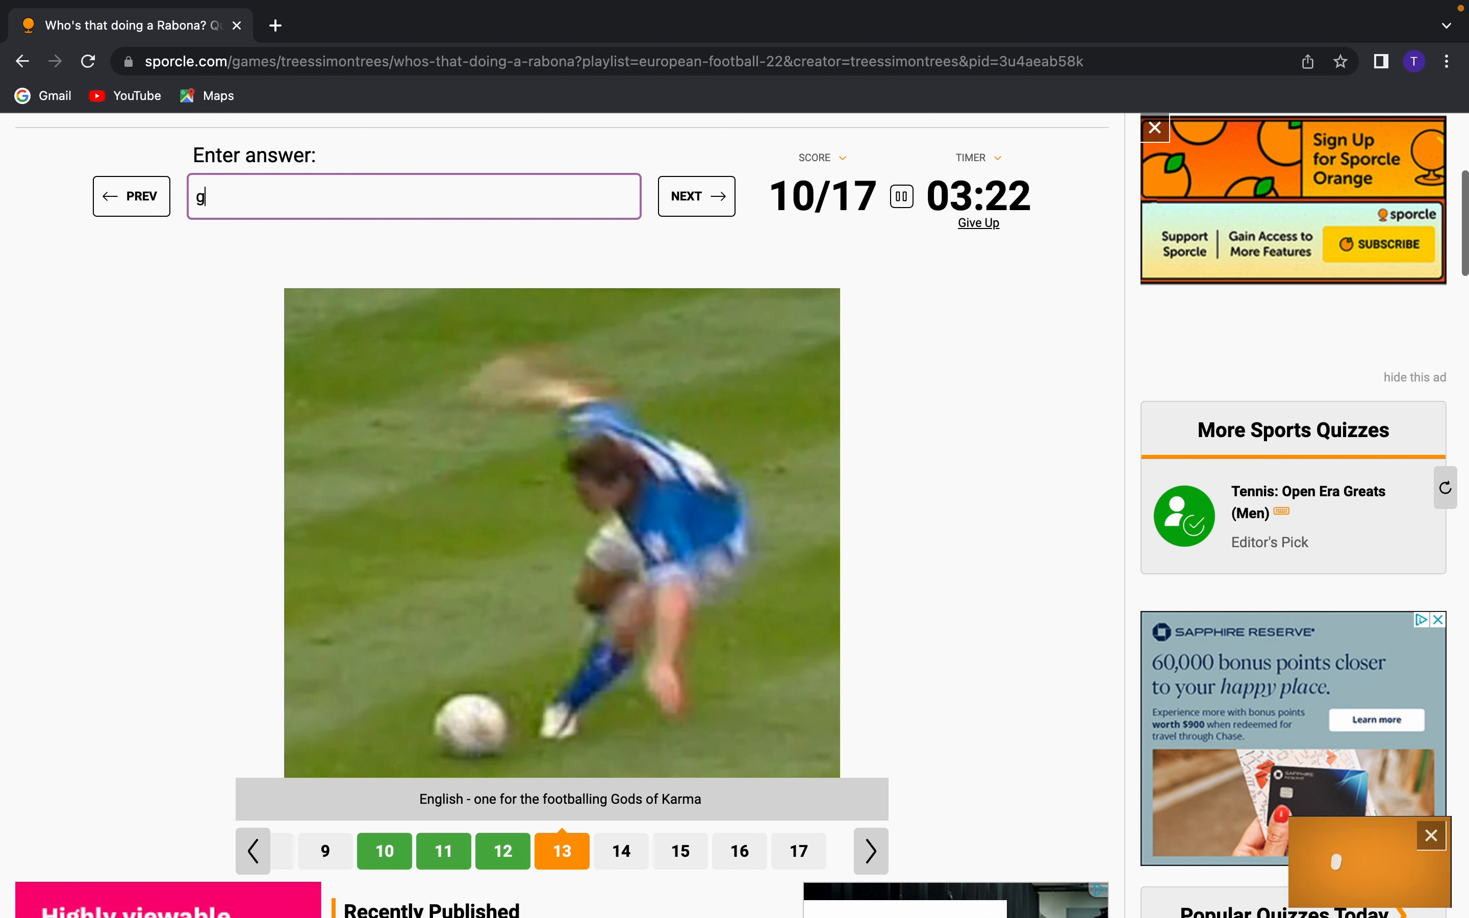
{"action": "type", "text": "ascoigne"}
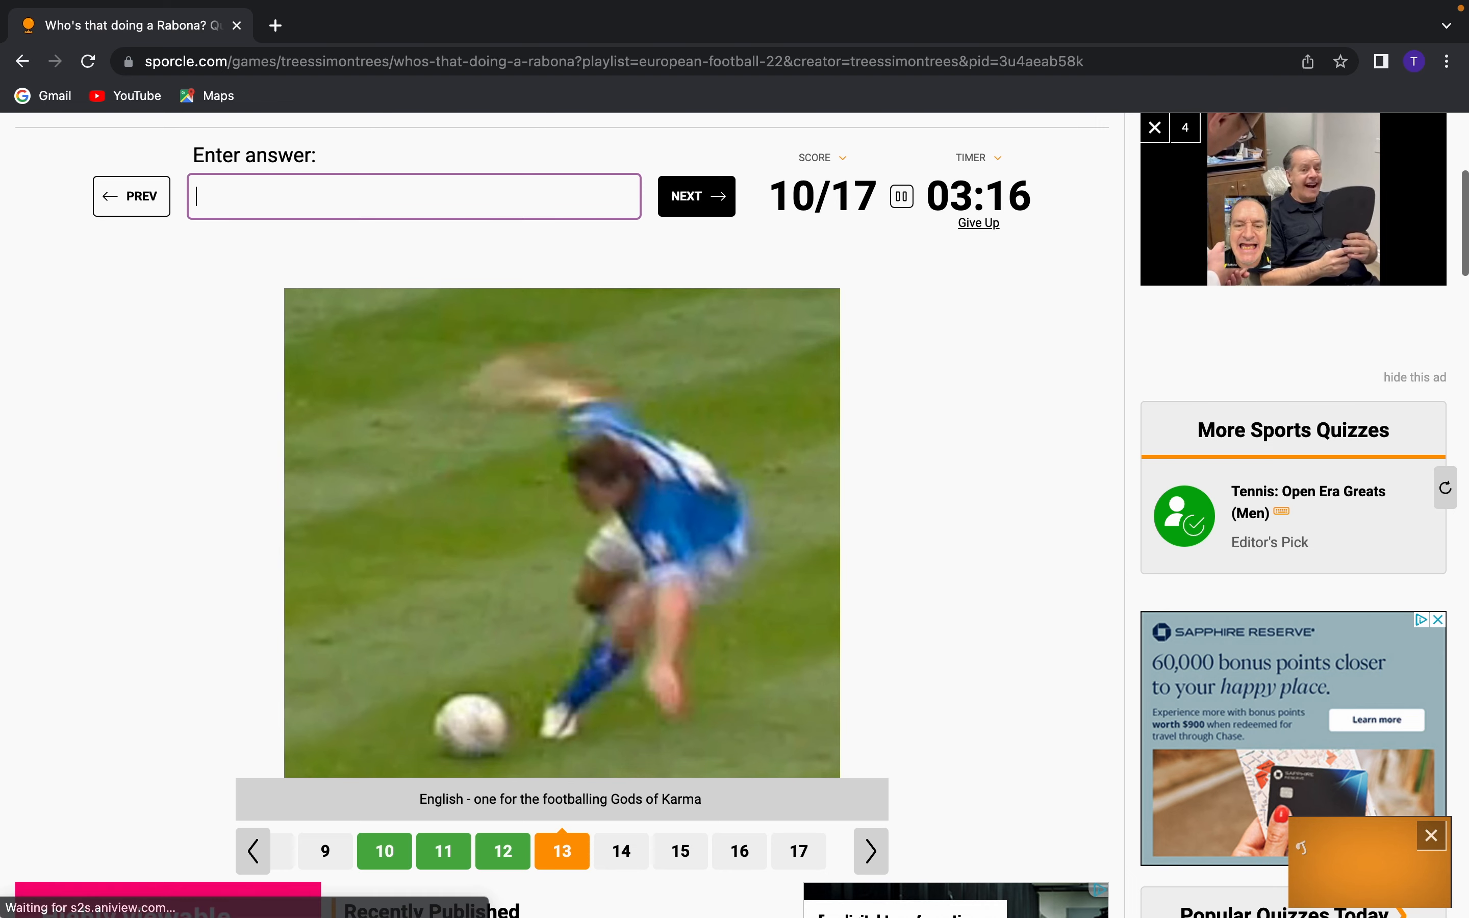
{"action": "left_click", "coordinate": [695, 196]}
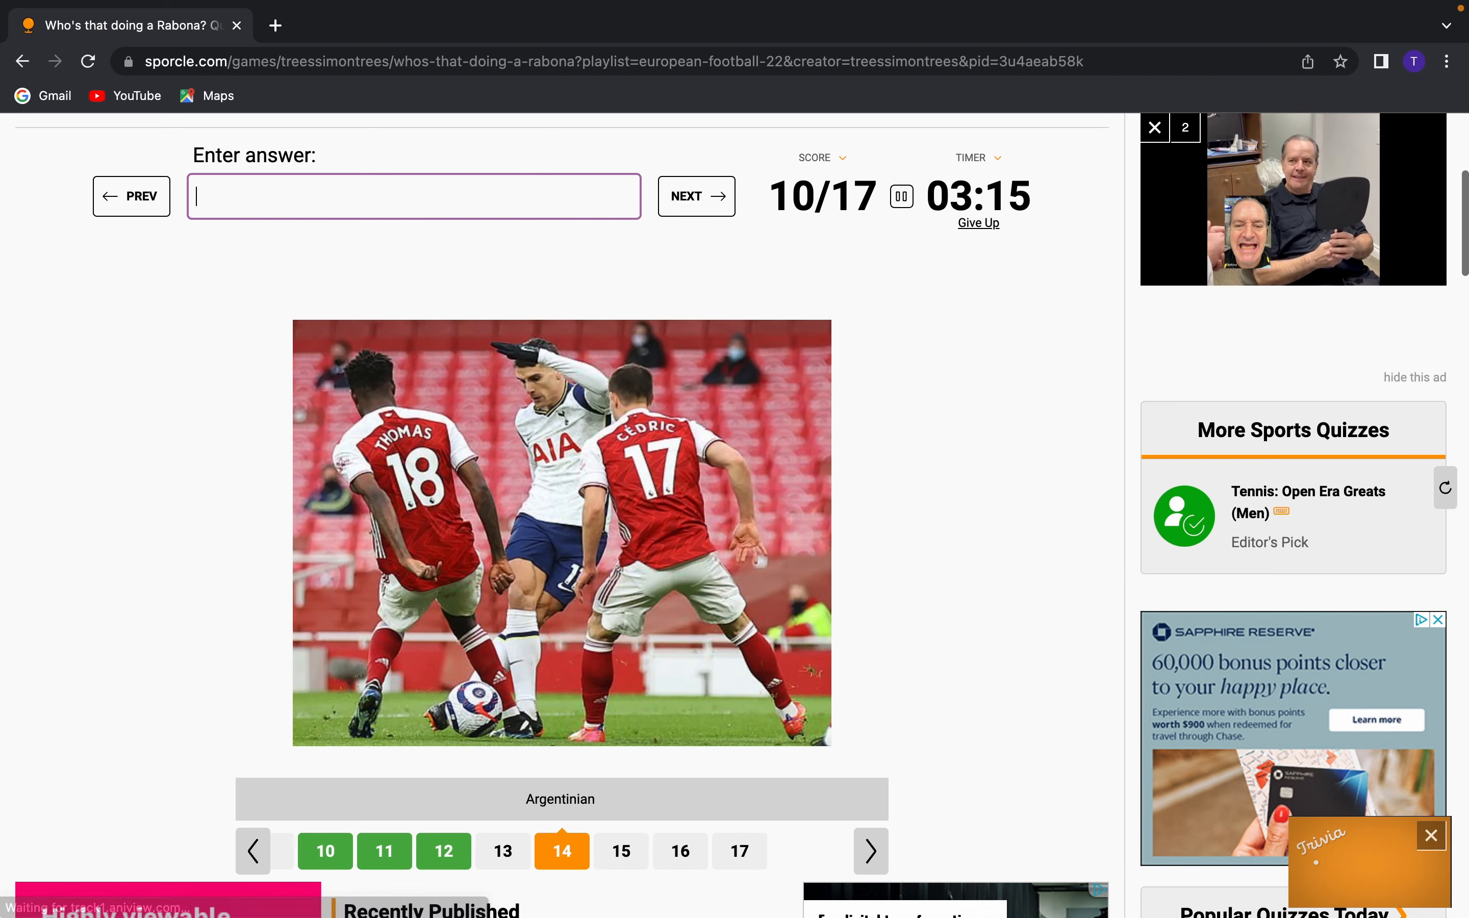
Name Erik Lamela, skip the Cameroonian player, and get Paul Gascoigne accepted for 13/17
{"action": "type", "text": "Erik Lamela"}
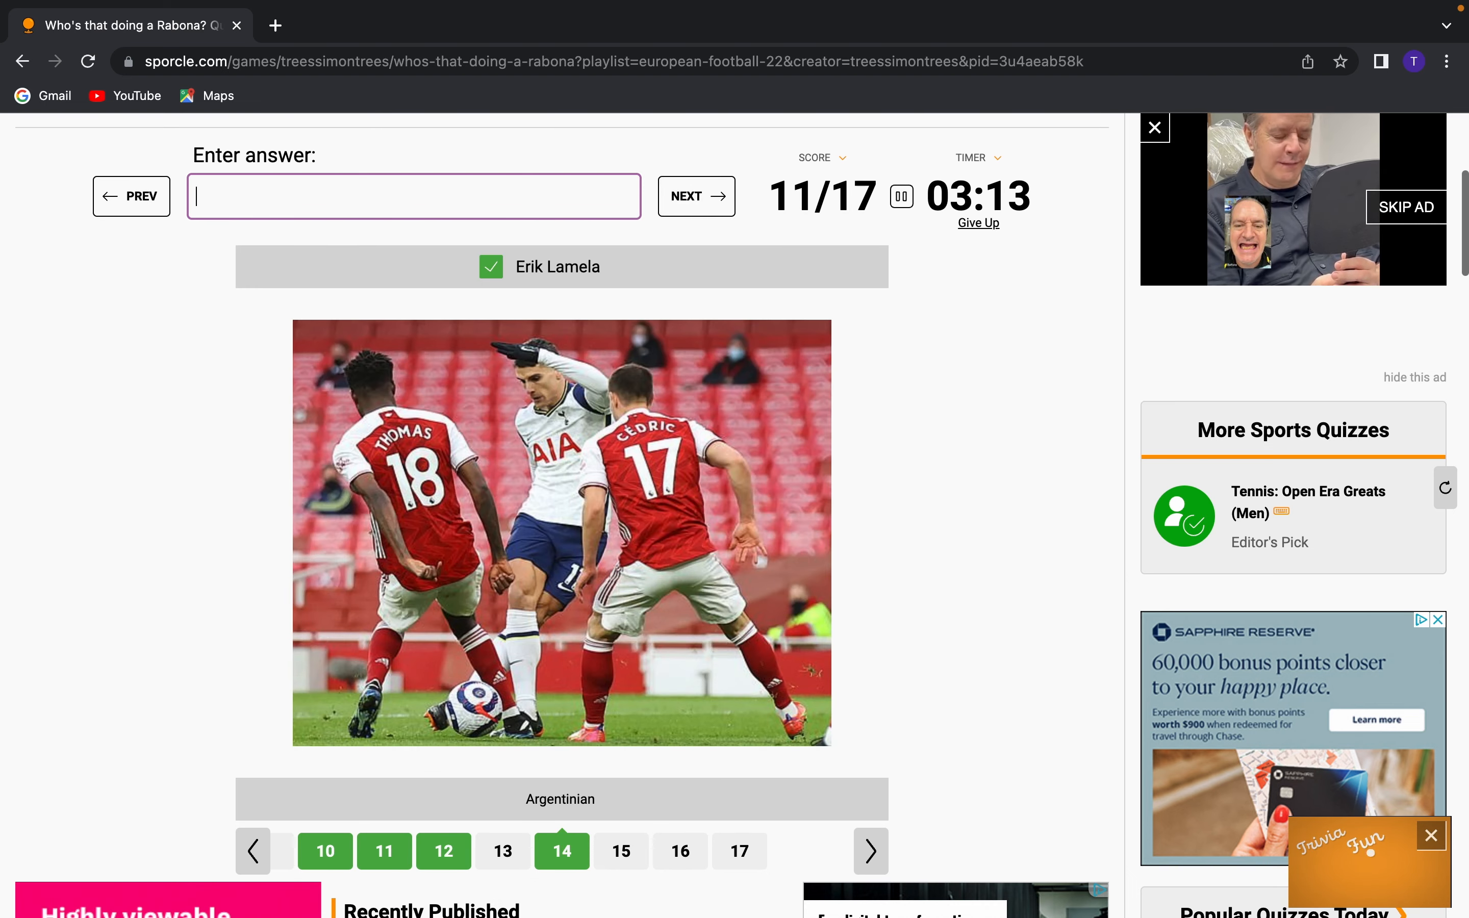
{"action": "left_click", "coordinate": [696, 196]}
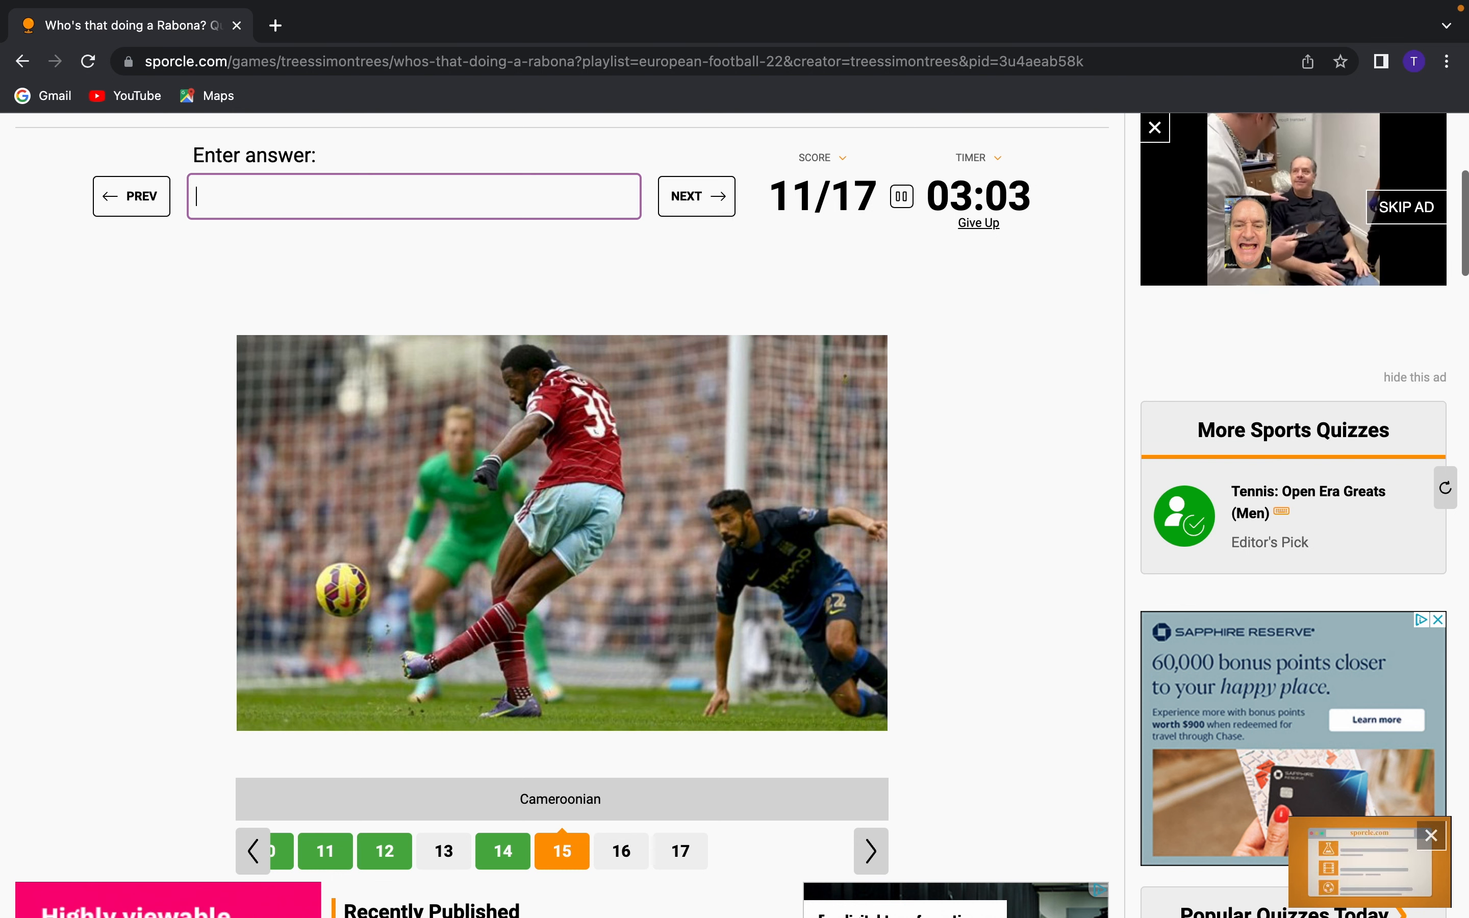
{"action": "left_click", "coordinate": [695, 196]}
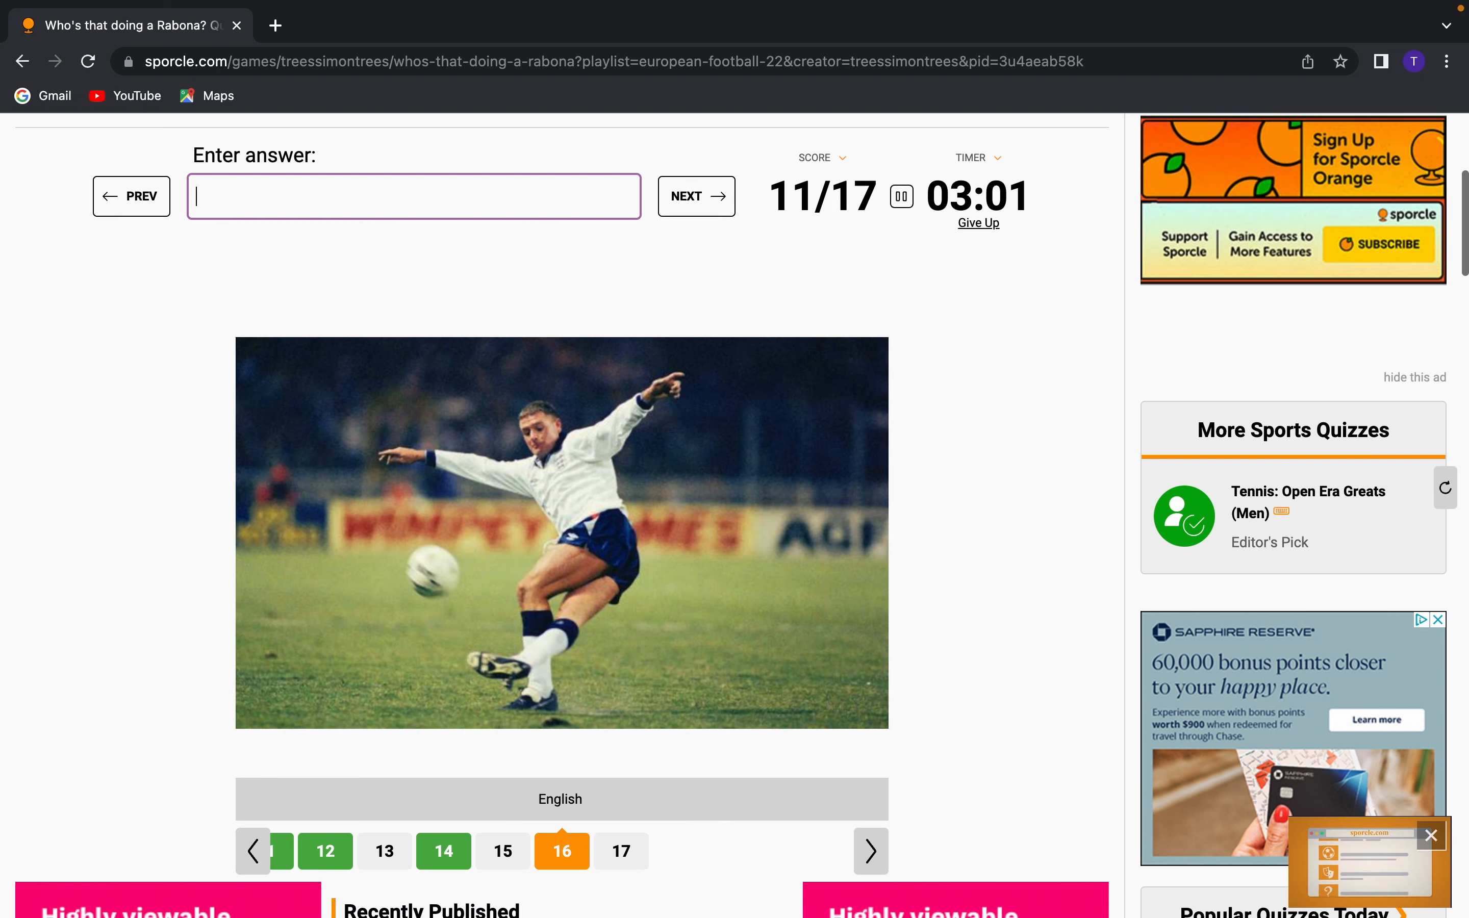
{"action": "type", "text": "gazz"}
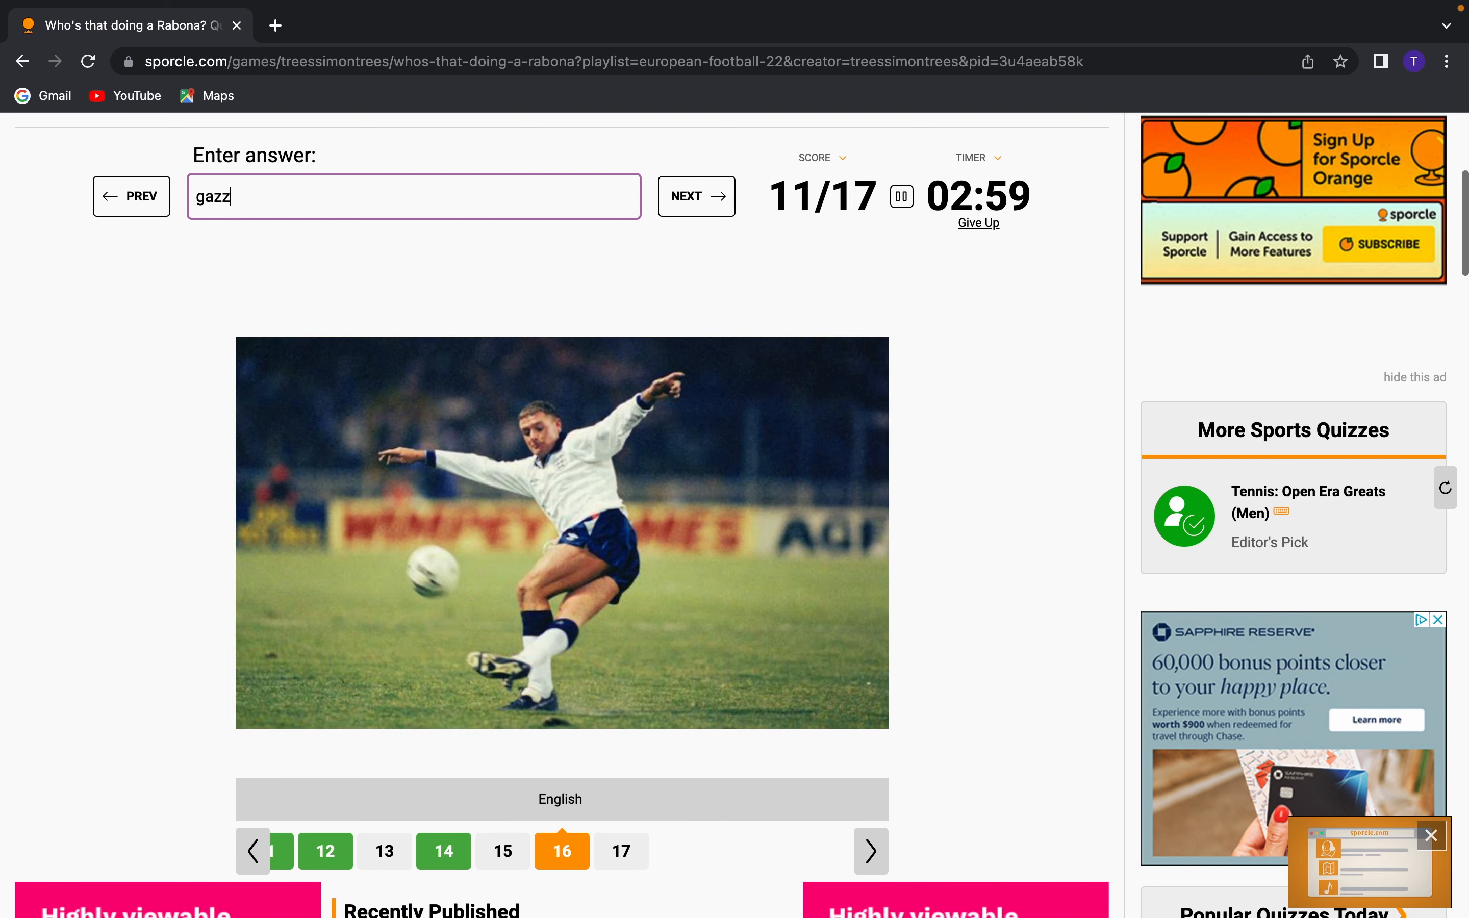
{"action": "key", "text": "Backspace"}
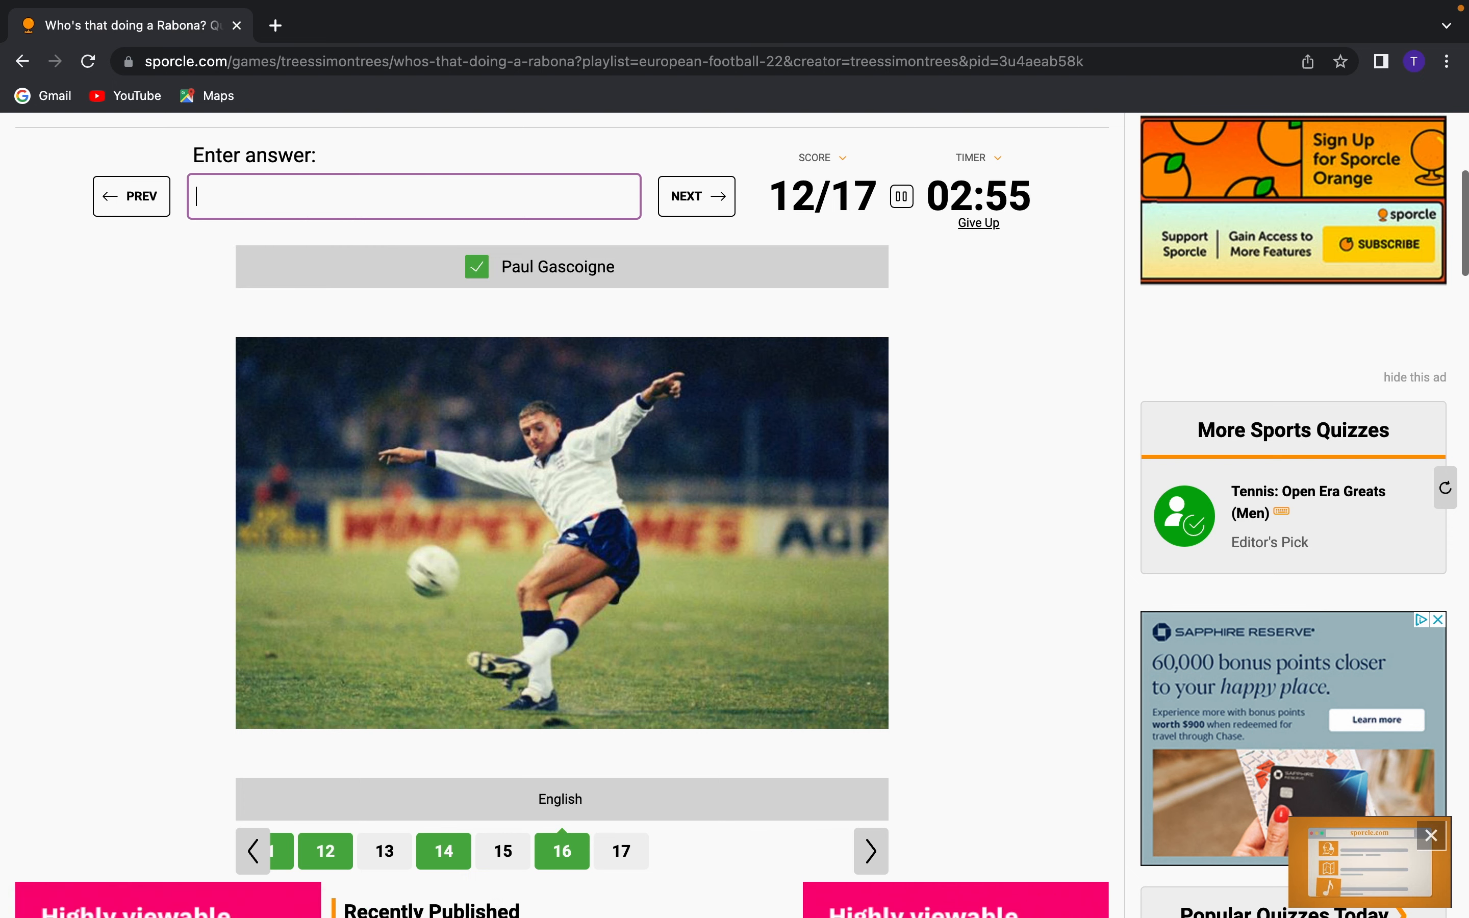
Try a last guess and give up, ending the Rabona quiz at 13/17
{"action": "type", "text": "ru"}
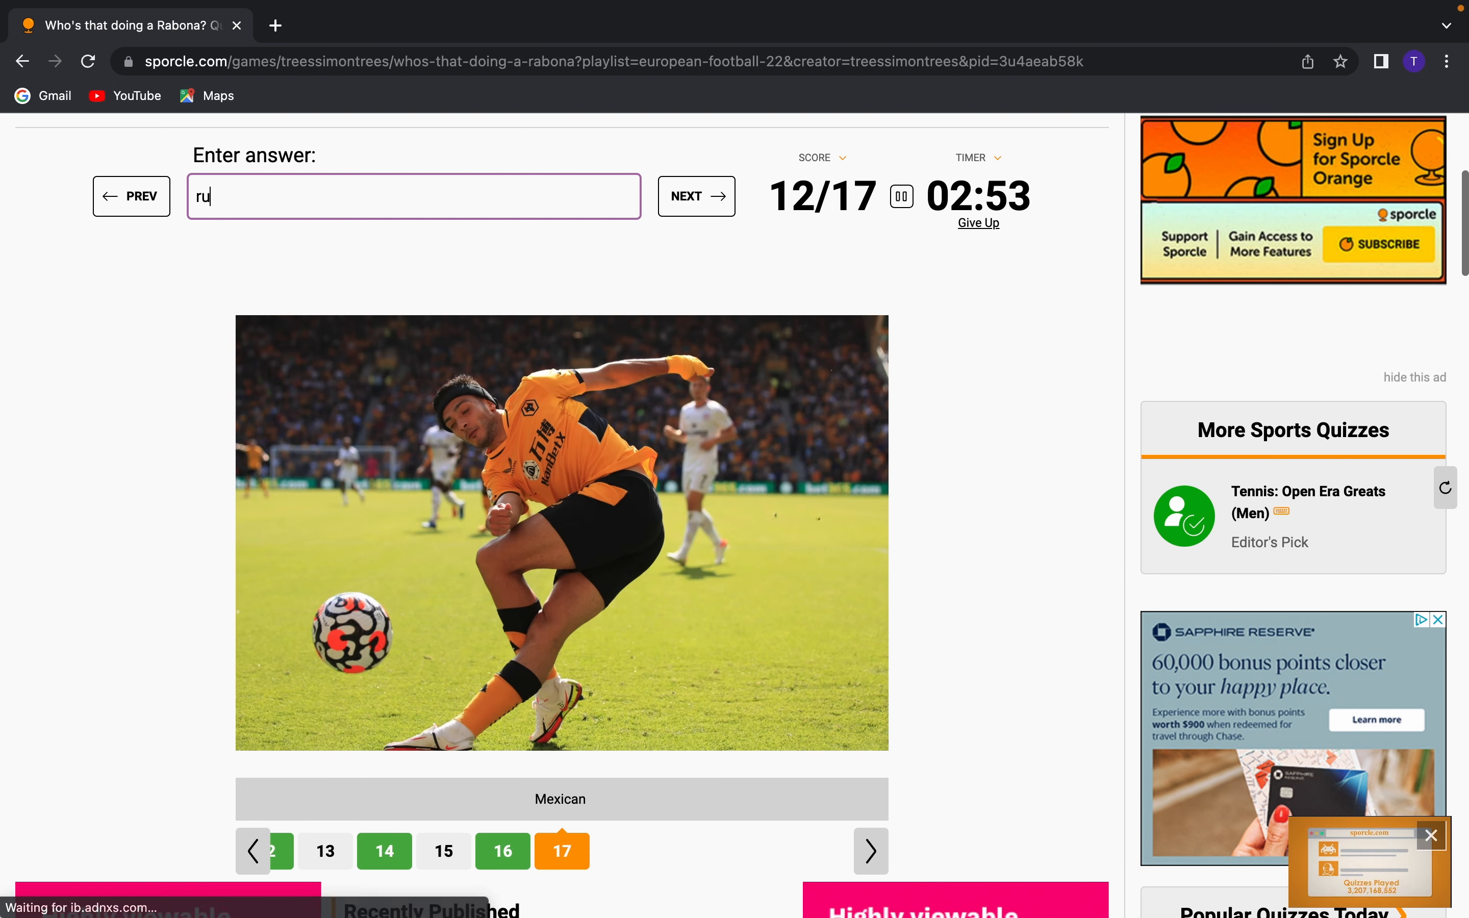
{"action": "type", "text": "a"}
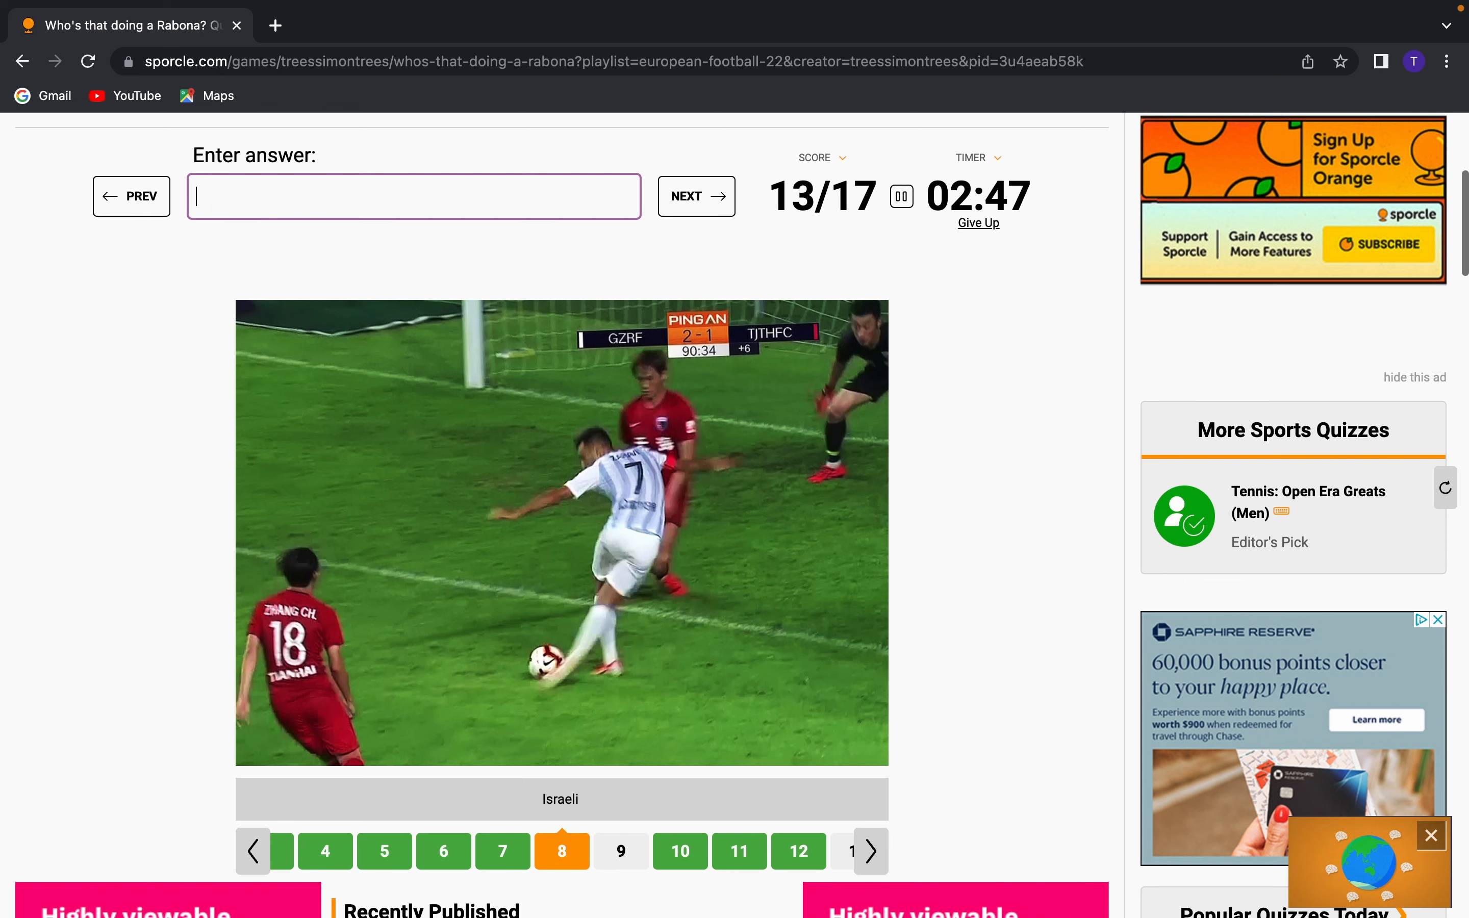
{"action": "left_click", "coordinate": [695, 195]}
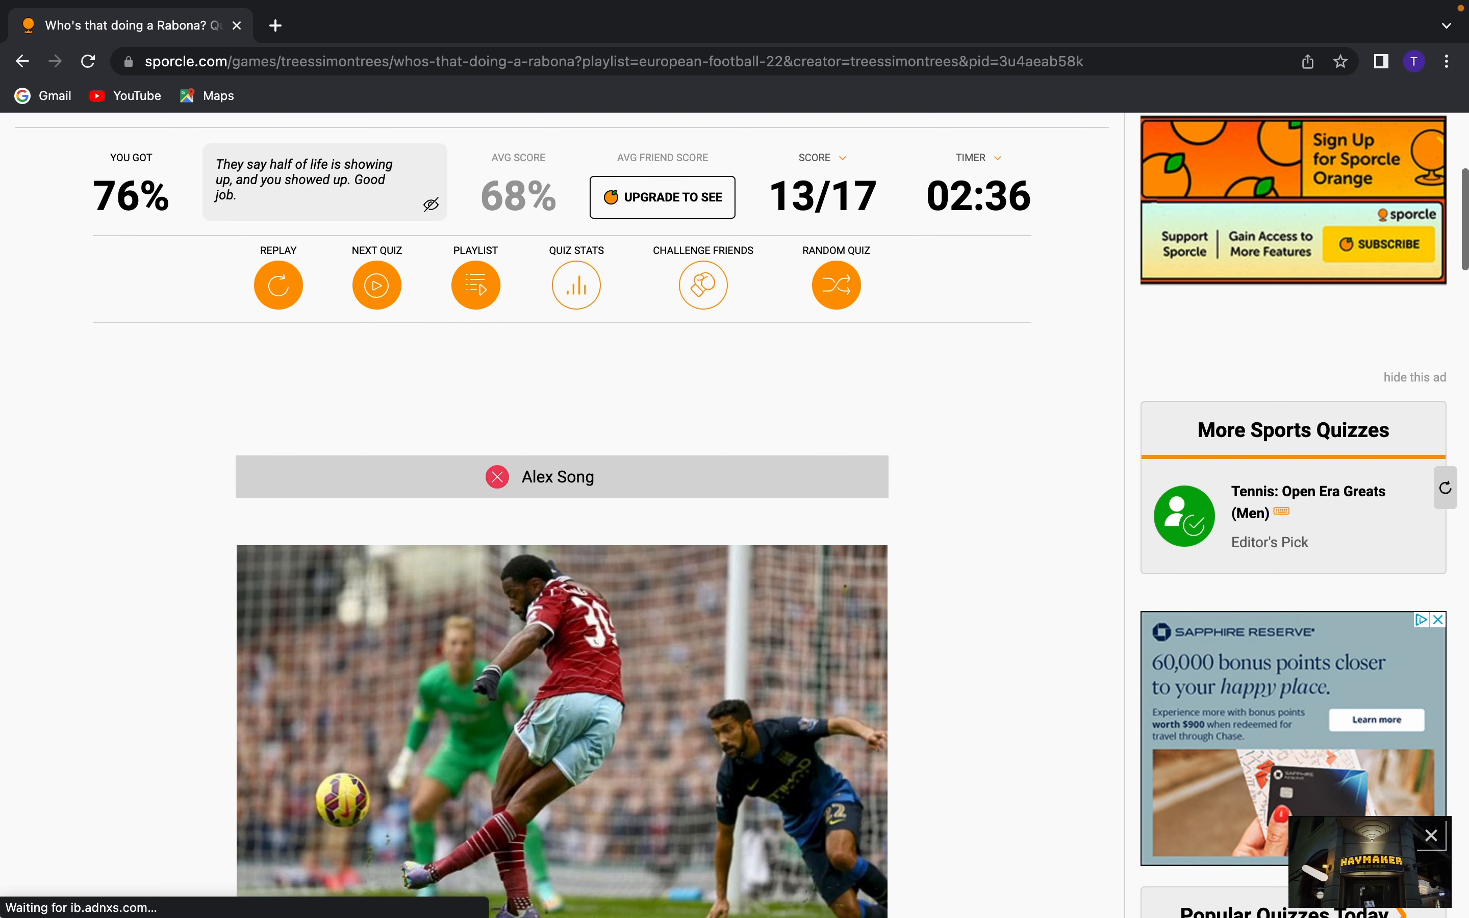
Scroll past the revealed answers to the playlist and open European Goalkeeper of the Year
{"action": "scroll", "scroll_direction": "down", "scroll_amount": 3}
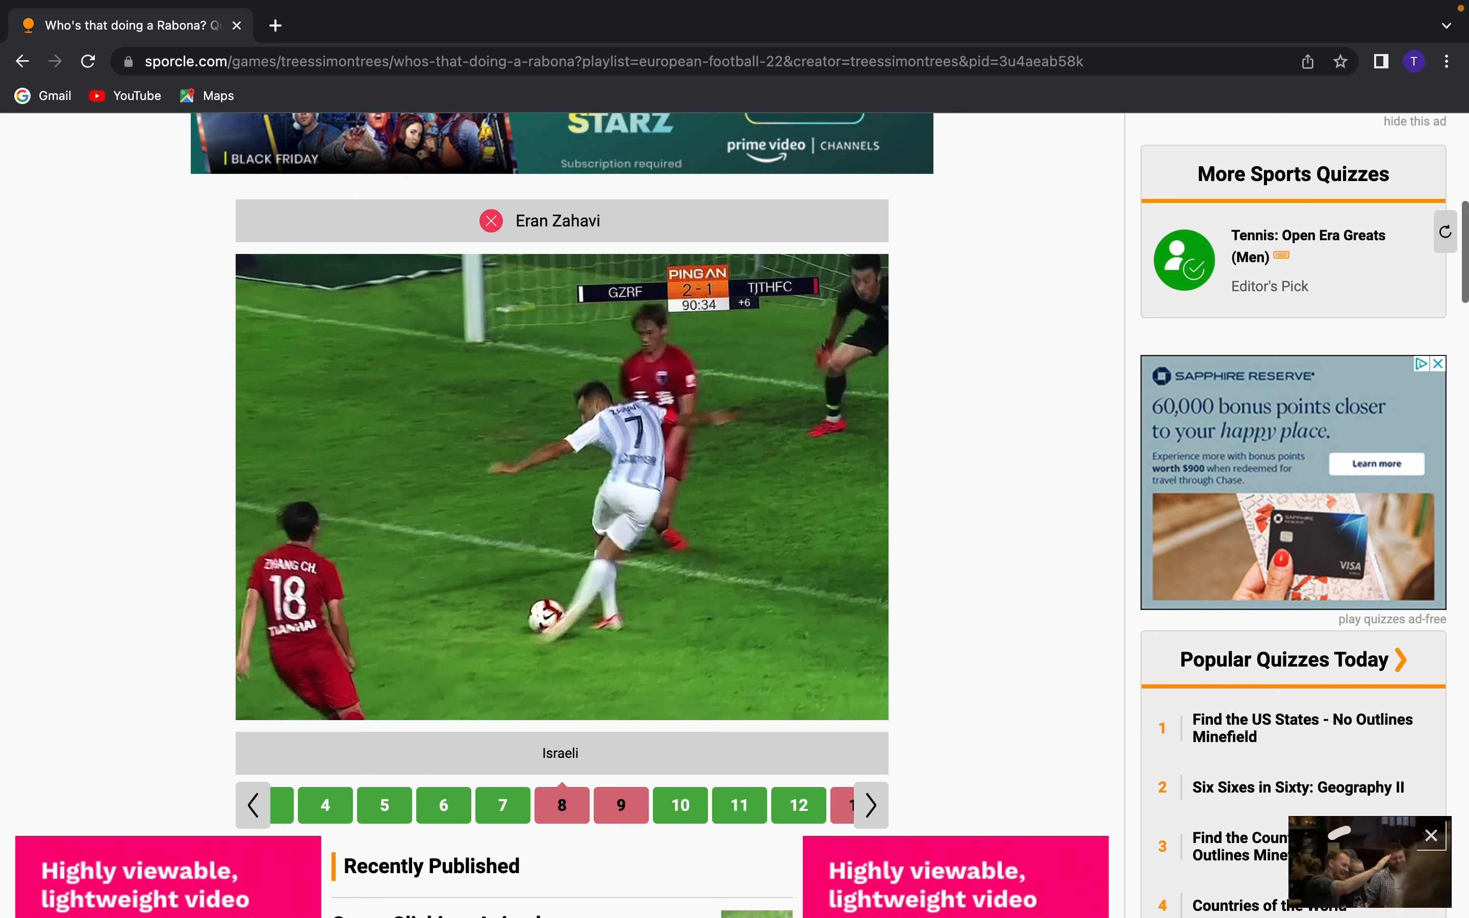
{"action": "scroll", "scroll_direction": "down", "scroll_amount": 3}
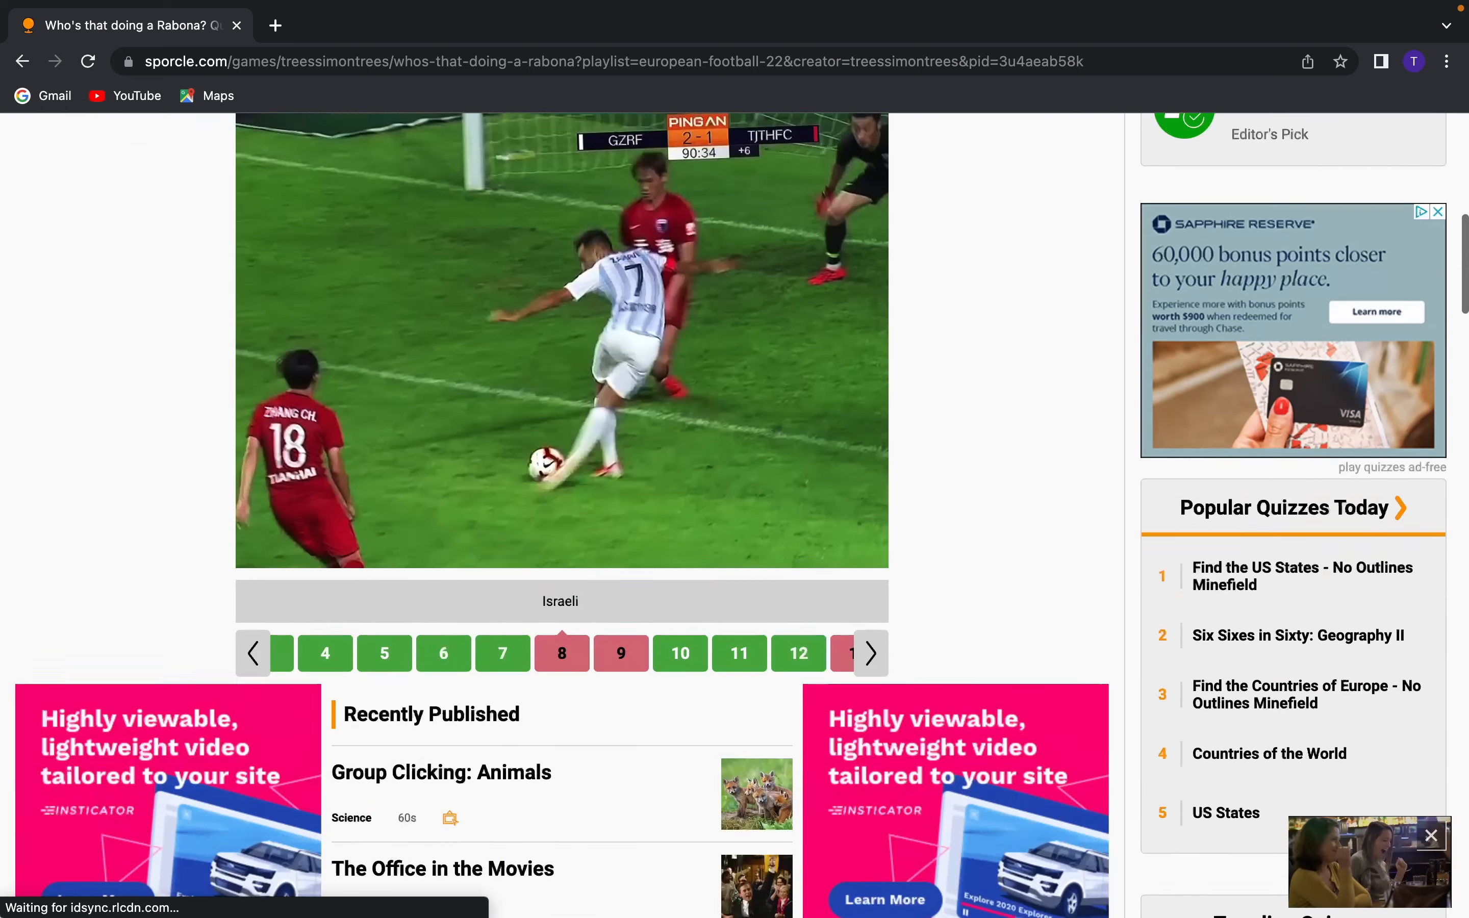
{"action": "scroll", "scroll_direction": "down", "scroll_amount": 3}
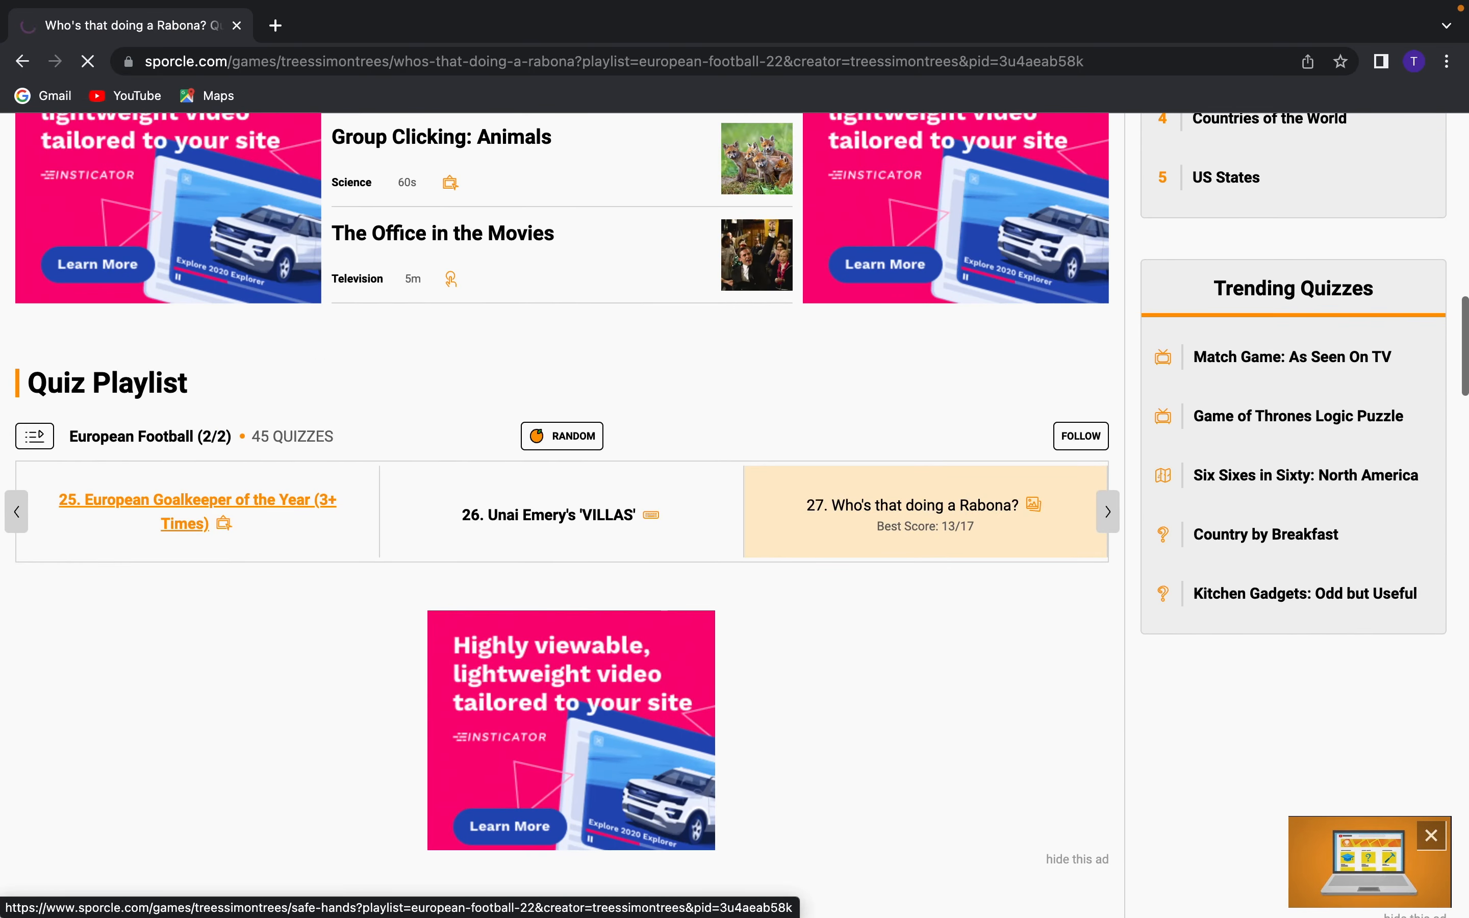
{"action": "left_click", "coordinate": [196, 512]}
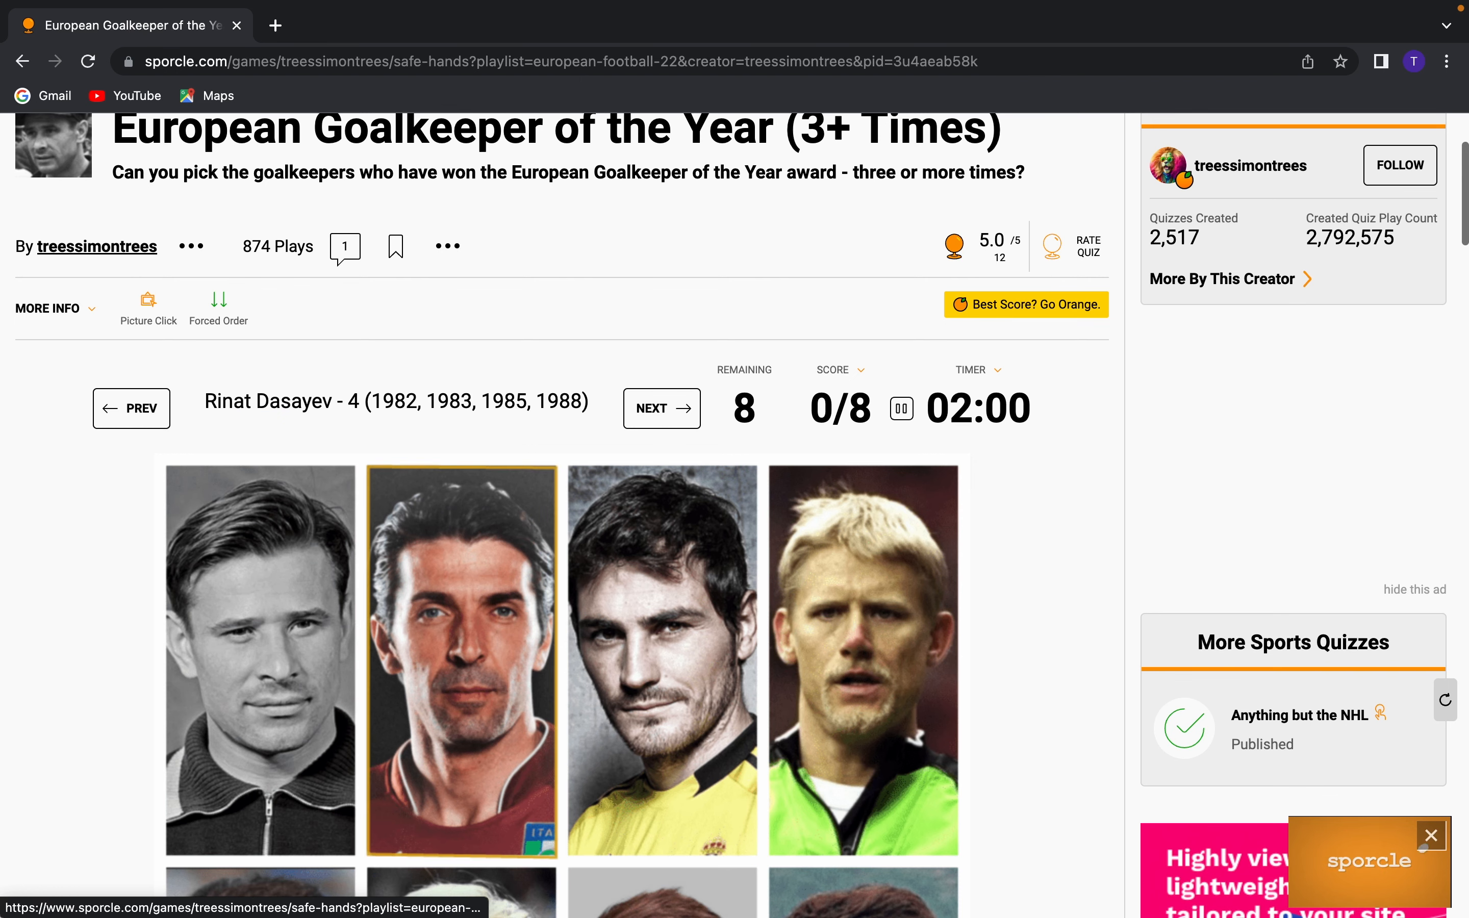
Pick Ronnie Hellström's photo, completing the goalkeeper quiz with a perfect 8/8
{"action": "scroll", "scroll_direction": "down", "scroll_amount": 3}
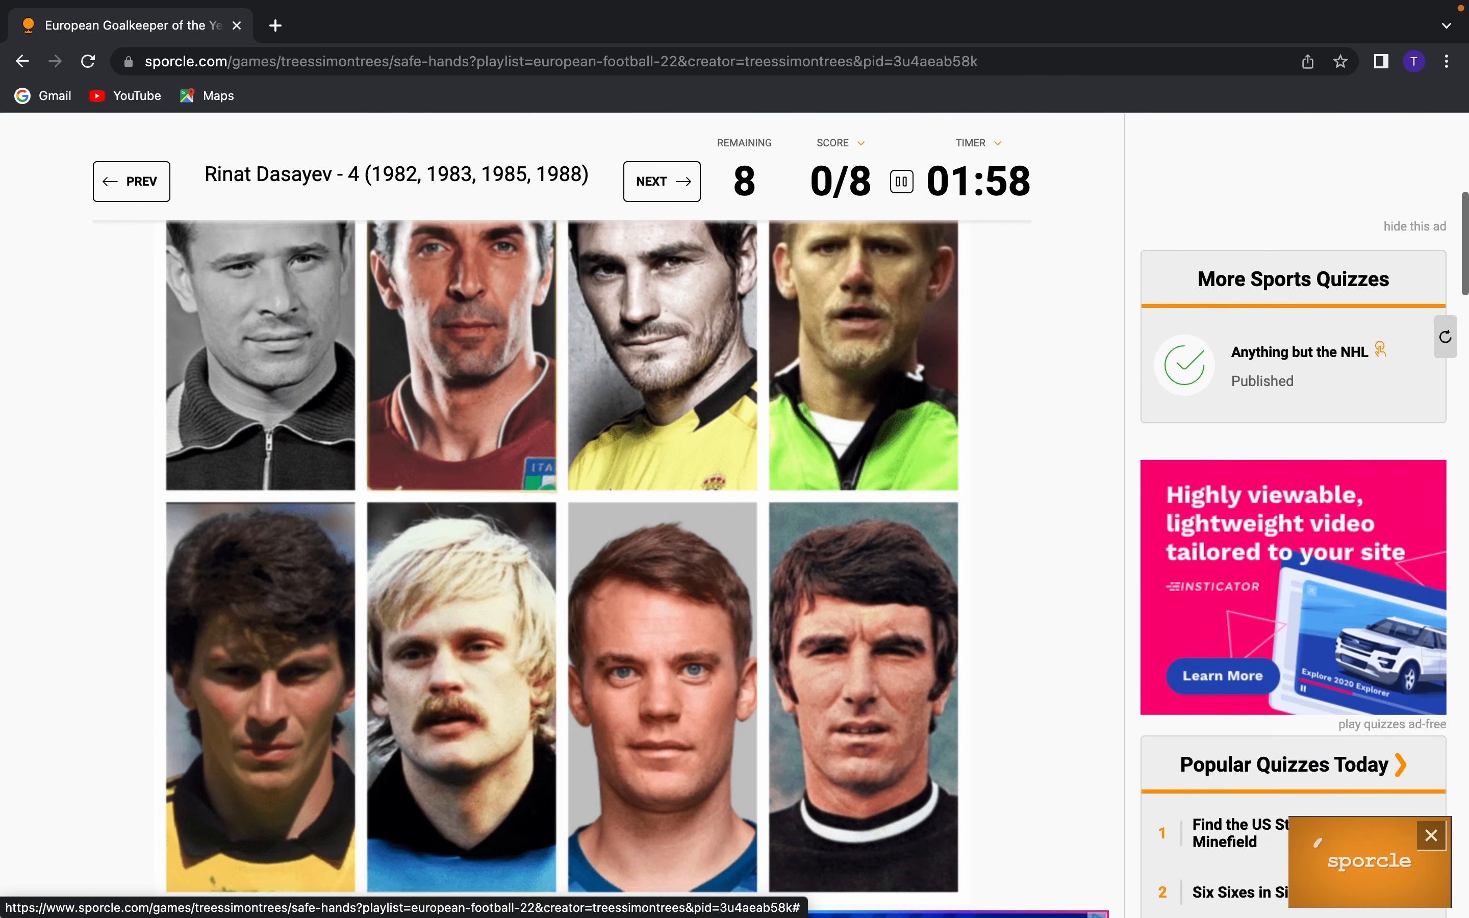
{"action": "scroll", "scroll_direction": "up", "scroll_amount": 3}
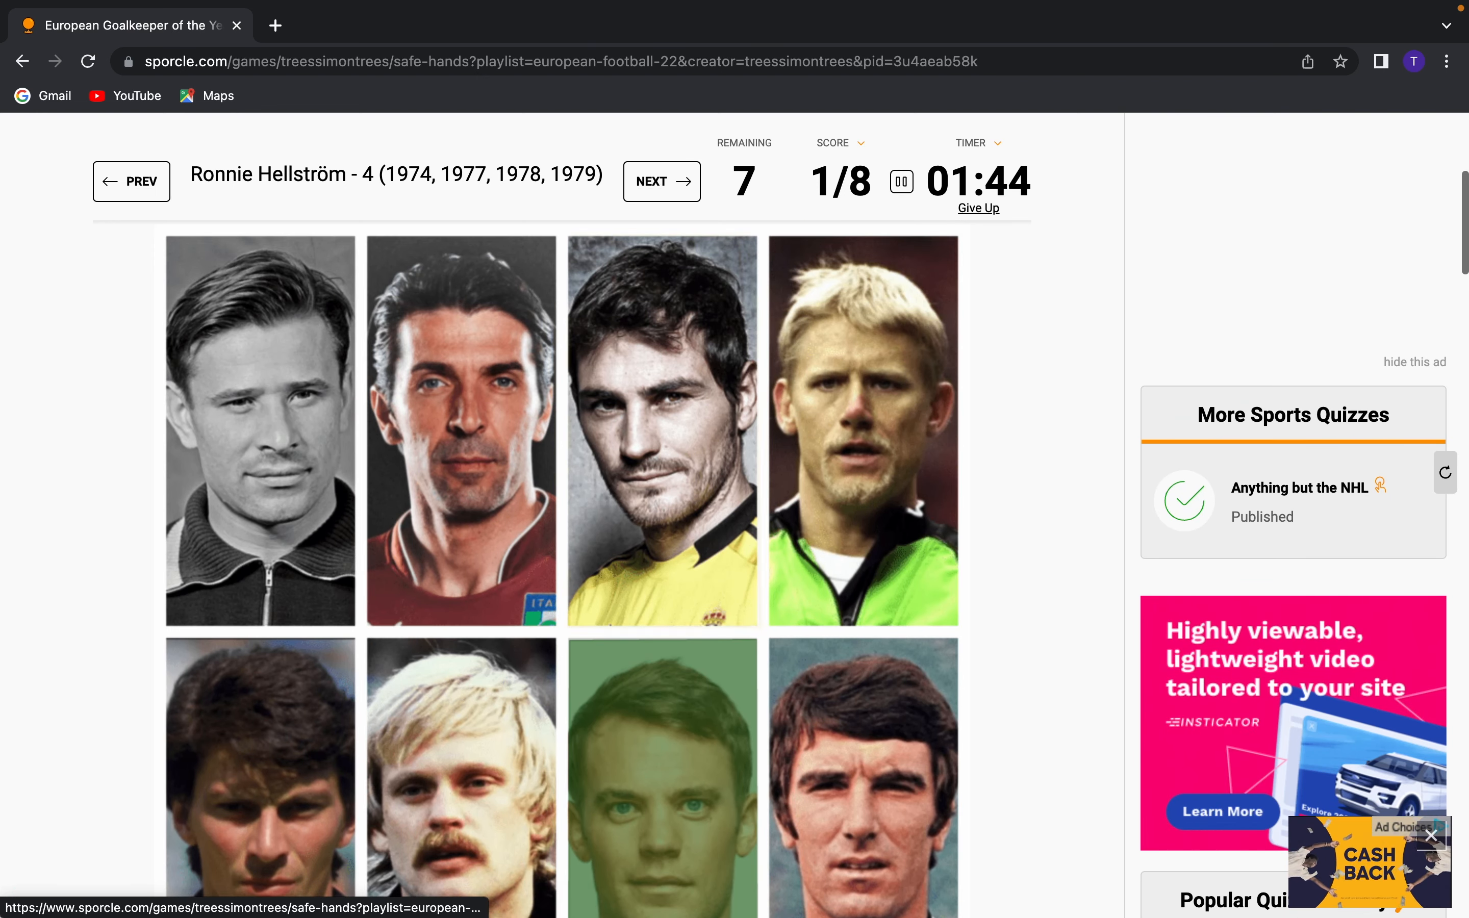
{"action": "left_click", "coordinate": [461, 774]}
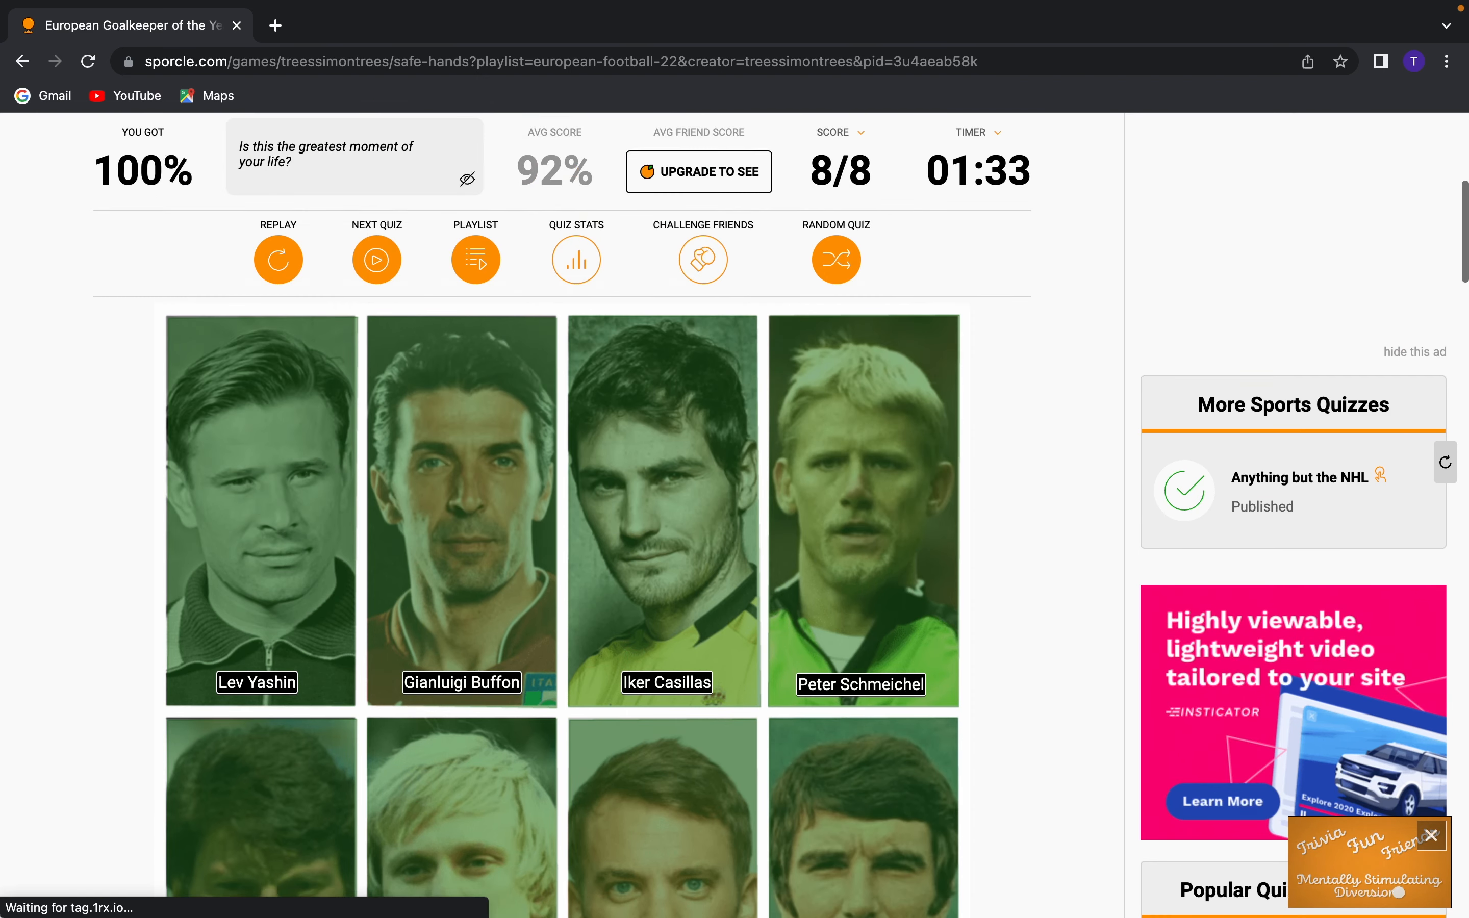
{"action": "scroll", "scroll_direction": "down", "scroll_amount": 3}
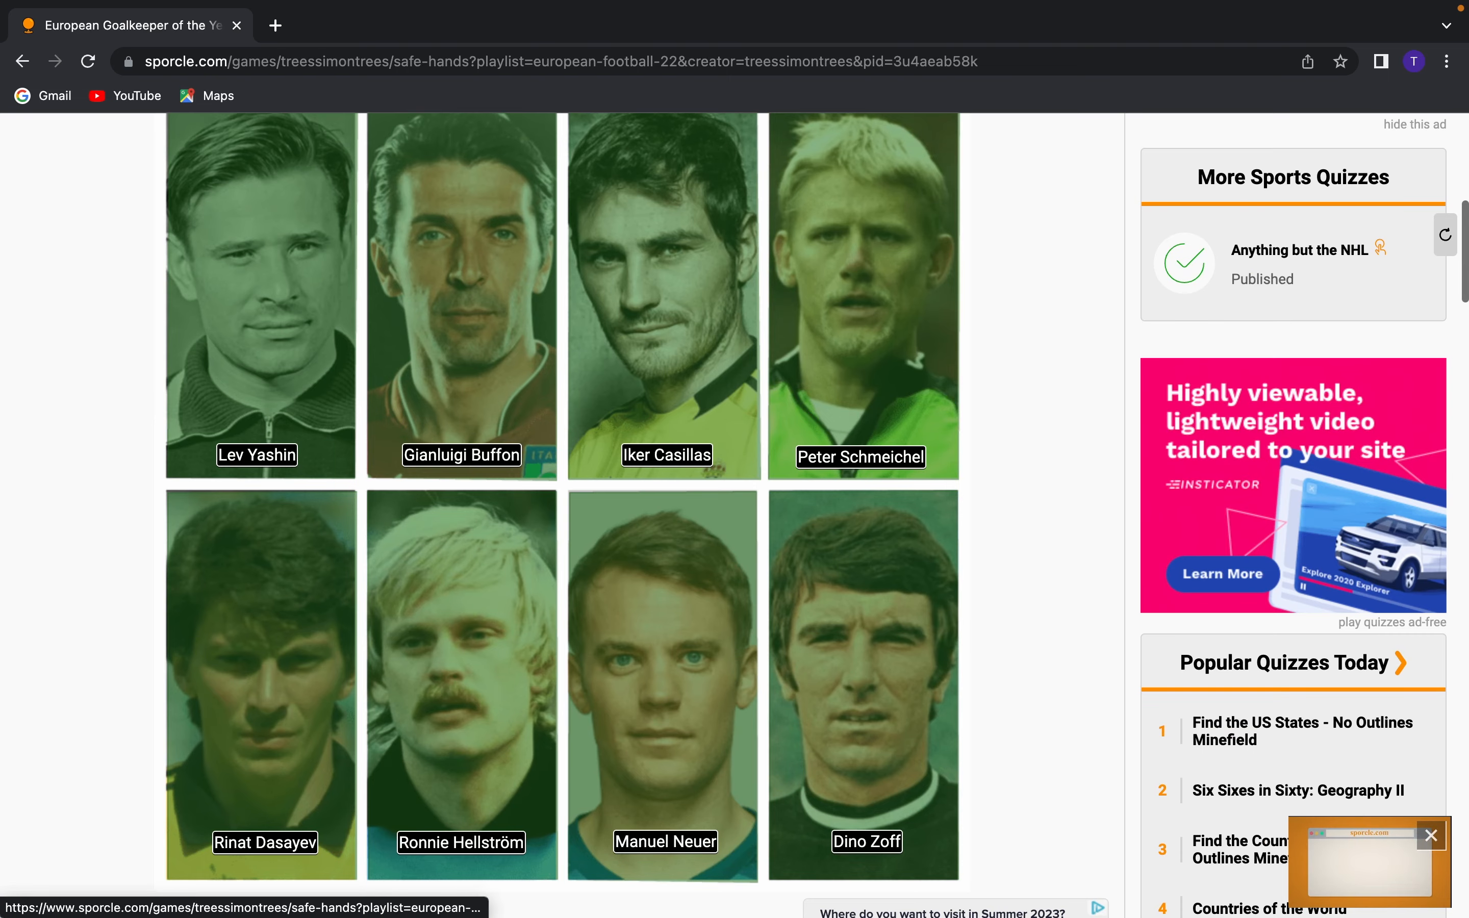
{"action": "scroll", "scroll_direction": "down", "scroll_amount": 3}
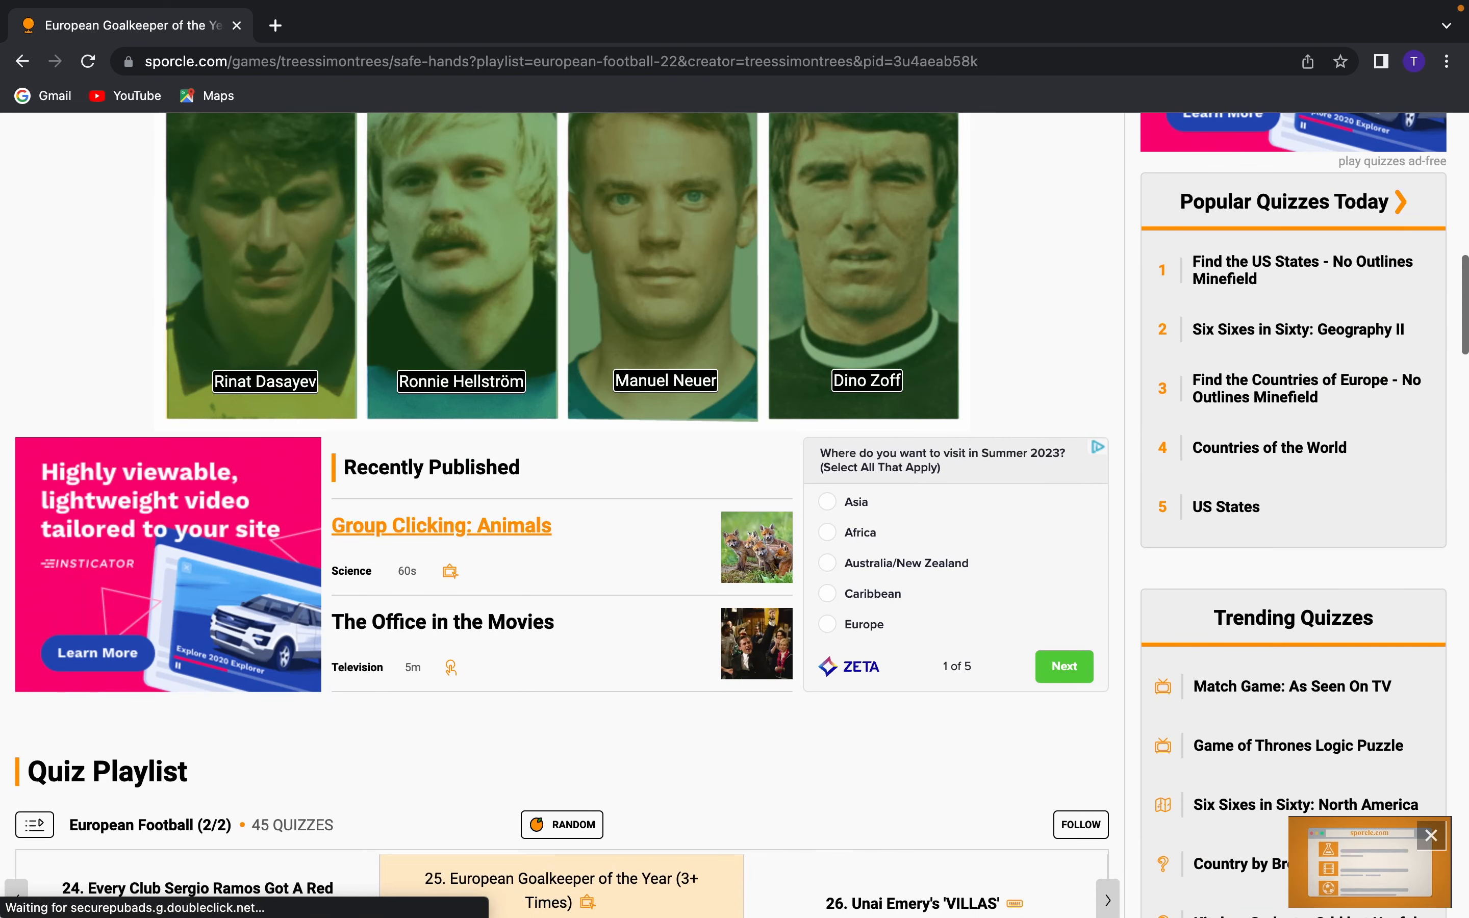